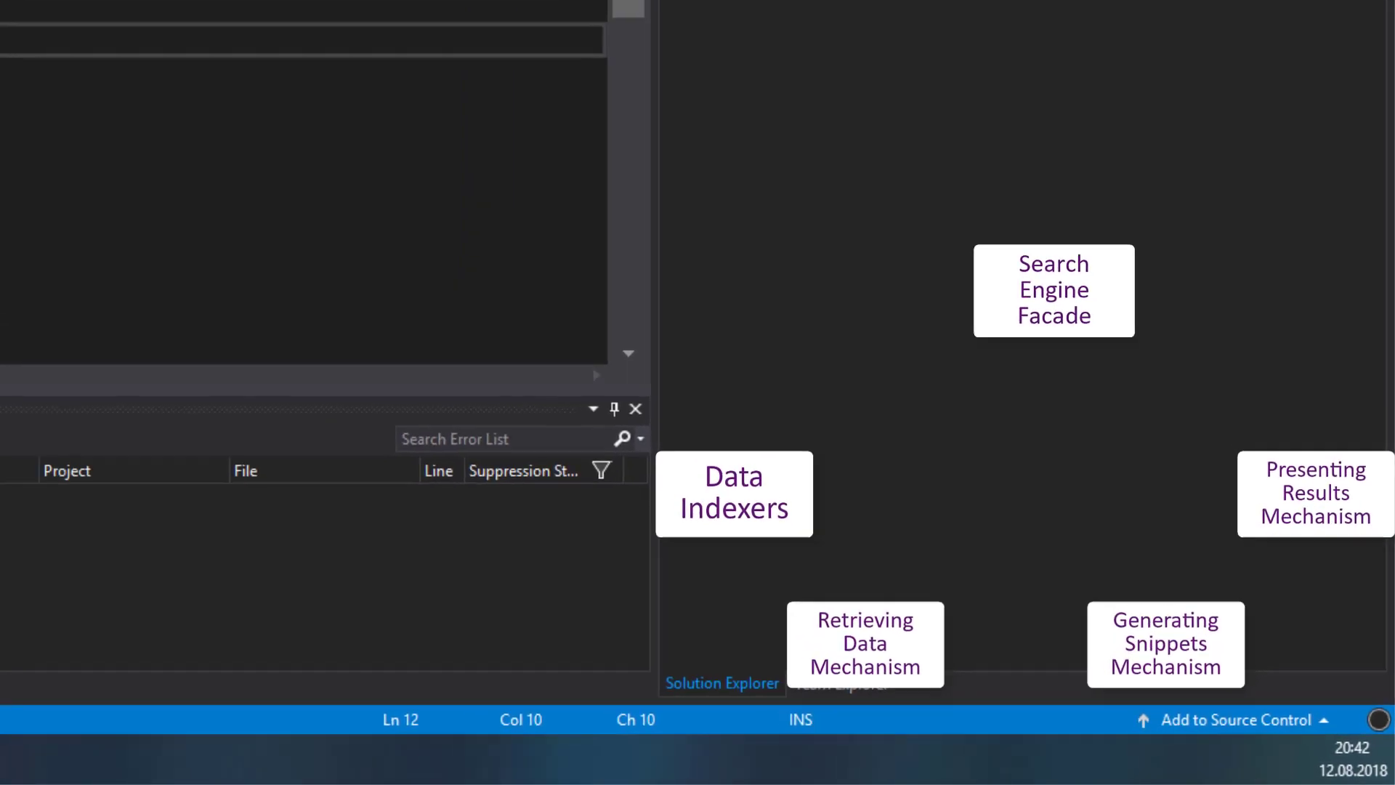
# Add a new class item named SearchEngineFacade.cs to the Search Engine project
pyautogui.rightClick(1037, 136)
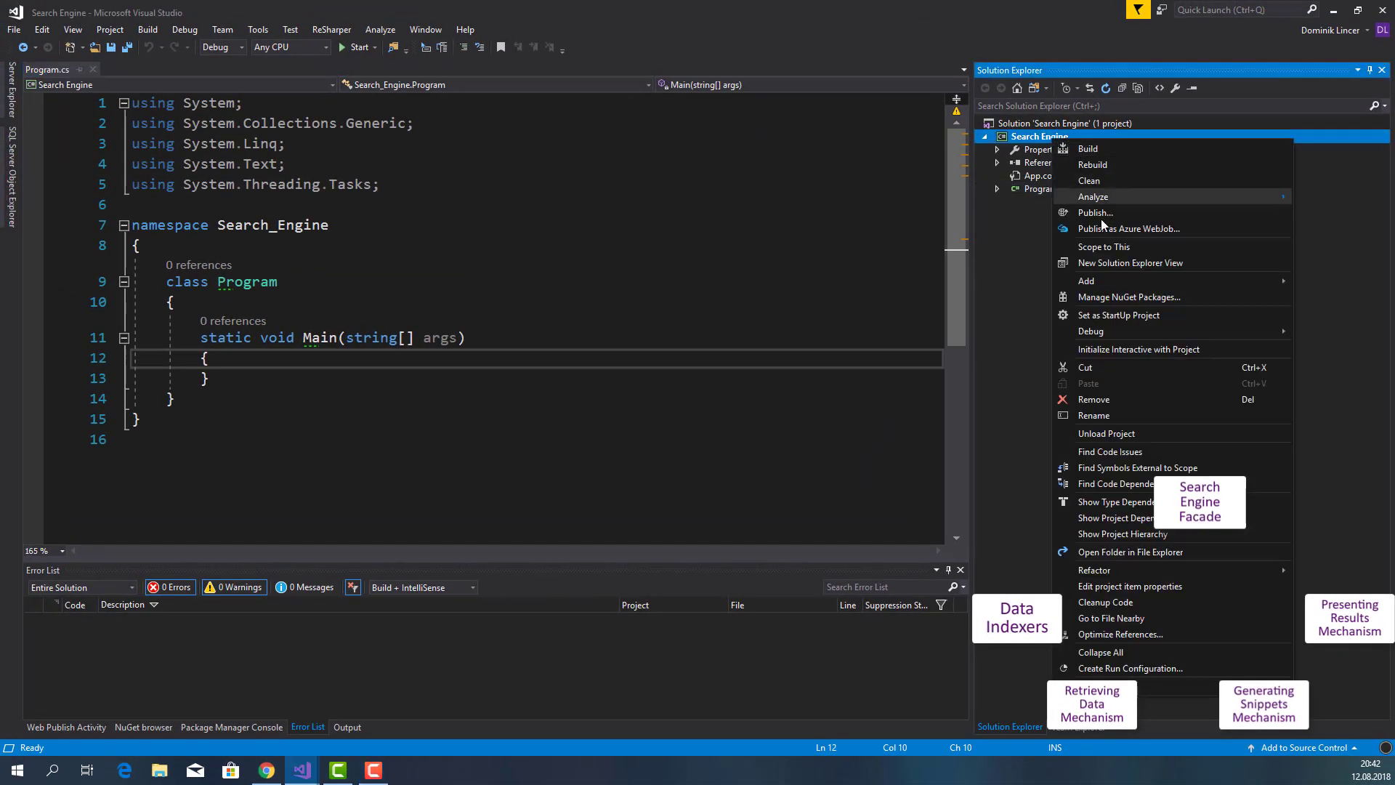
pyautogui.click(1086, 280)
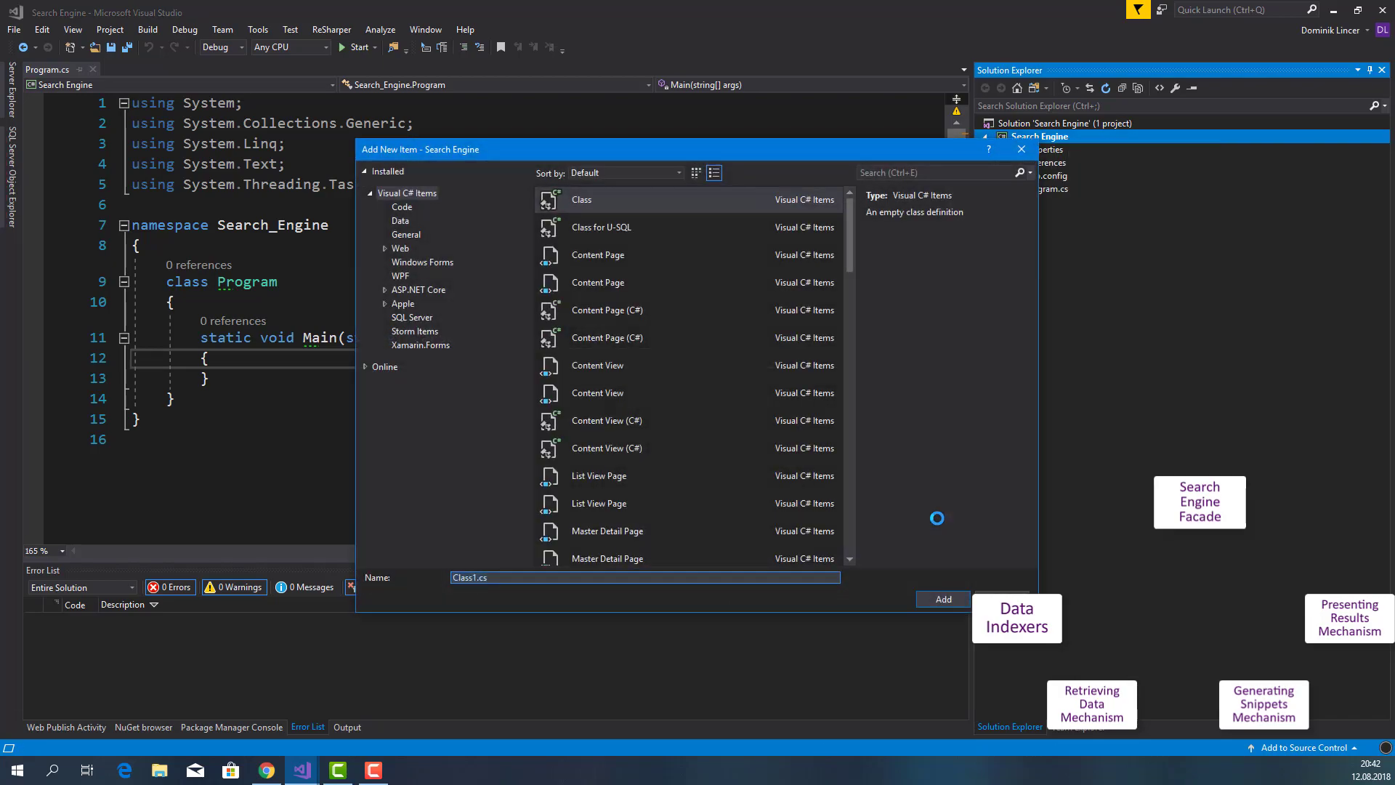
pyautogui.write('SearchEngineFaa')
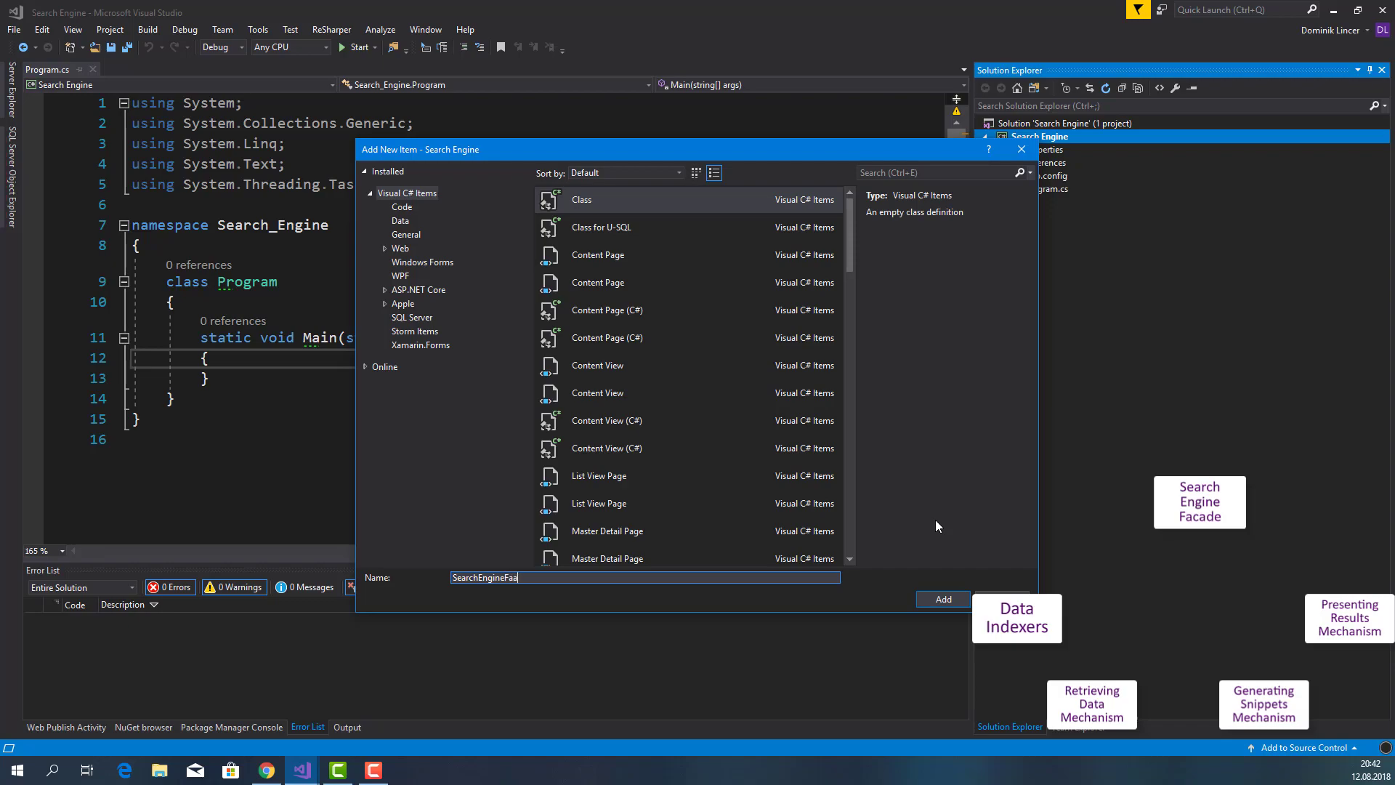
pyautogui.click(942, 598)
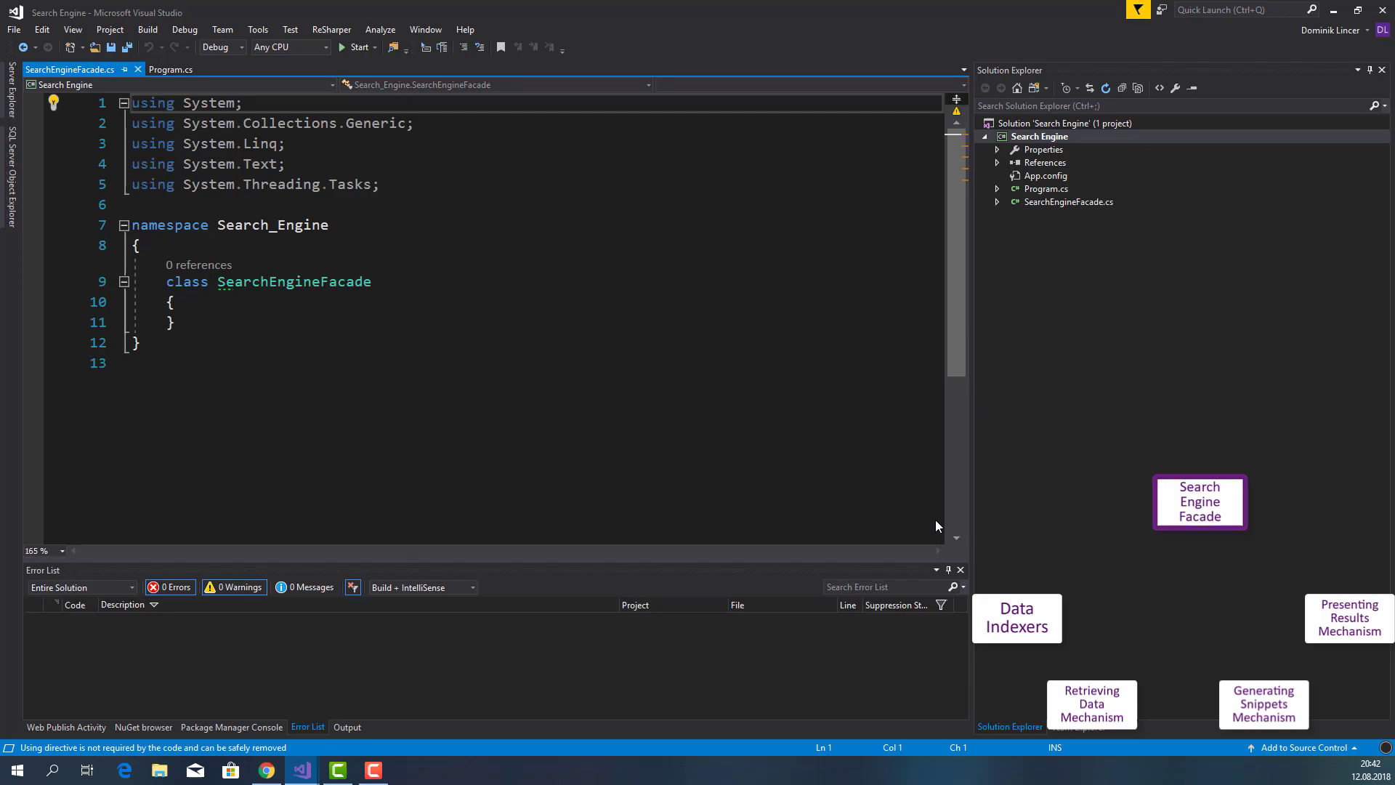
pyautogui.moveTo(863, 420)
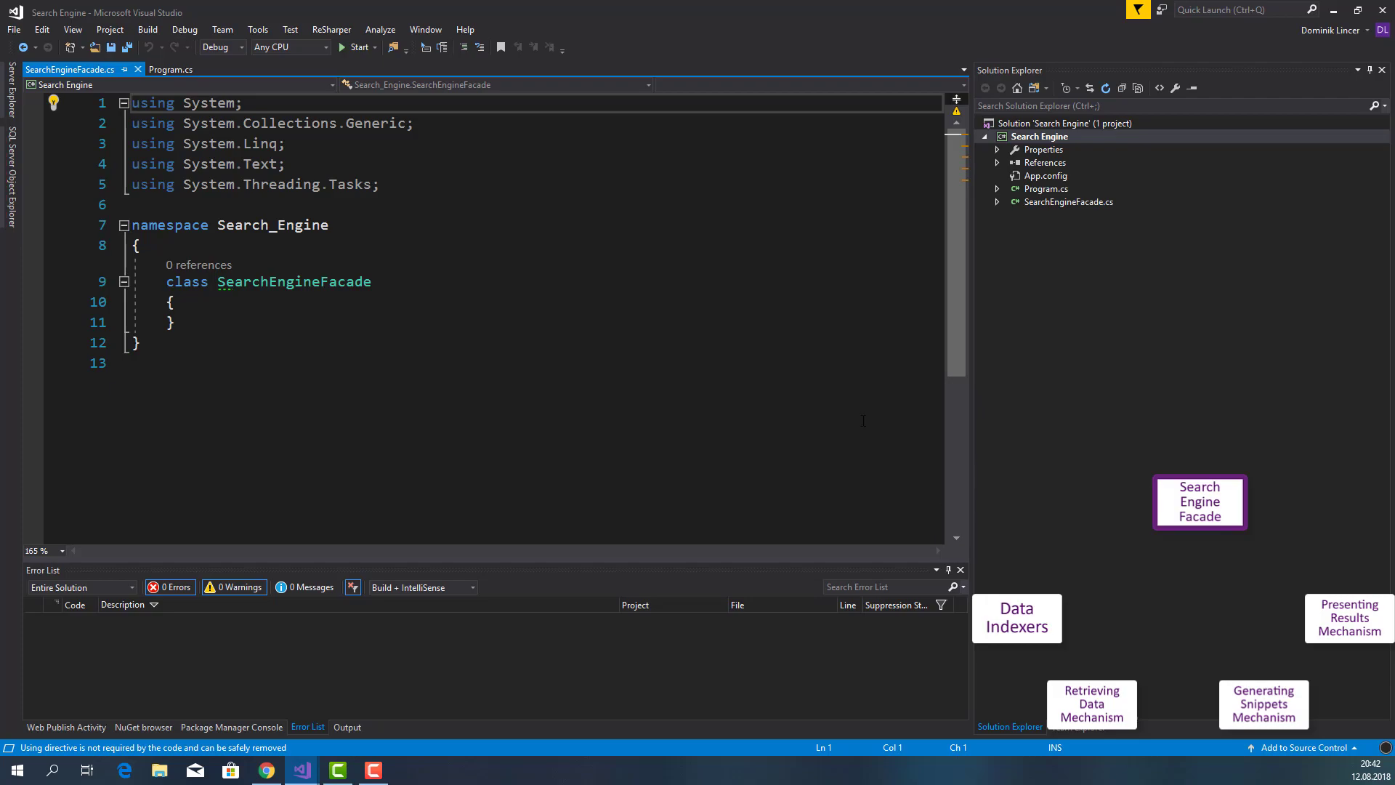
# Mark SearchEngineFacade public and add a project folder named SearchEngineMechanisms
pyautogui.write('public')
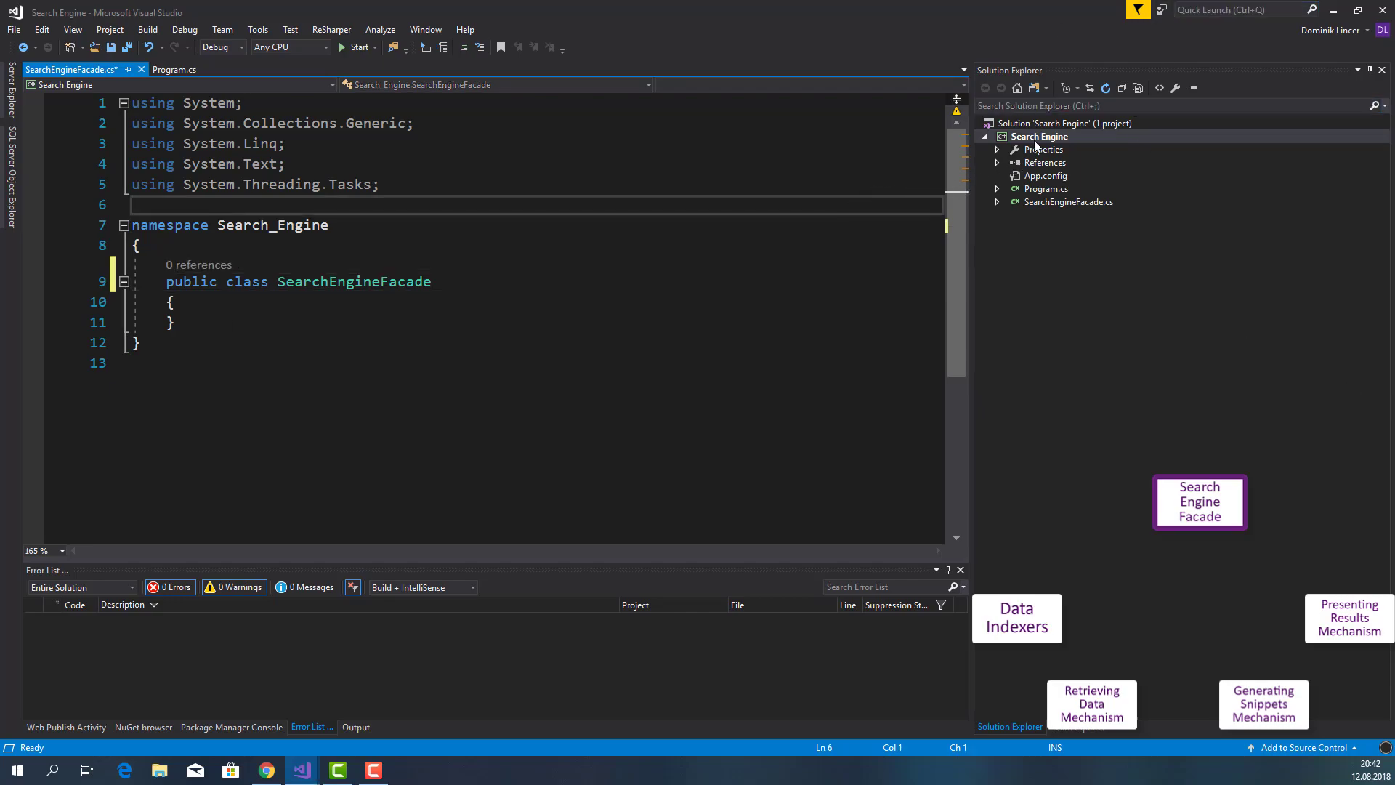
pyautogui.rightClick(1038, 136)
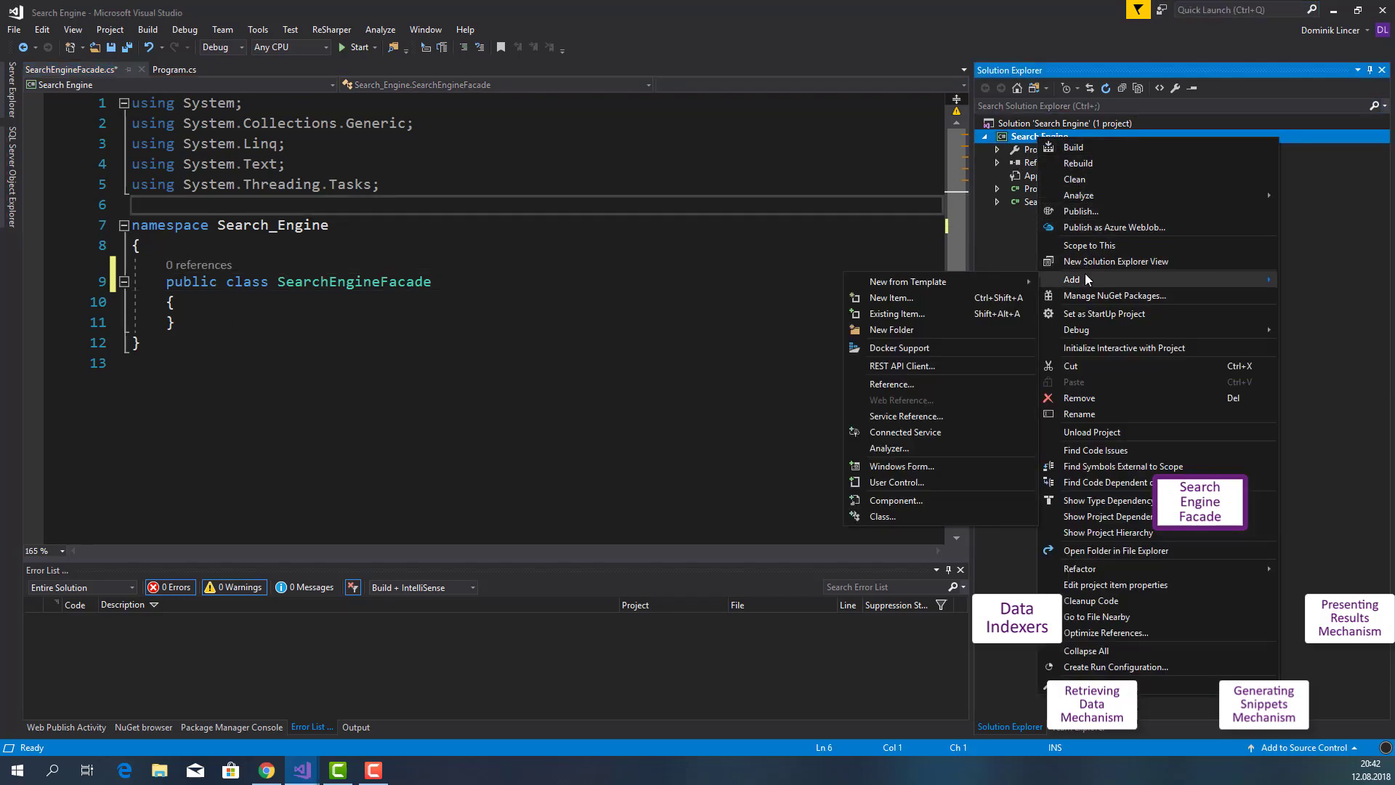
pyautogui.click(892, 329)
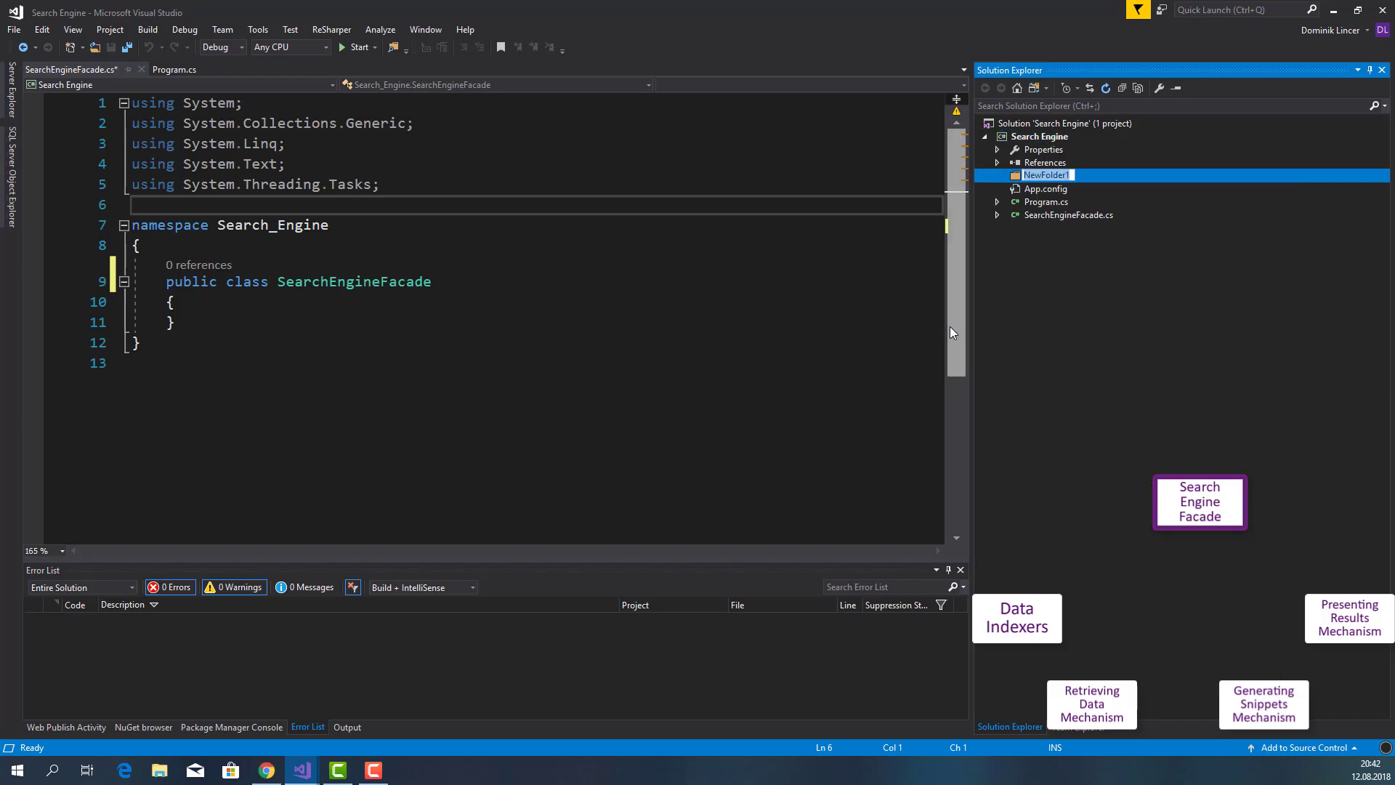
pyautogui.write('Serach')
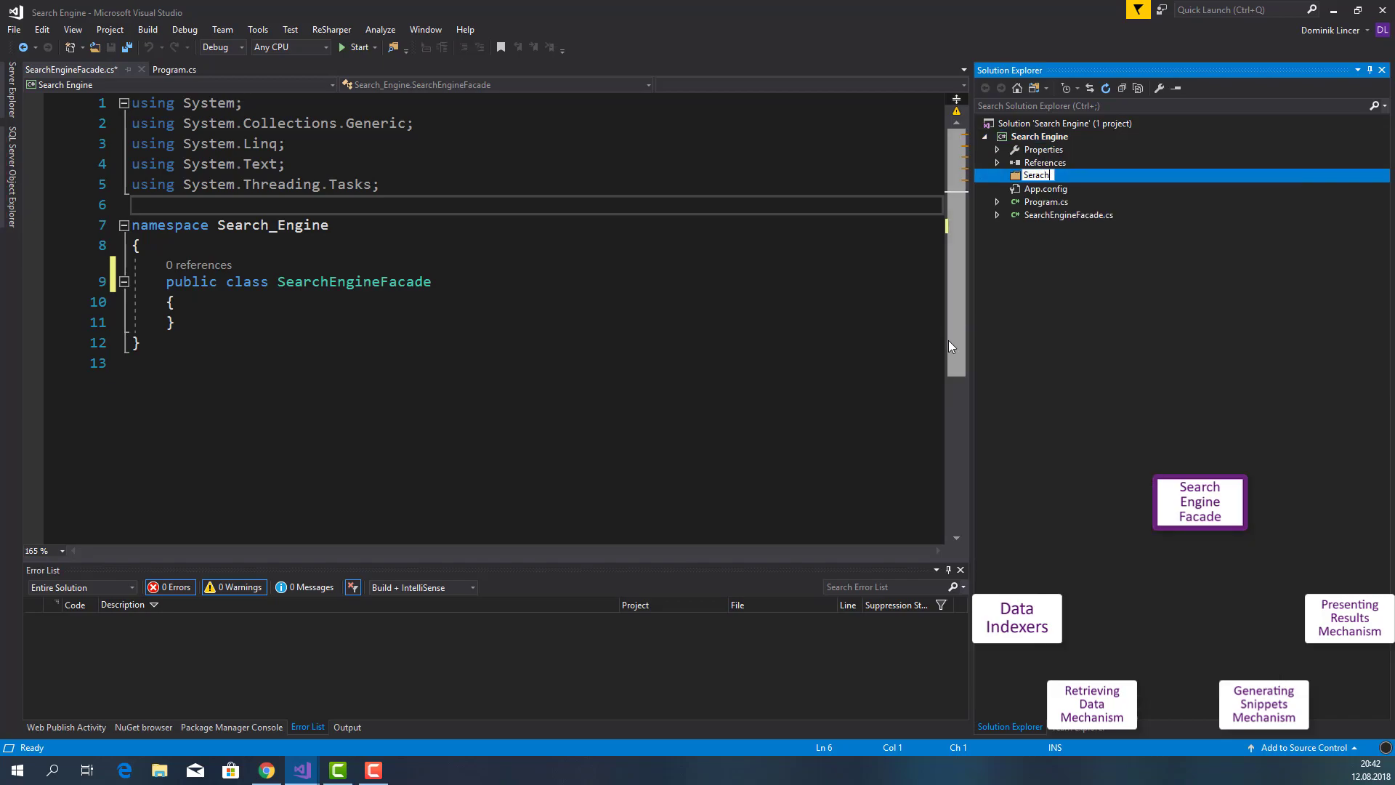
pyautogui.write('SearchEngineMechanisms')
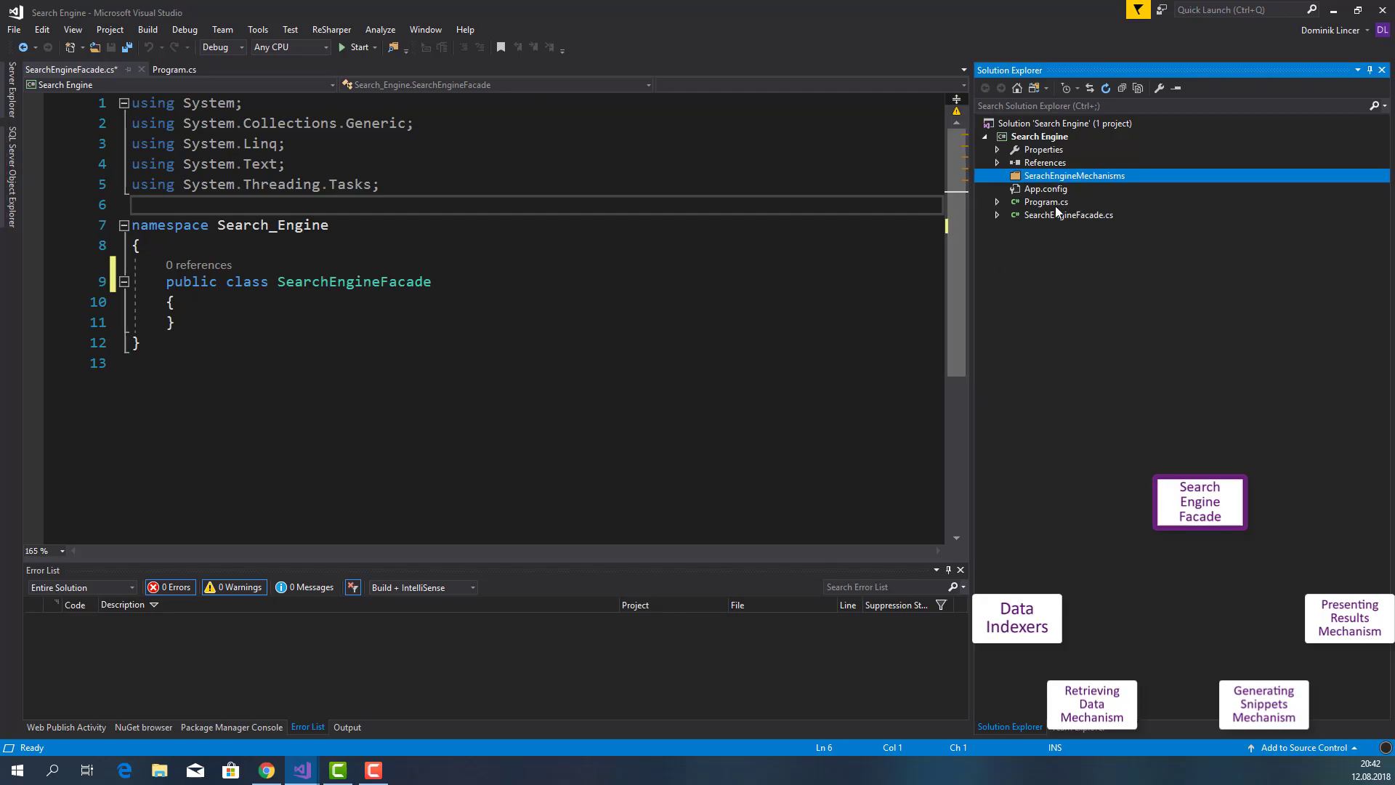
# Add a DataIndexers class to the SearchEngineMechanisms folder
pyautogui.rightClick(1074, 175)
pyautogui.write('DataIndexer')
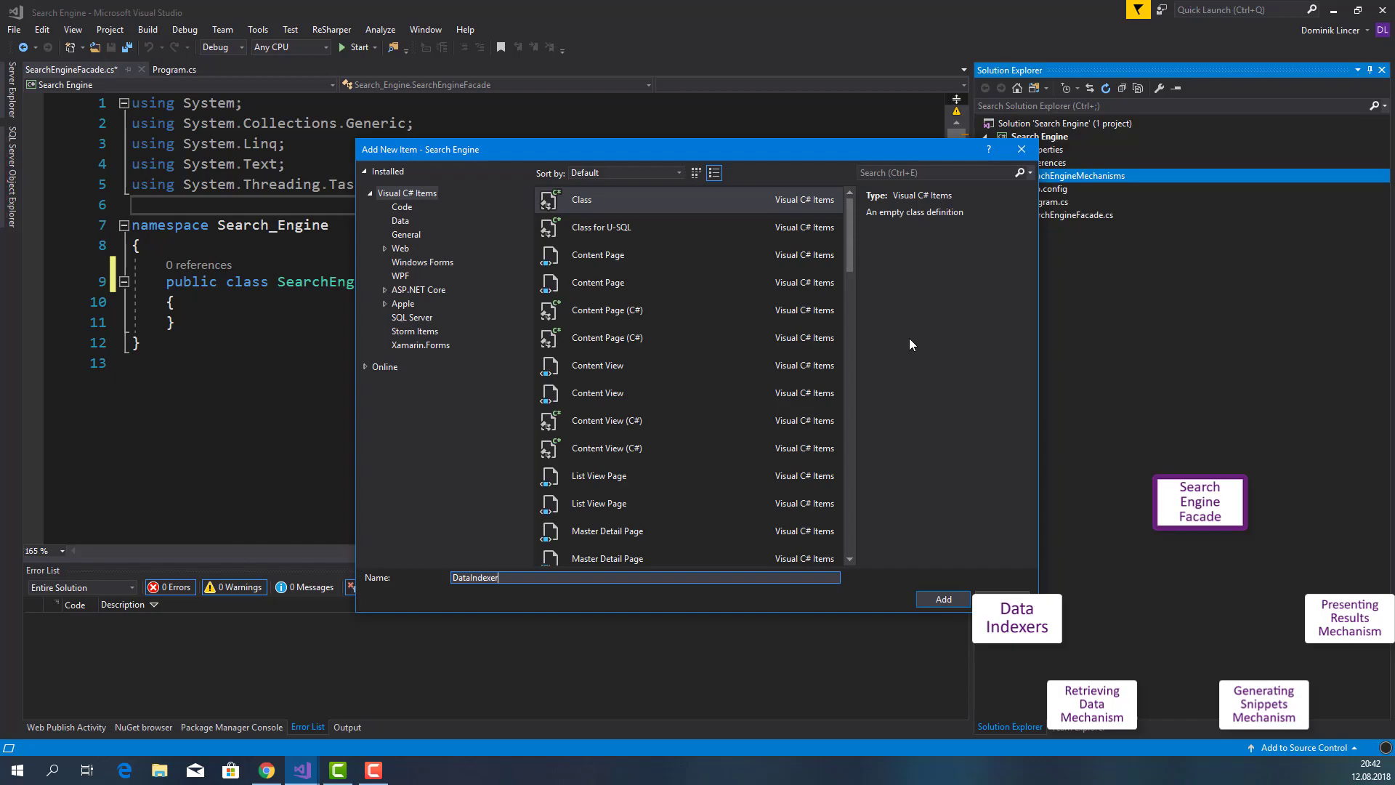
pyautogui.click(943, 597)
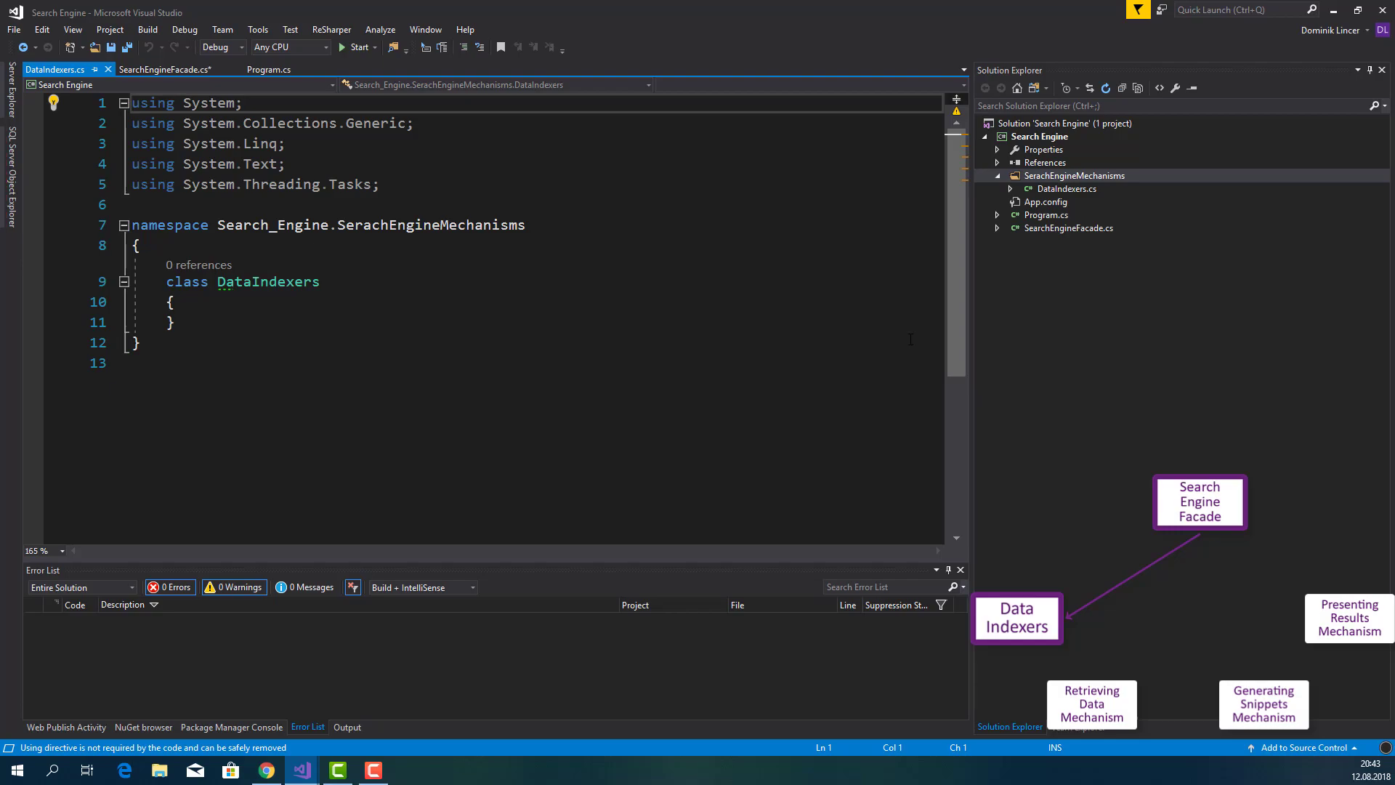
# Make DataIndexers public and declare a public GetIndexesOfStoredData(string query) method
pyautogui.write('public')
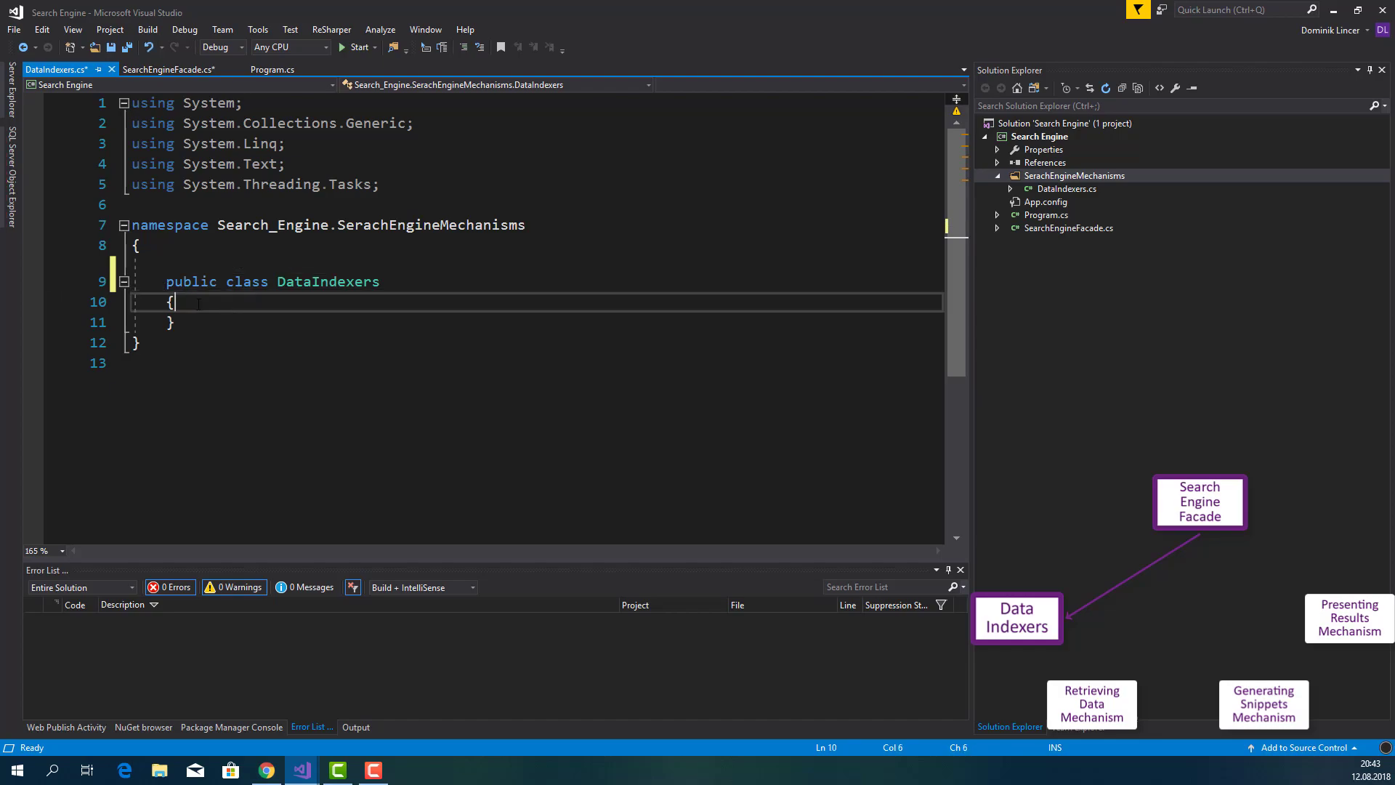
pyautogui.write('public')
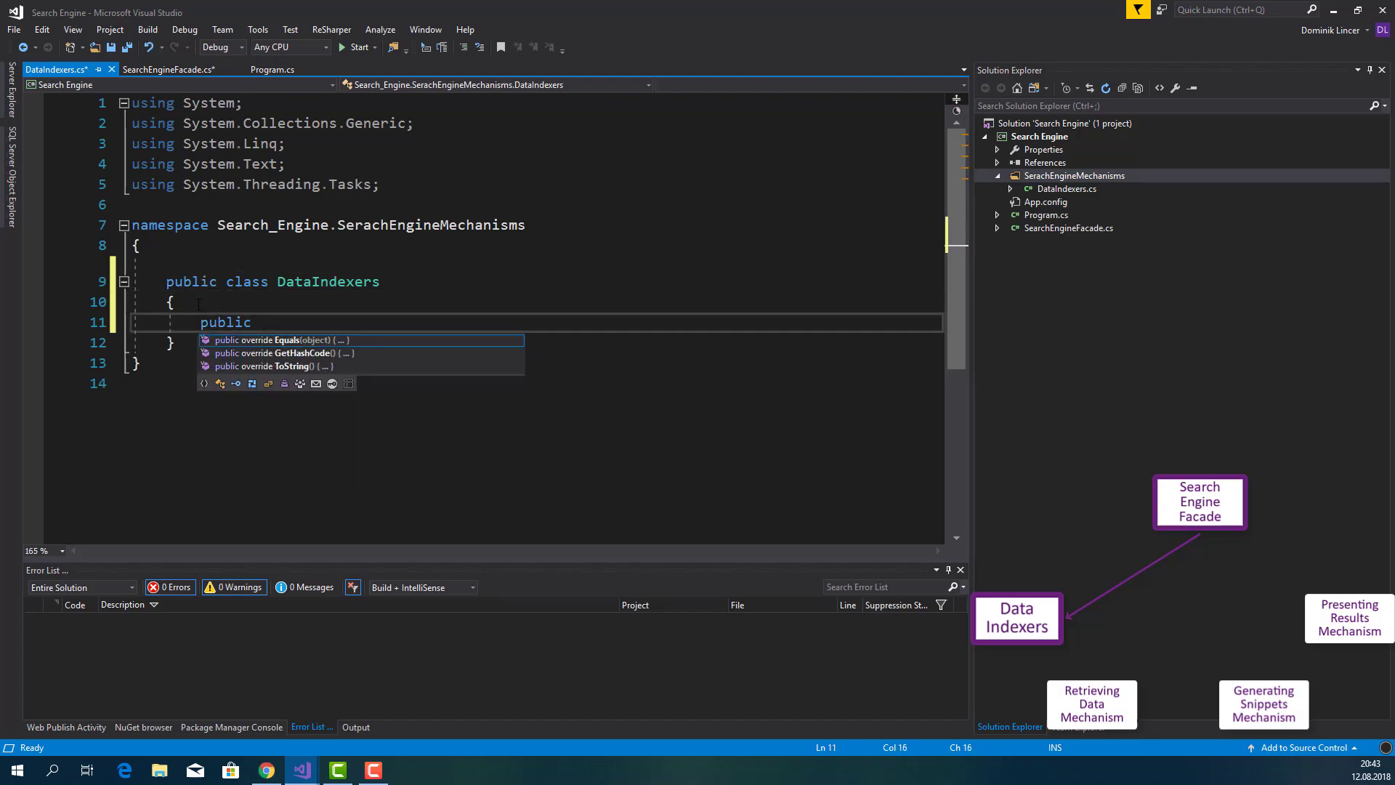
pyautogui.write('int[')
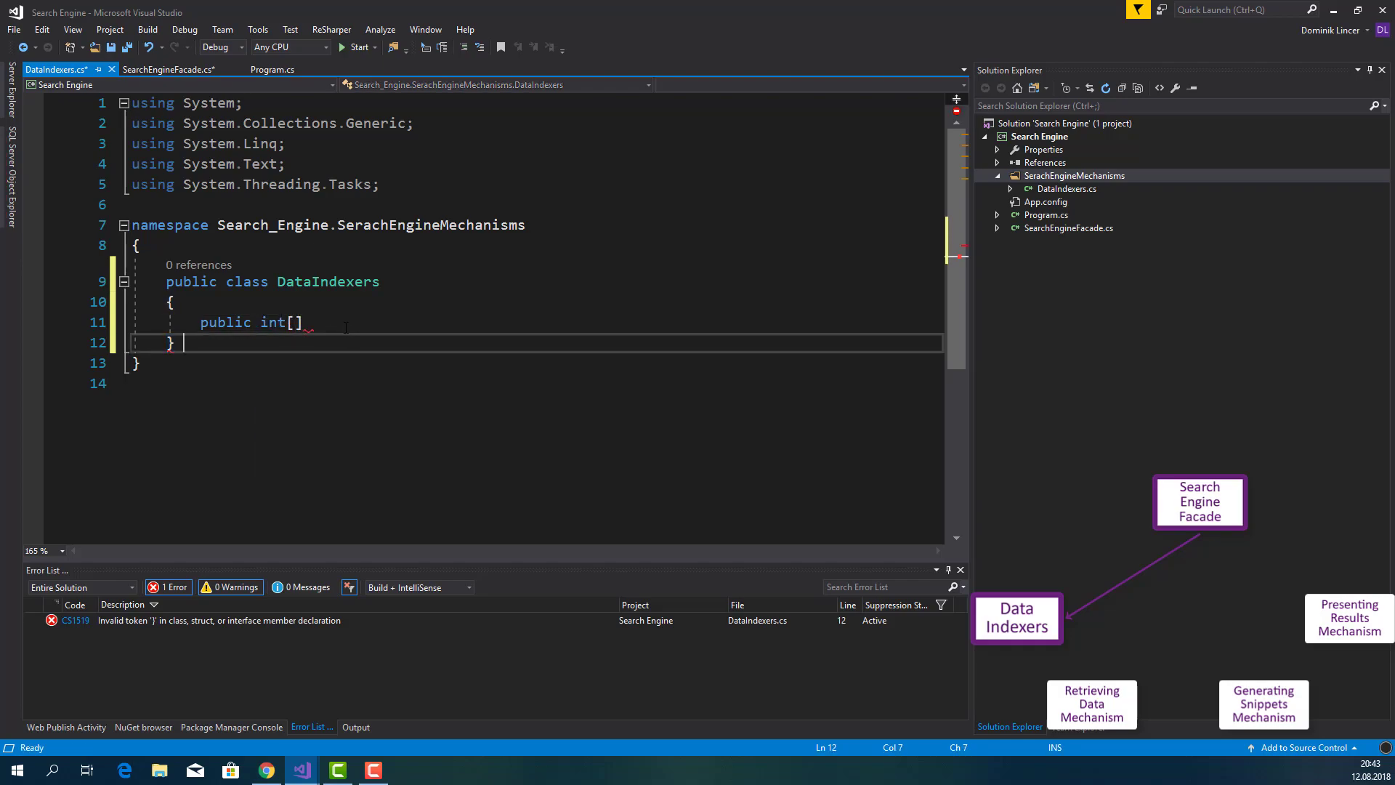
pyautogui.write('G')
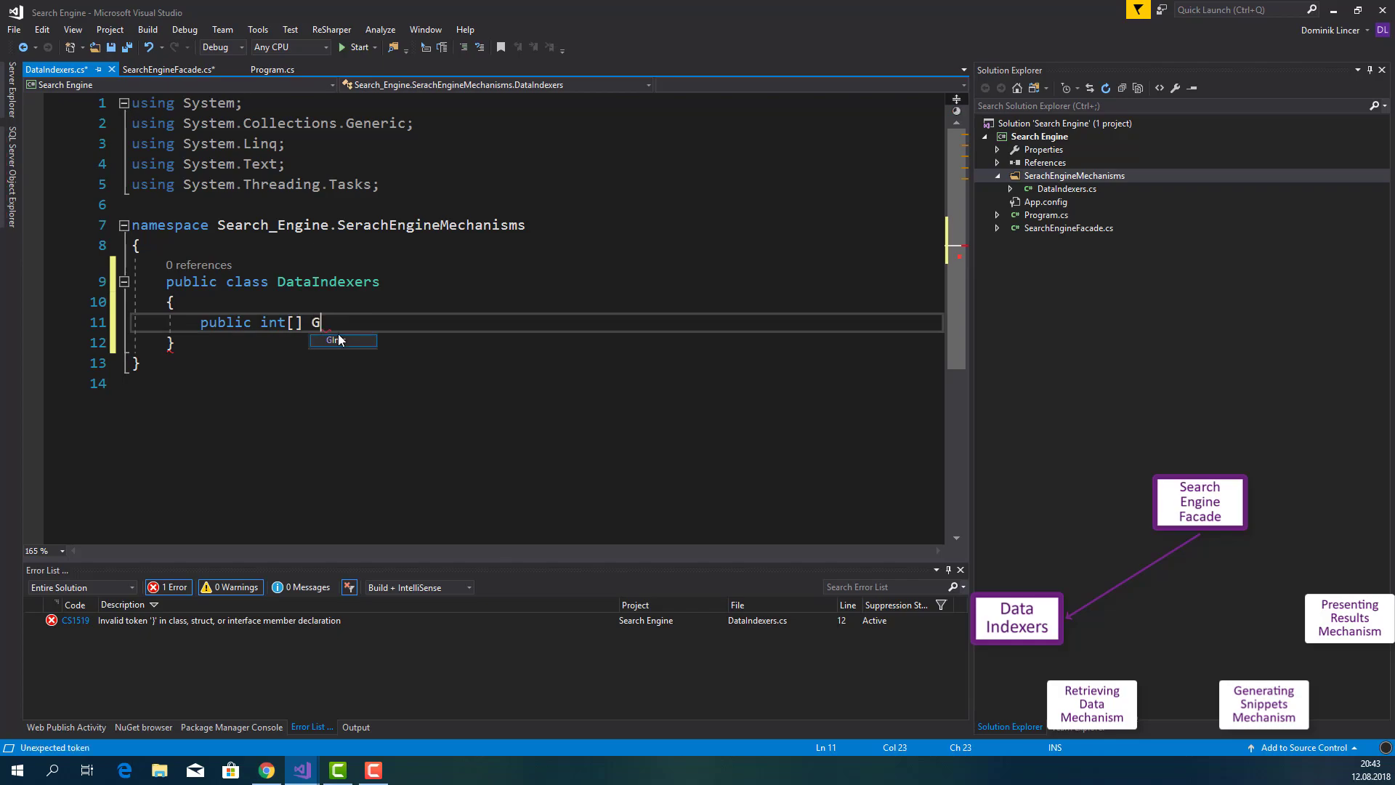
pyautogui.write('etIndexesOf')
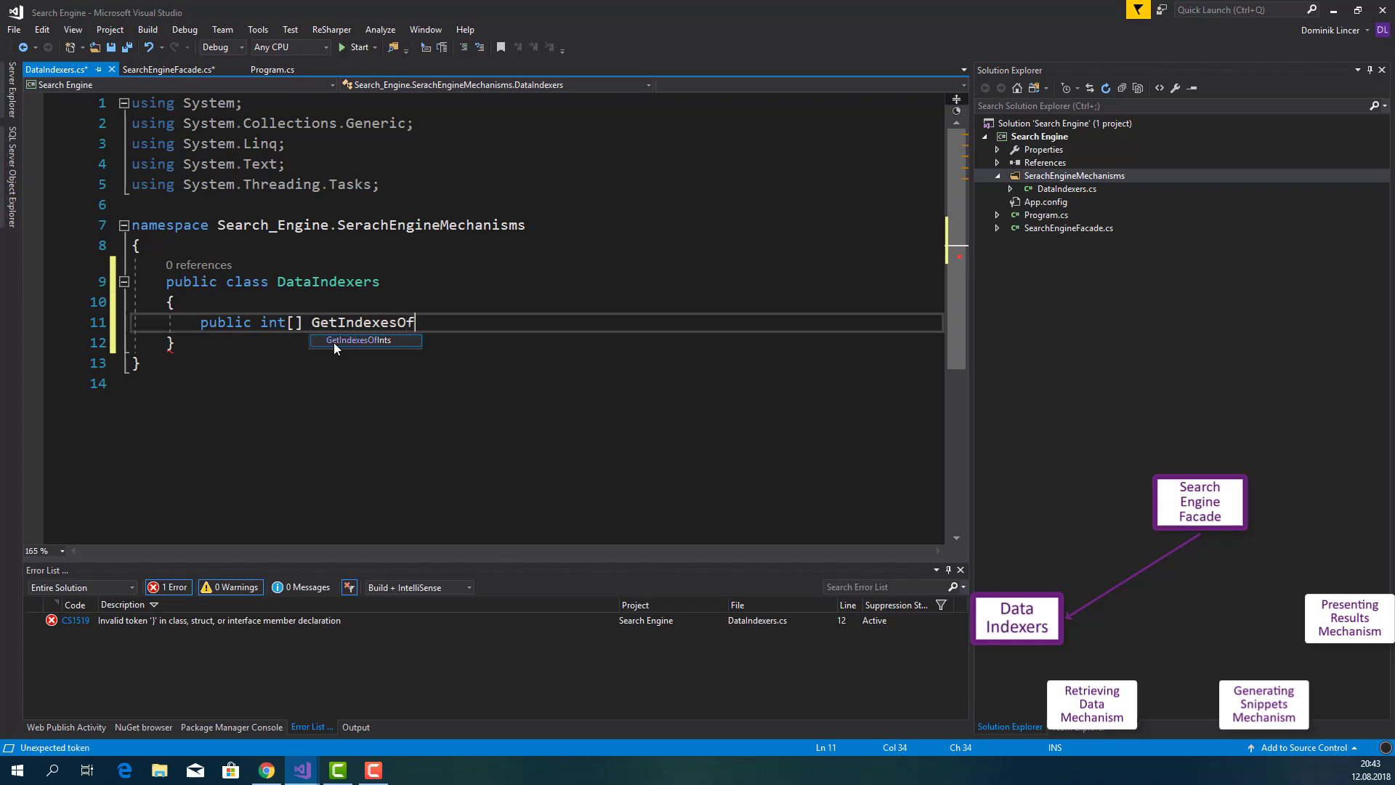
pyautogui.write('StoredData()')
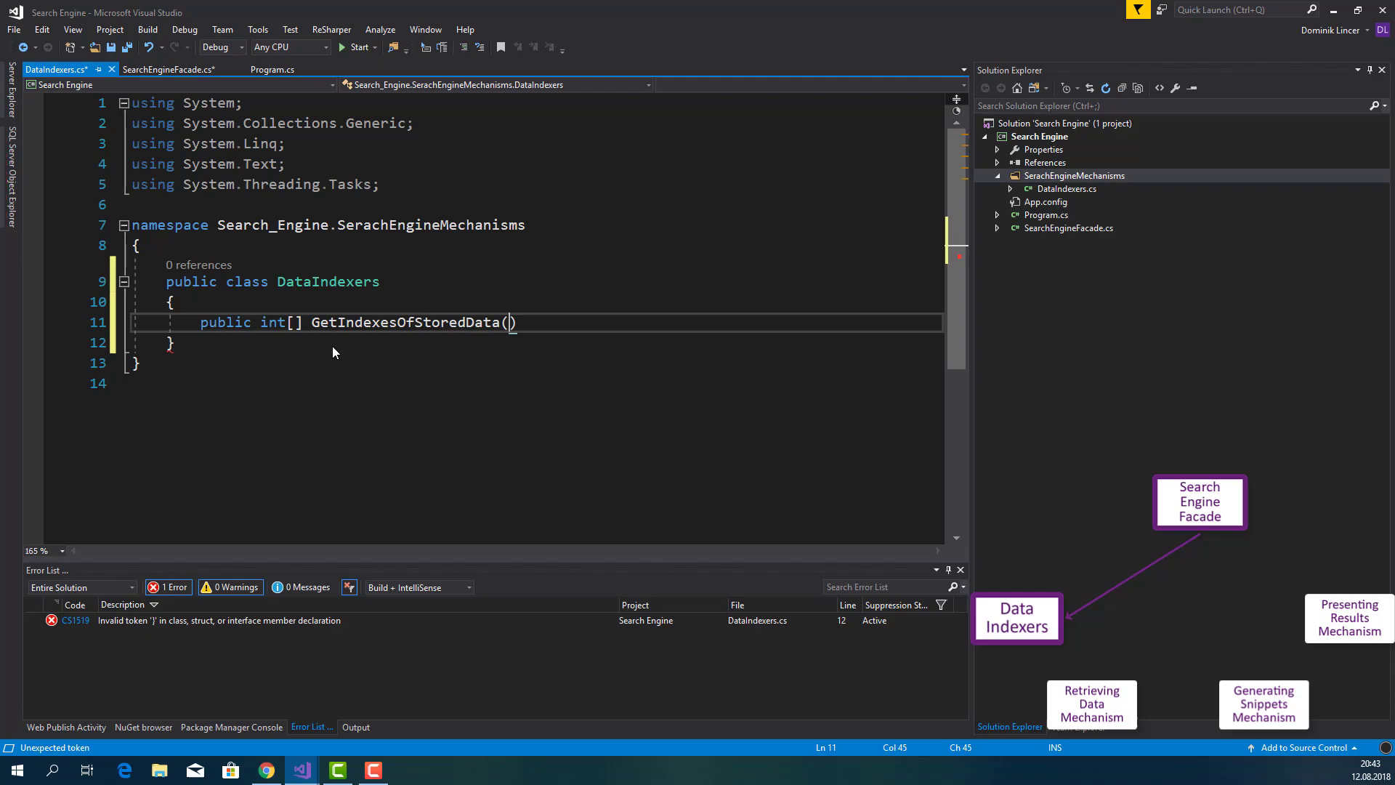
pyautogui.write('string qu')
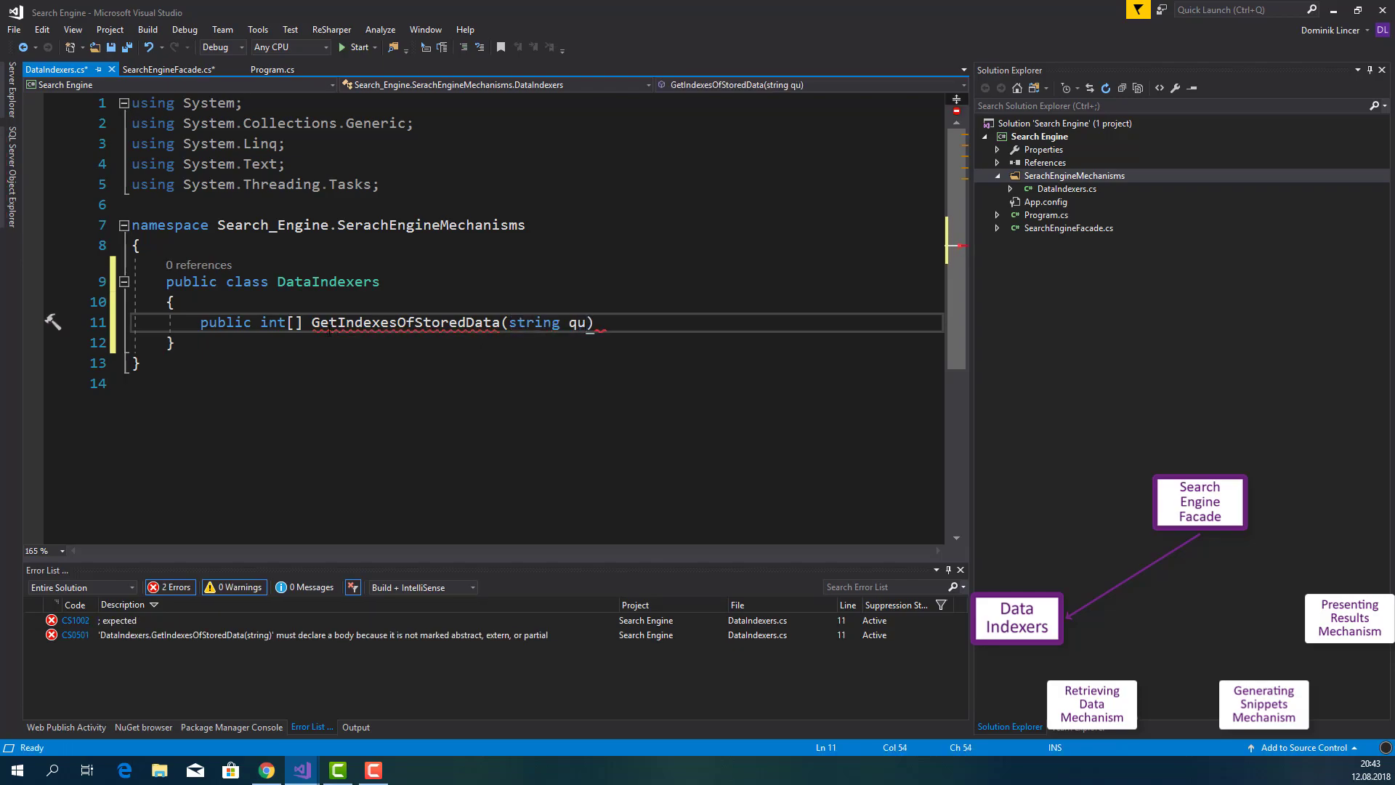
pyautogui.write('ery')
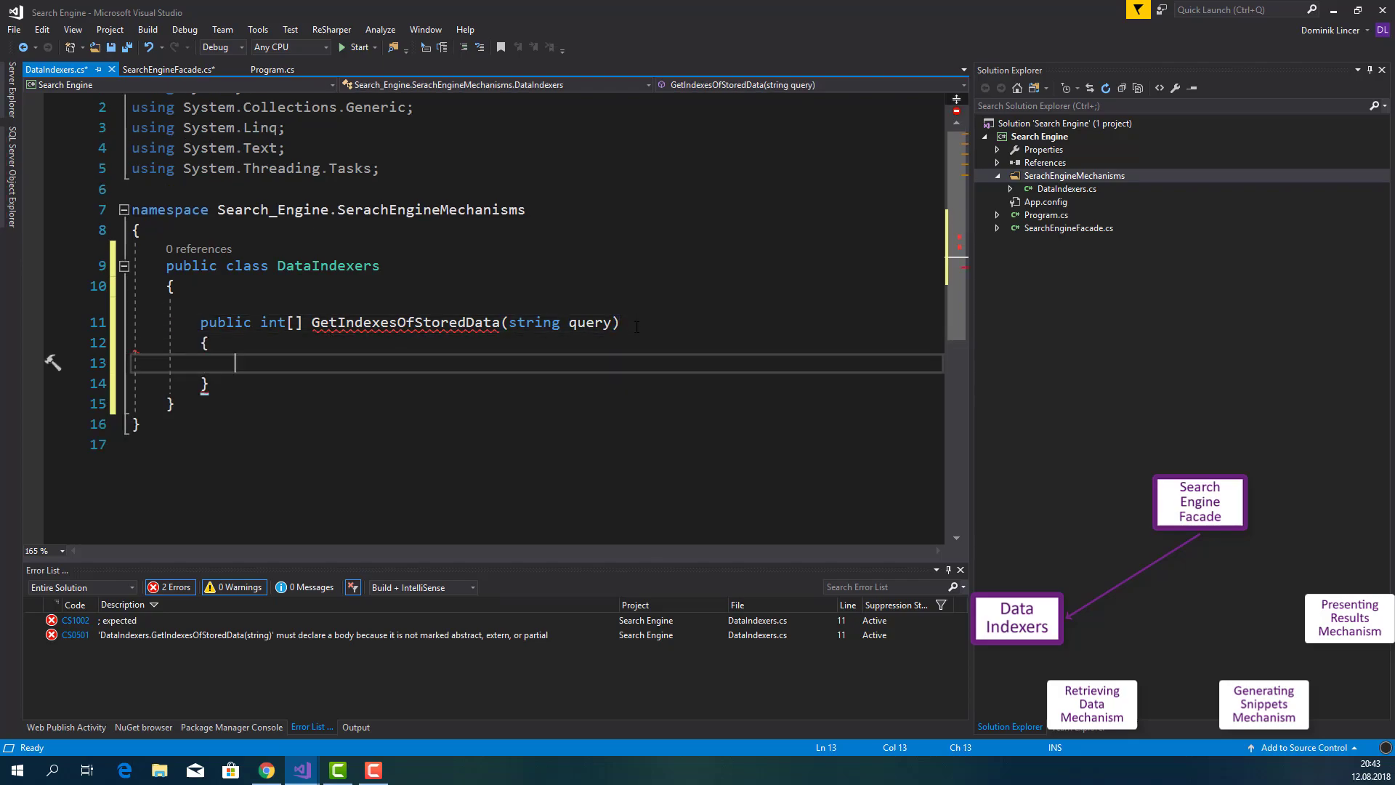
# Print that {query} can be found at indexes 1, 5, 8 with Console.WriteLine
pyautogui.write('Cnso')
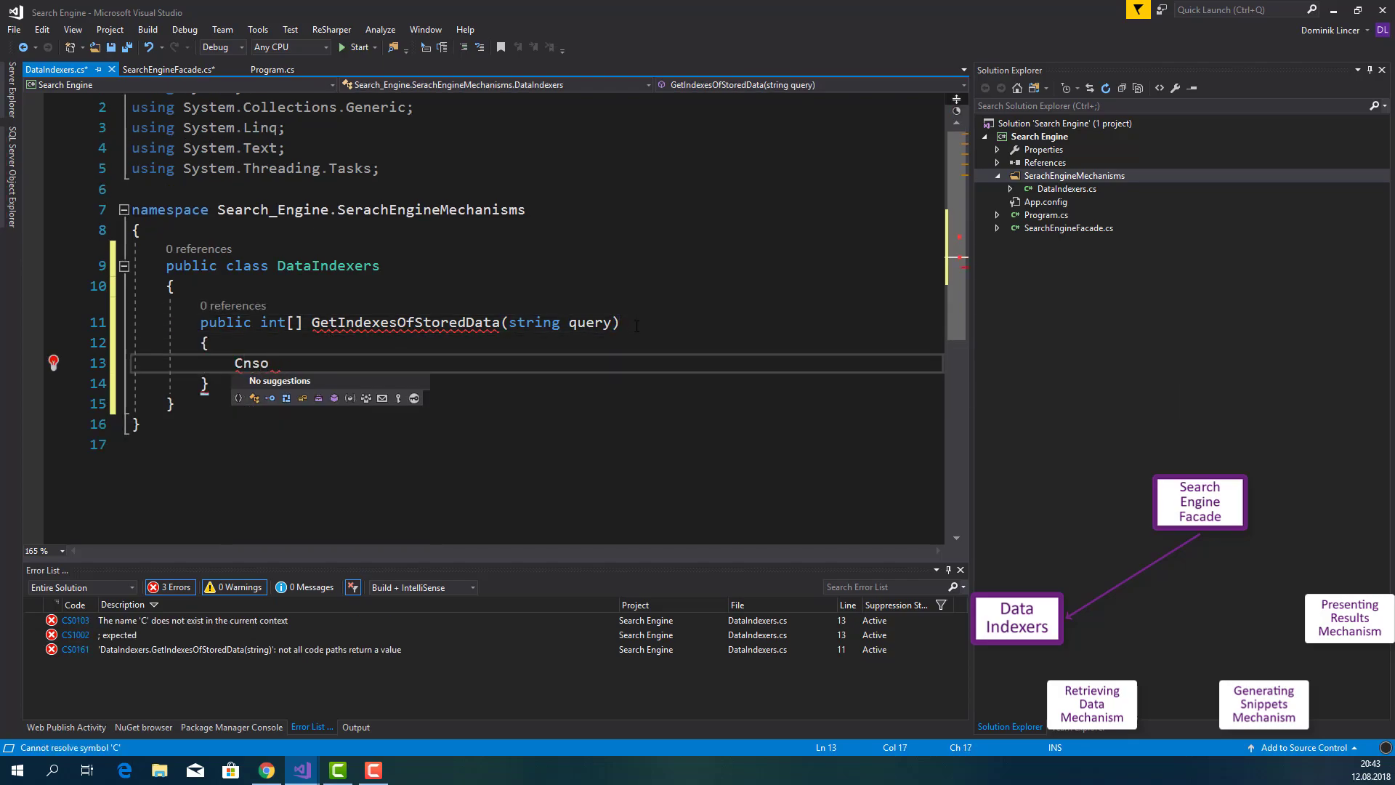
pyautogui.write('Console.W')
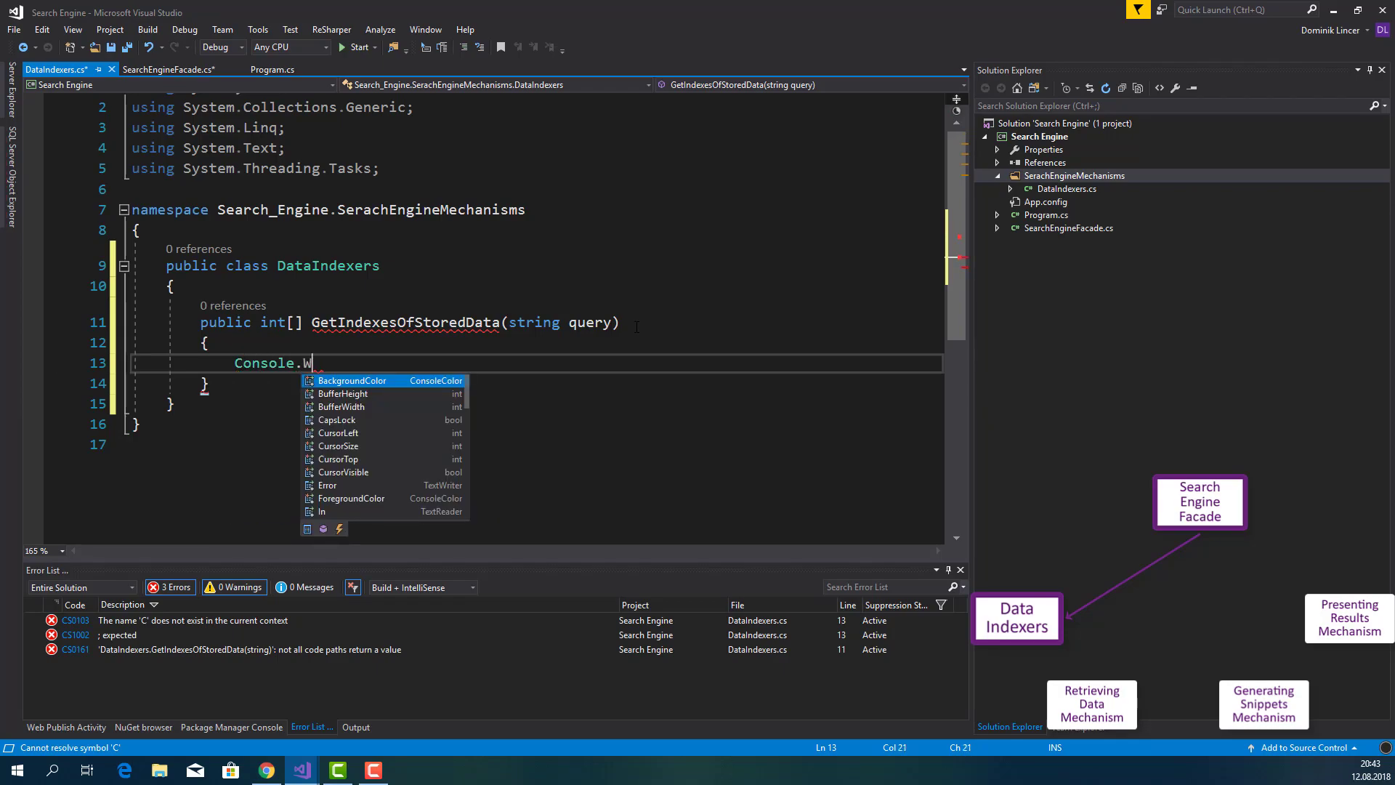
pyautogui.write('WriteLine();')
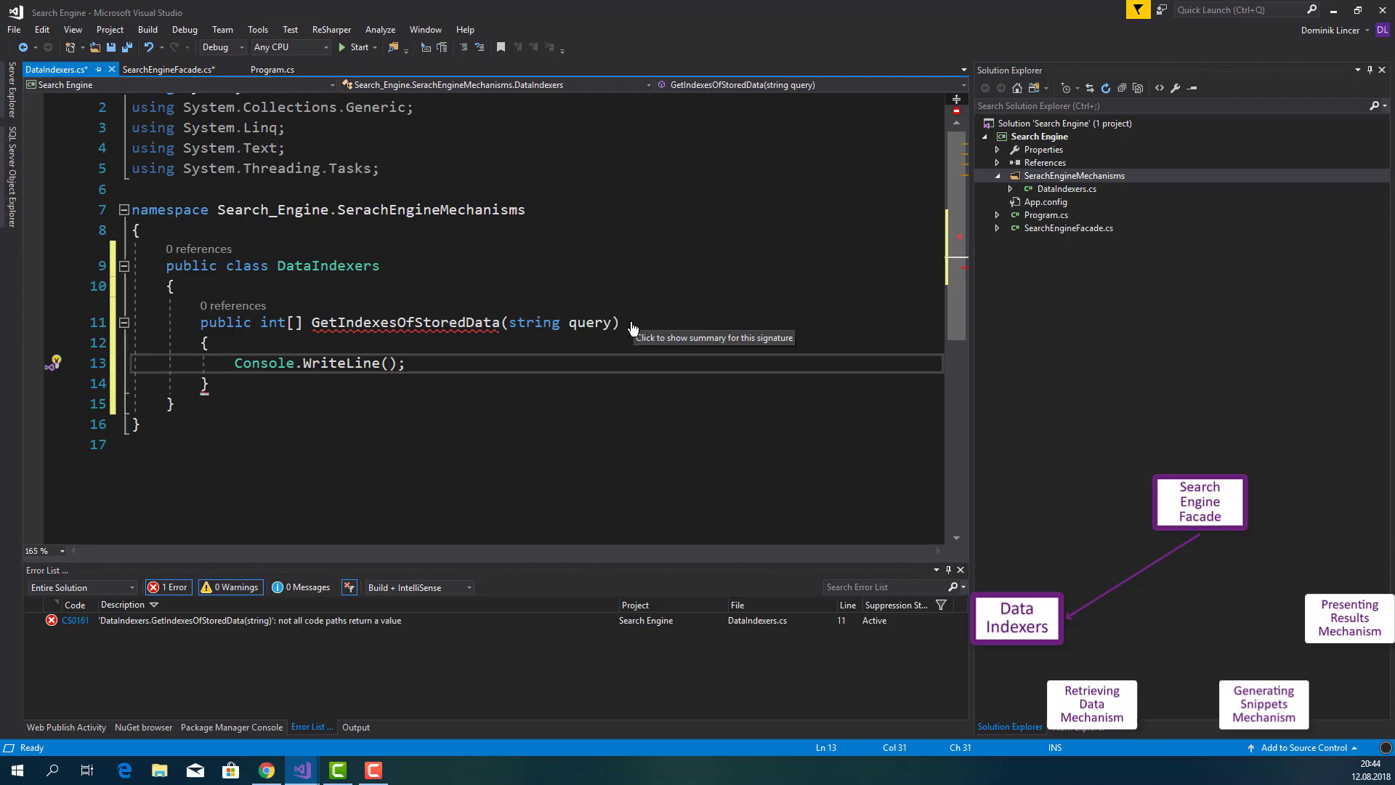
pyautogui.write('$""')
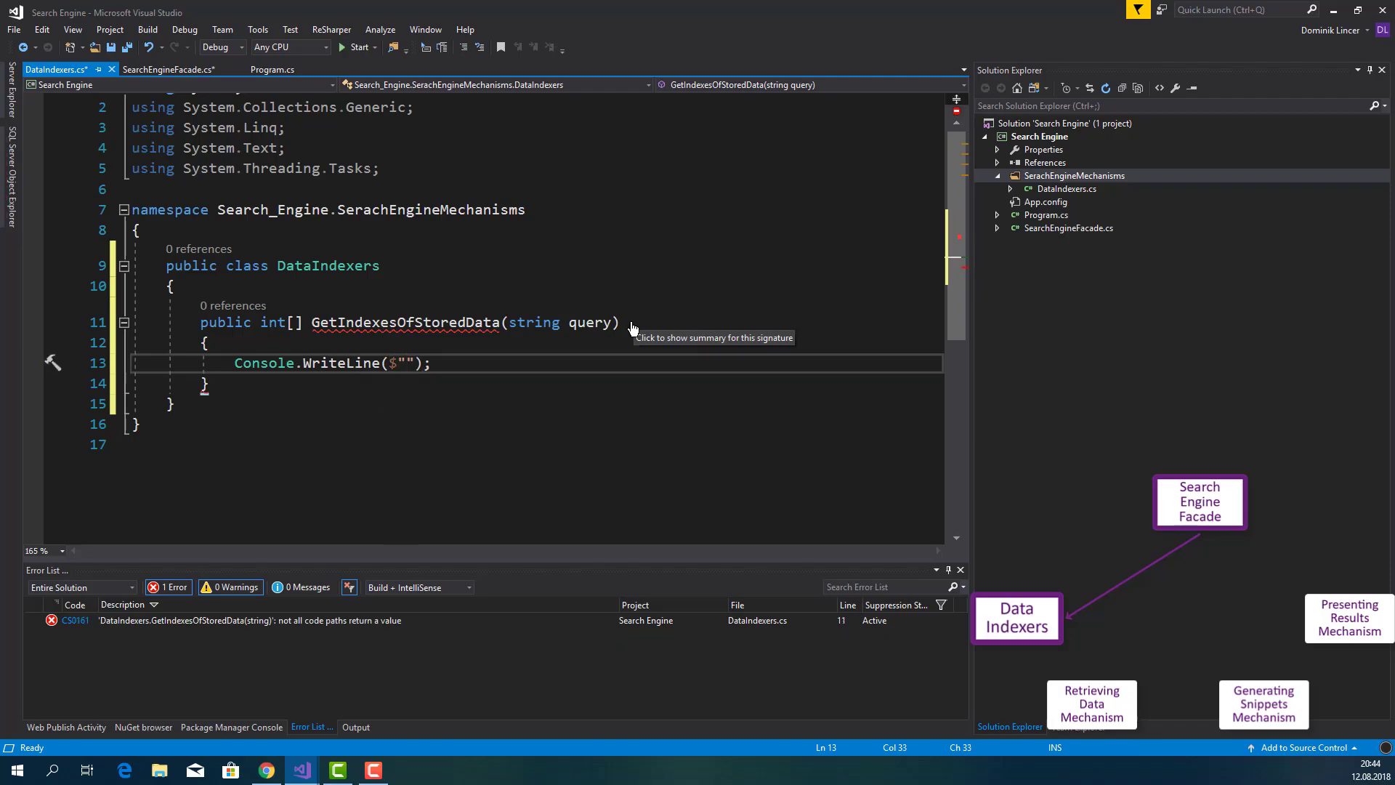
pyautogui.write('{query} c')
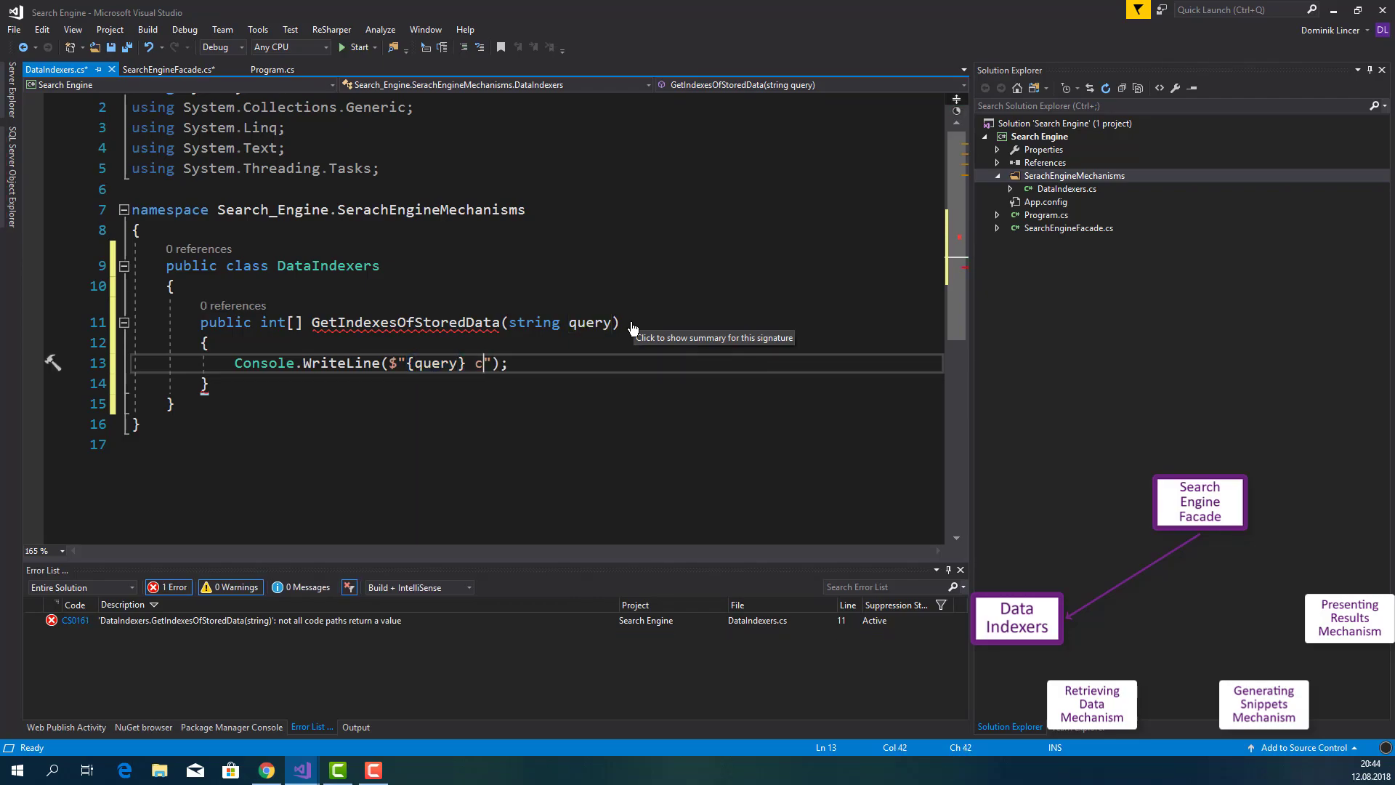
pyautogui.write('an be fi')
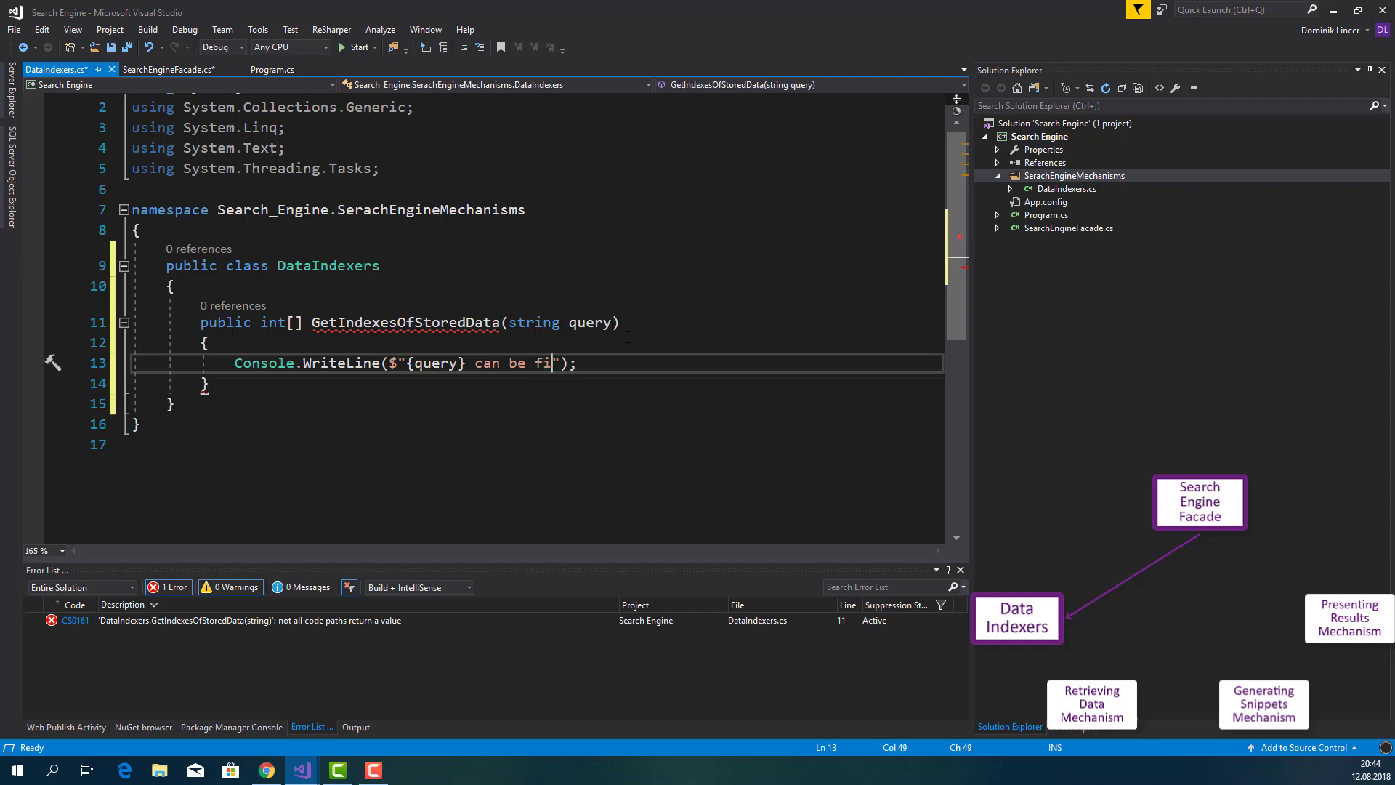
pyautogui.write('ound at index')
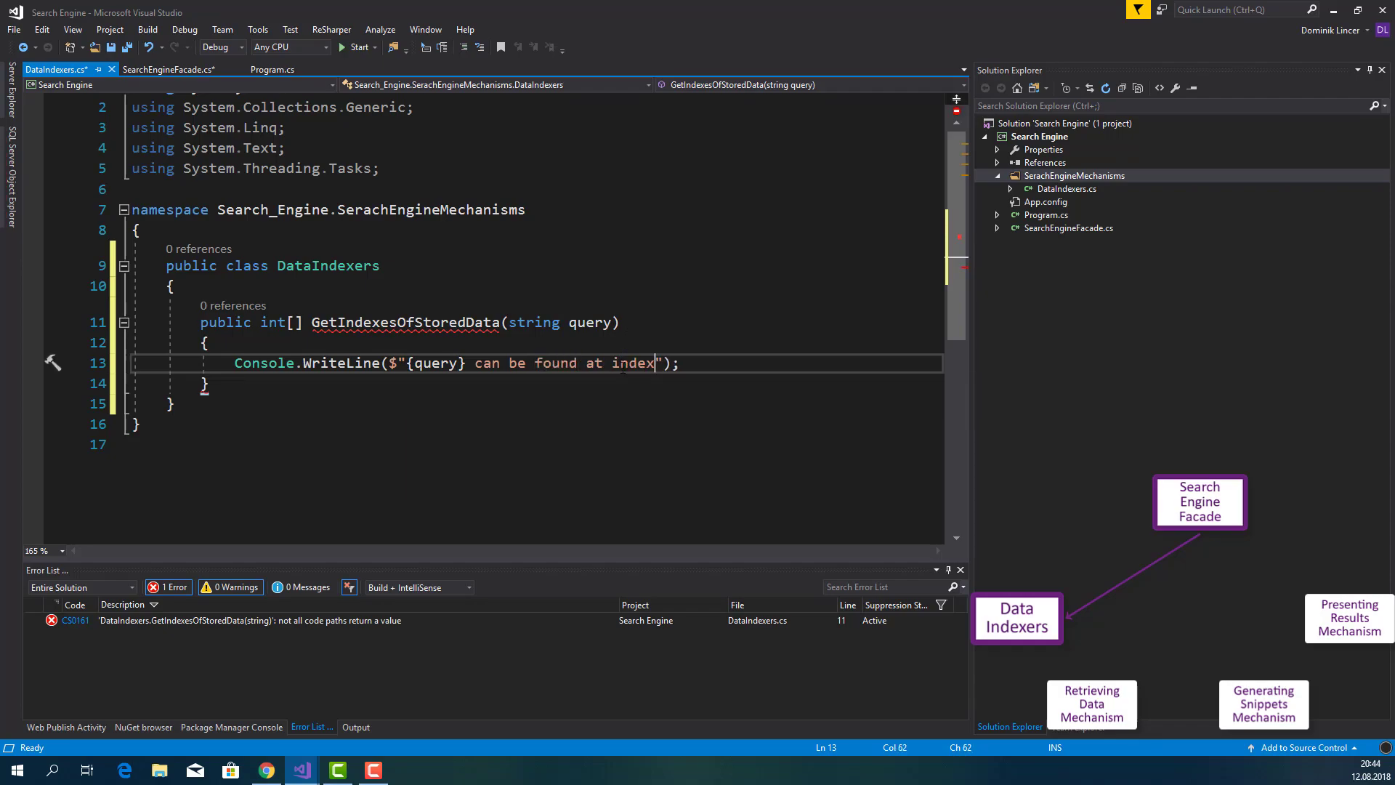
pyautogui.write(': 1,')
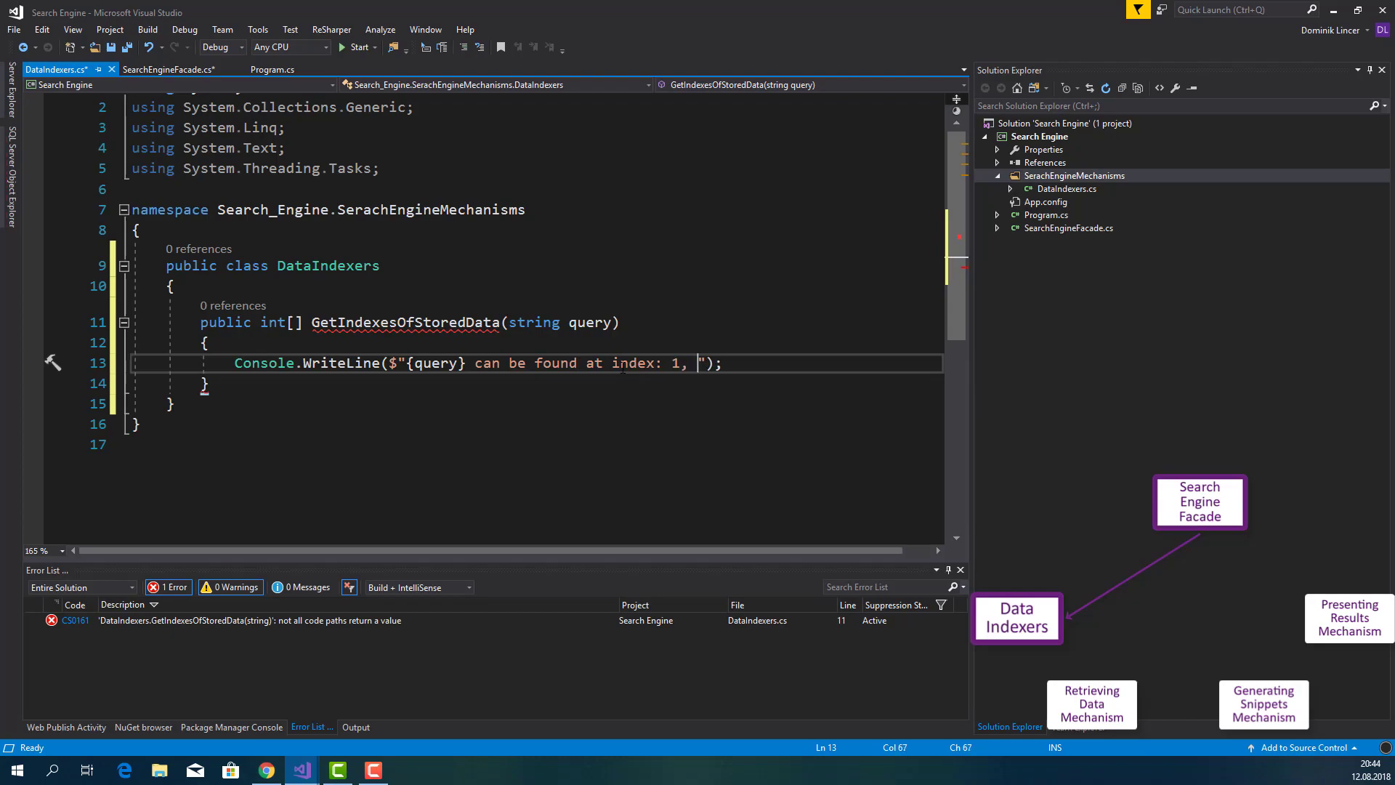
pyautogui.write('5,')
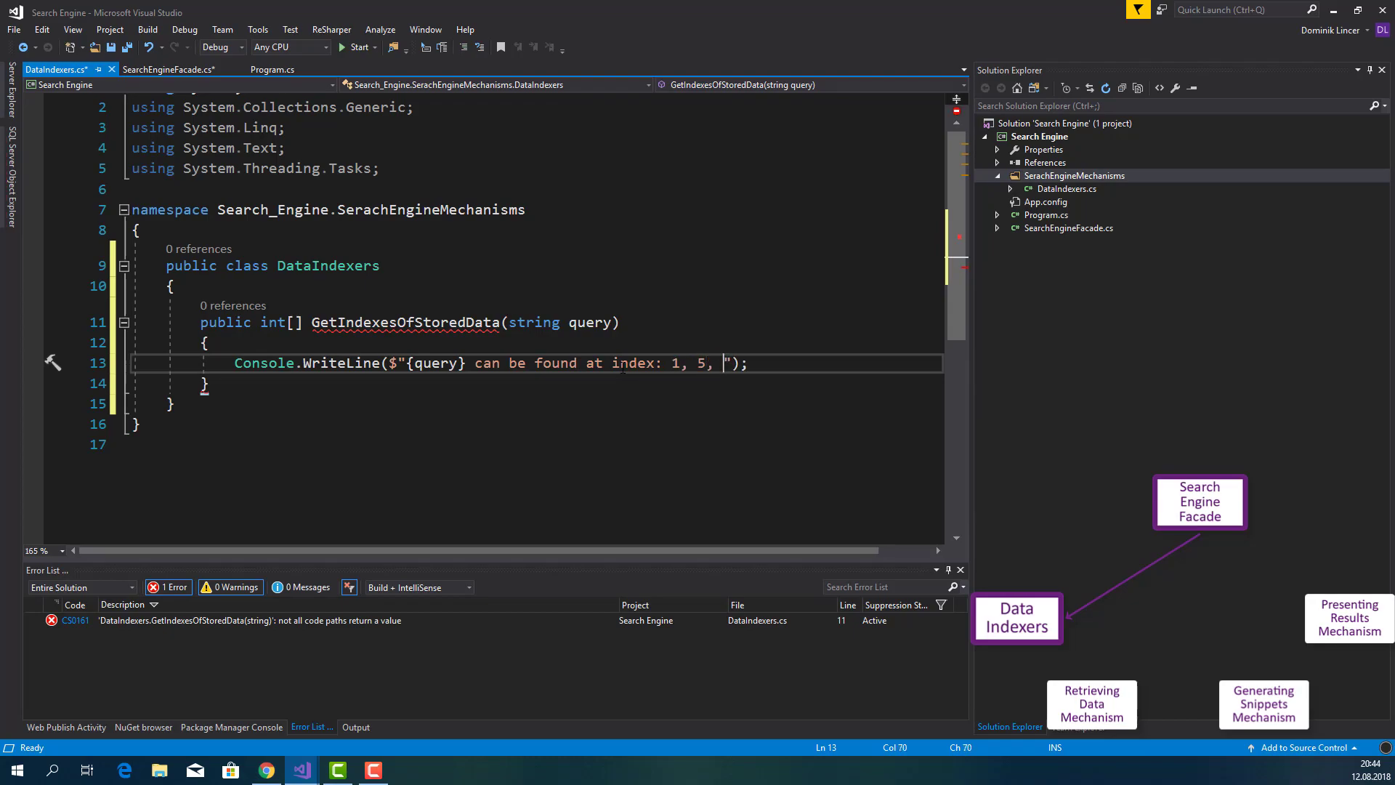
pyautogui.write('8')
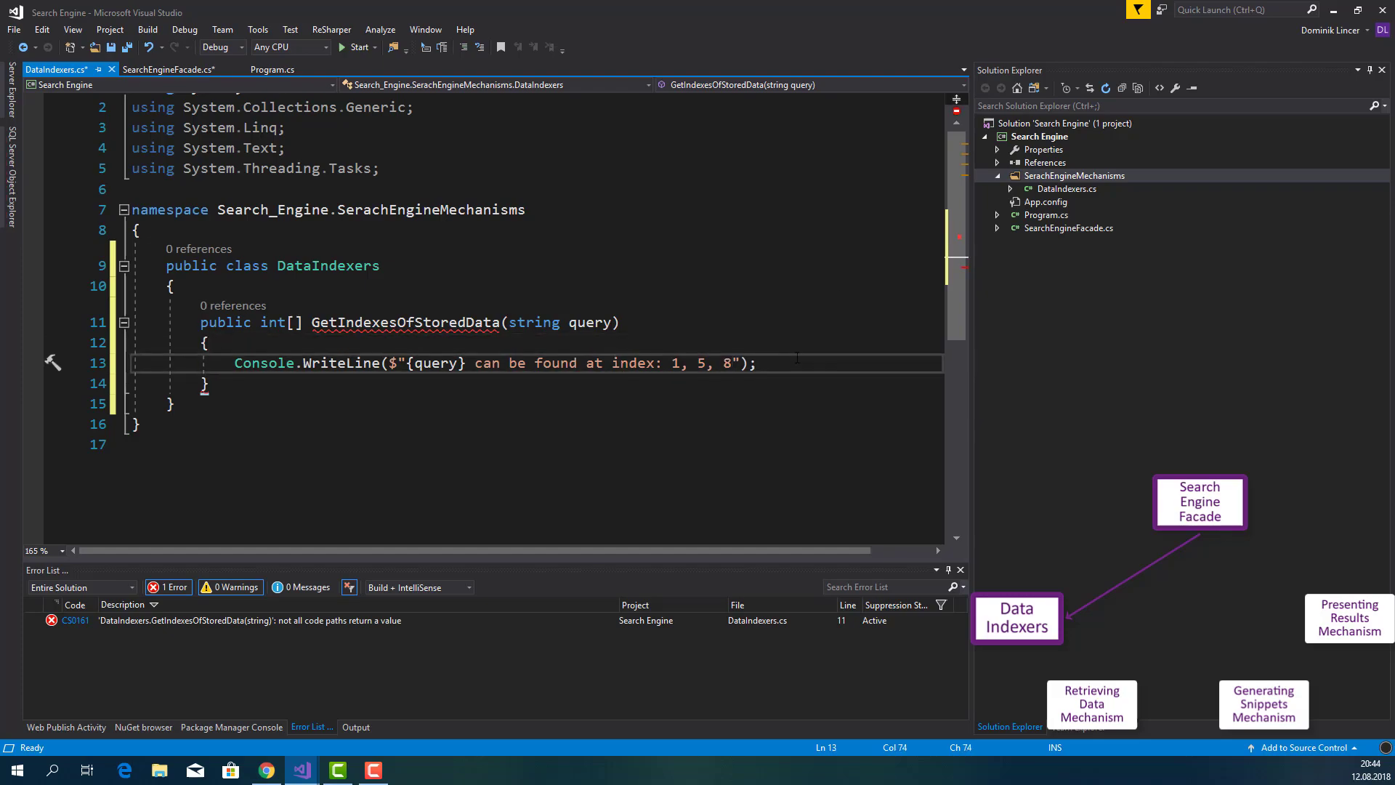
# Return new[] {1, 5, 8} from the method
pyautogui.write('retr')
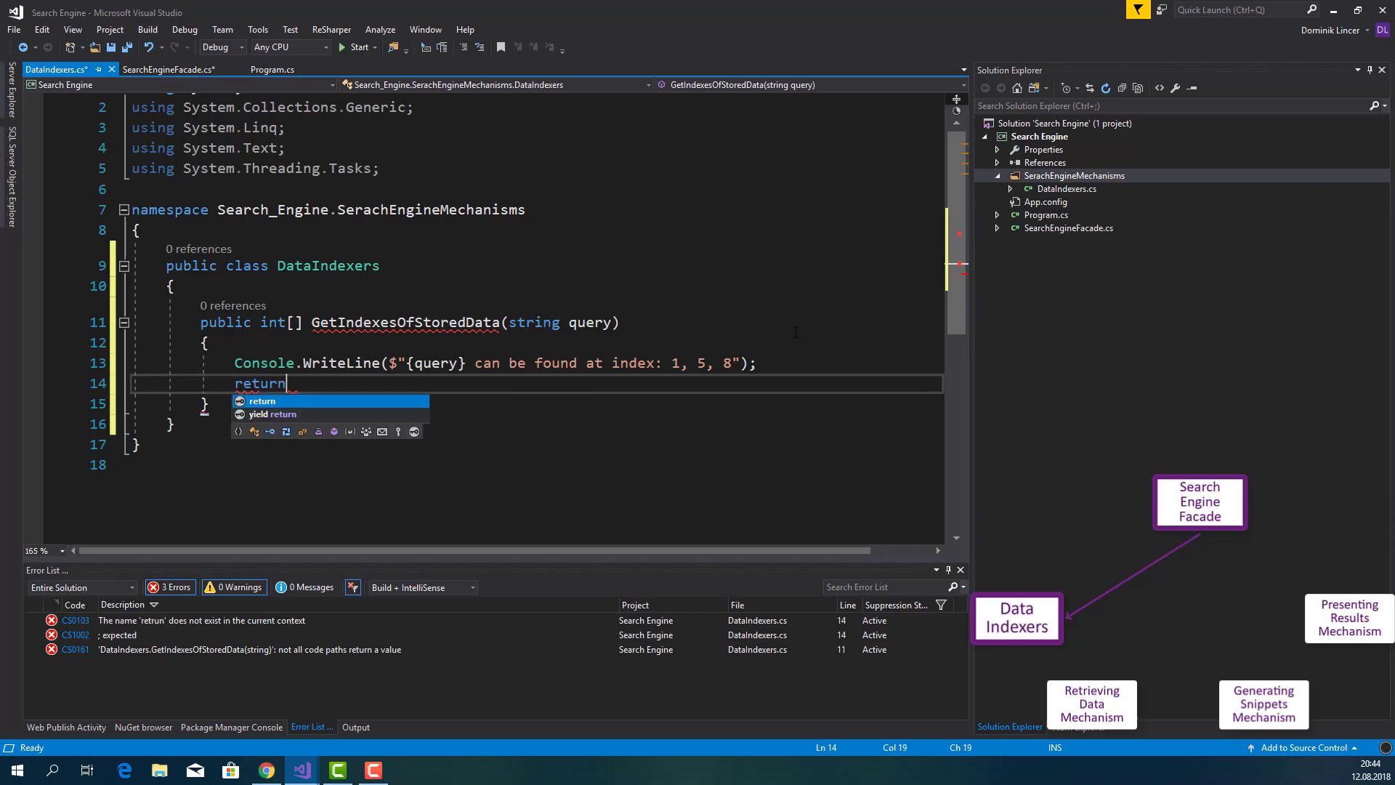
pyautogui.write('new []{1, 5,')
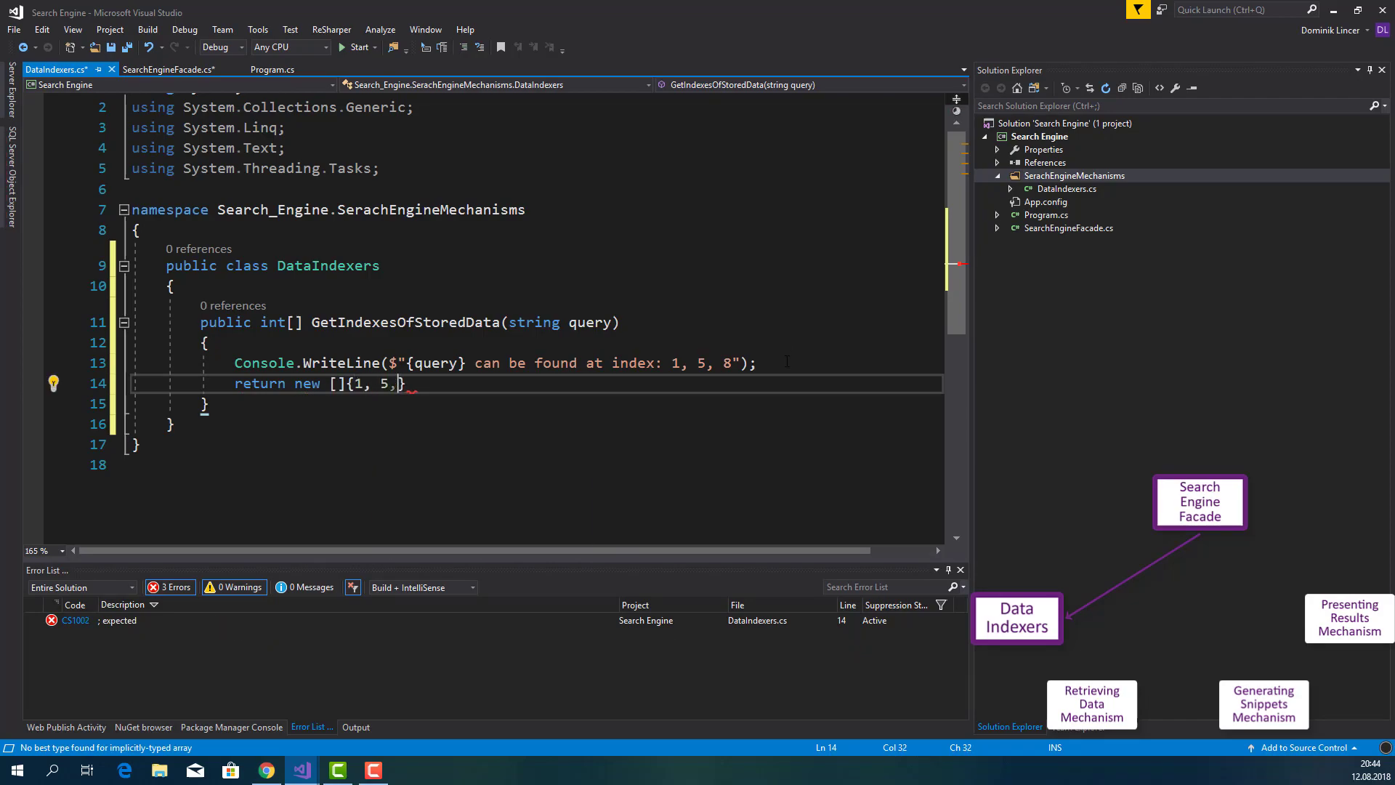
pyautogui.write('8')
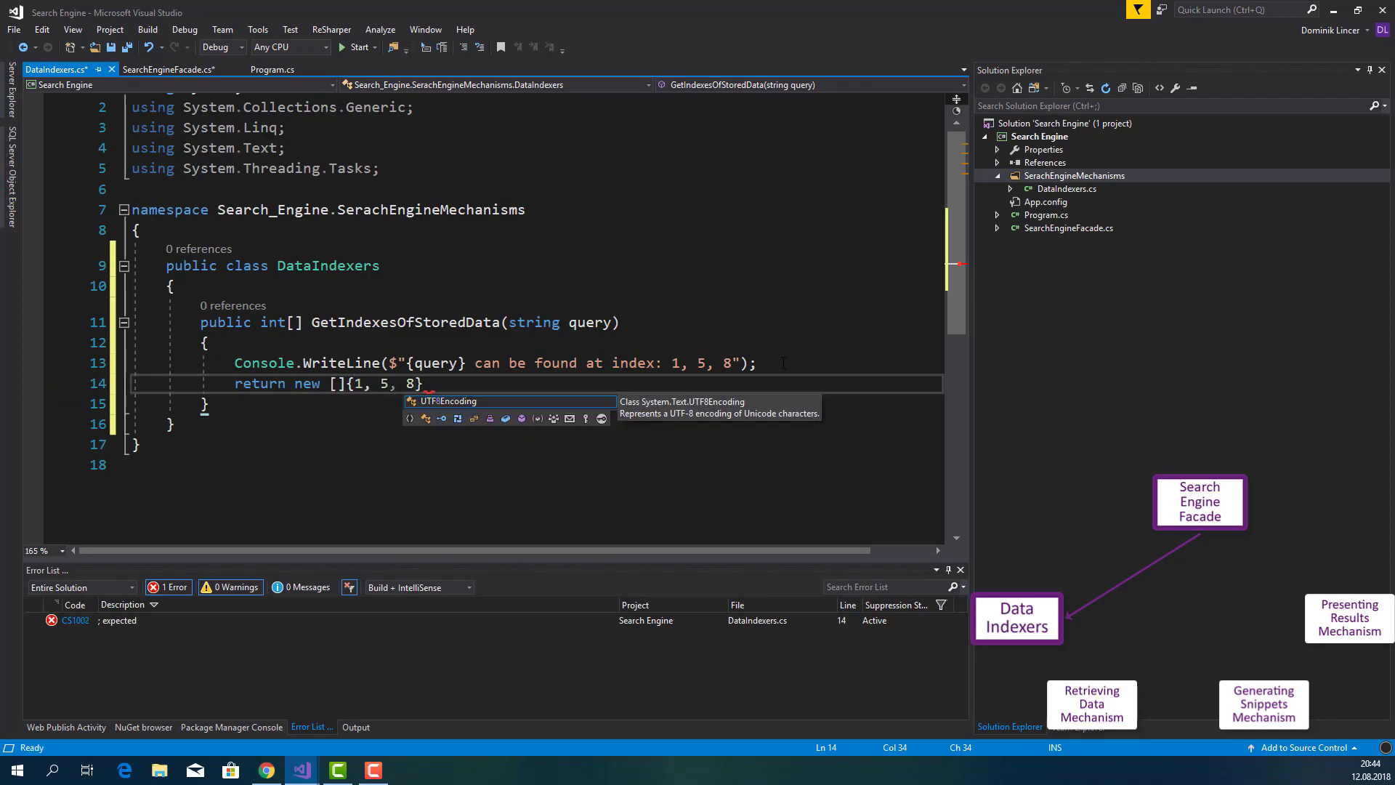
pyautogui.write(';')
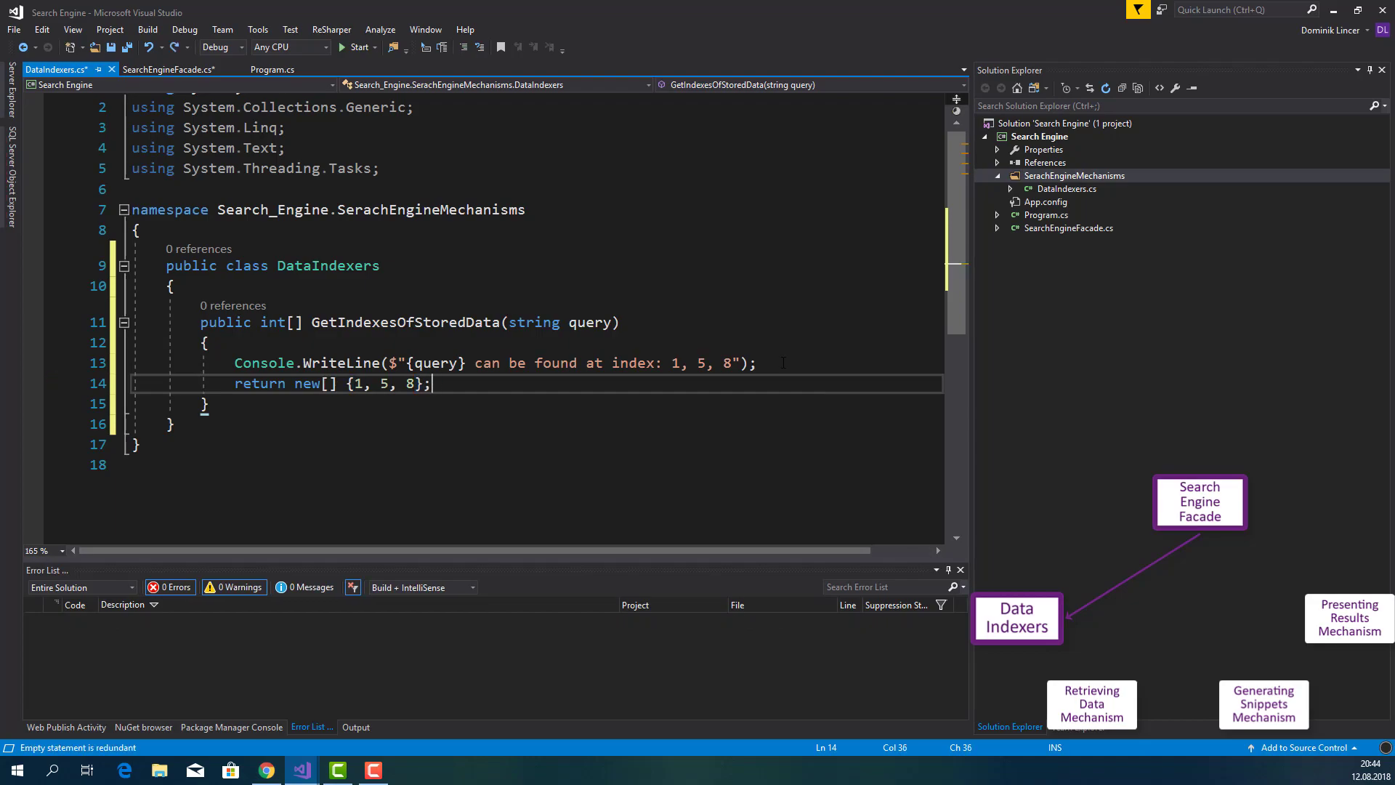
# Add a RetrievingDataMechanism class to the SearchEngineMechanisms folder
pyautogui.rightClick(1073, 175)
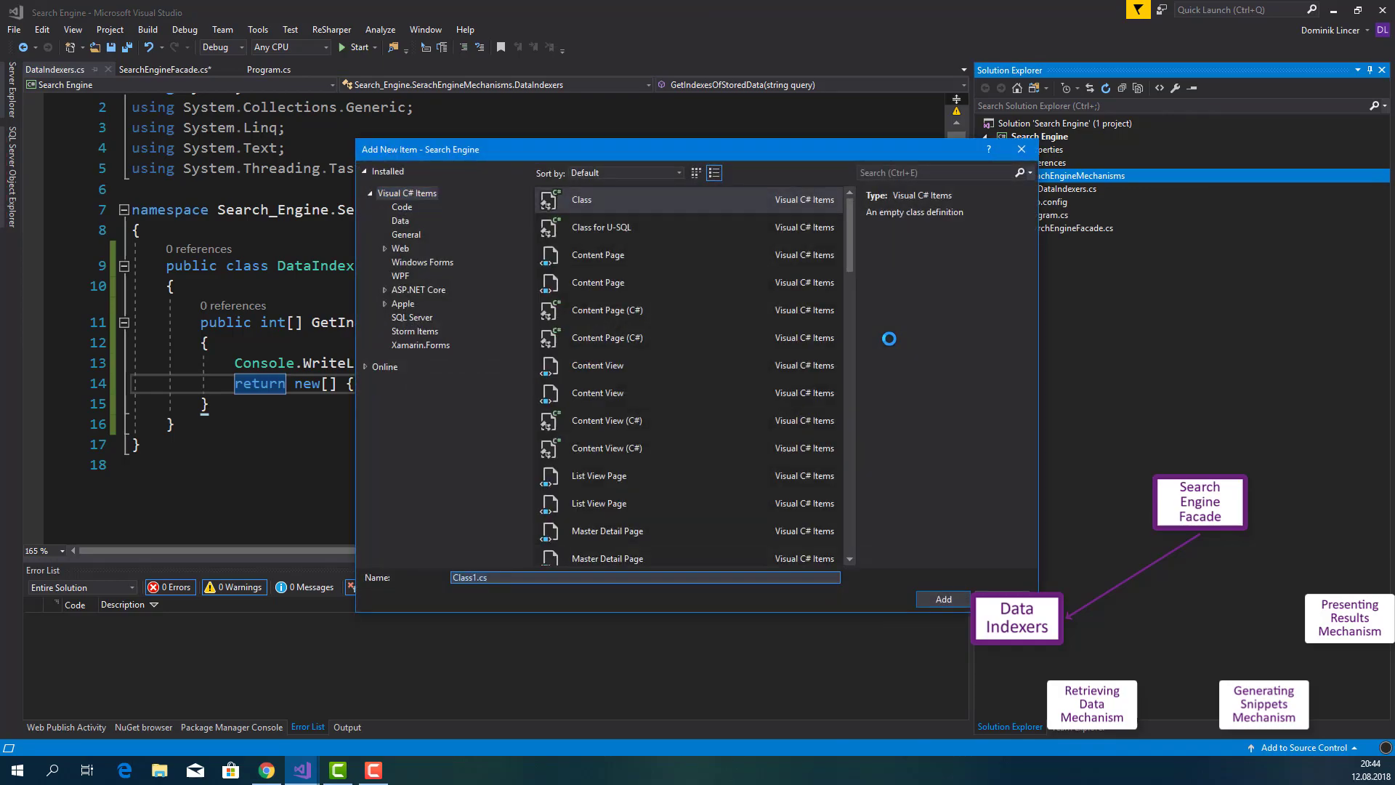
pyautogui.write('Retrie')
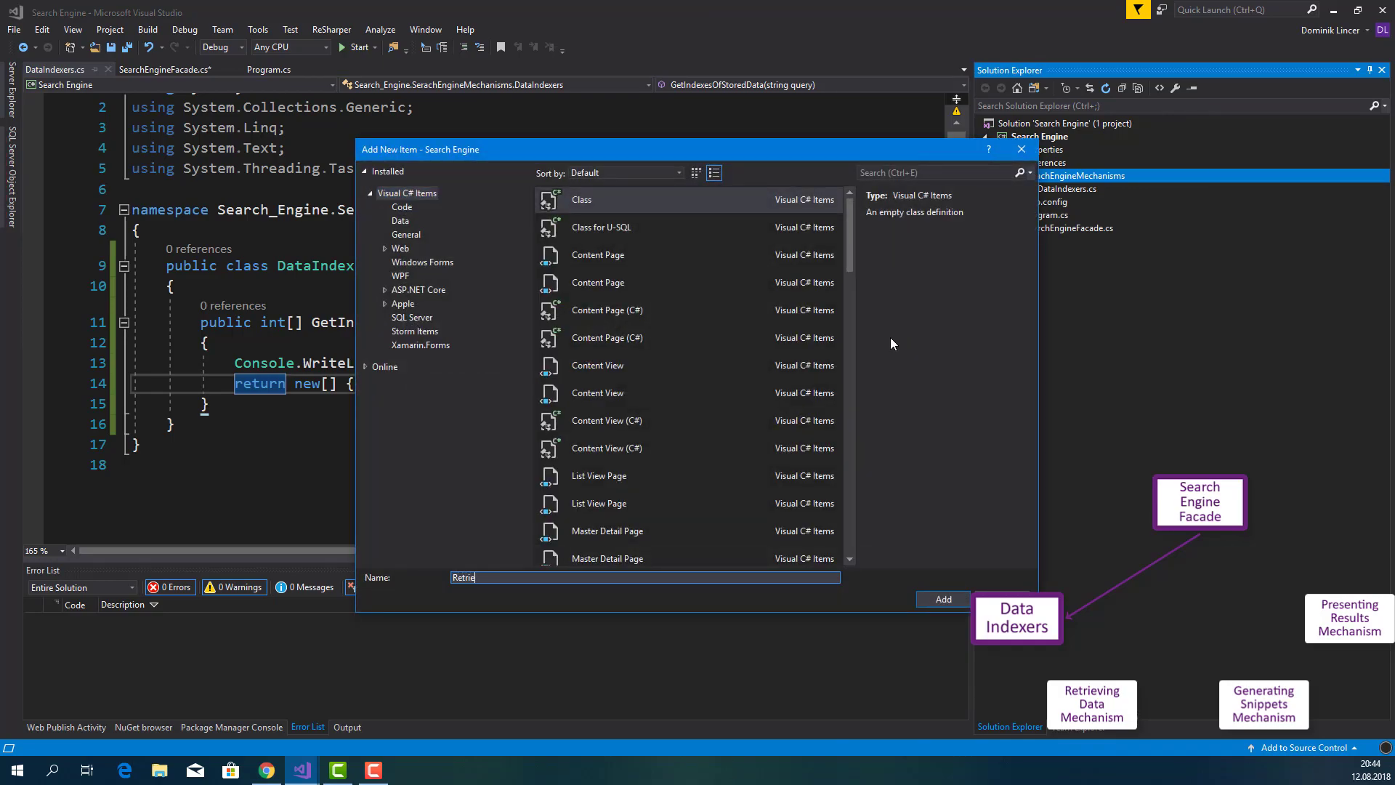
pyautogui.write('vingD')
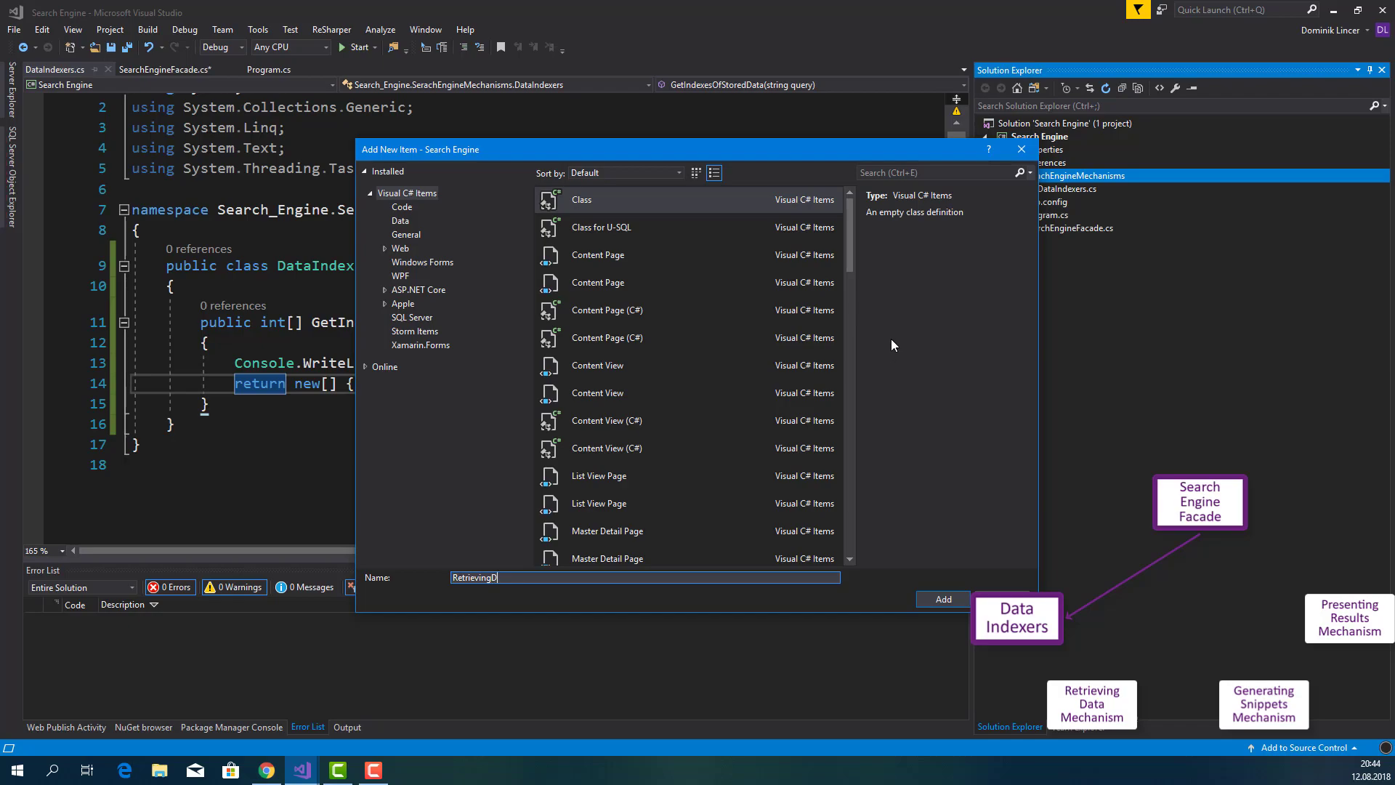
pyautogui.write('ataMechanism')
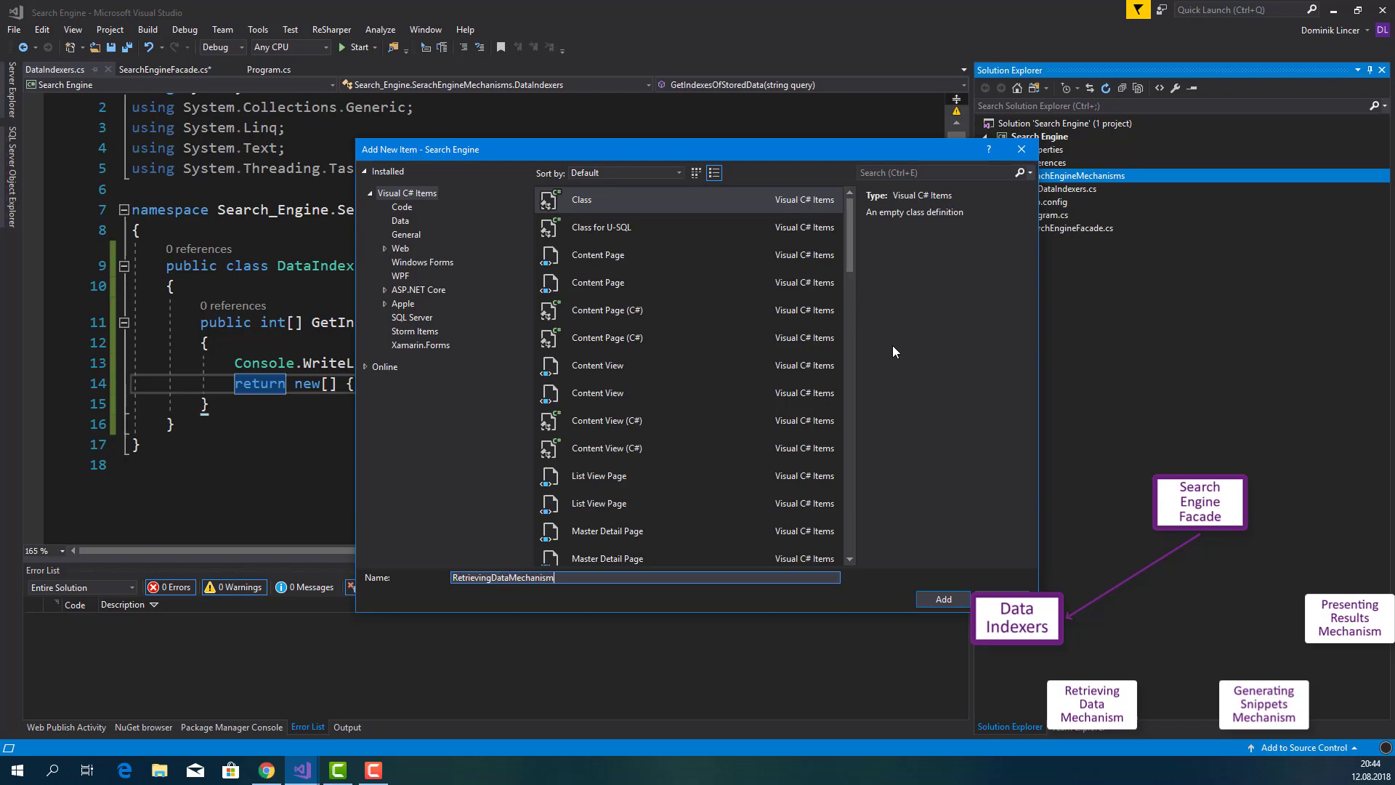
pyautogui.click(941, 599)
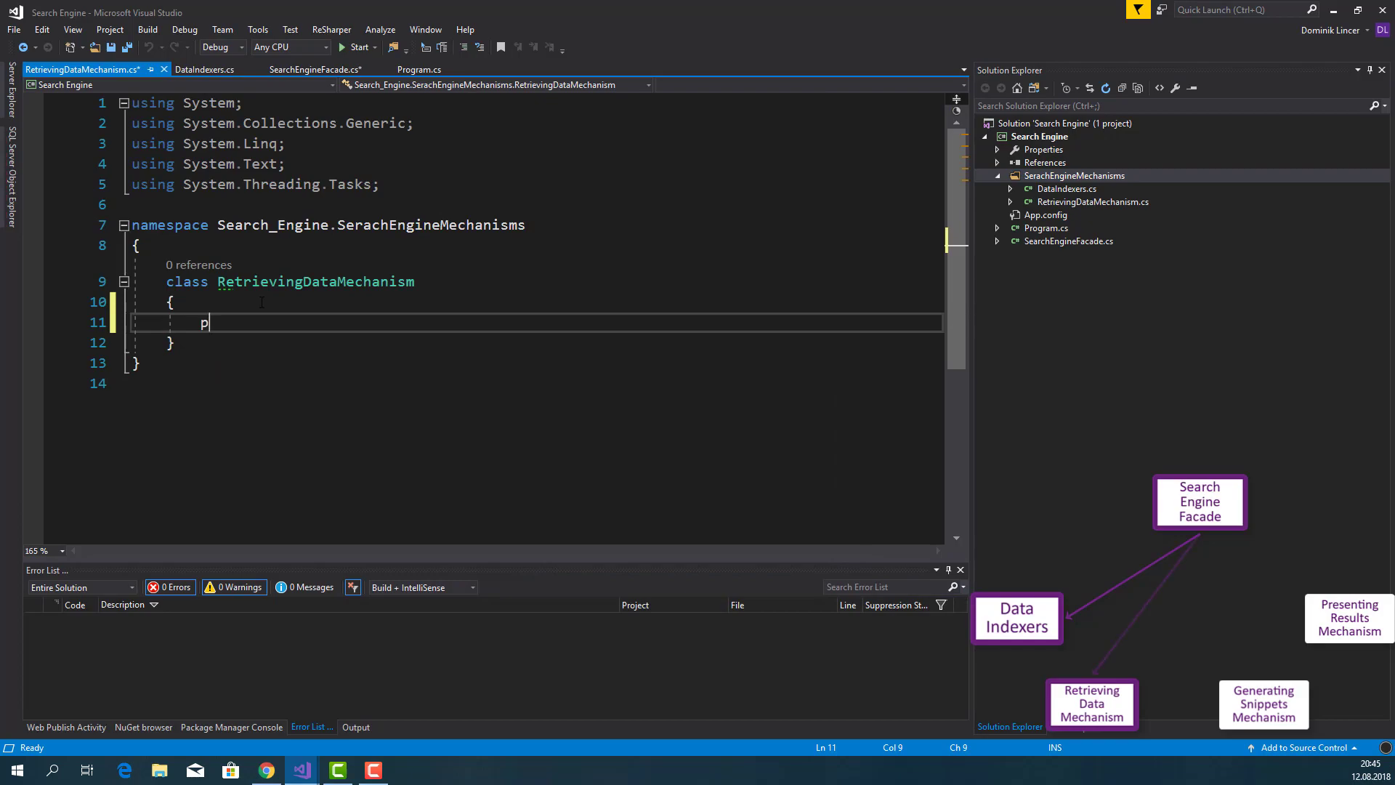
# Declare a public void GetData method taking the int indexes
pyautogui.write('ublic G')
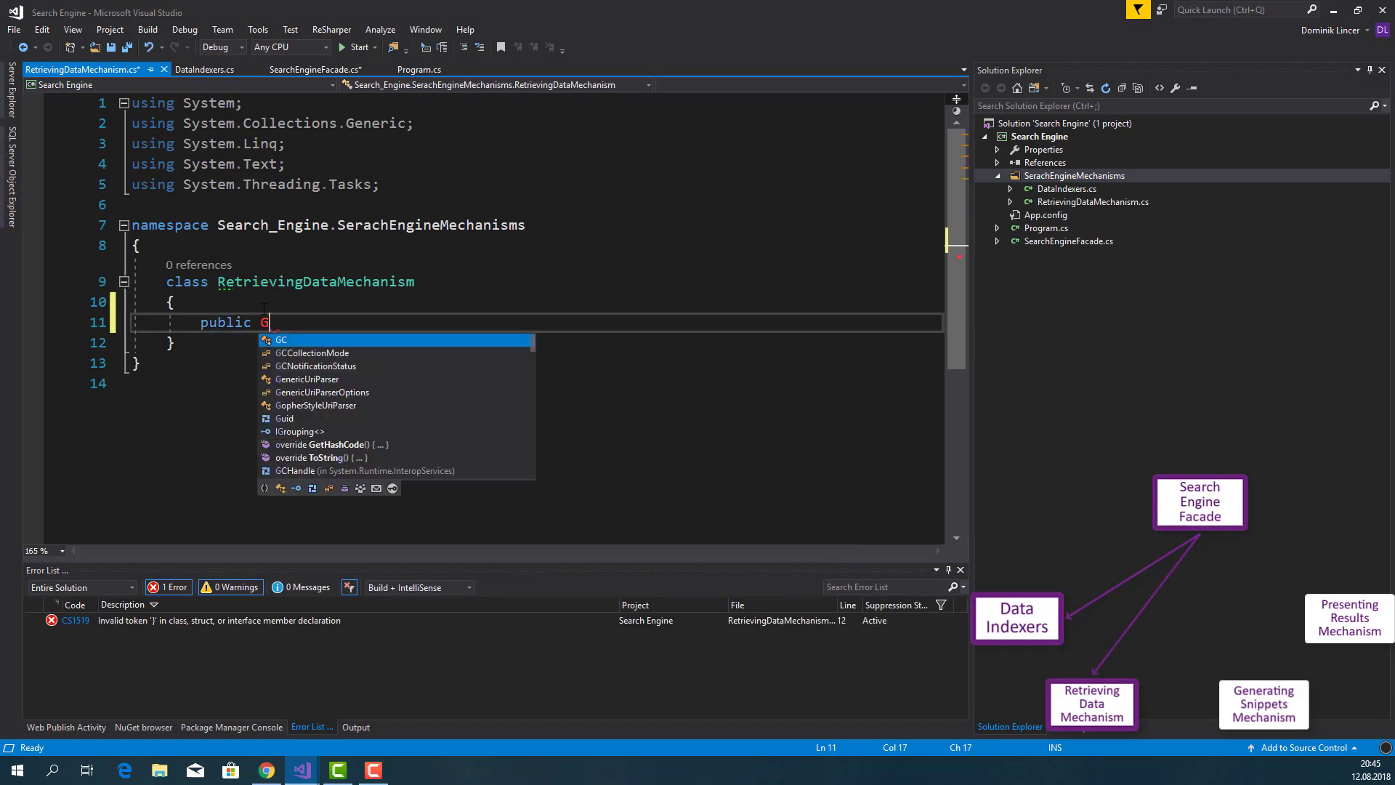
pyautogui.write('void')
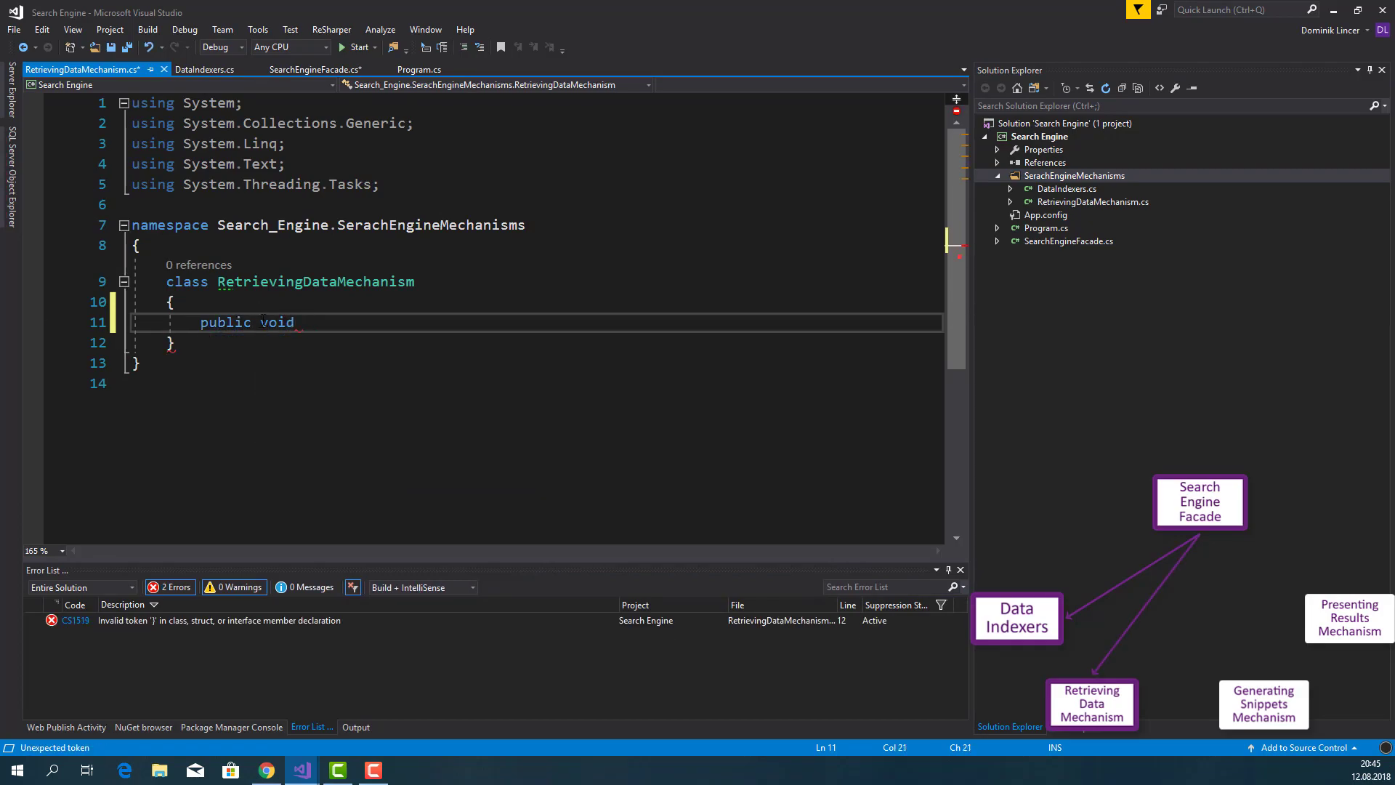
pyautogui.write('Get')
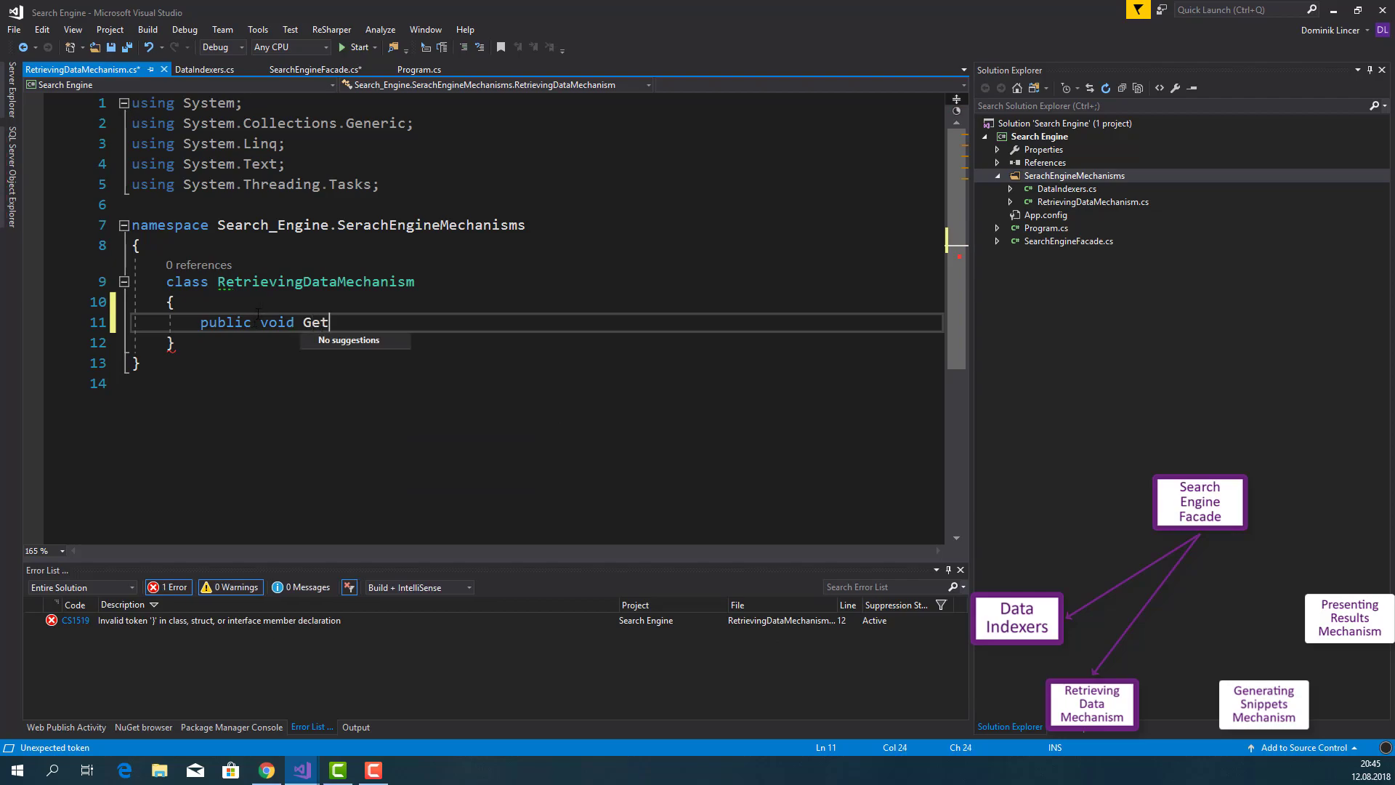
pyautogui.write('Data')
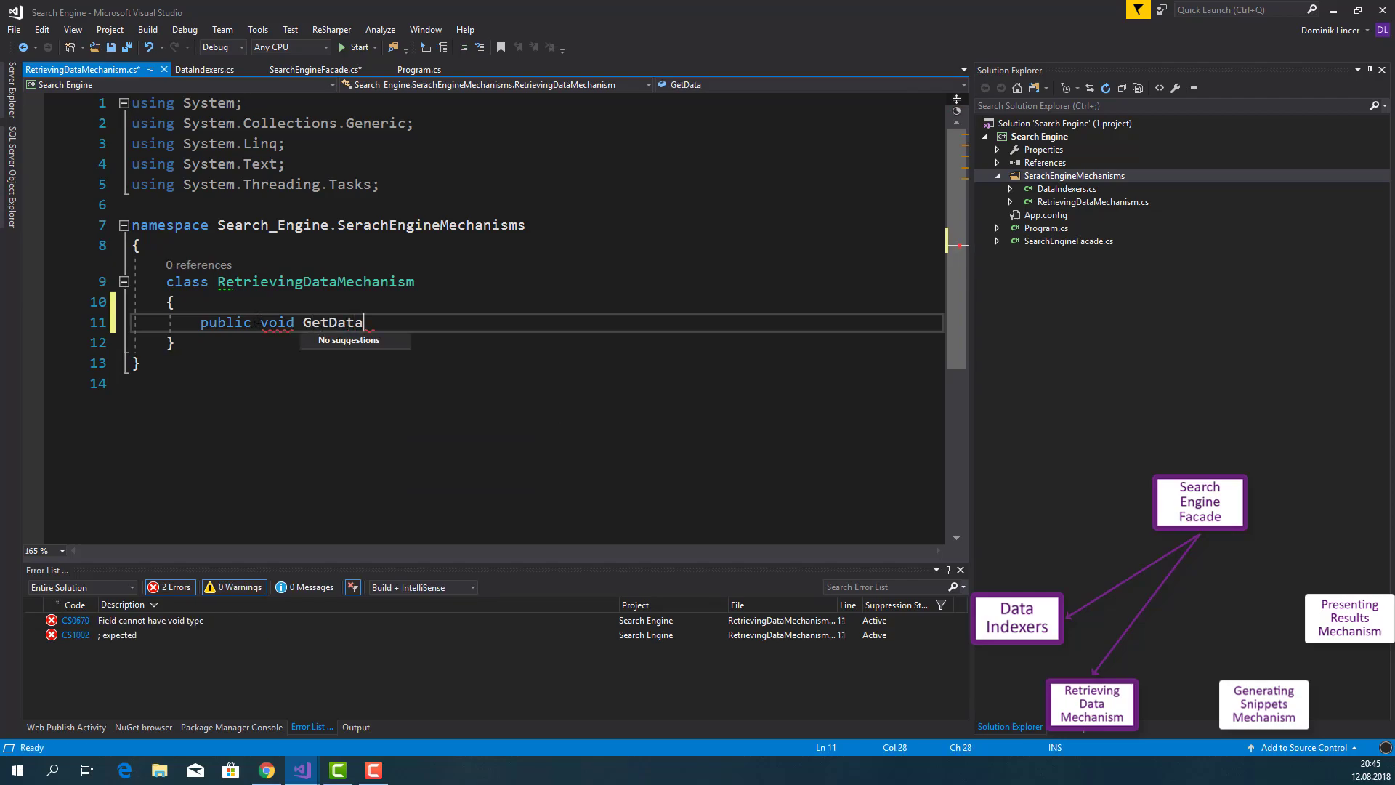
pyautogui.write('(int[')
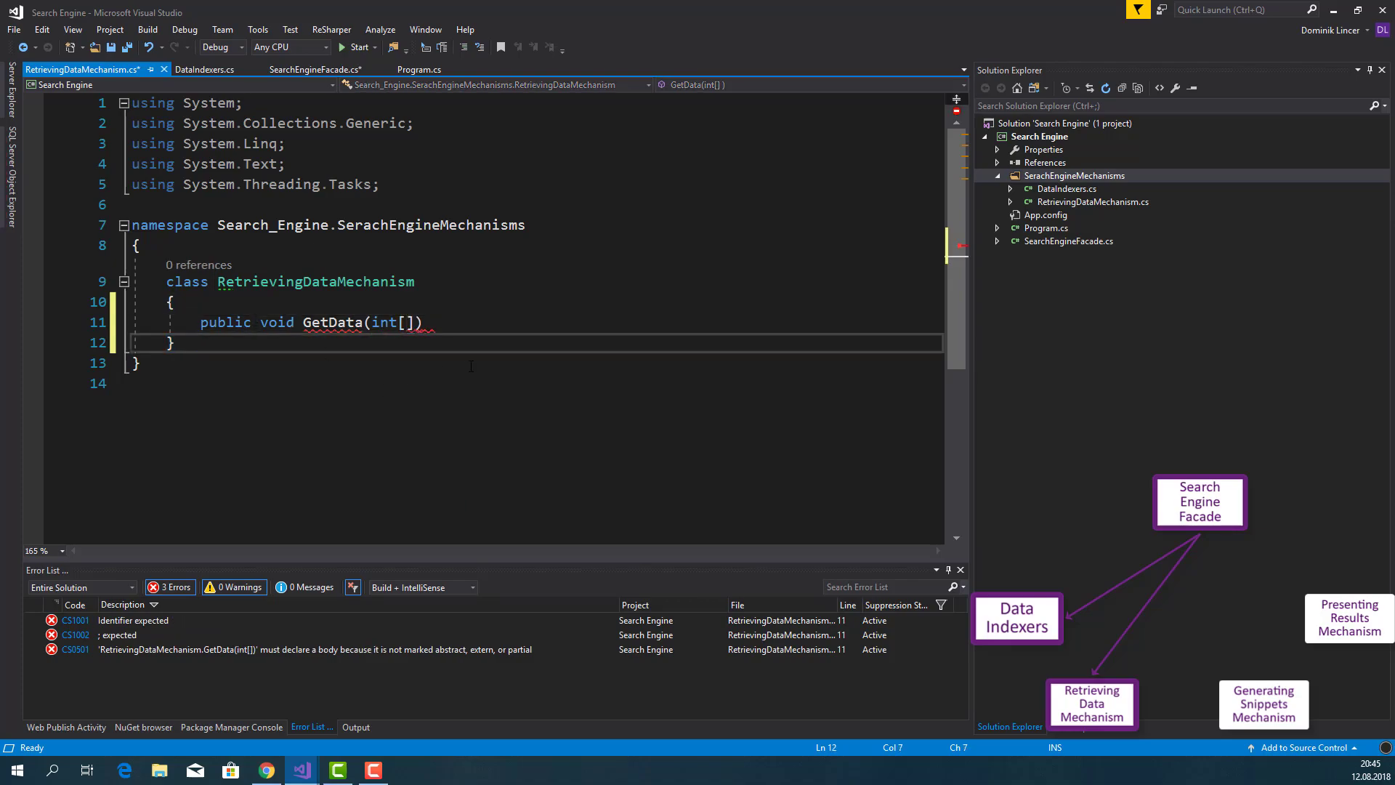
pyautogui.write('indexes')
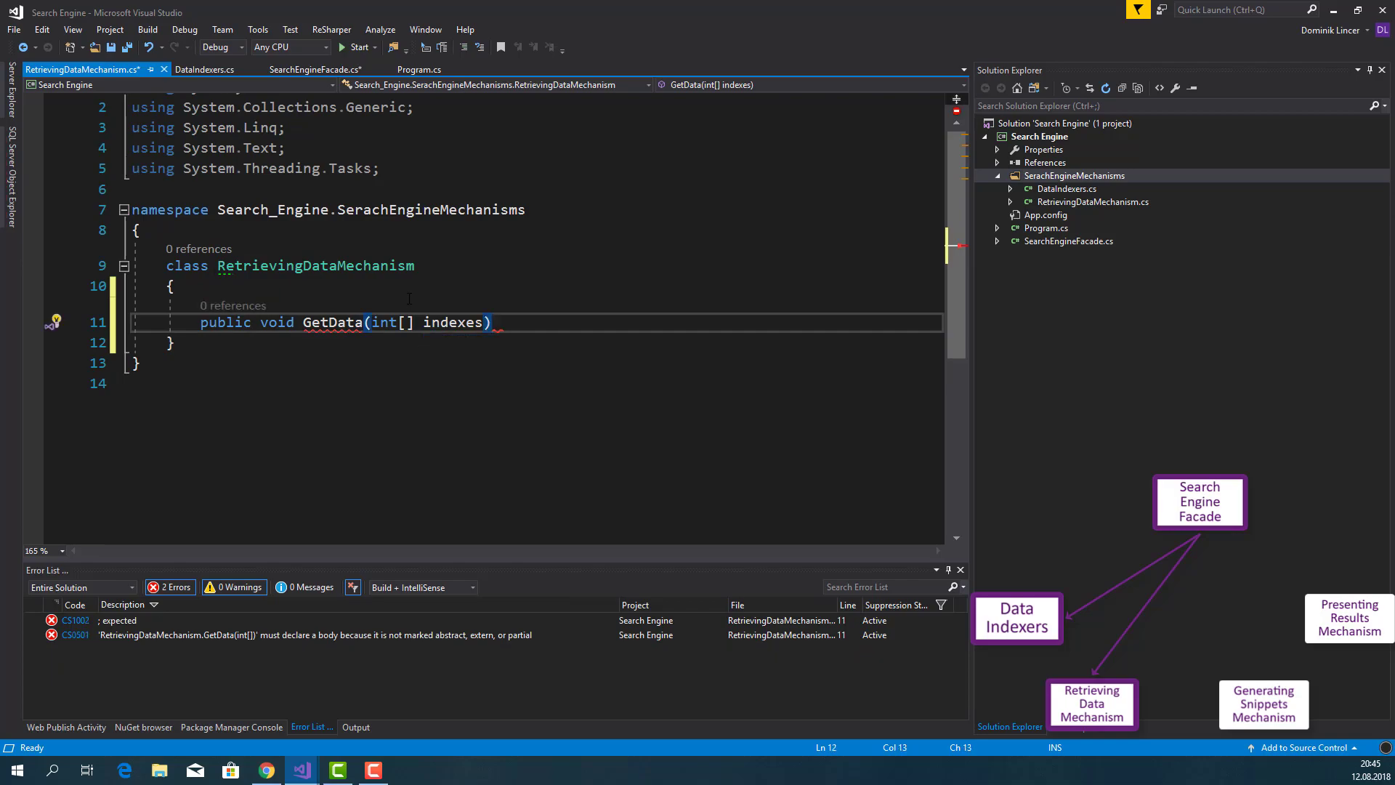
# Print 'Downloading web with indexes:' at the start of GetData
pyautogui.write('Console.')
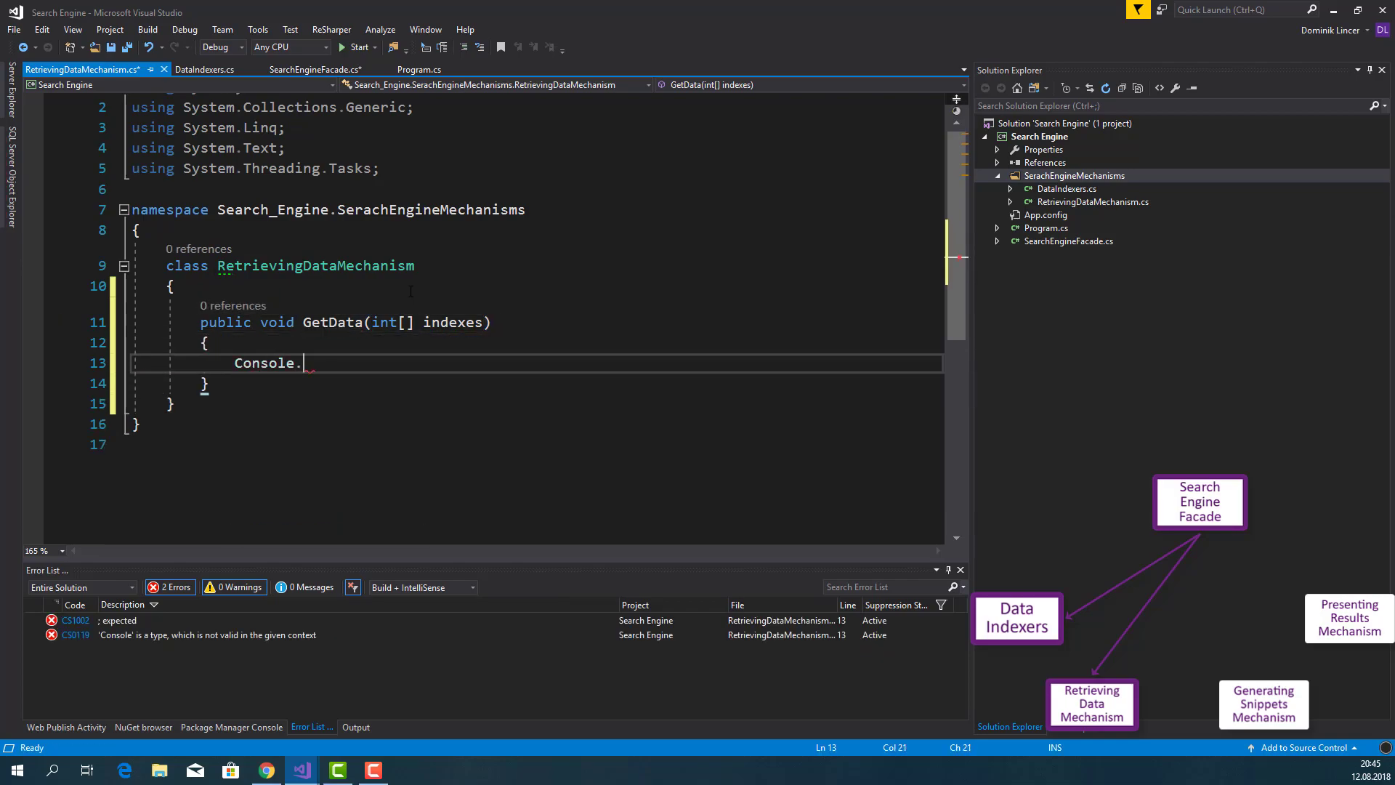
pyautogui.write('Write("");')
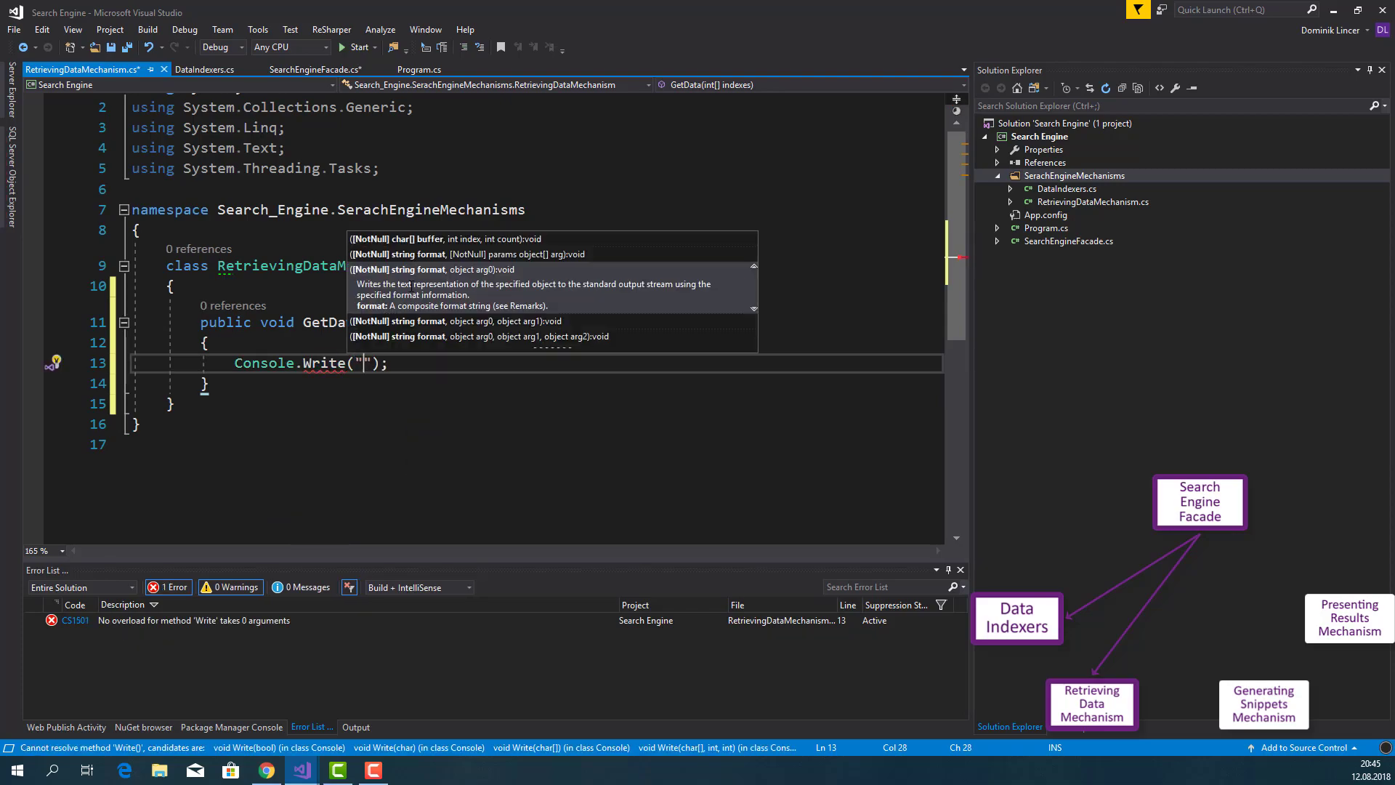
pyautogui.write('Downl')
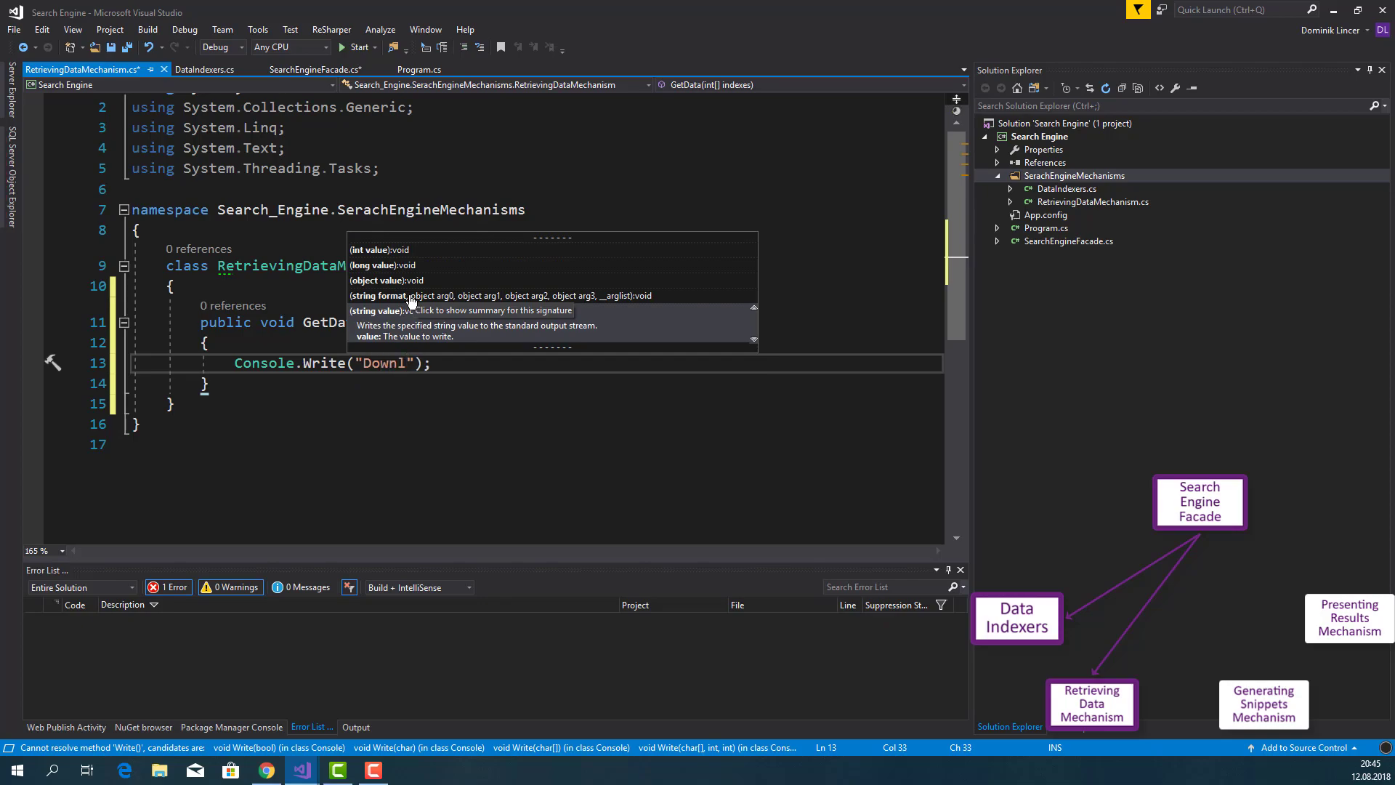
pyautogui.write('oading web w')
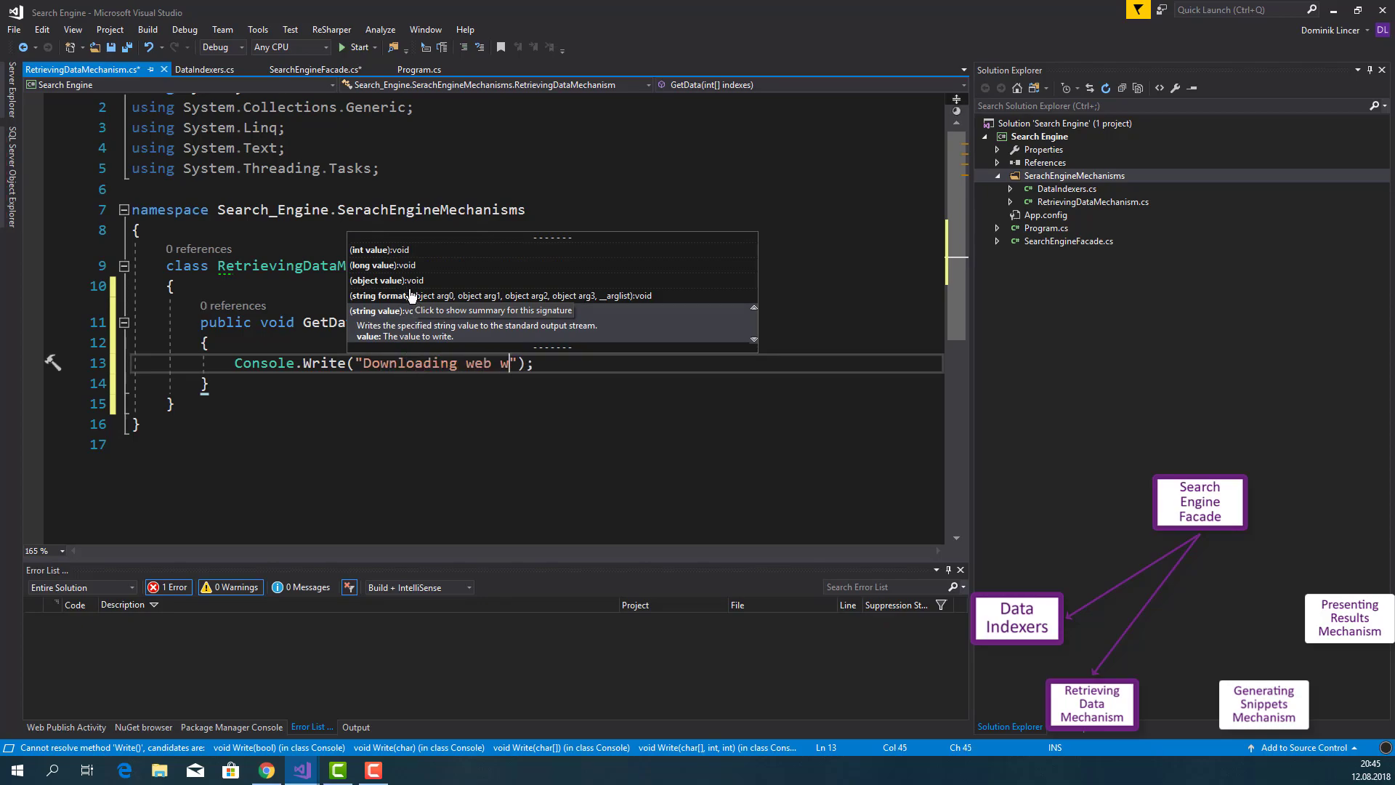
pyautogui.write('with indexes')
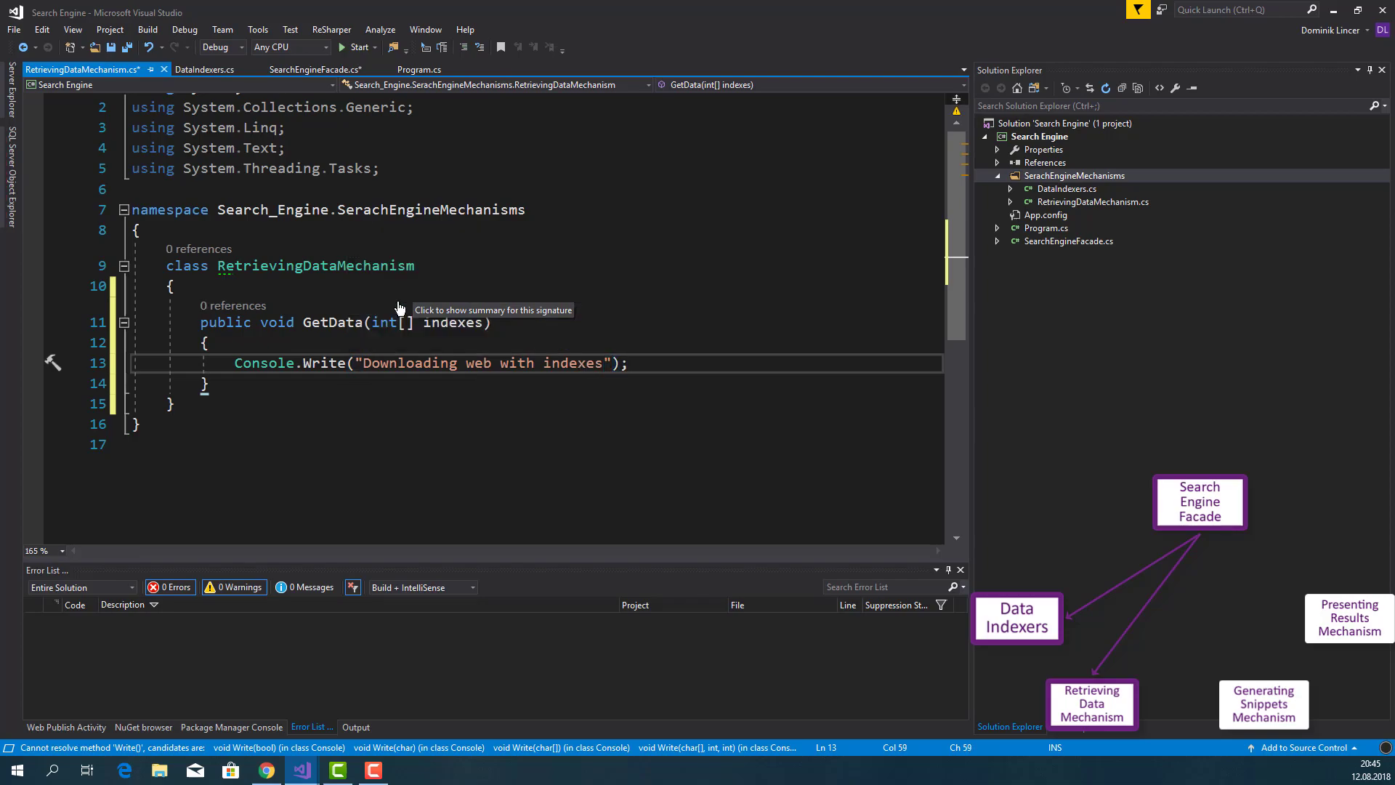
pyautogui.write(':')
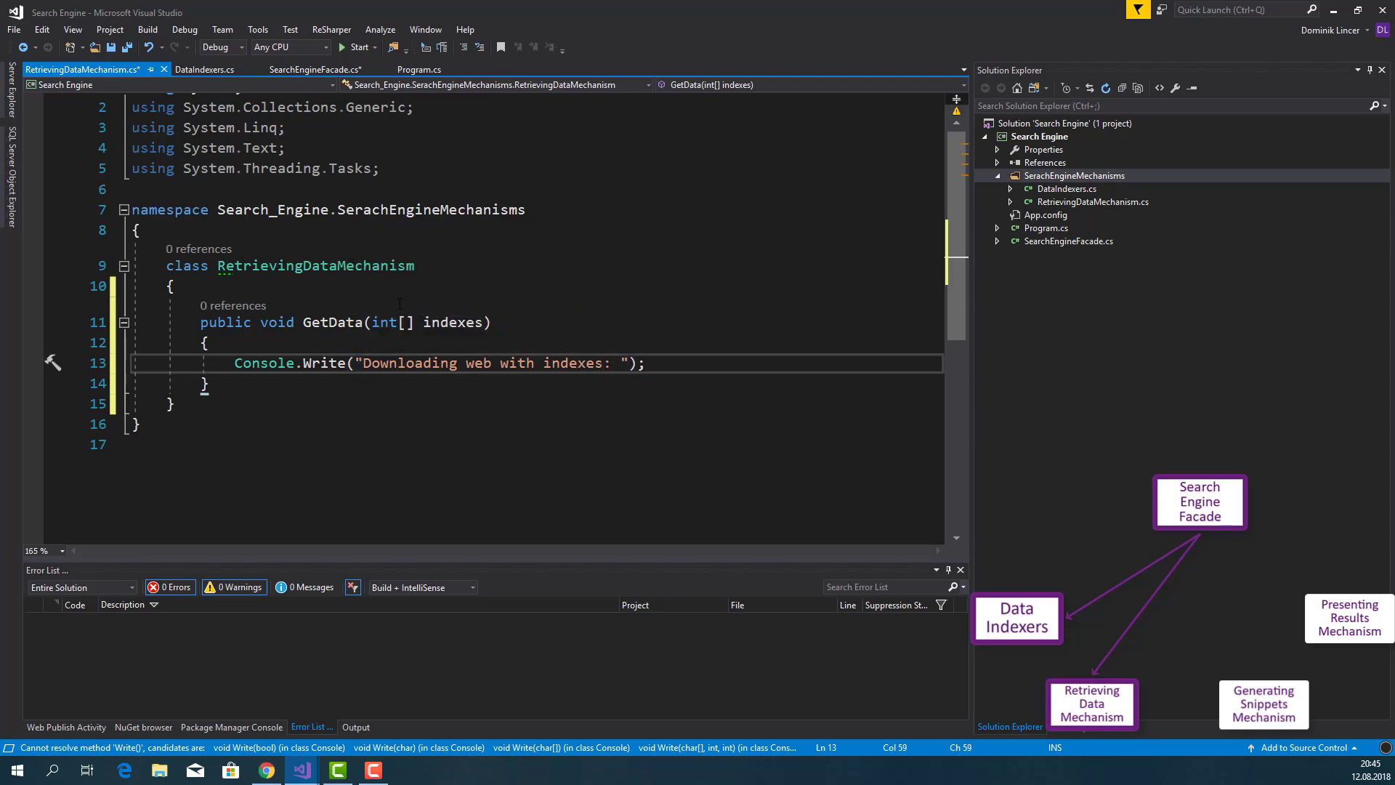
# Loop over the indexes writing index + ", ", then add Console.WriteLine() after the loop
pyautogui.write('foreach (var index in indexes')
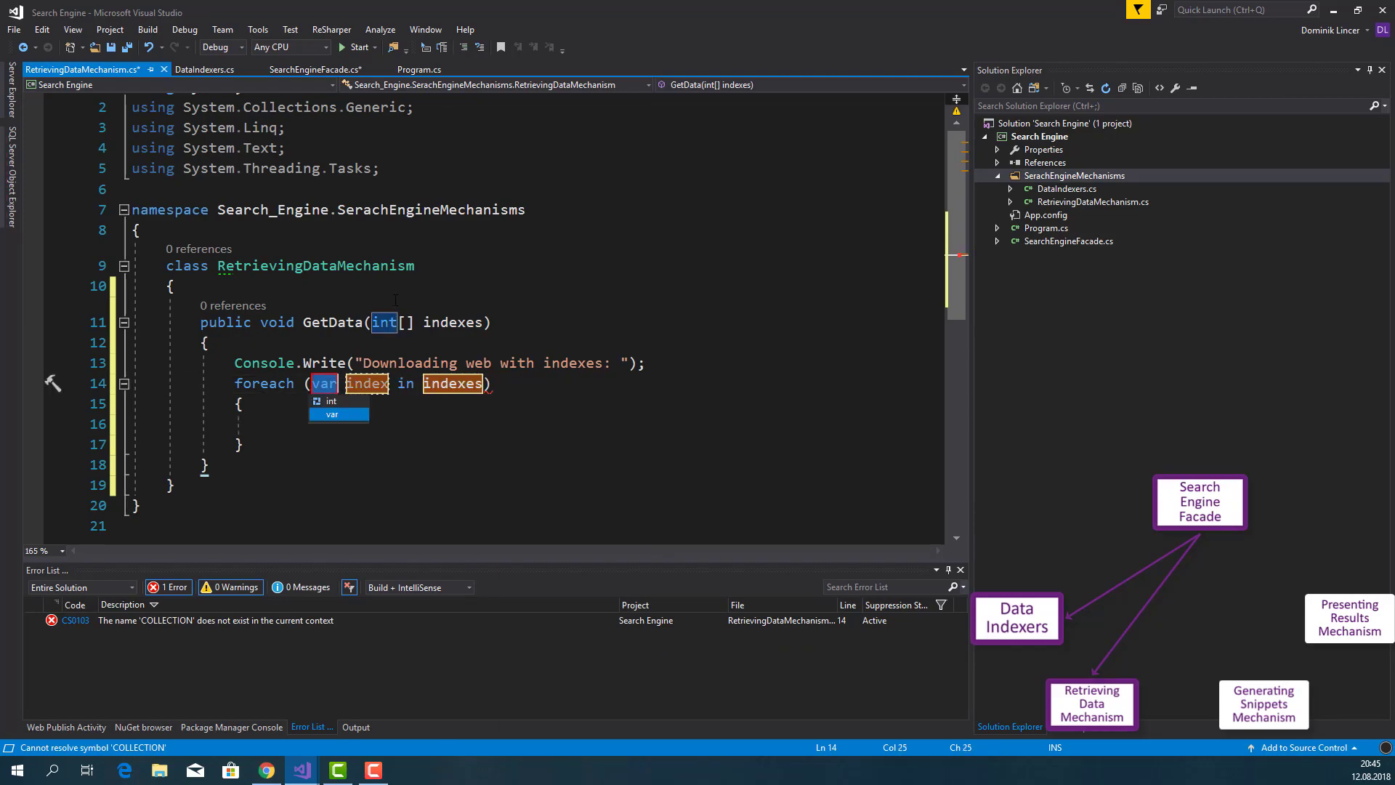
pyautogui.click(337, 414)
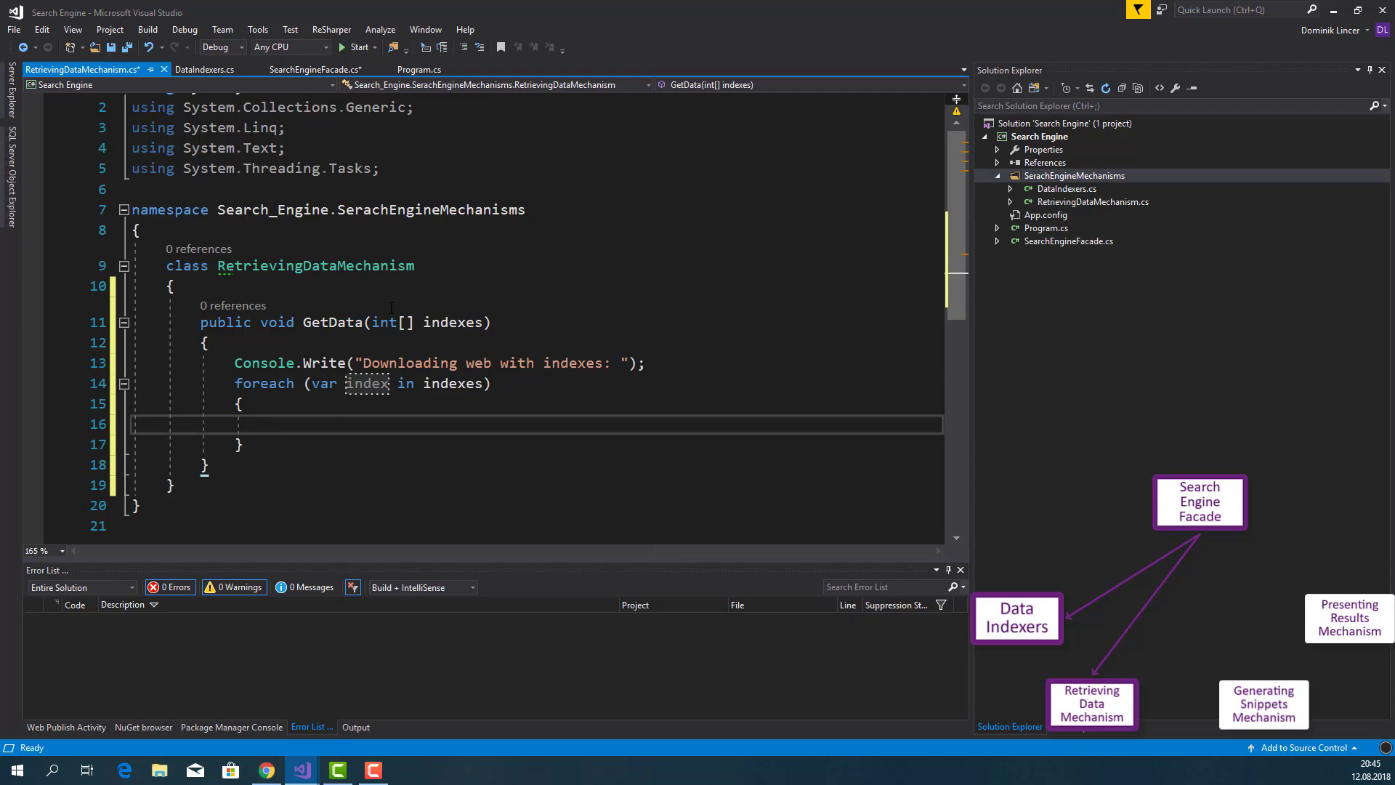
pyautogui.write('Console')
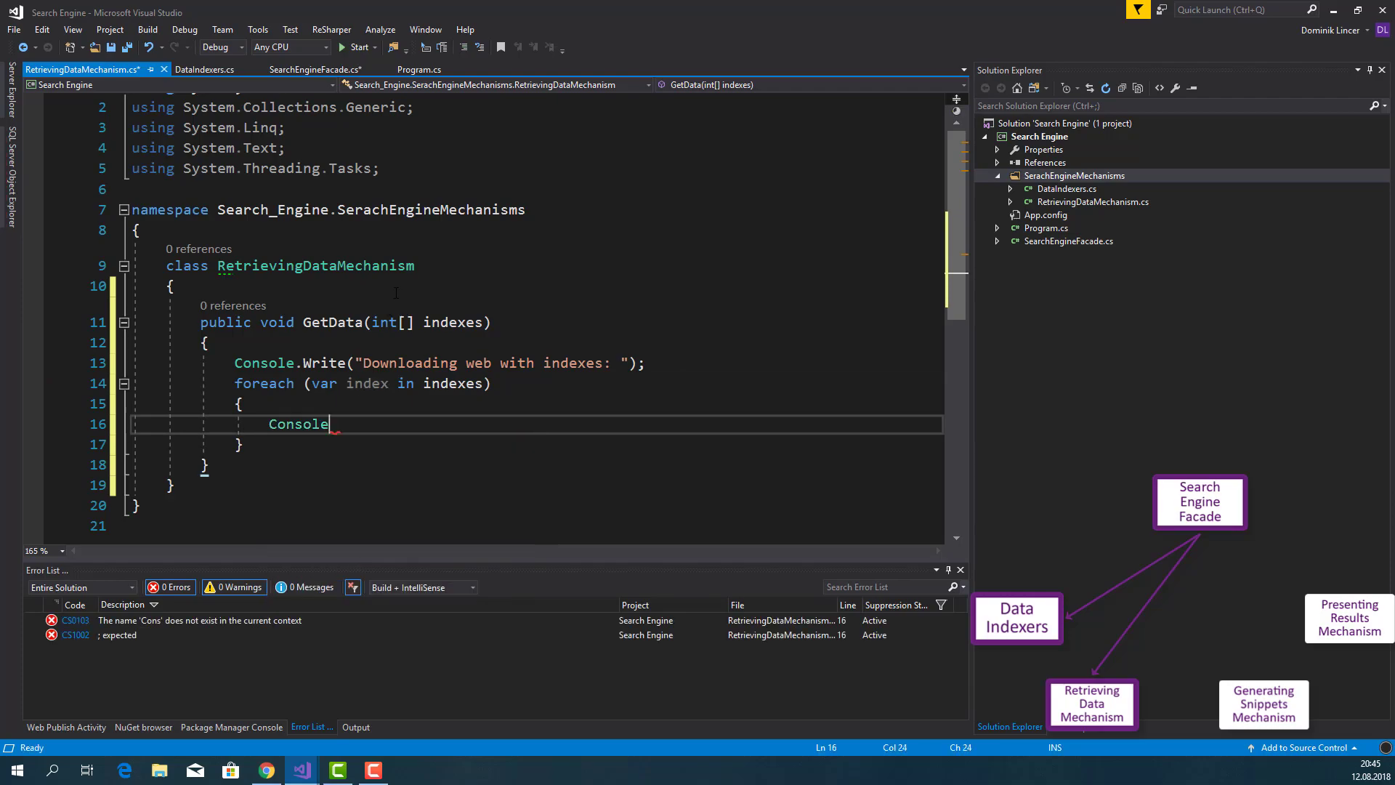
pyautogui.write('.Write(i);')
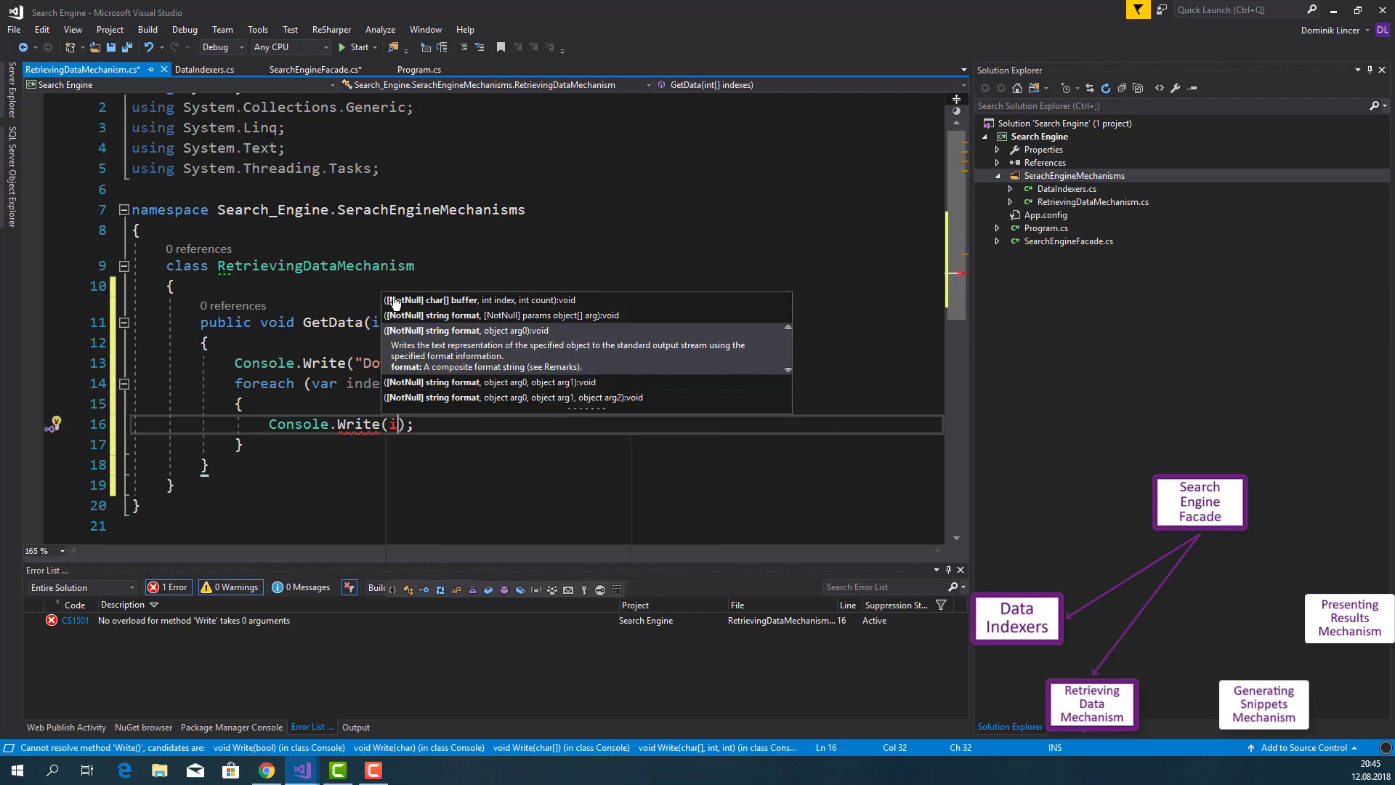
pyautogui.write('index + "')
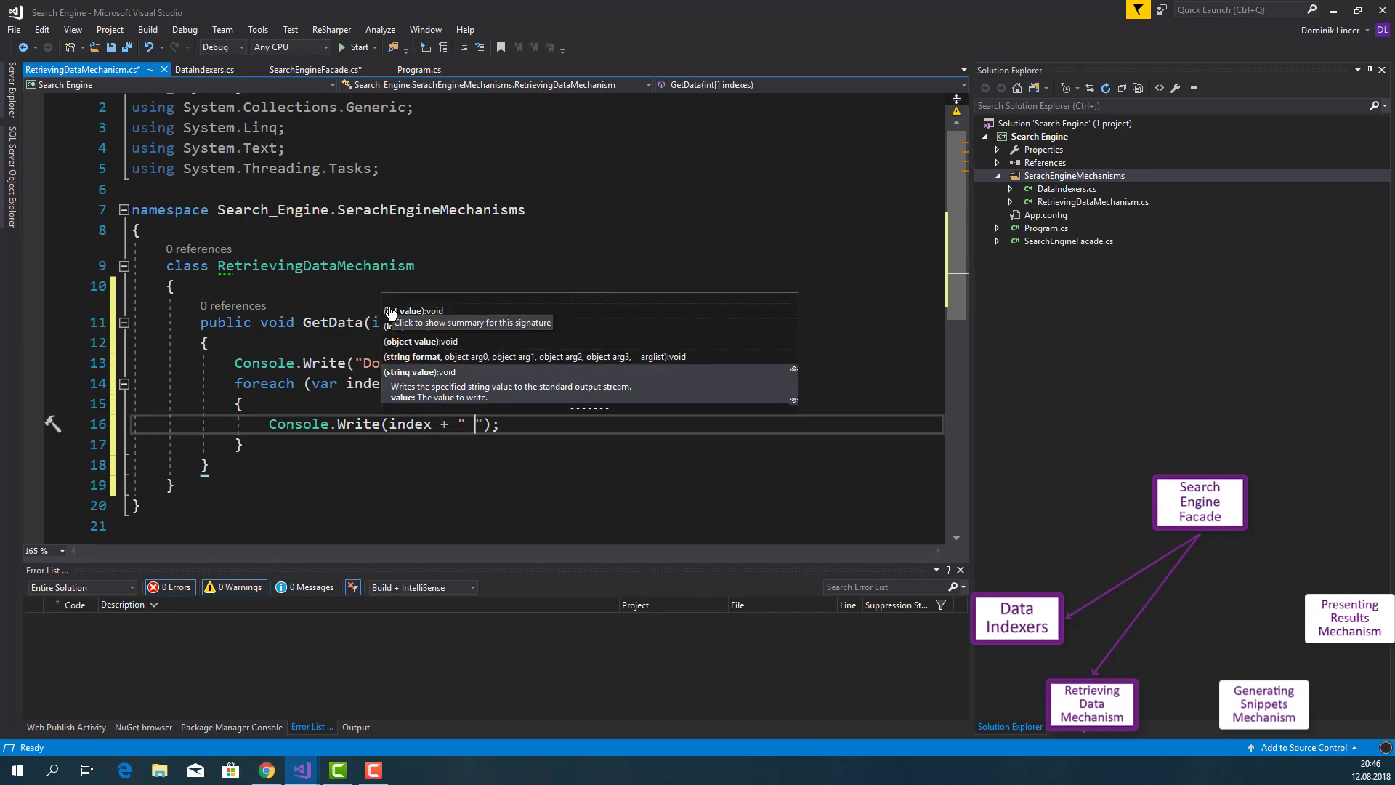
pyautogui.write(',')
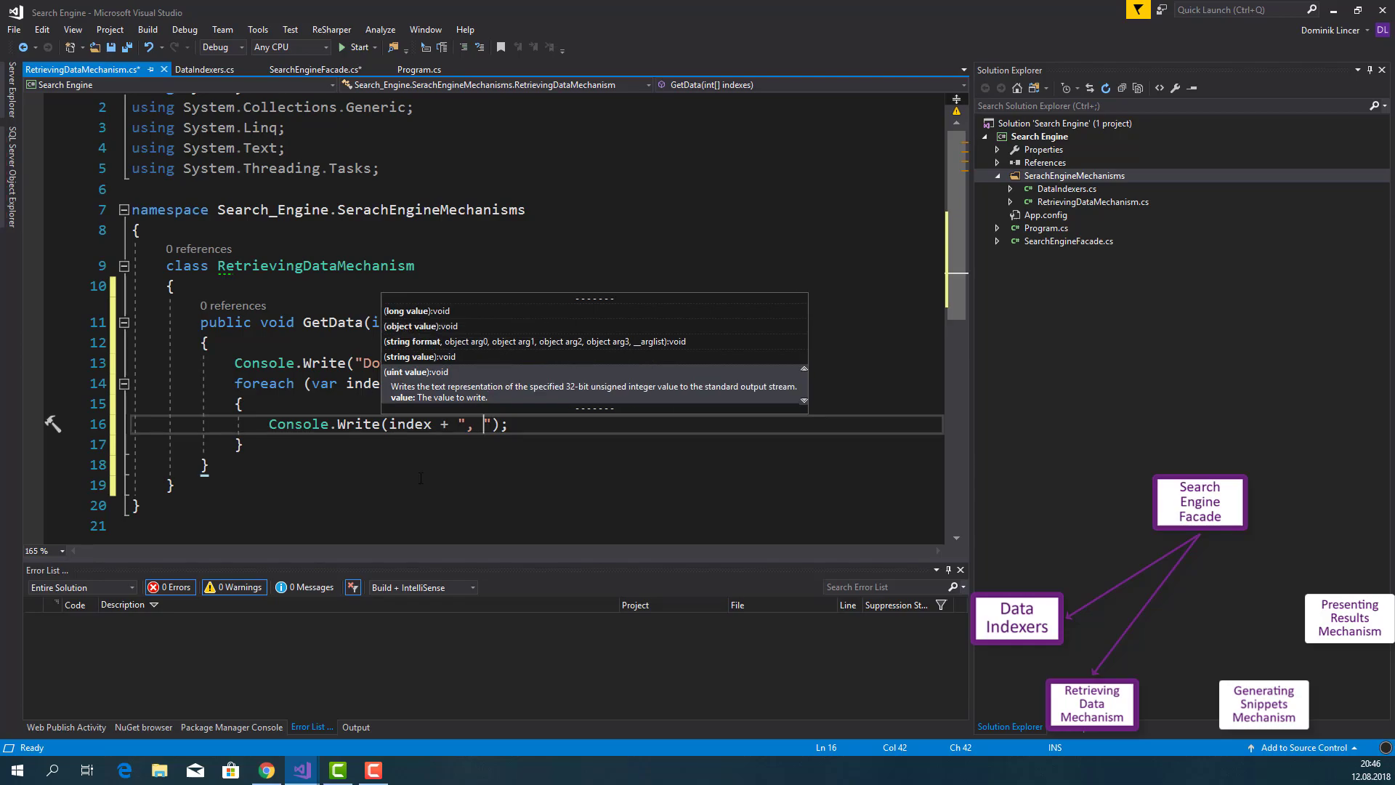
pyautogui.write('C')
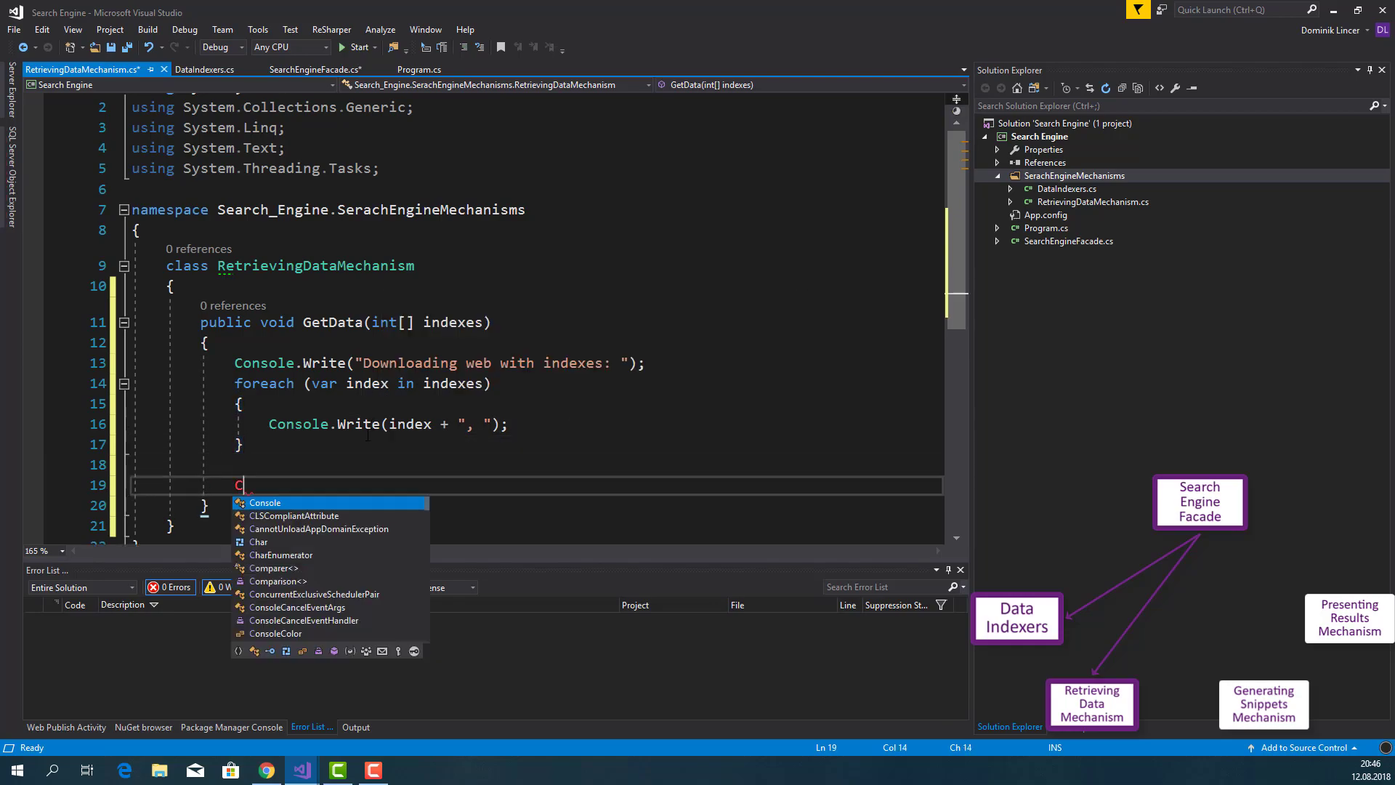
pyautogui.write('onsole.WriteLine();')
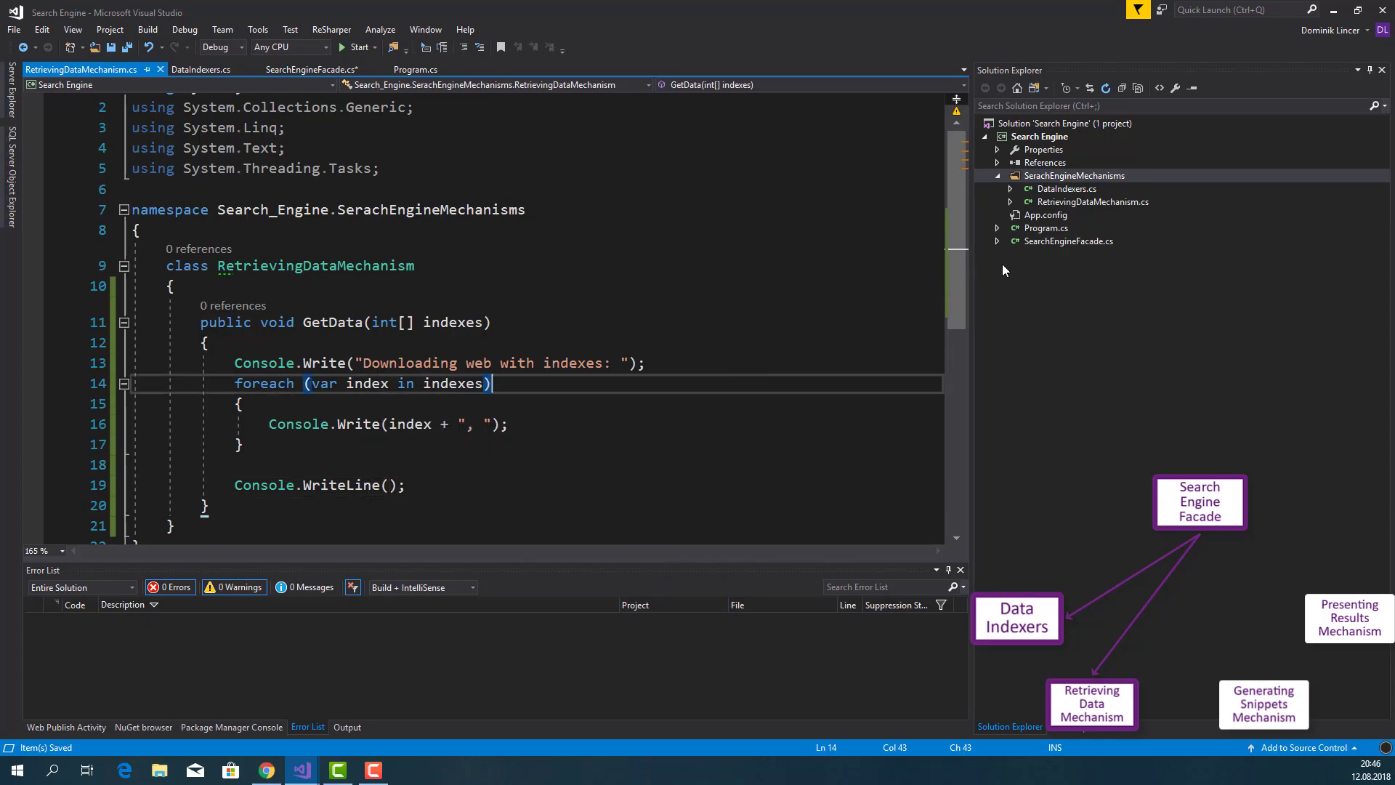
# Add a GeneratingSnippetsMechanism class to the SearchEngineMechanisms folder
pyautogui.rightClick(1073, 175)
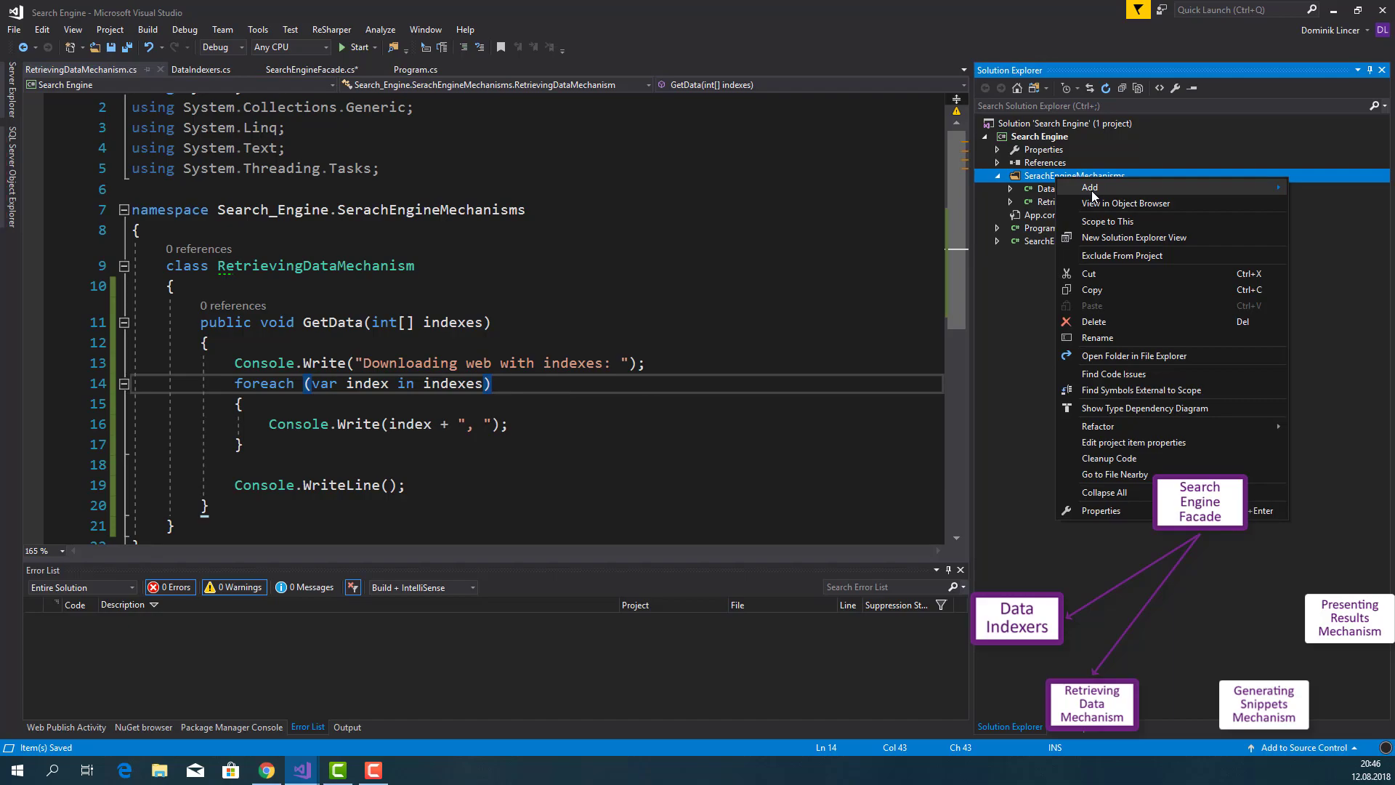
pyautogui.click(1089, 187)
pyautogui.write('G')
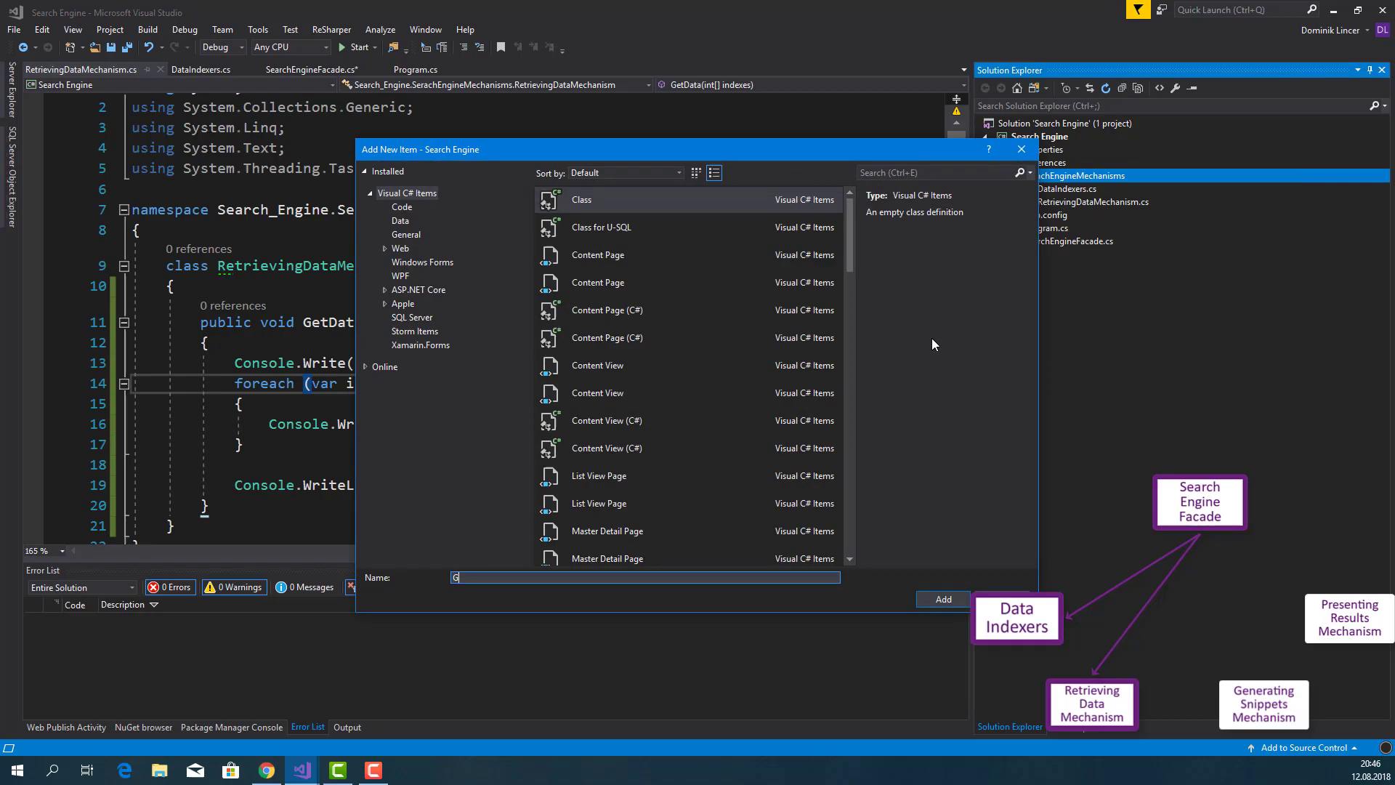
pyautogui.write('eneratingS')
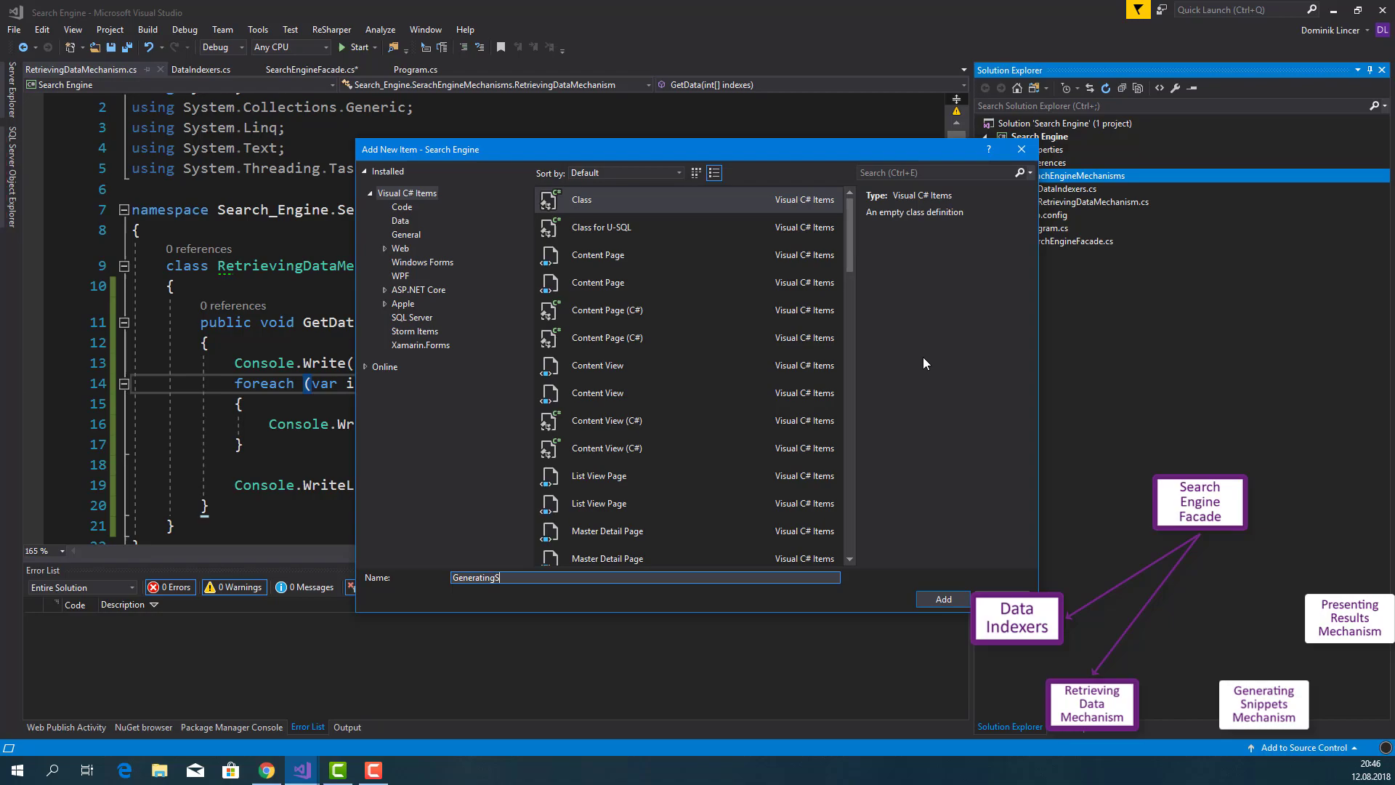
pyautogui.write('nippetsMe')
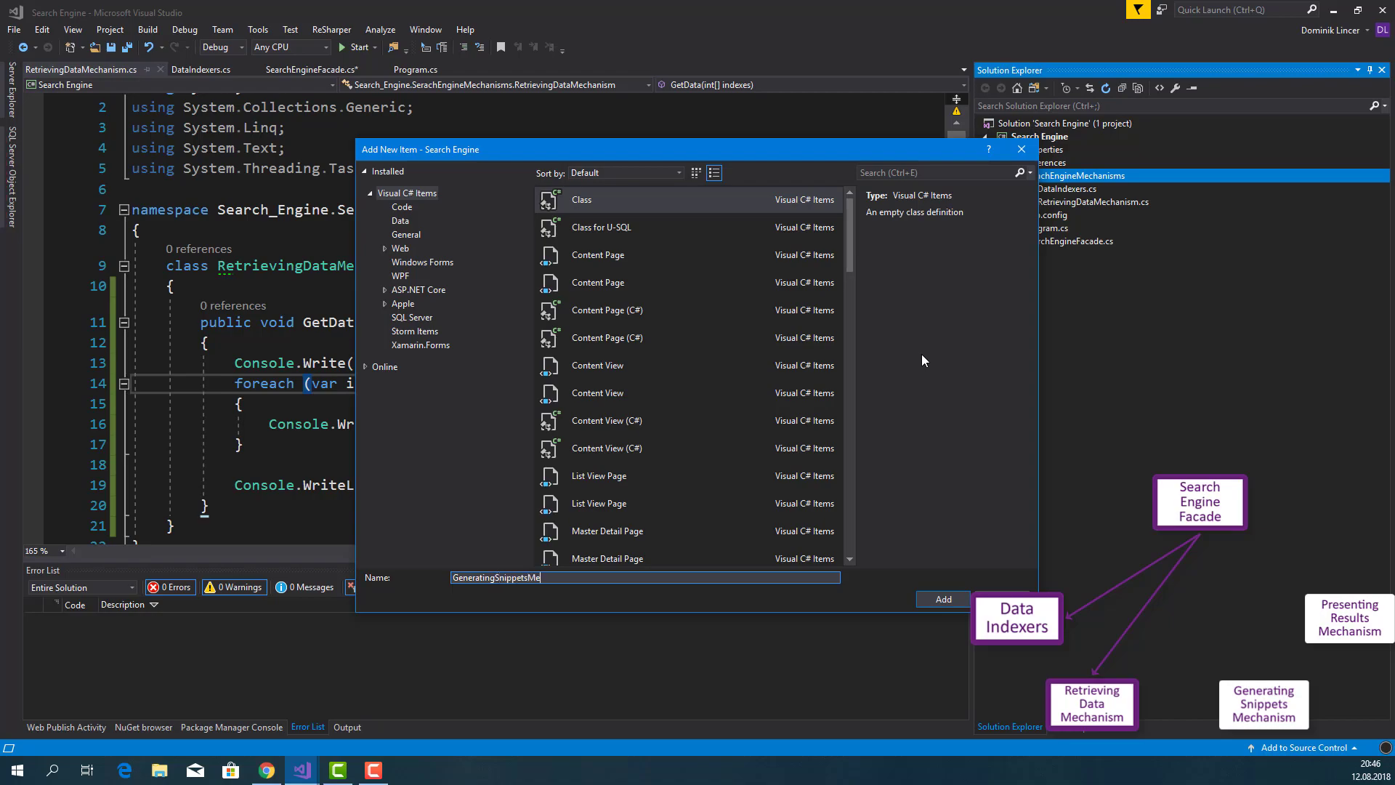
pyautogui.click(942, 599)
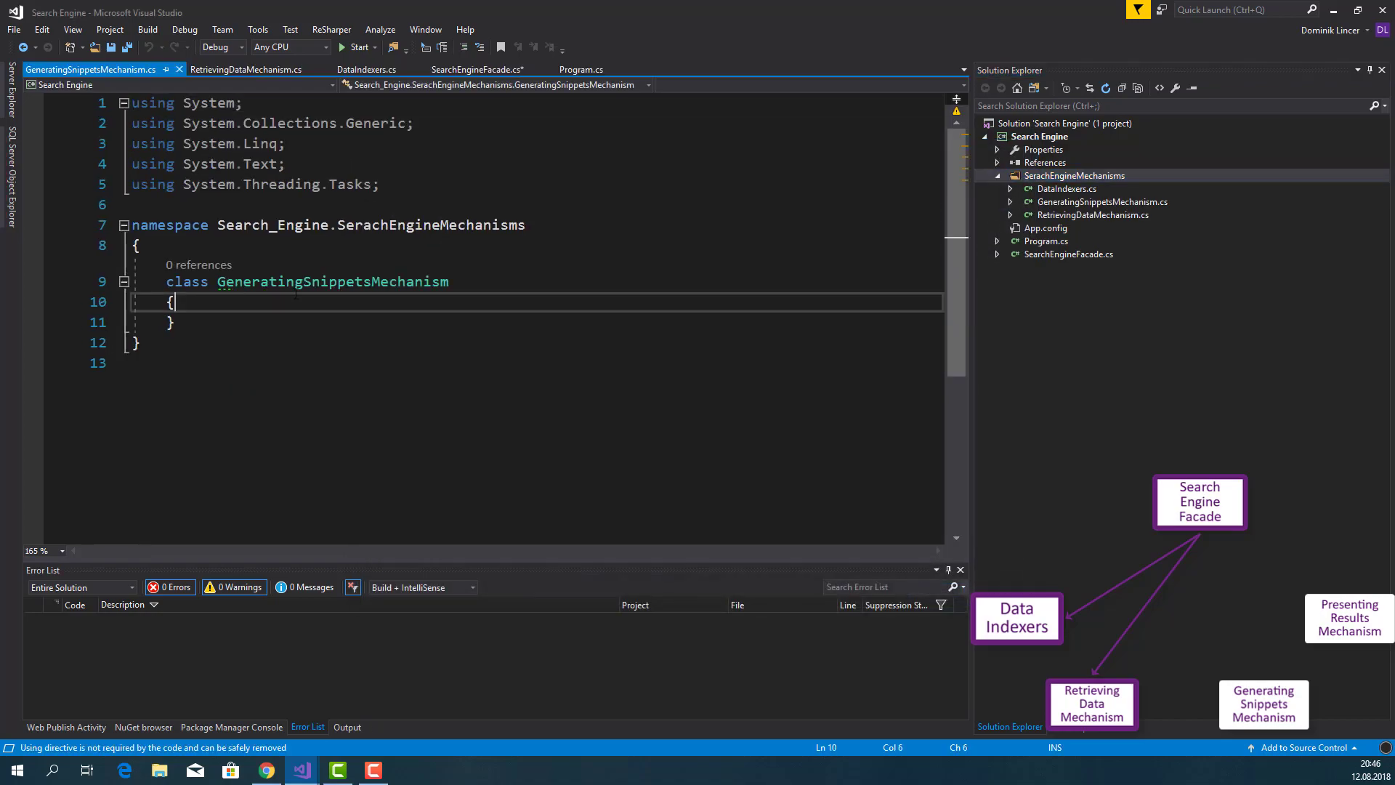
# Add public void GenerateSnippets() printing 'Creting snippet with most important informations from page'
pyautogui.write('public')
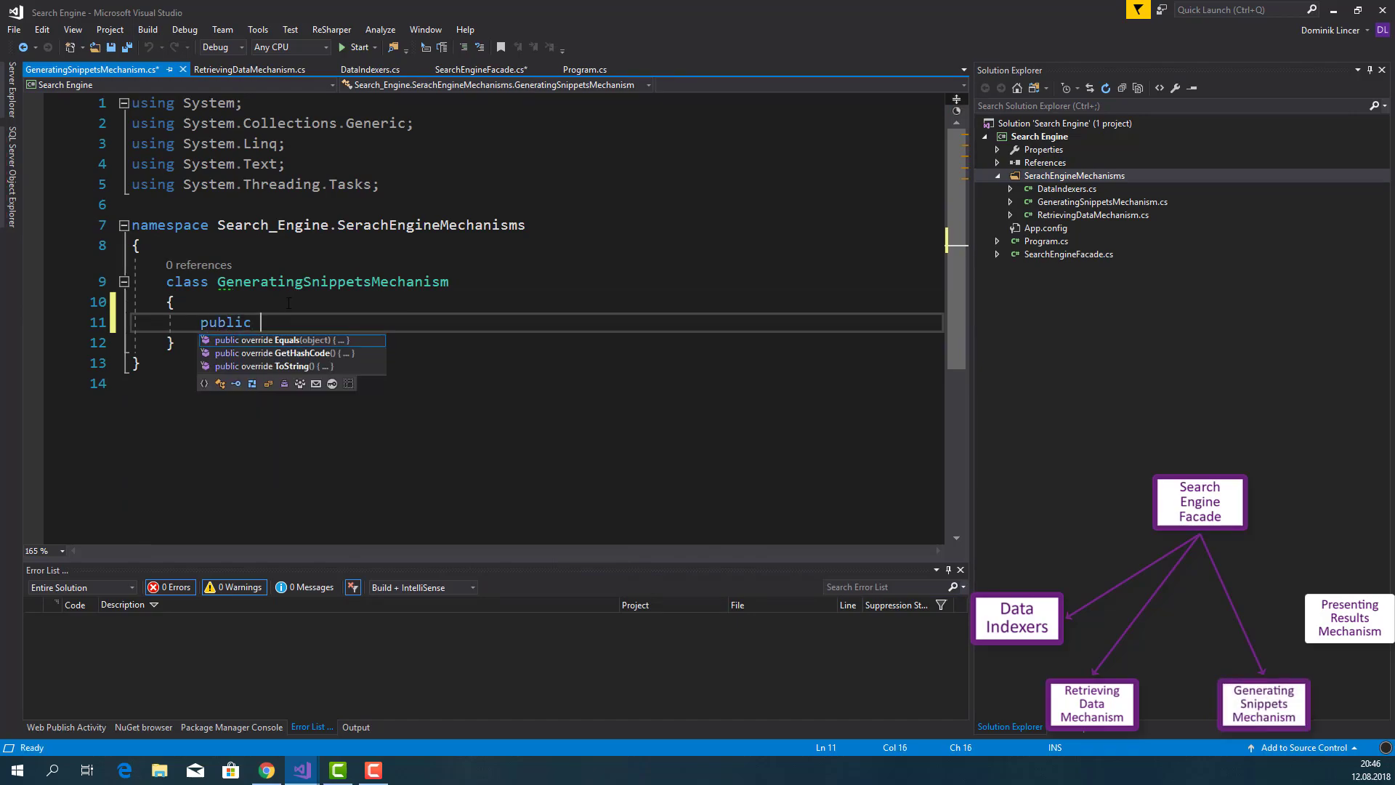
pyautogui.write('void Gen')
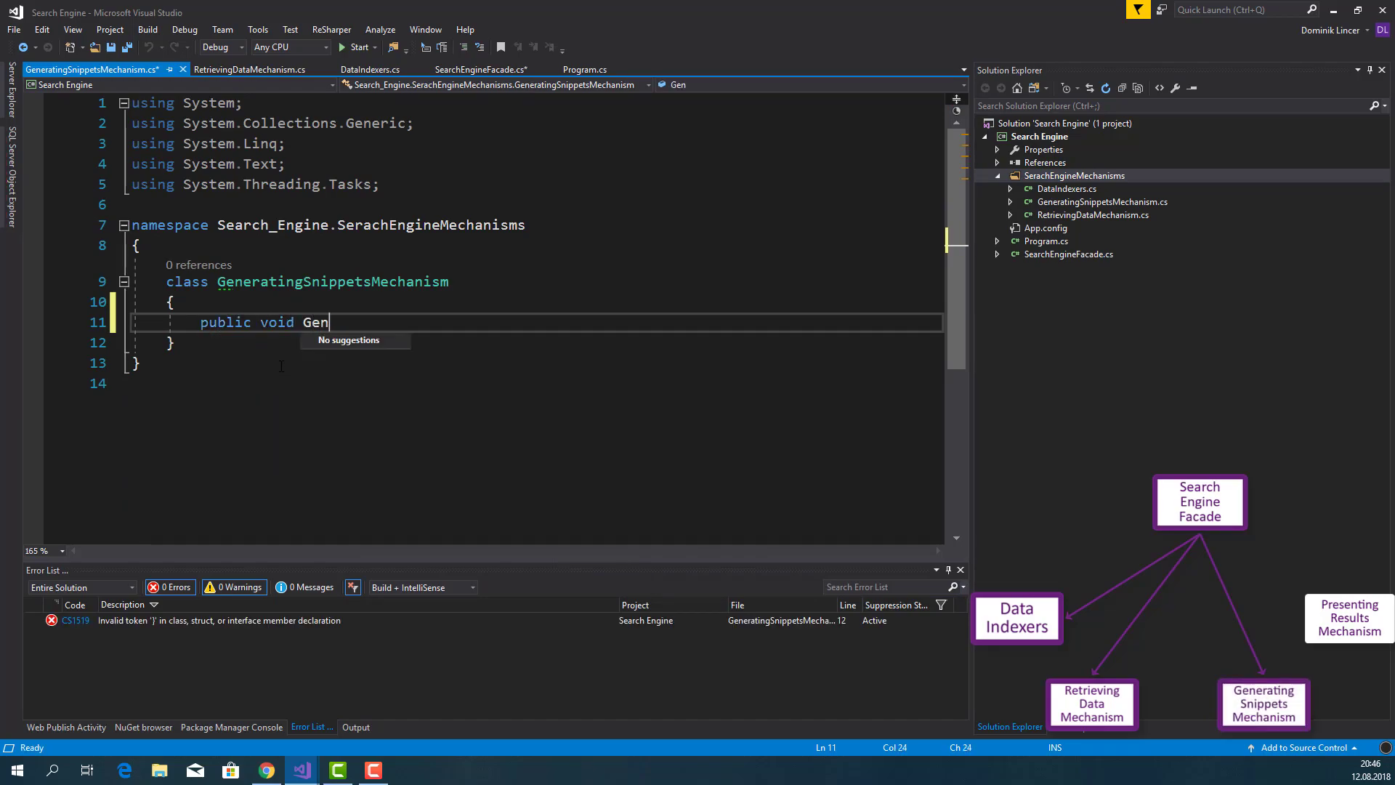
pyautogui.write('erateSnip')
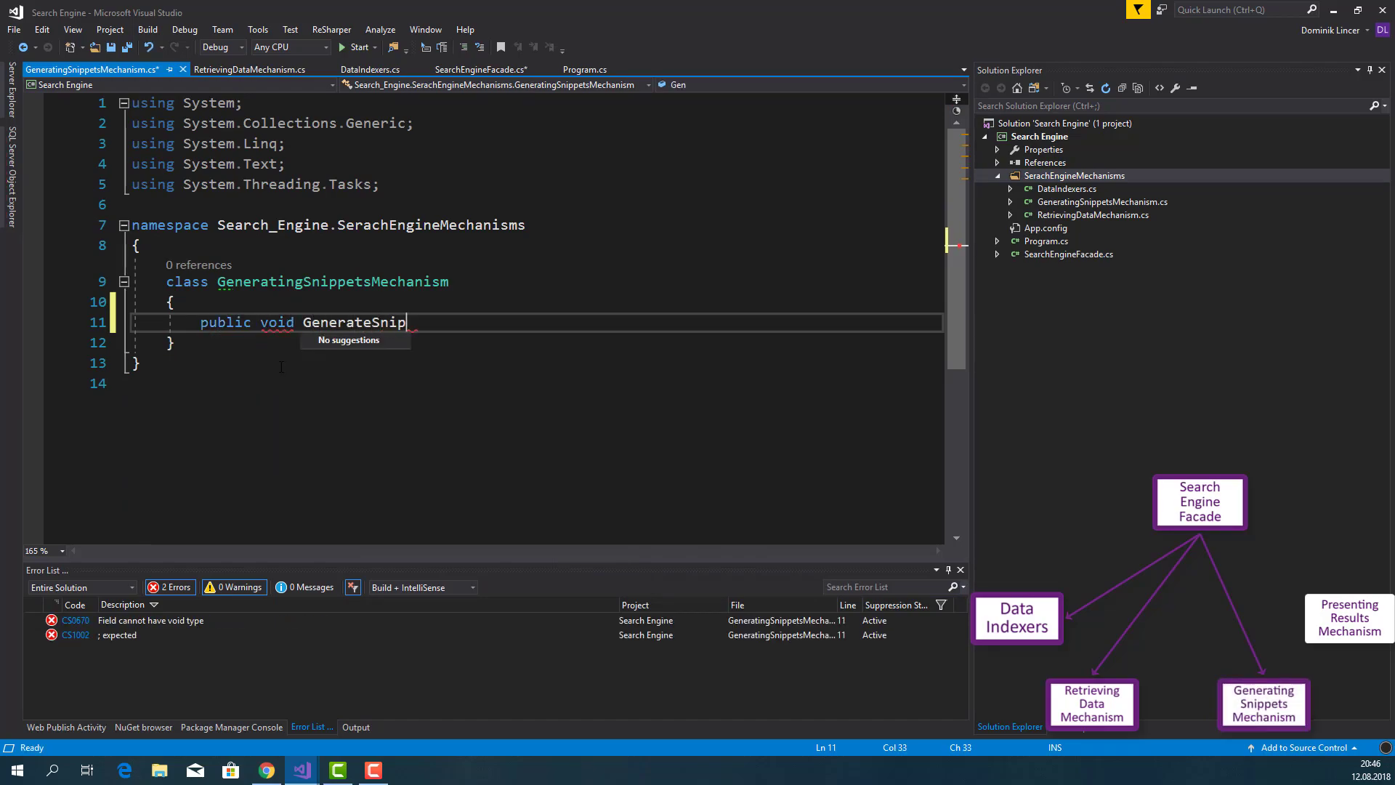
pyautogui.write('pets()')
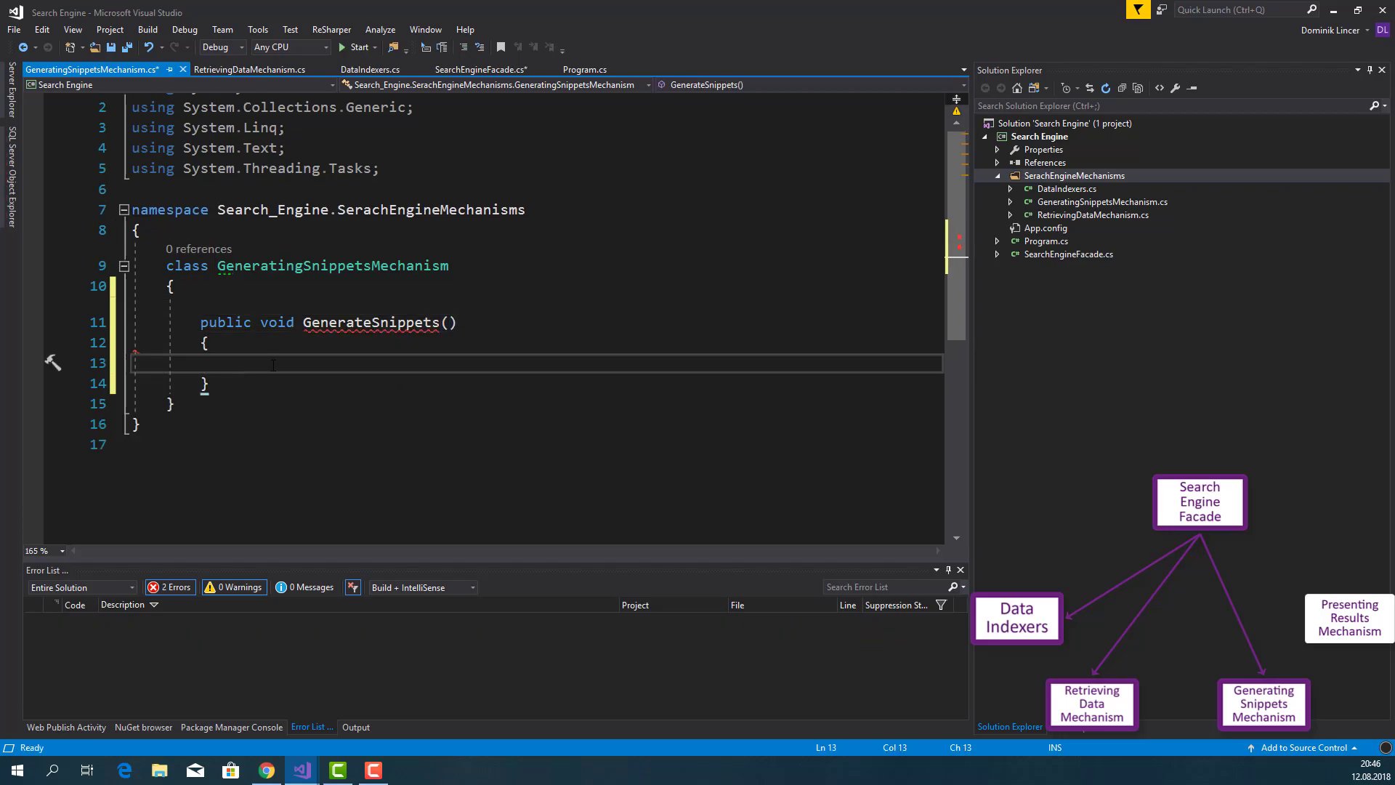
pyautogui.write('Console.WriteLine("Cre");')
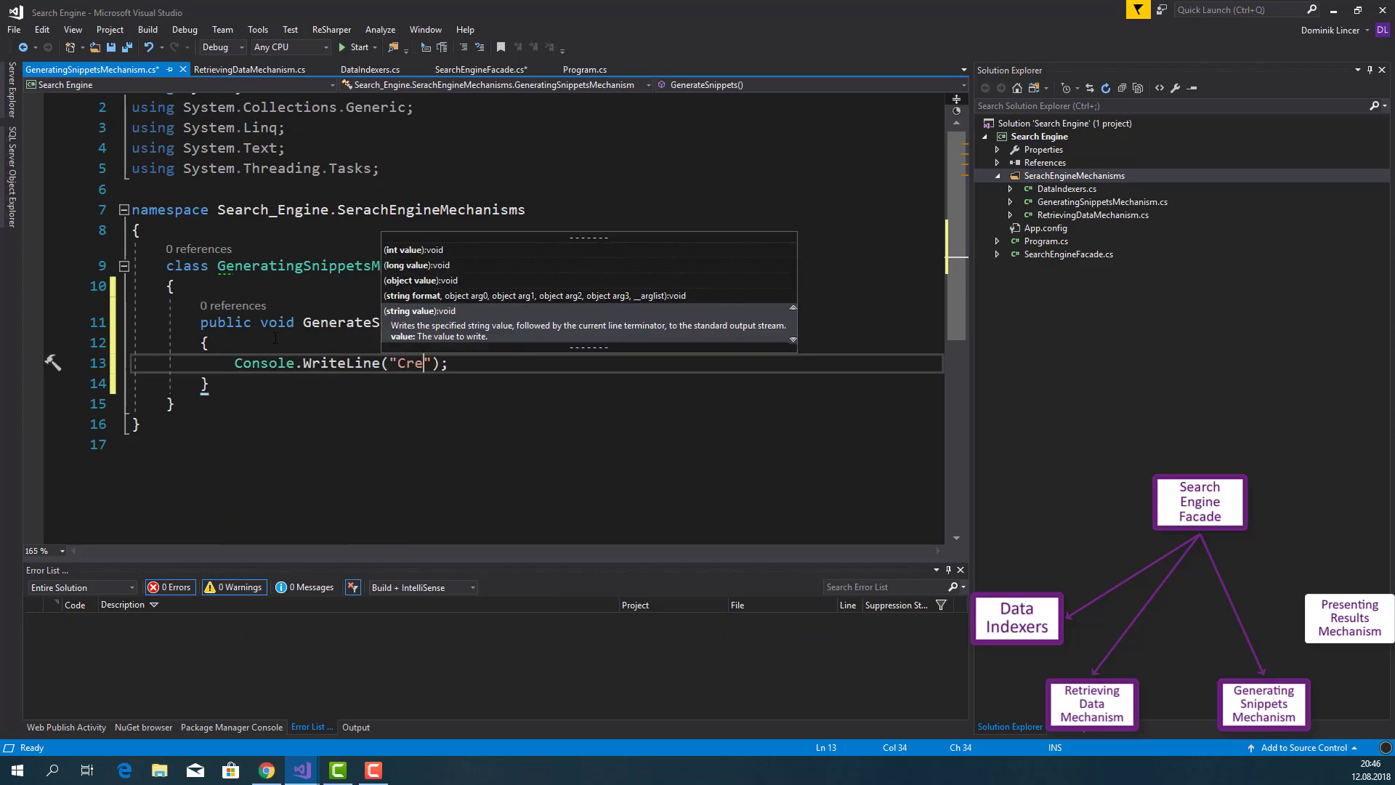
pyautogui.write('ting snipp')
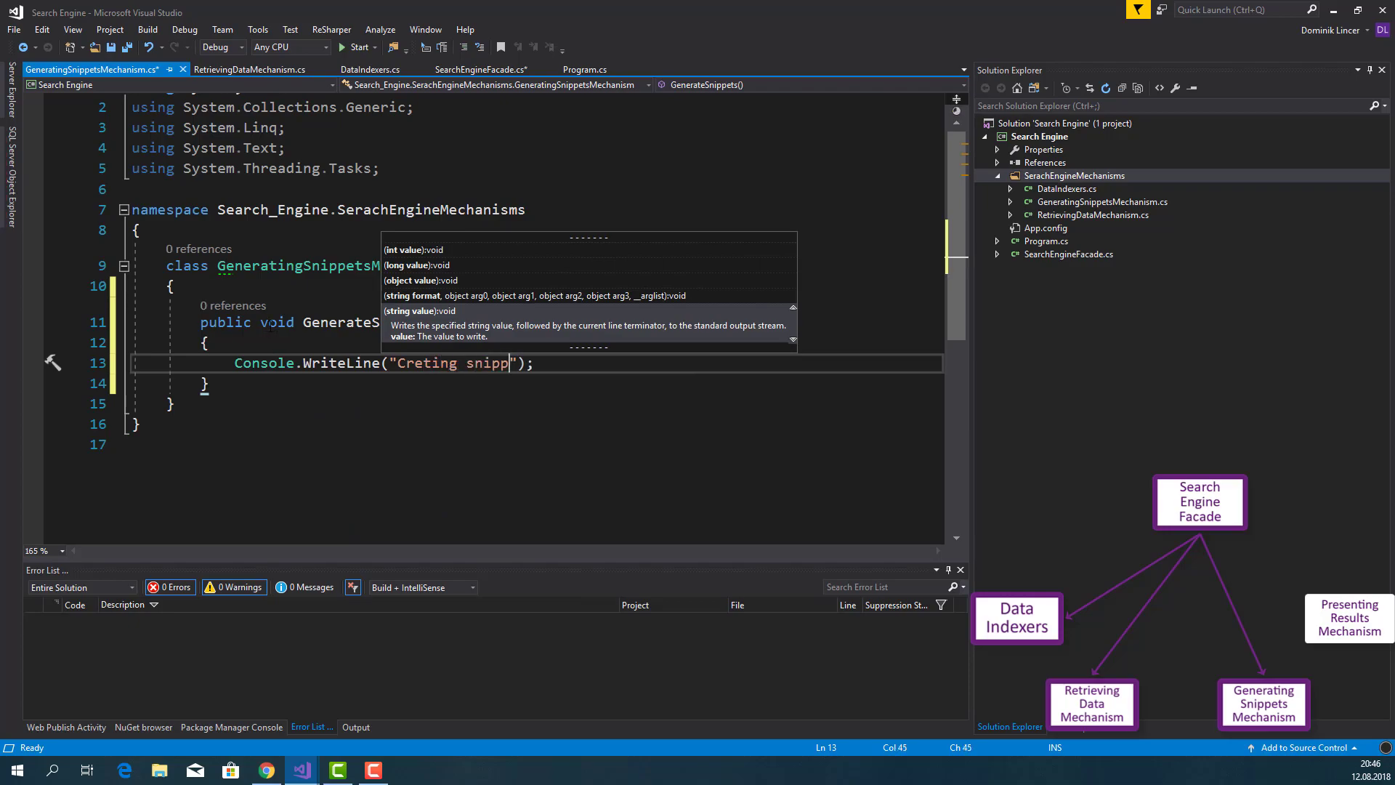
pyautogui.write('with most i')
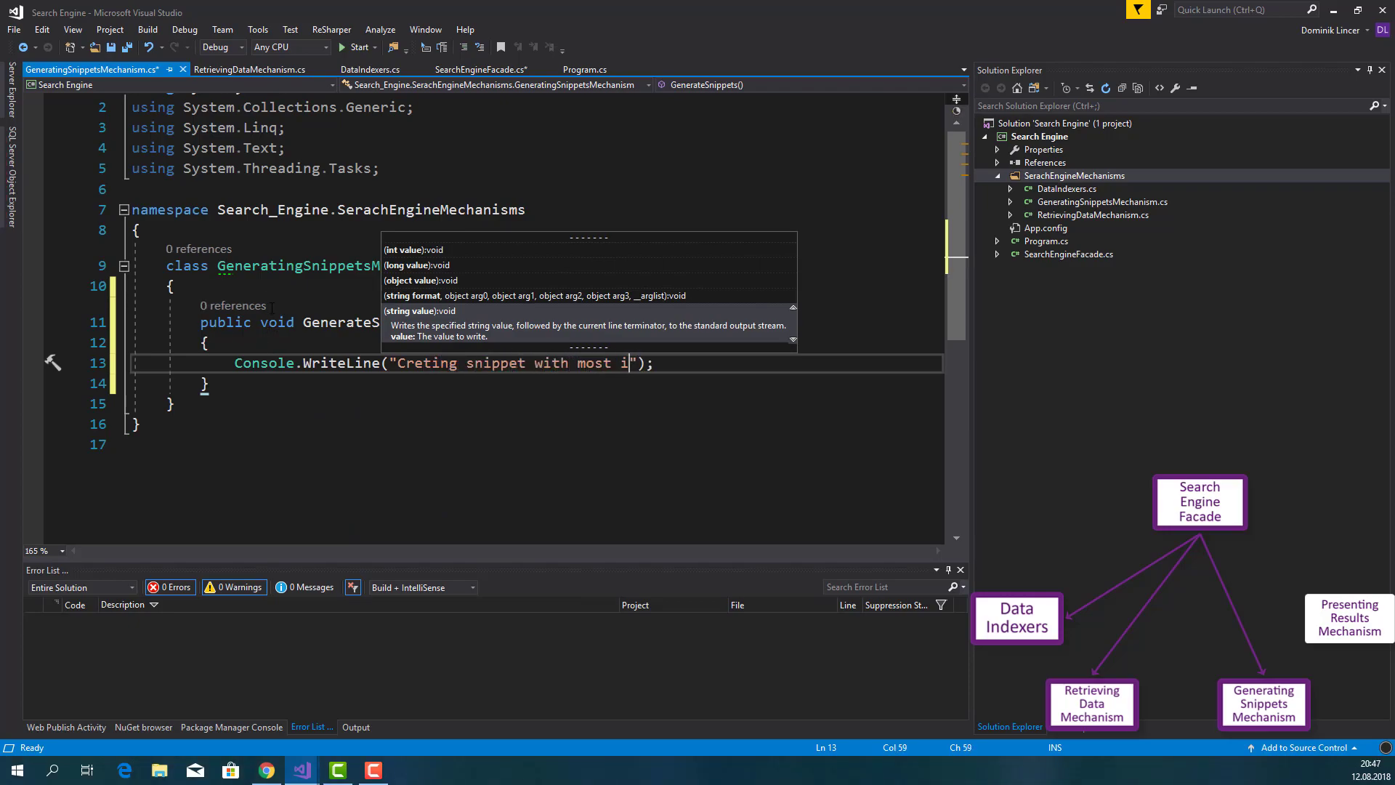
pyautogui.write('portant informat')
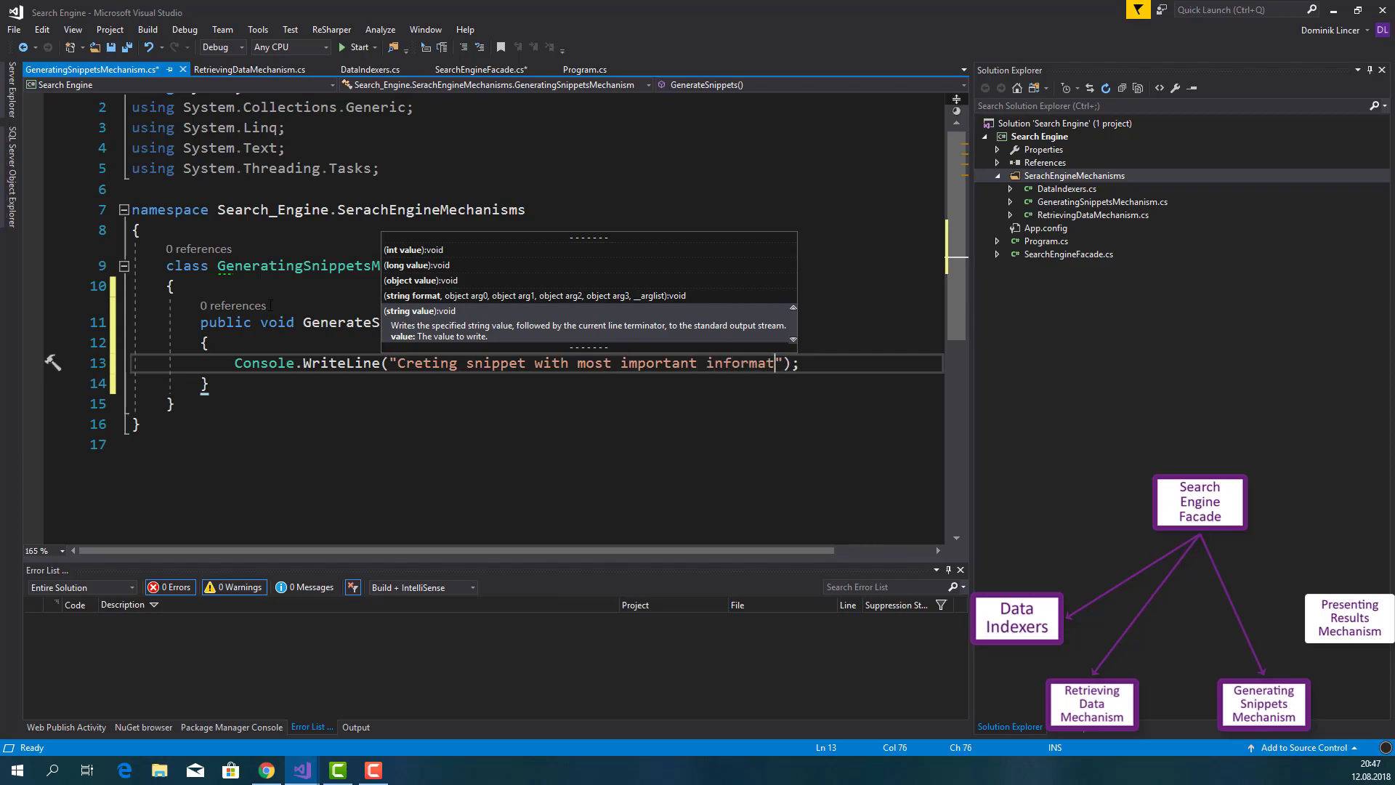
pyautogui.write('ions from')
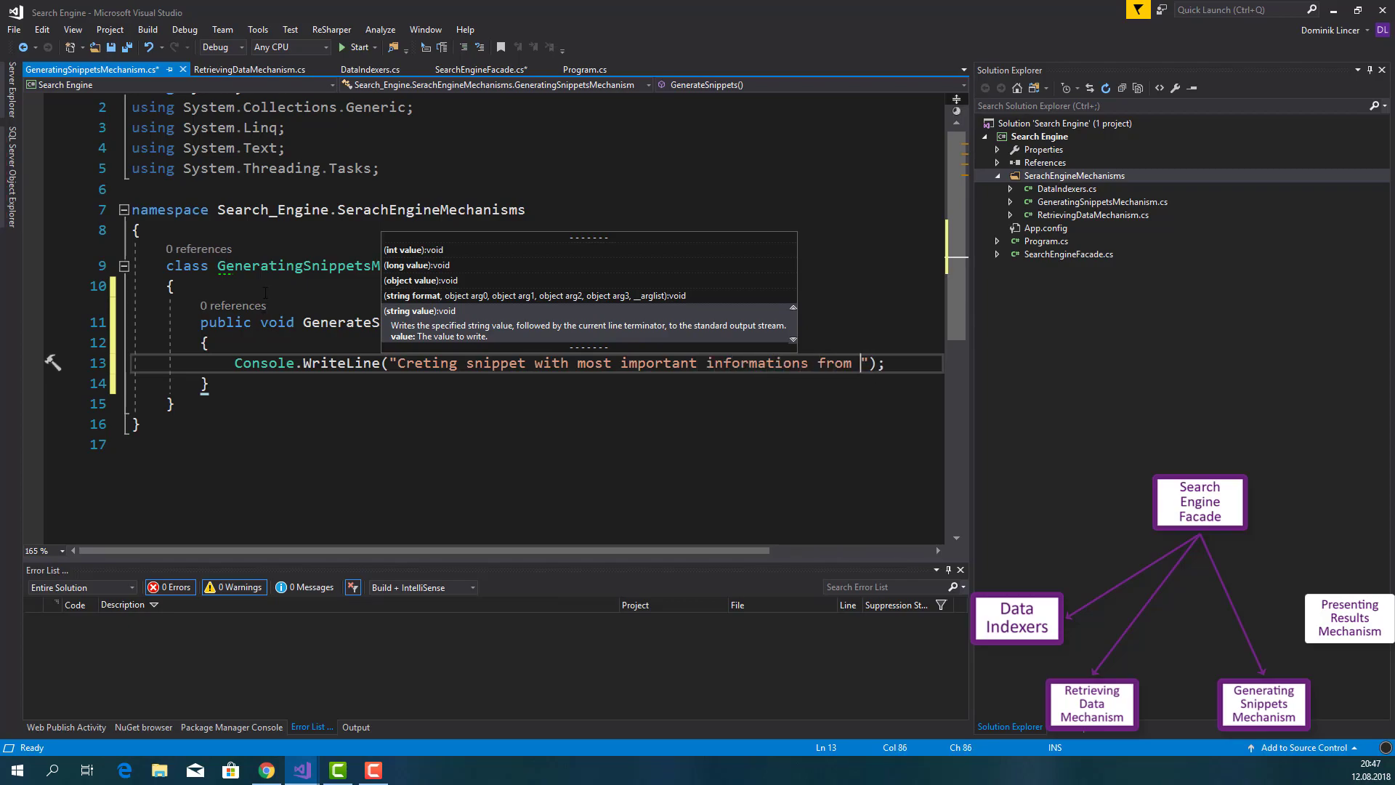
pyautogui.write('page')
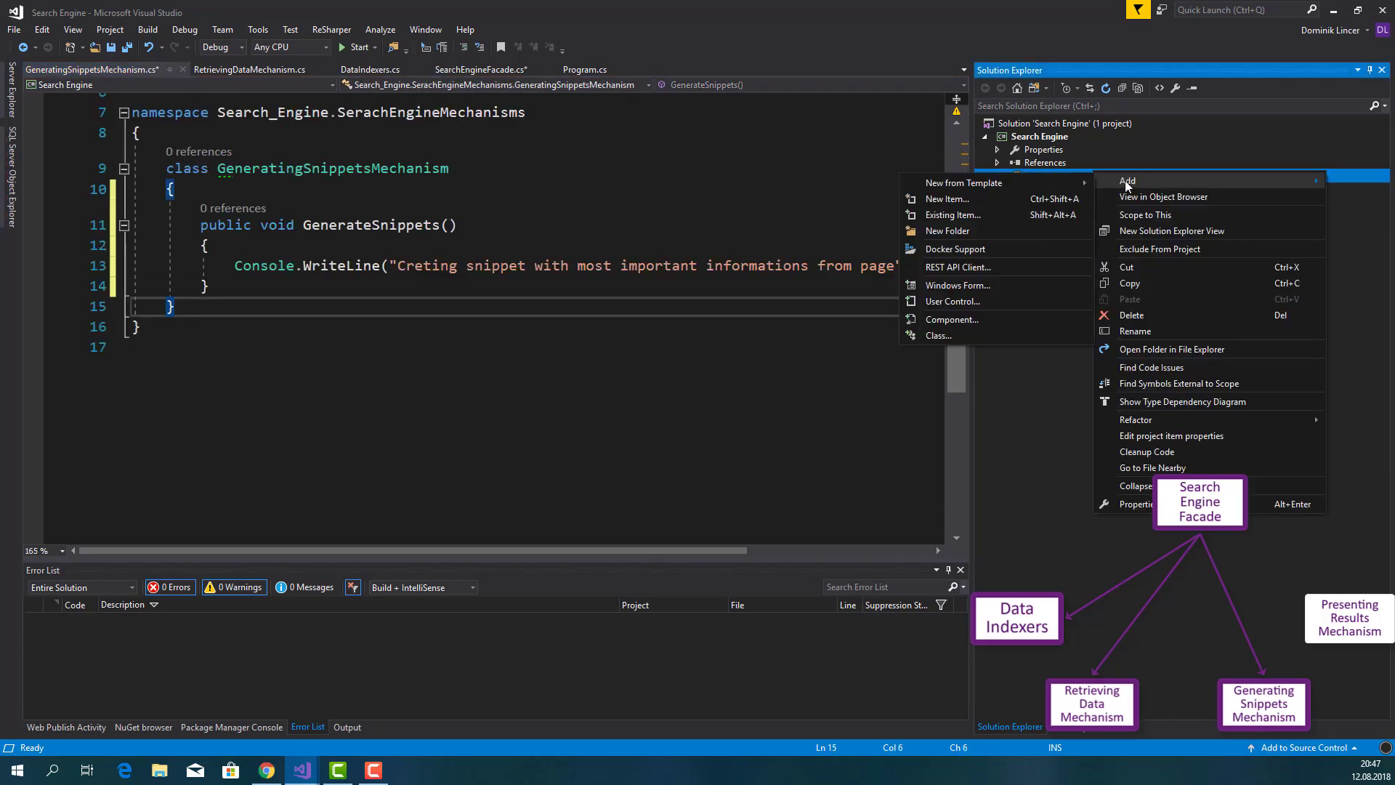
# Add a PresentingResultsMechanism class to the SearchEngineMechanisms folder
pyautogui.click(947, 199)
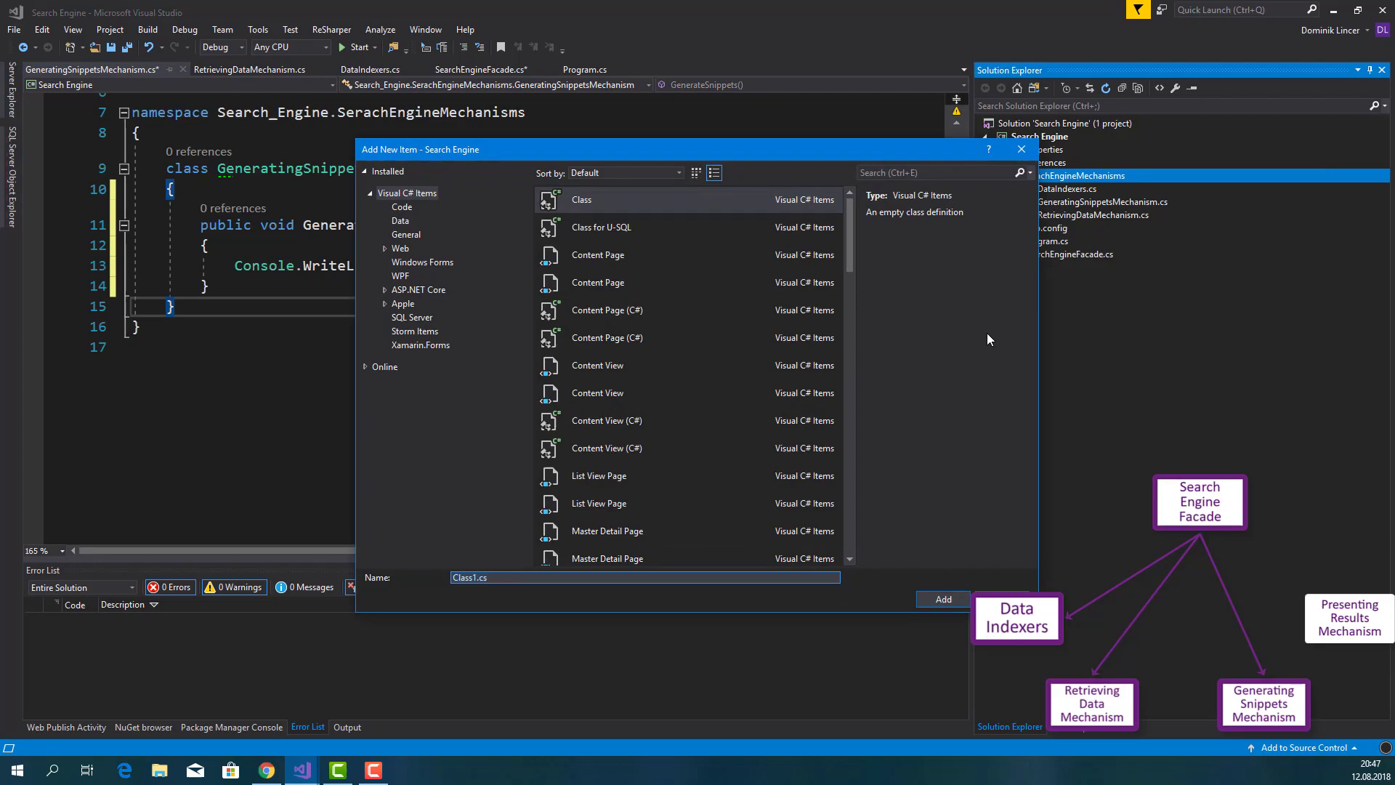
pyautogui.write('PresentingResultsMechan')
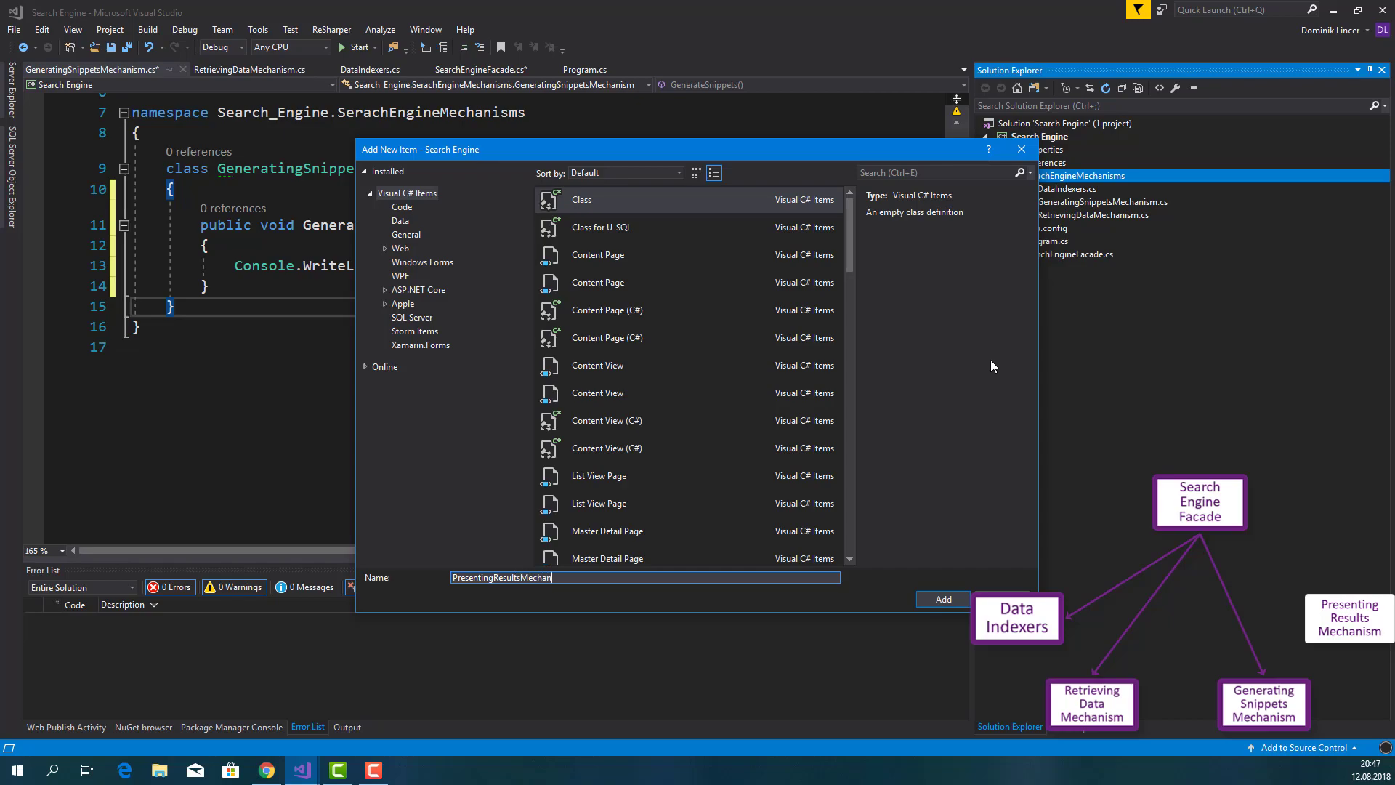
pyautogui.click(943, 598)
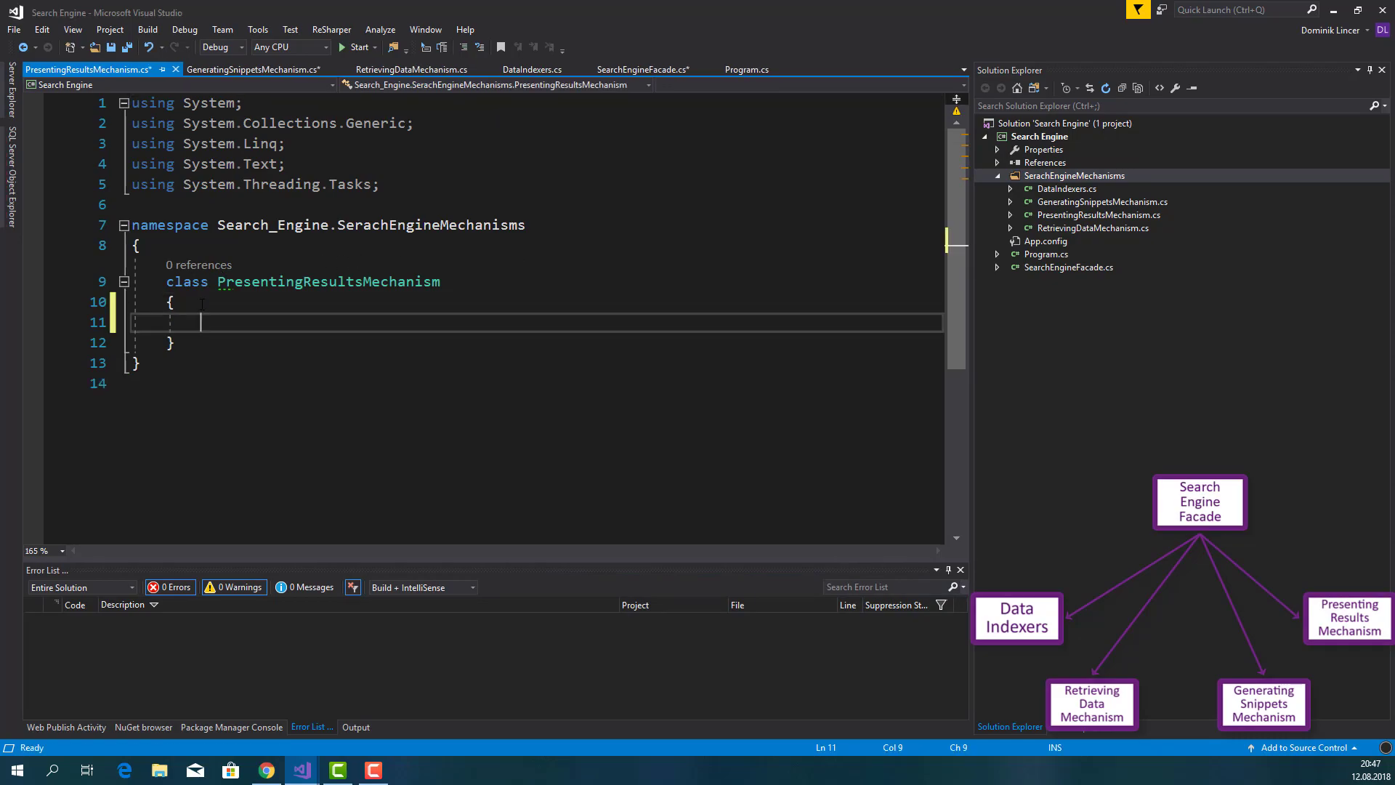
# Add PresentResults() printing 'Presenting data in a good looking way' and mark the class public
pyautogui.write('public void')
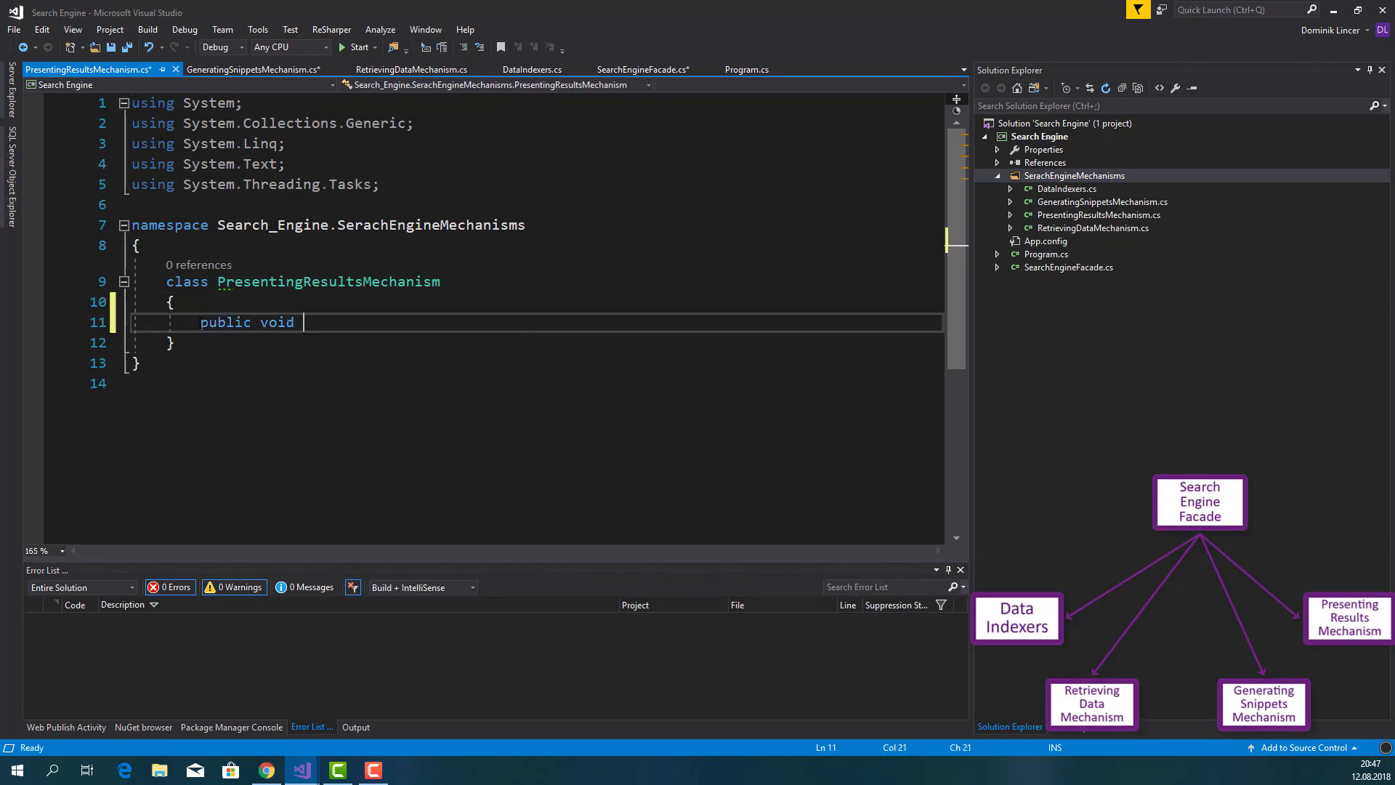
pyautogui.write('PresentREsu')
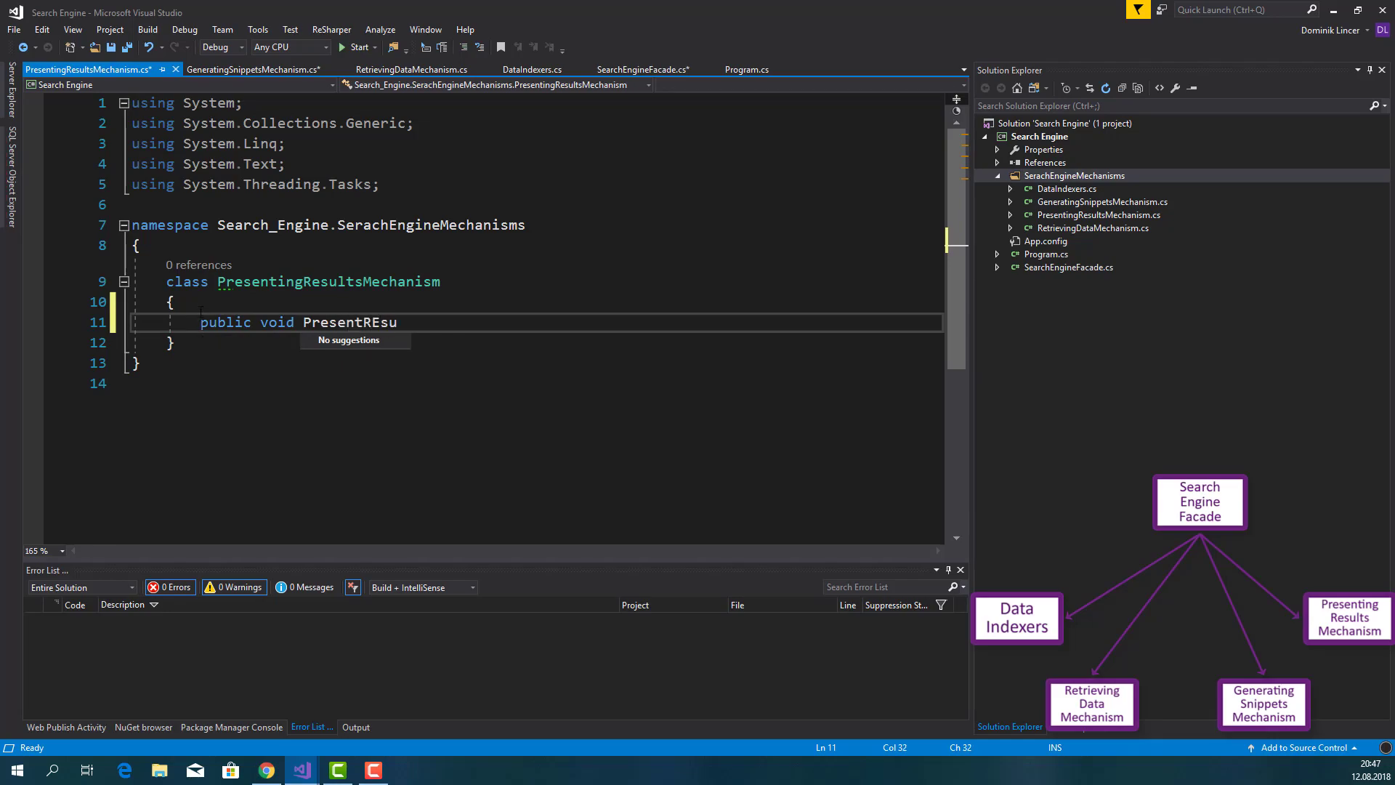
pyautogui.write('lts')
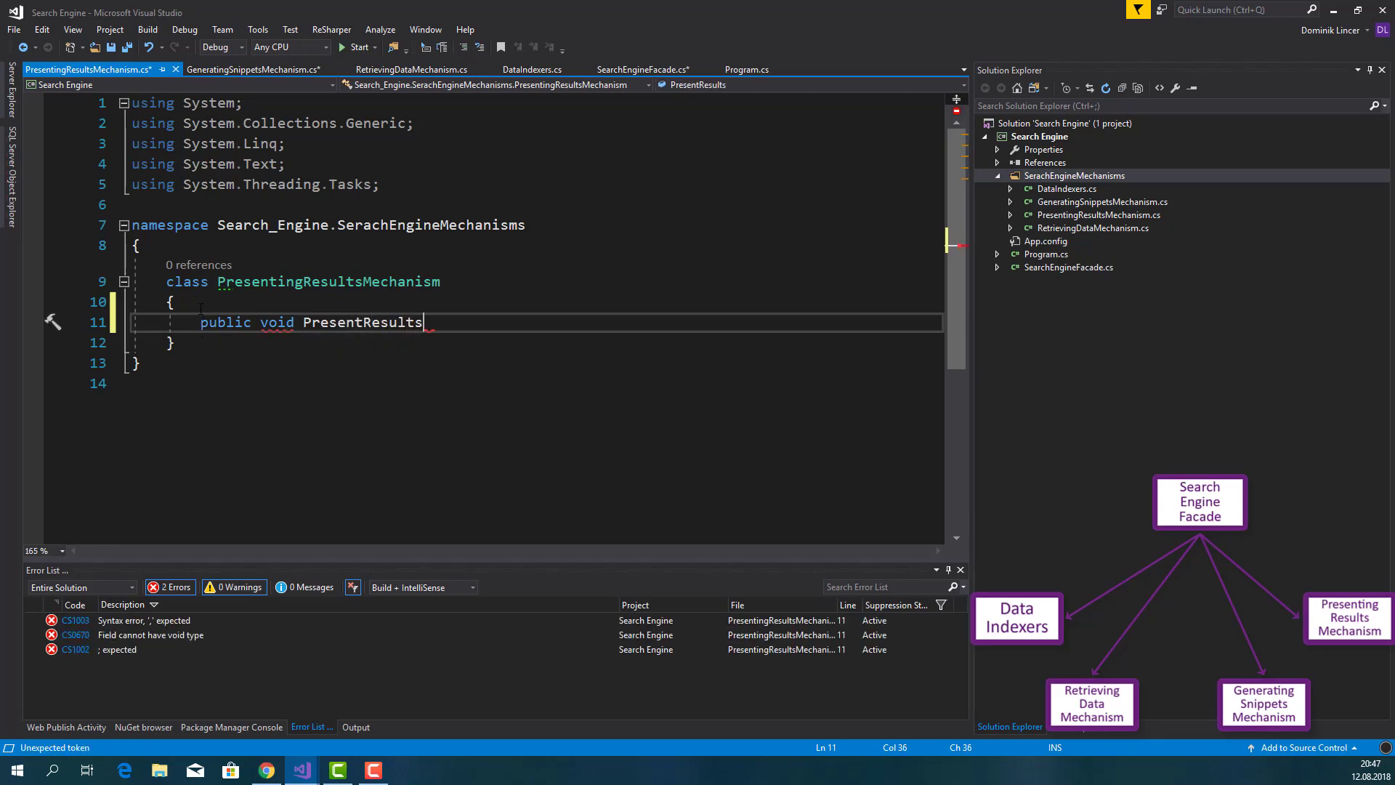
pyautogui.write('()')
pyautogui.write('Console')
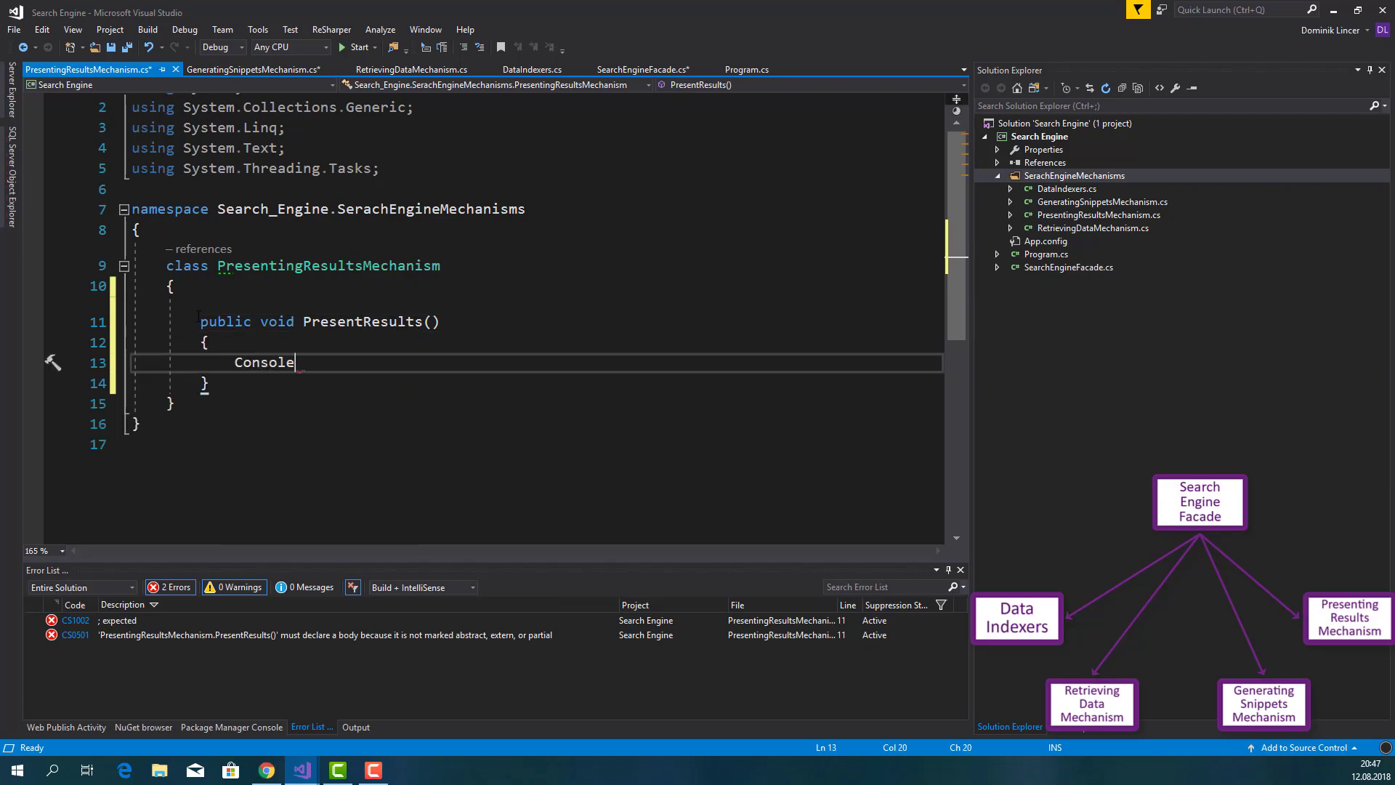
pyautogui.write('.WriteLine();')
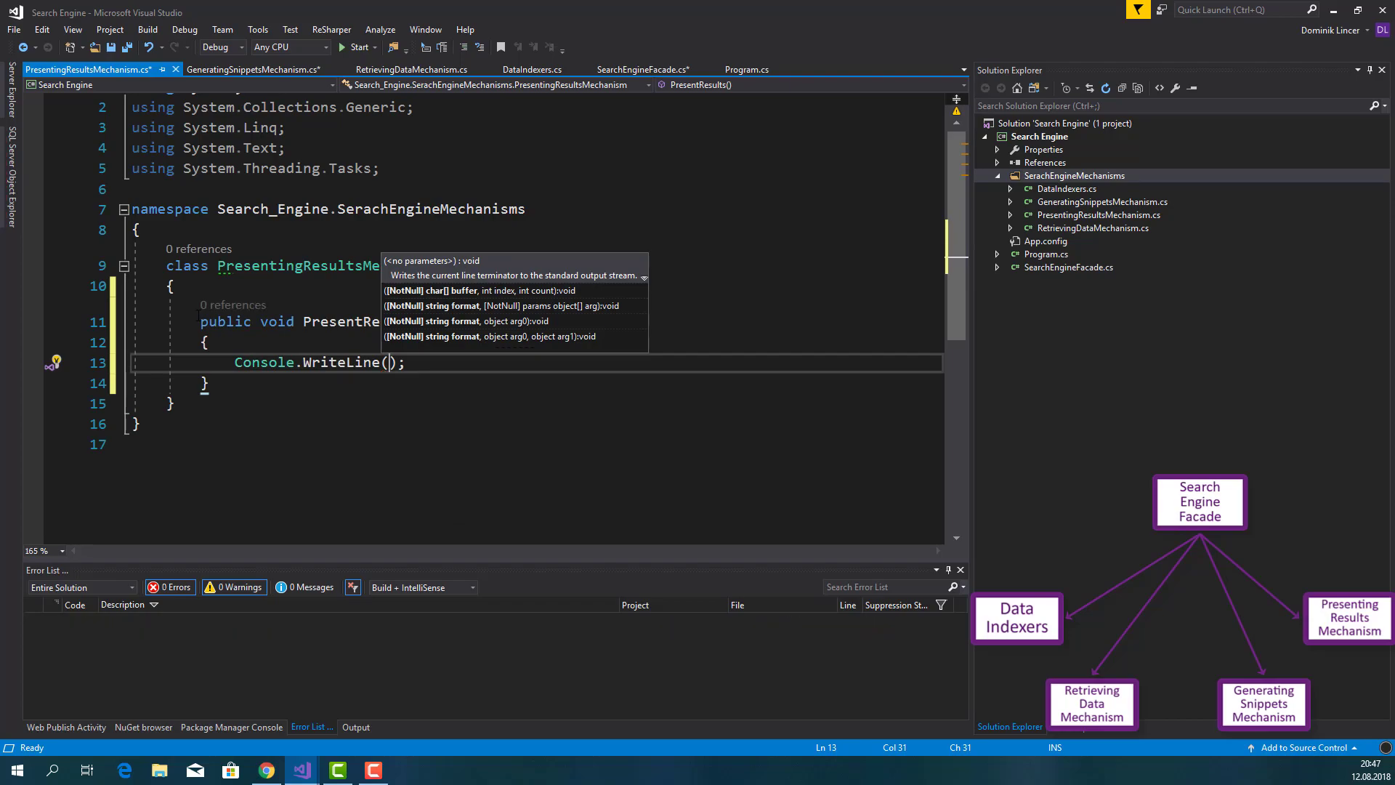
pyautogui.write('"Pr"')
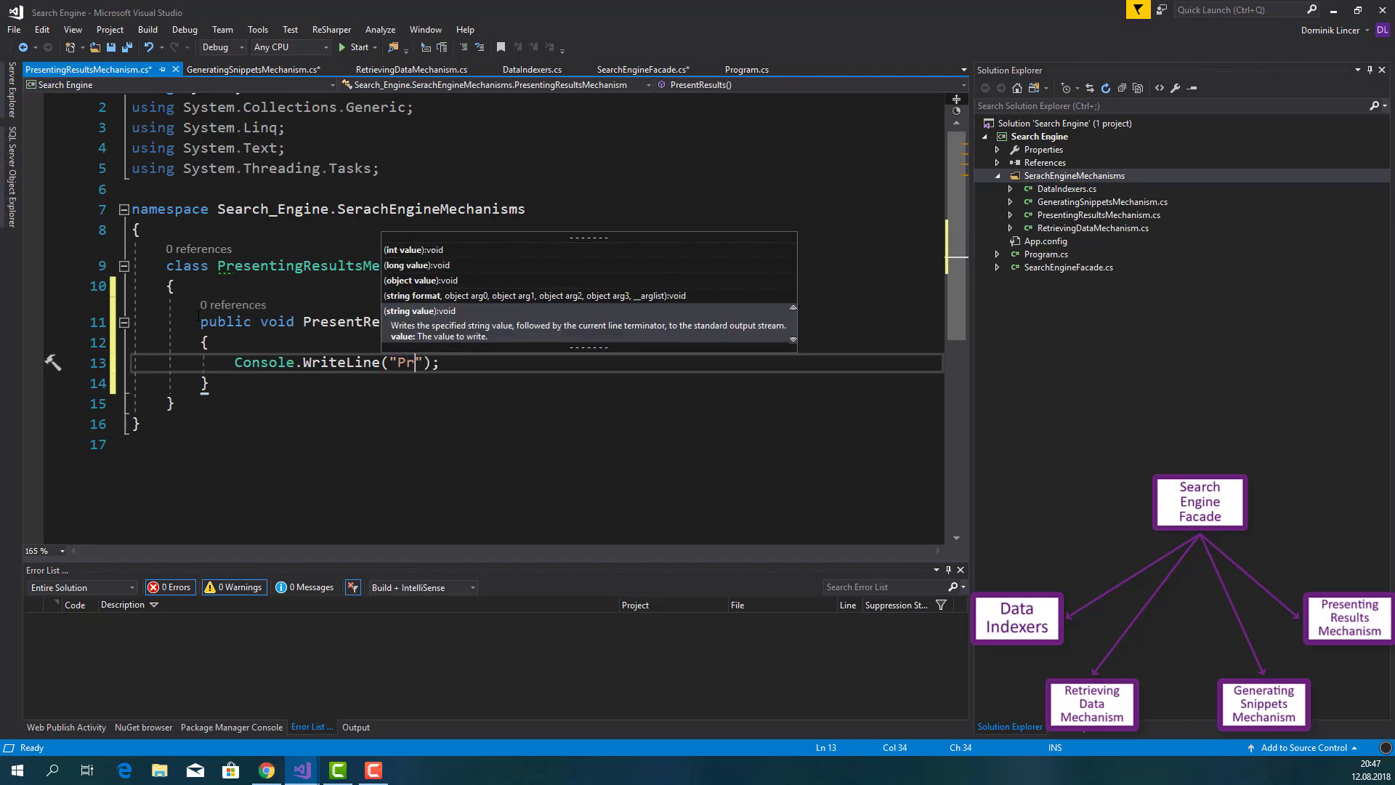
pyautogui.write('esenting dat')
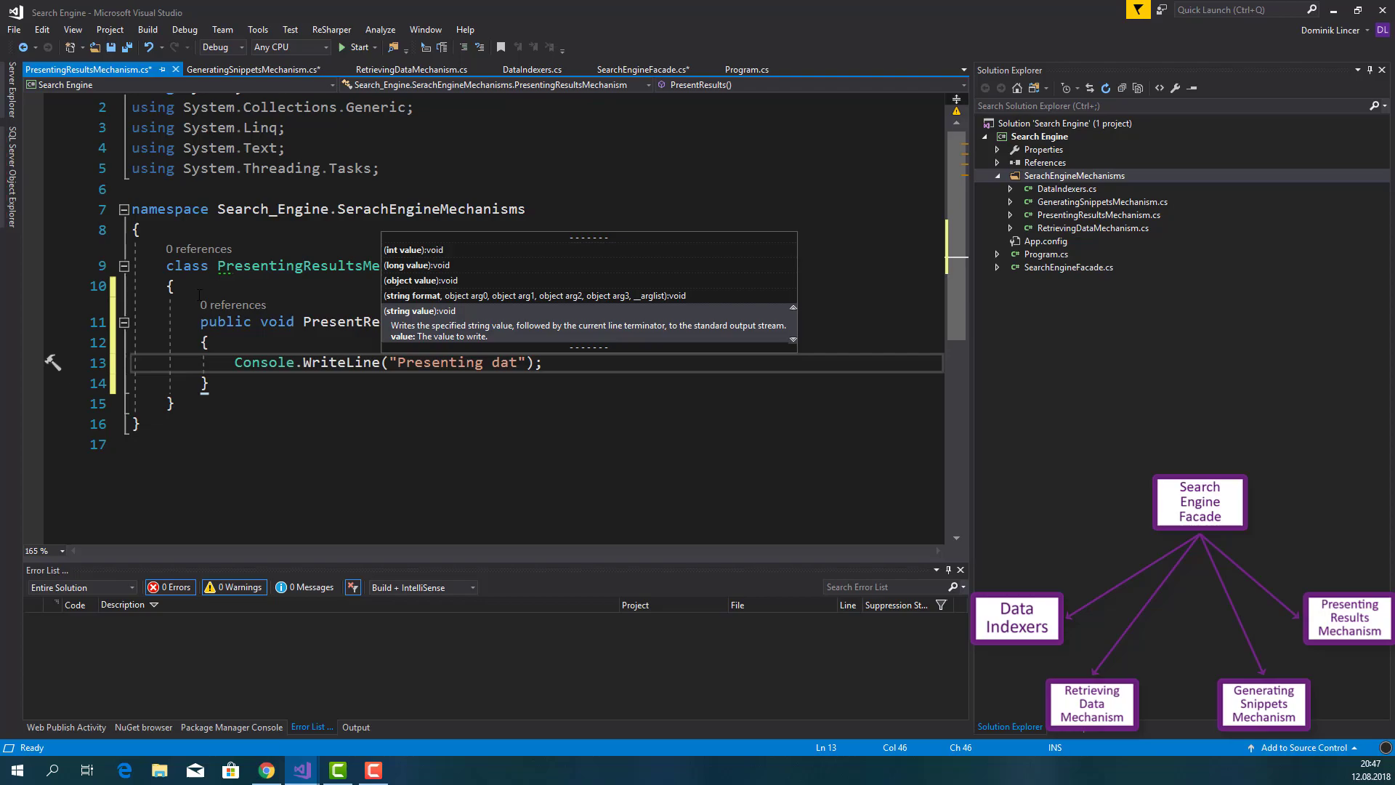
pyautogui.write('a in a')
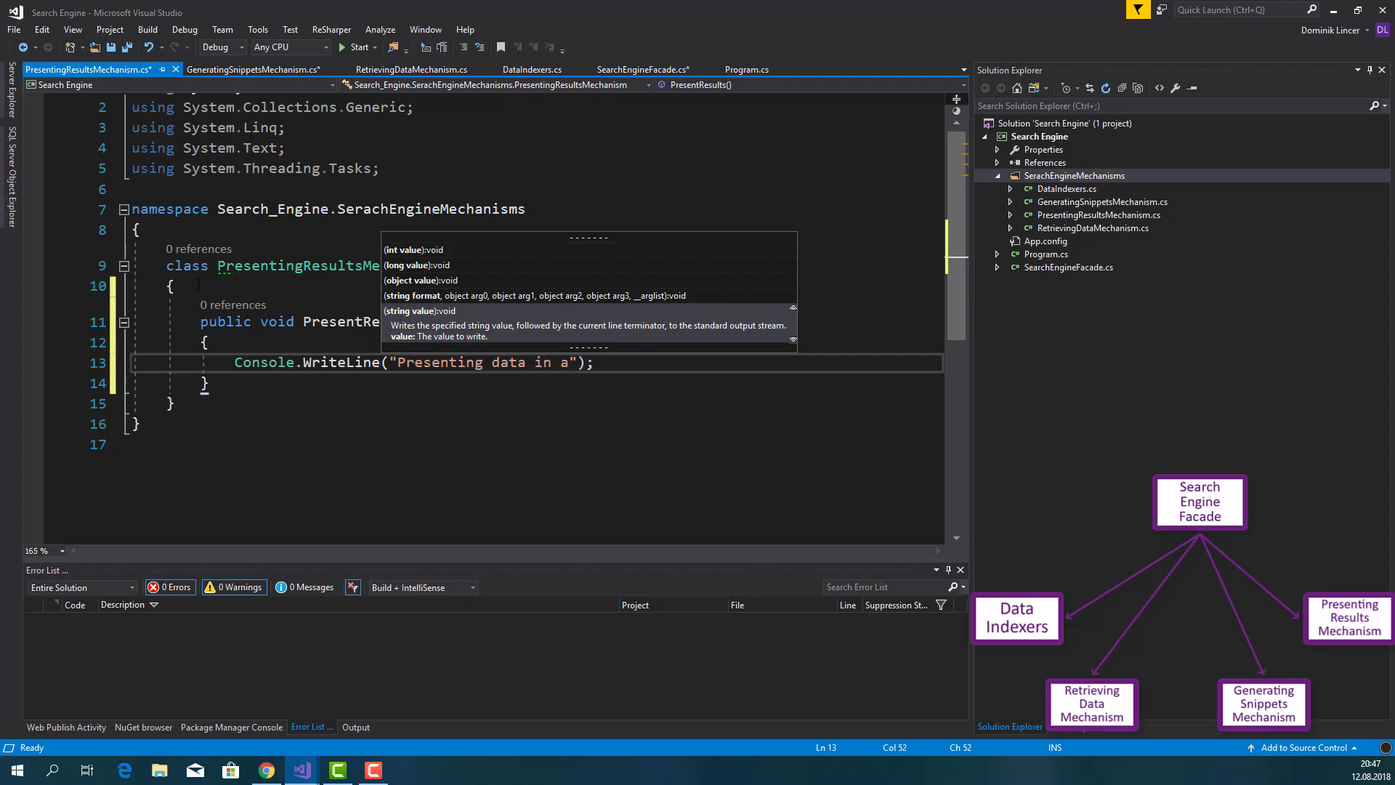
pyautogui.write('good looki')
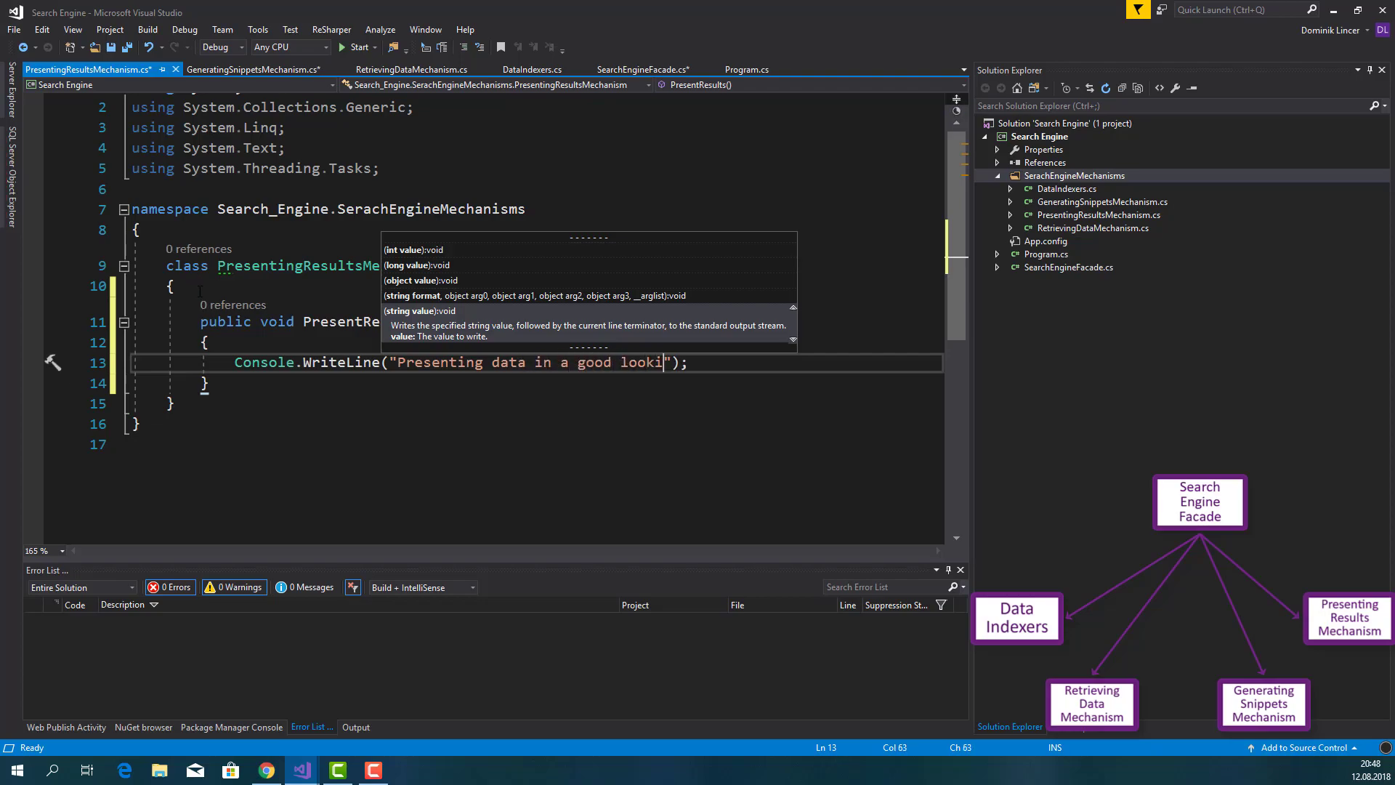
pyautogui.write('ng way')
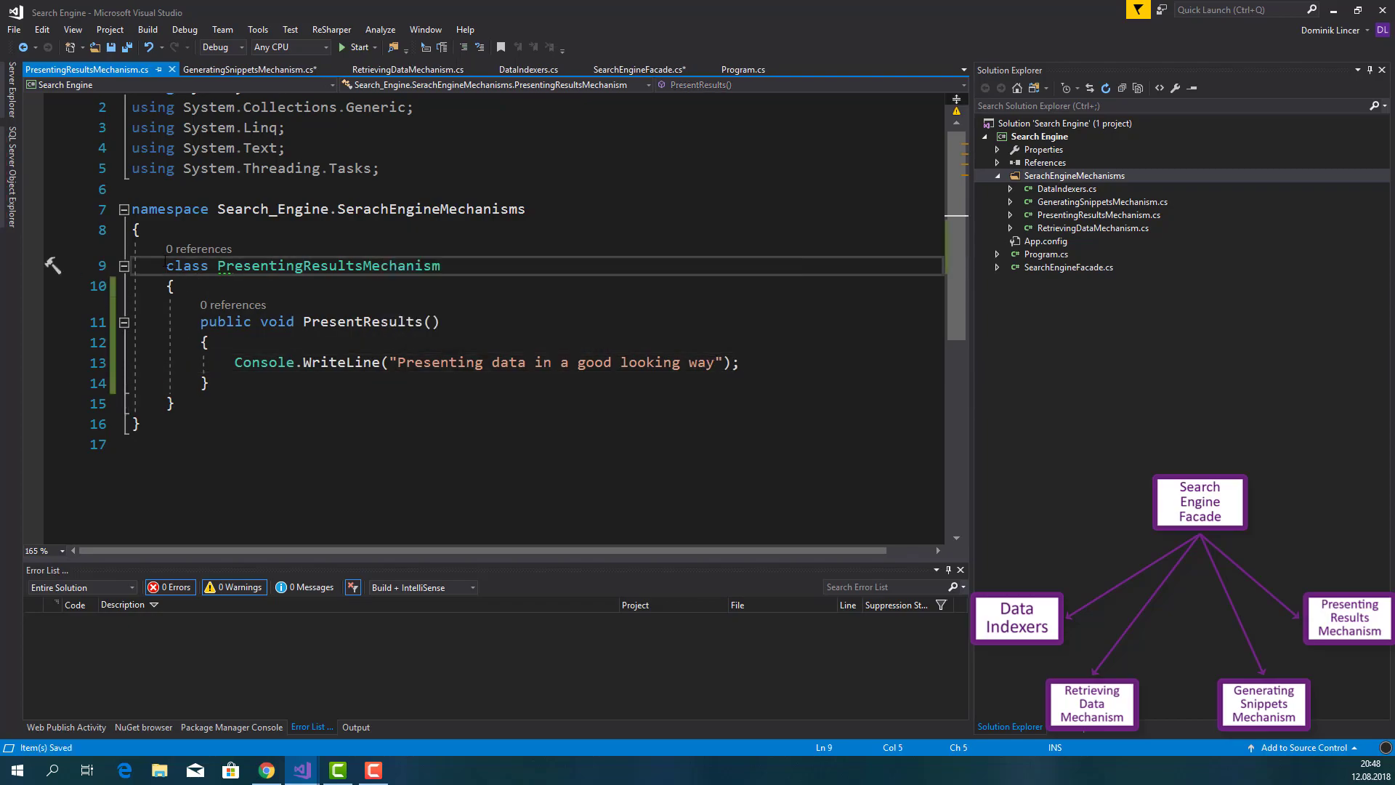
pyautogui.write('public')
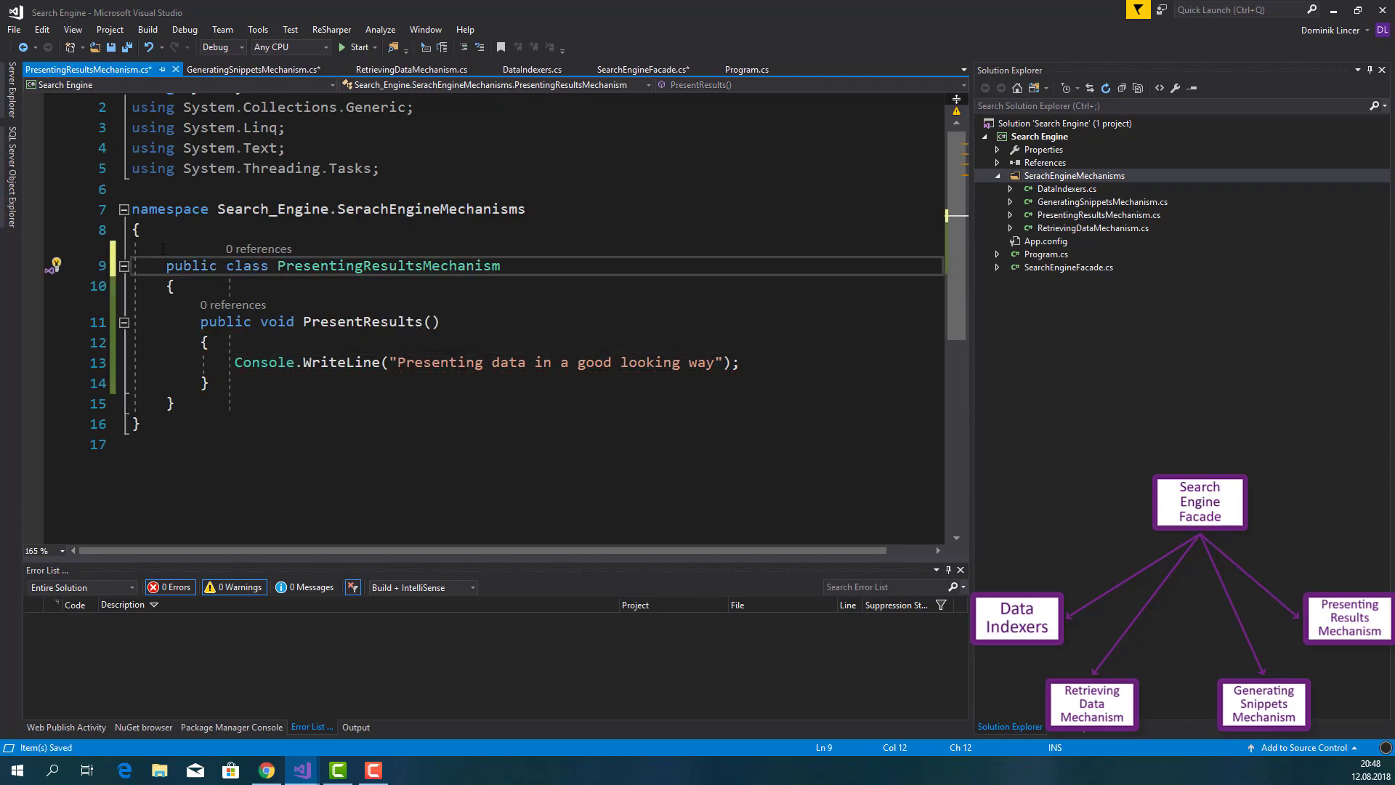
# Mark GeneratingSnippetsMechanism public, then switch back to SearchEngineFacade.cs
pyautogui.click(1102, 215)
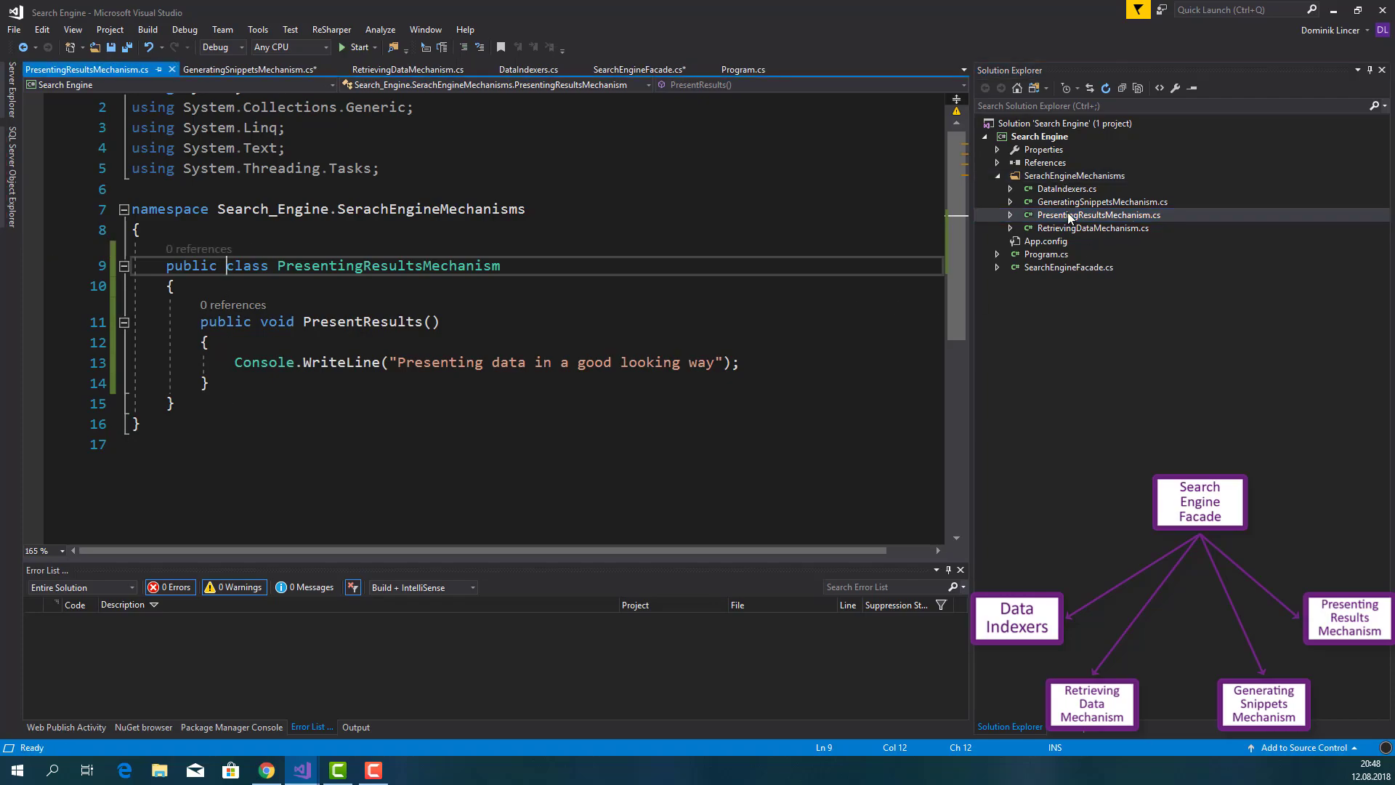
pyautogui.click(408, 70)
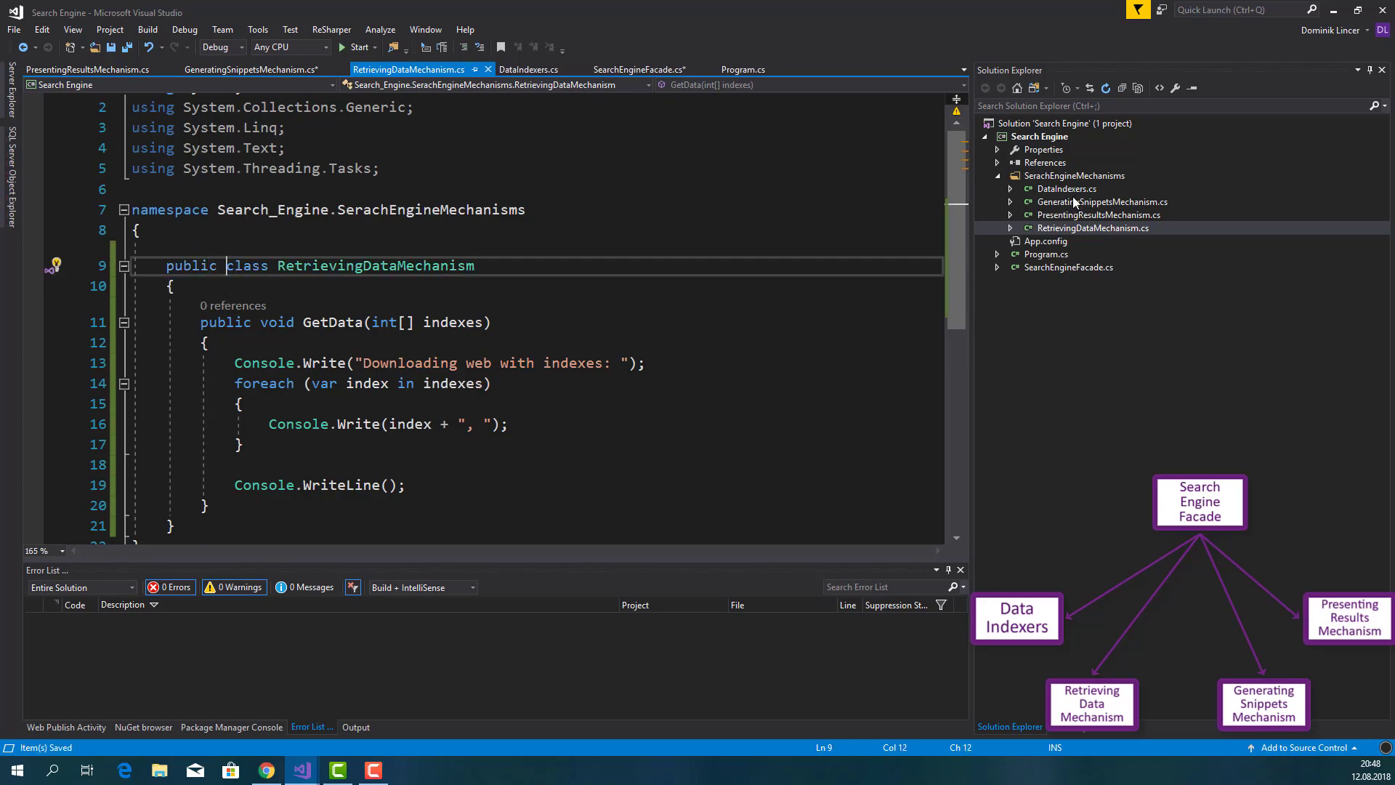
pyautogui.click(250, 69)
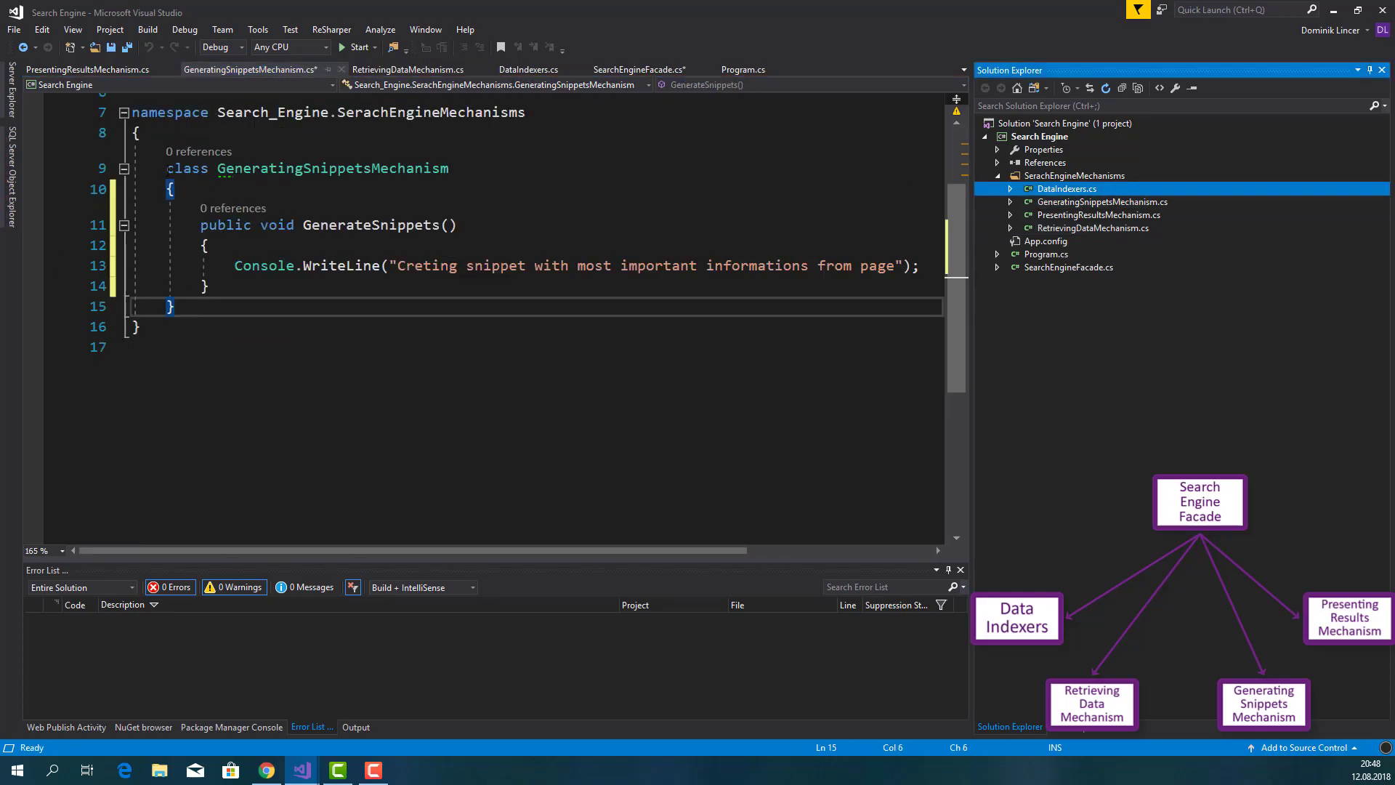
pyautogui.write('public')
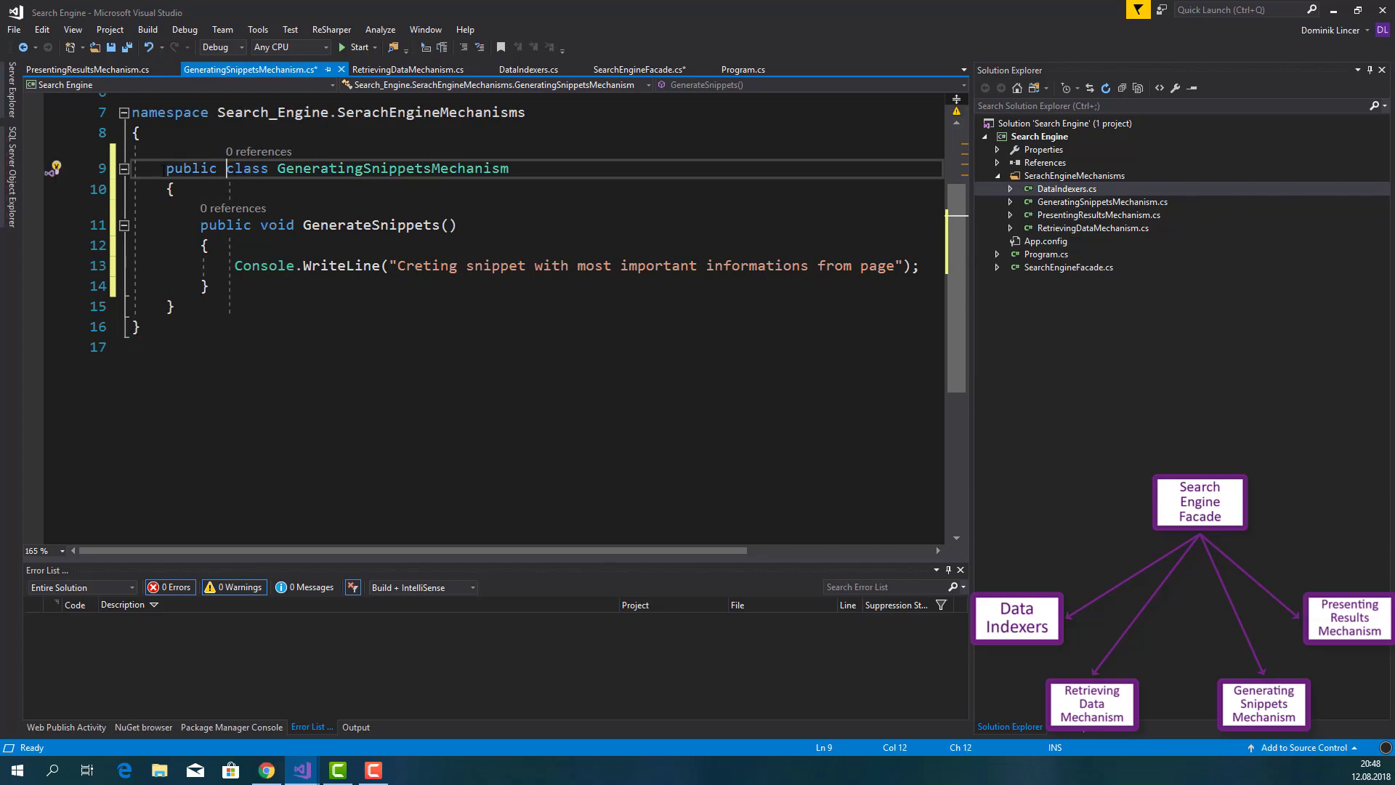
pyautogui.click(526, 70)
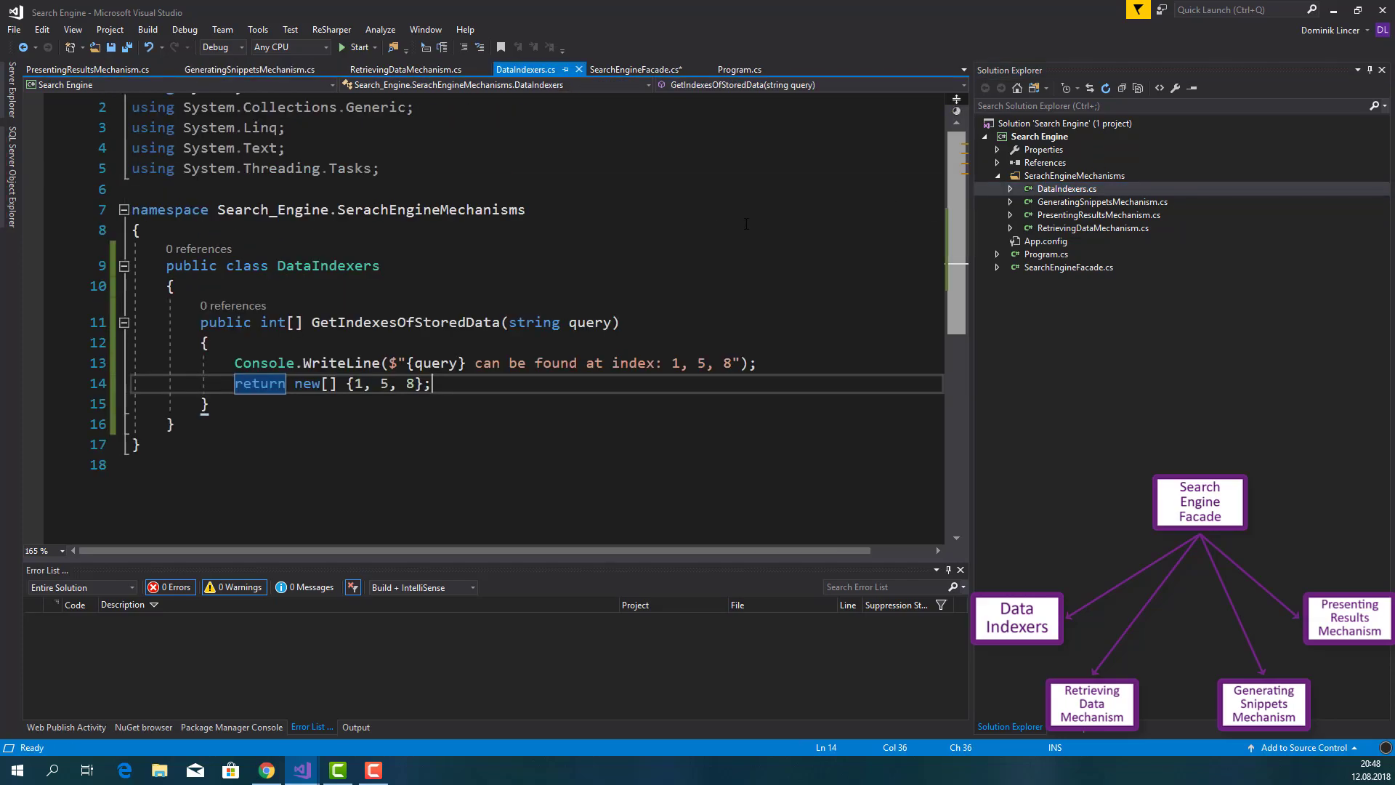
pyautogui.click(1070, 266)
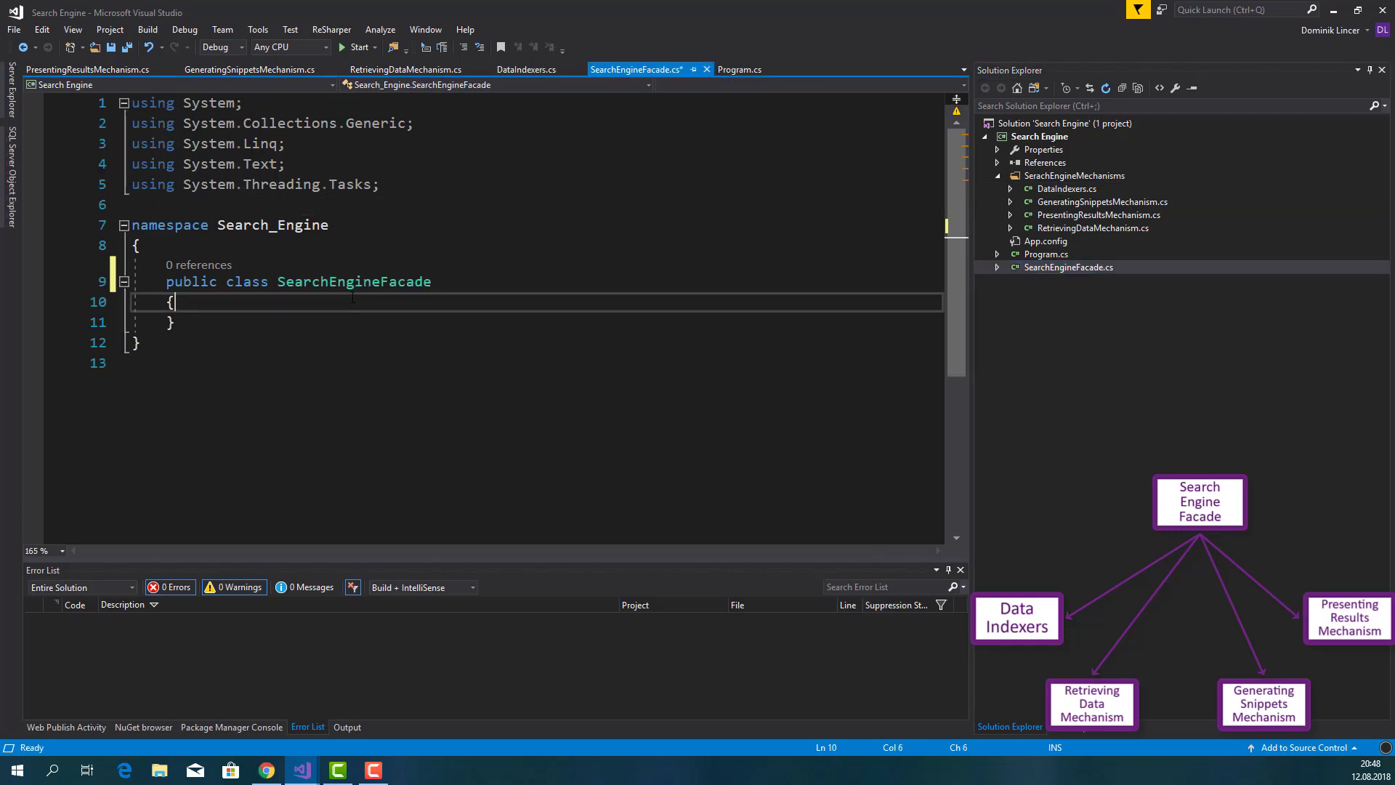
# Declare private readonly _dataIndexers and _retrievingDataMechanism fields in SearchEngineFacade
pyautogui.press('enter')
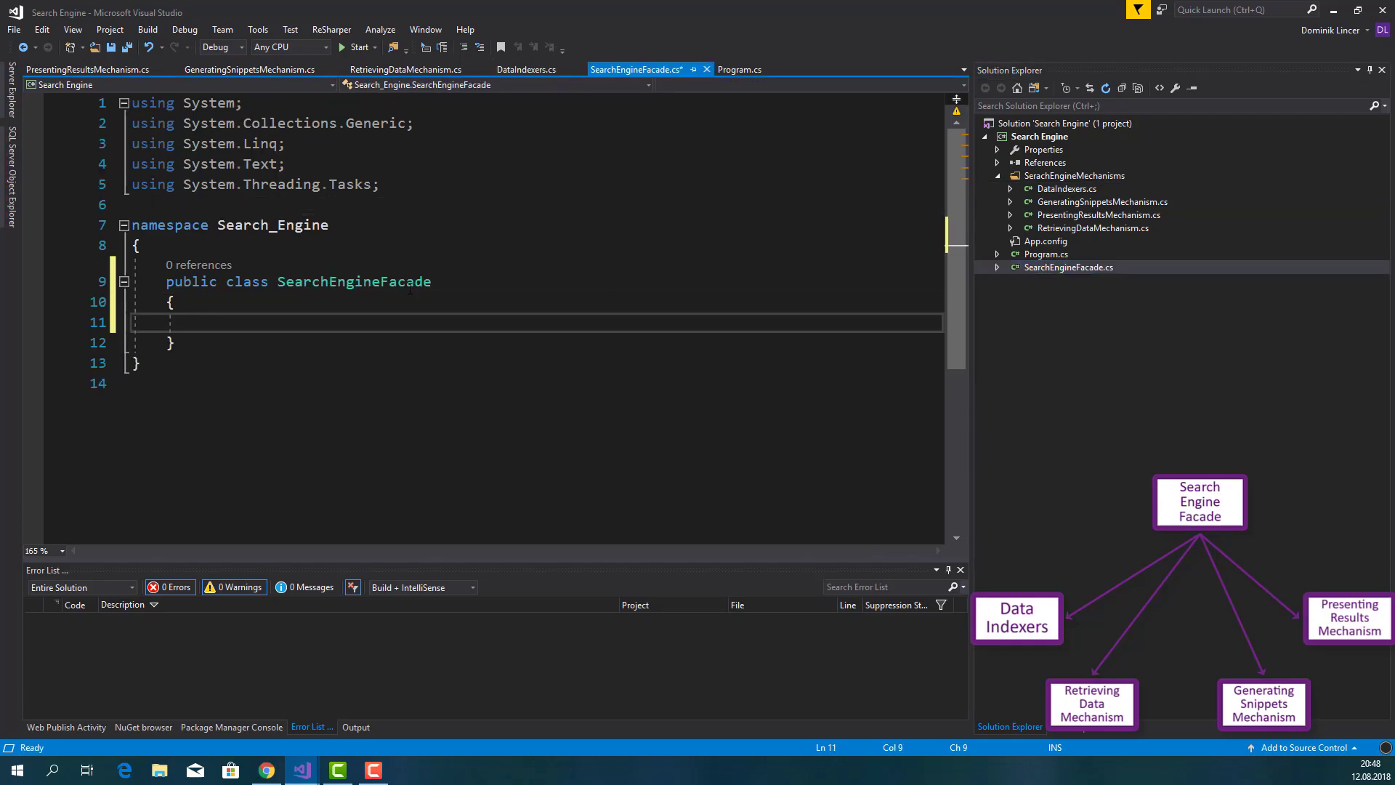
pyautogui.write('private readonly')
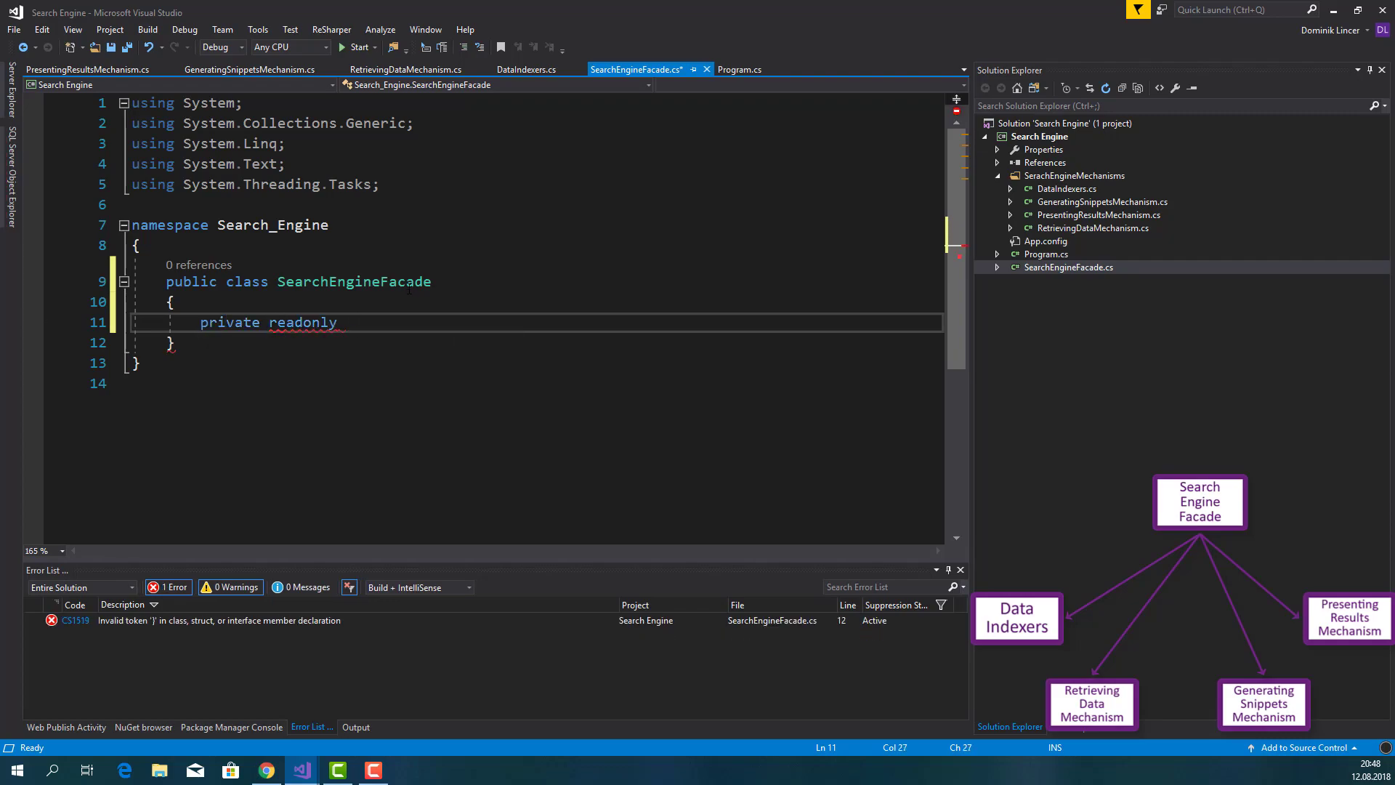
pyautogui.write('DataIndexers')
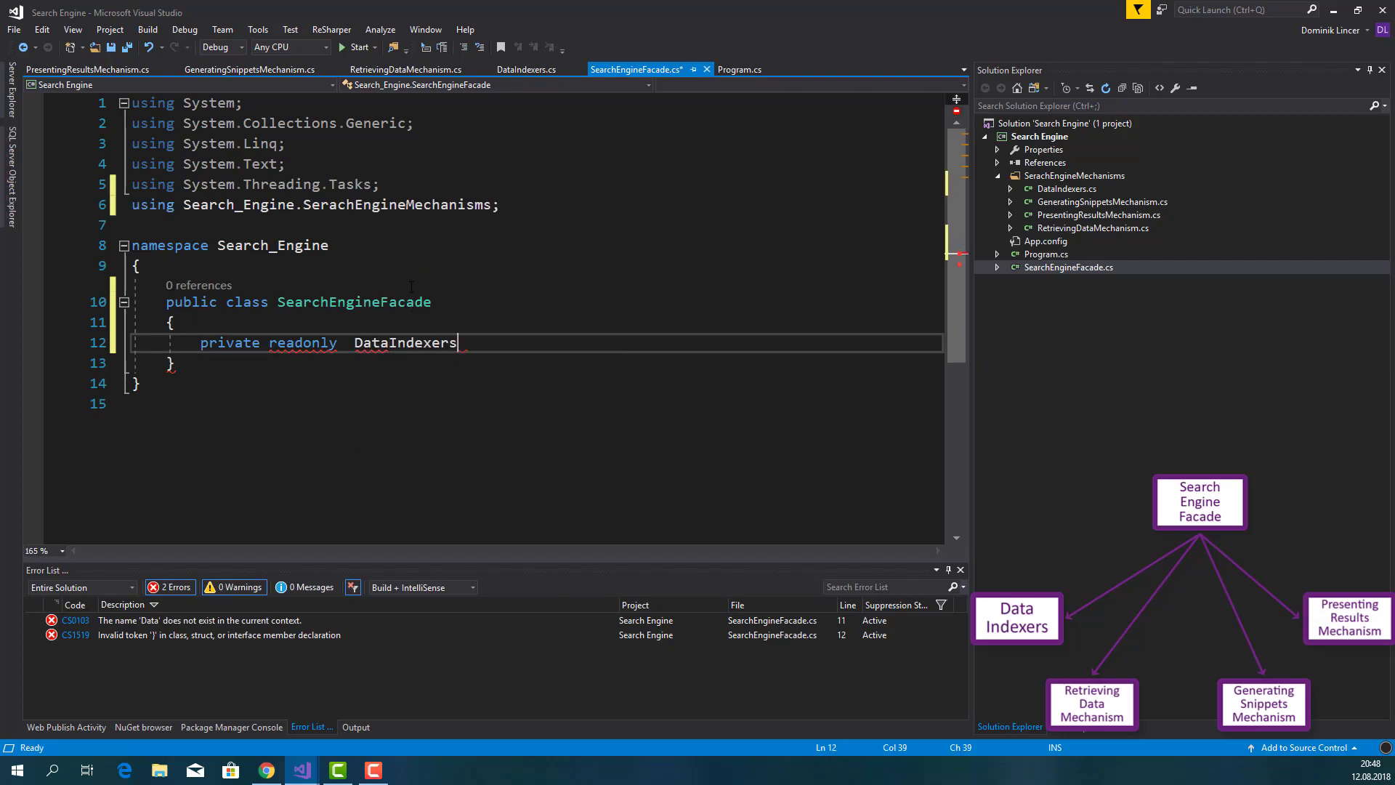
pyautogui.write('_dataIndexers;')
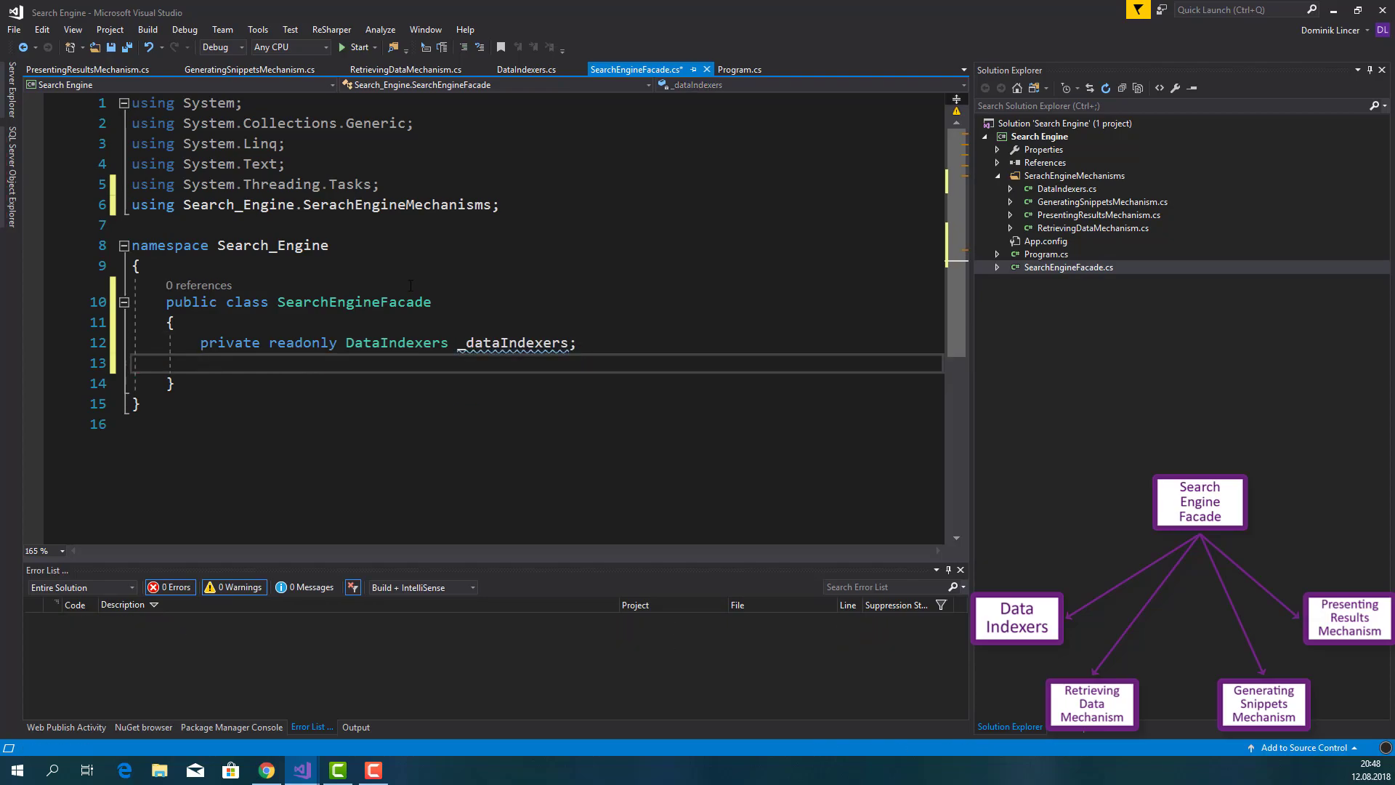
pyautogui.write('private readonly')
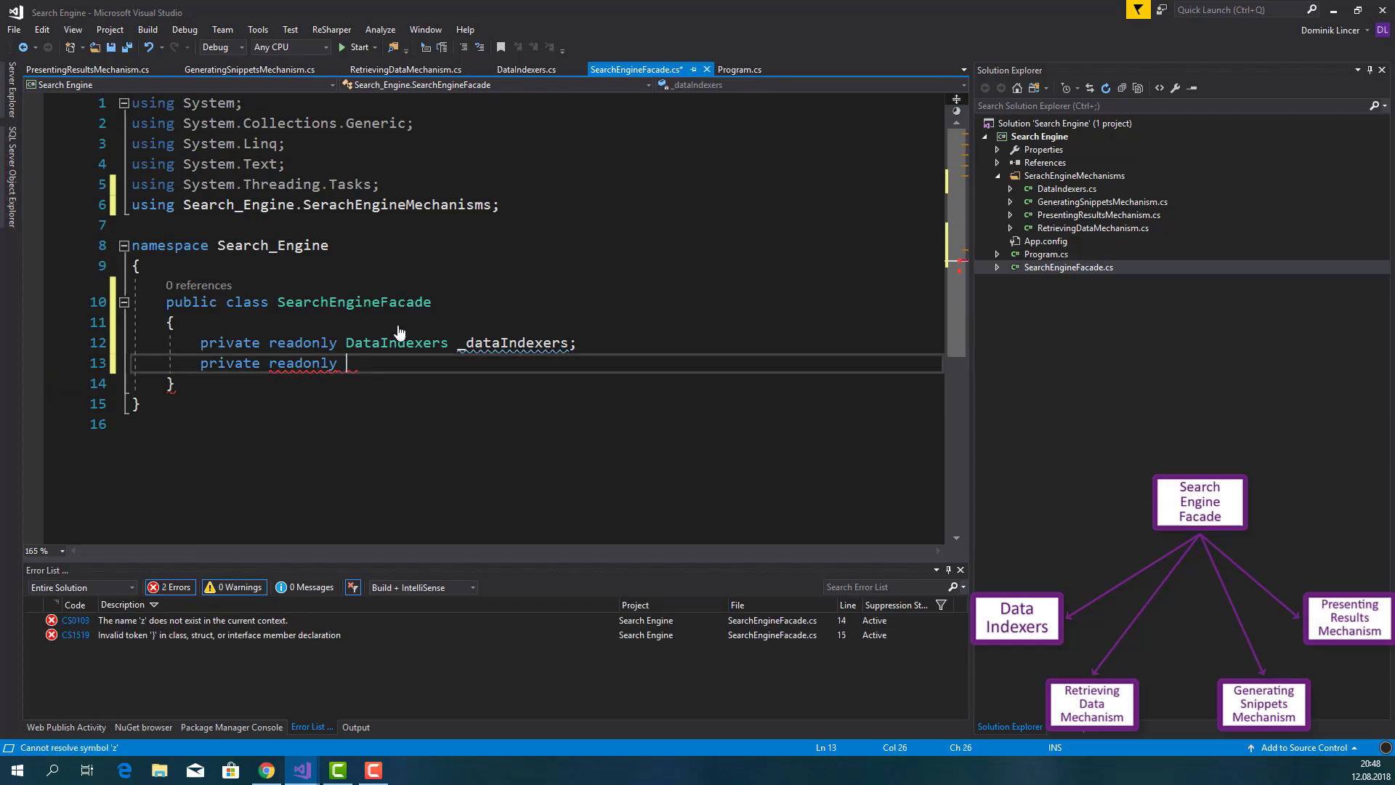
pyautogui.write('R')
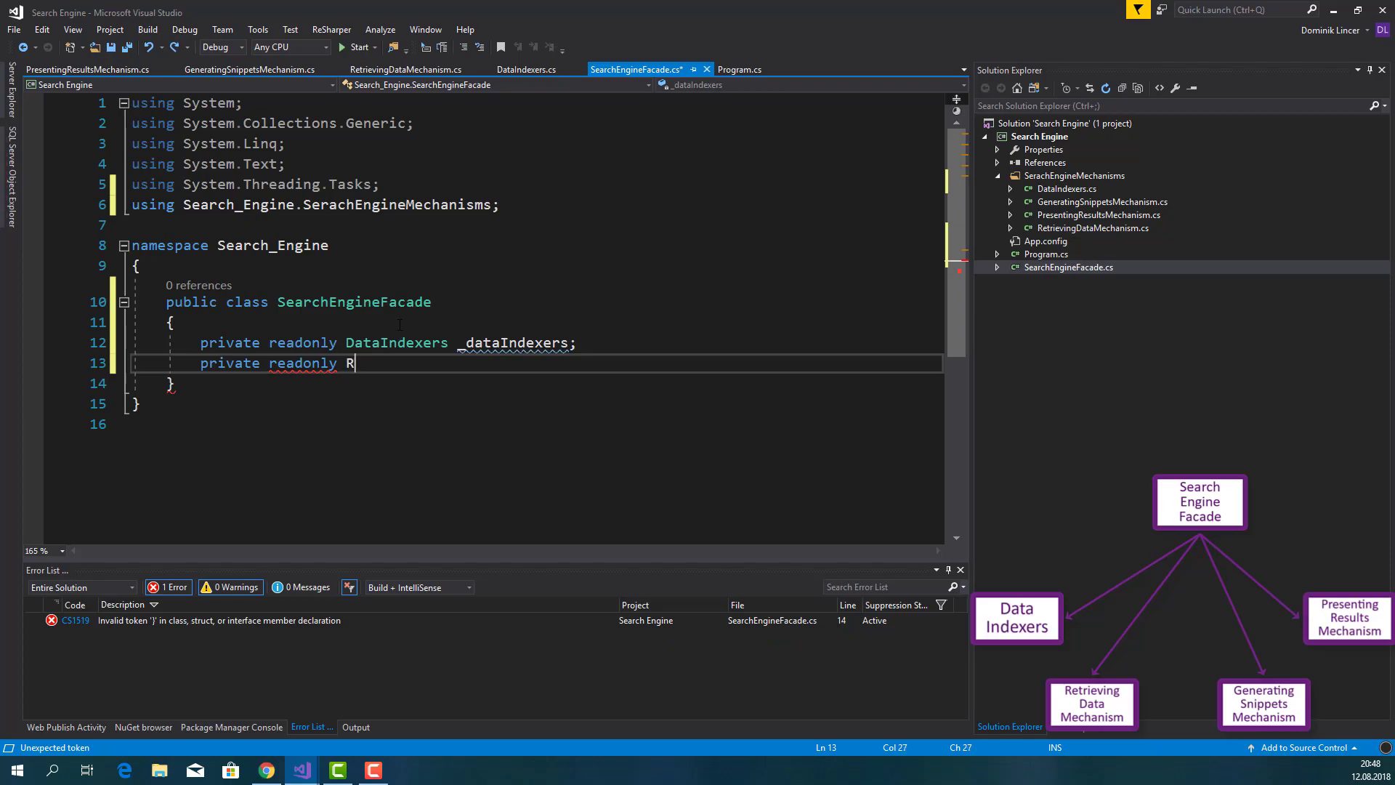
pyautogui.write('etr')
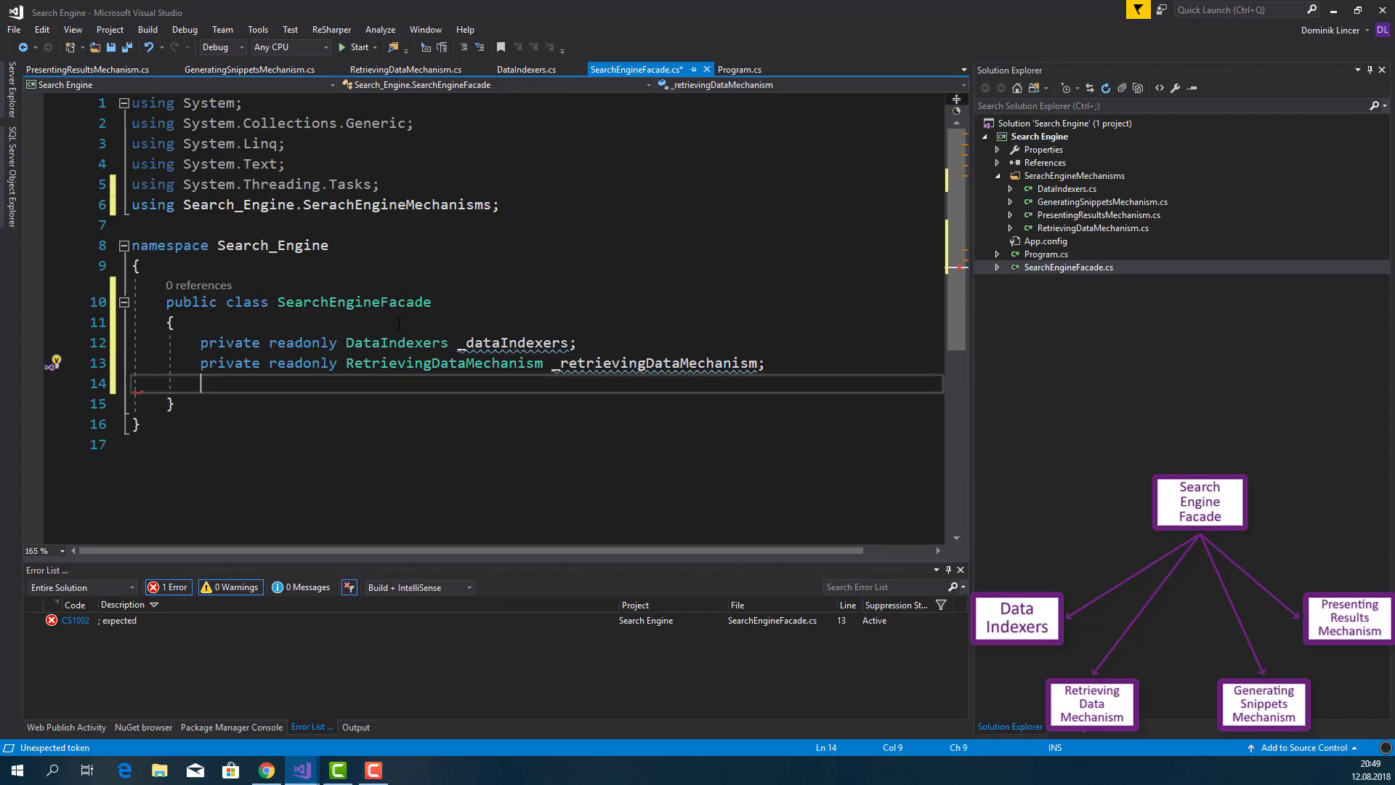
# Add private readonly _generatingSnippetsMechanism and _presentingResultsMechanism fields
pyautogui.write('private re')
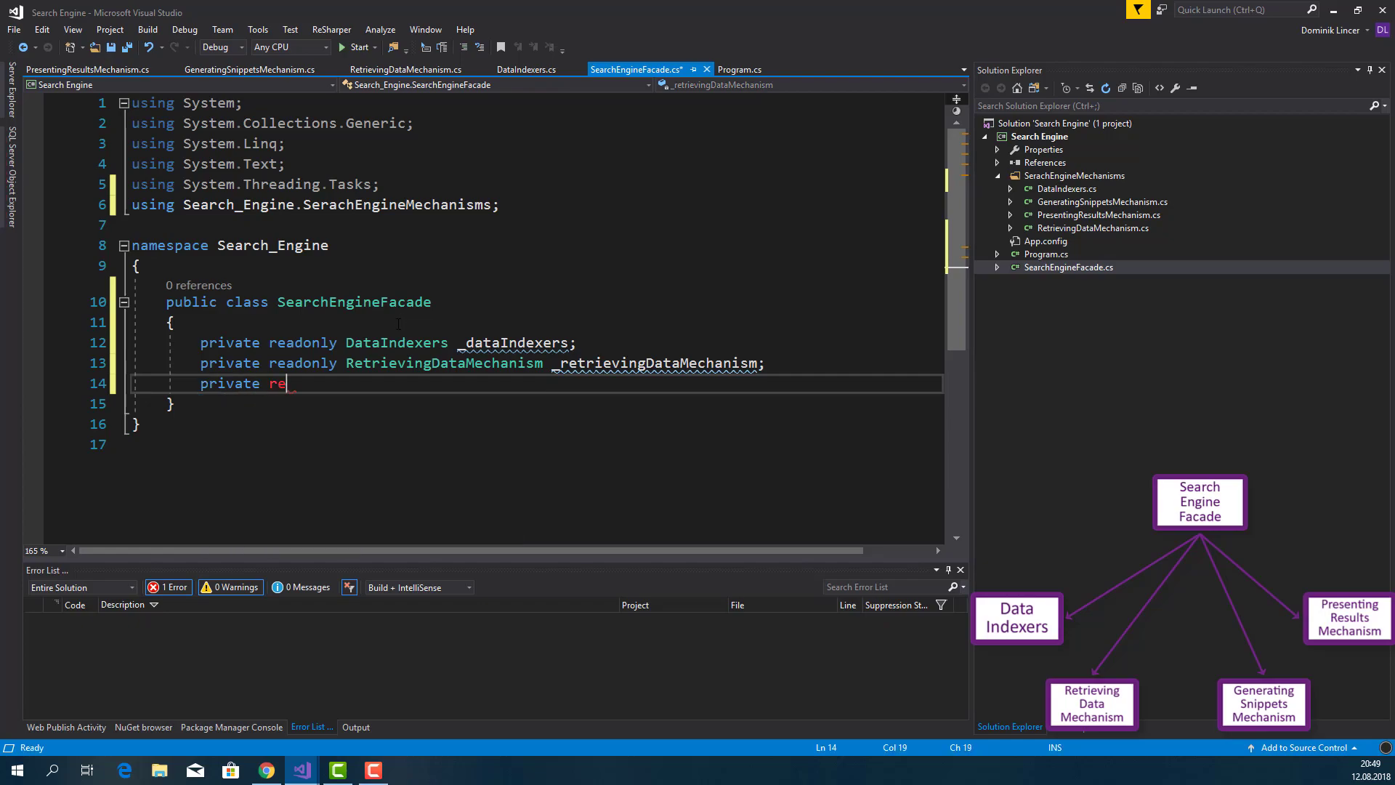
pyautogui.write('adonly')
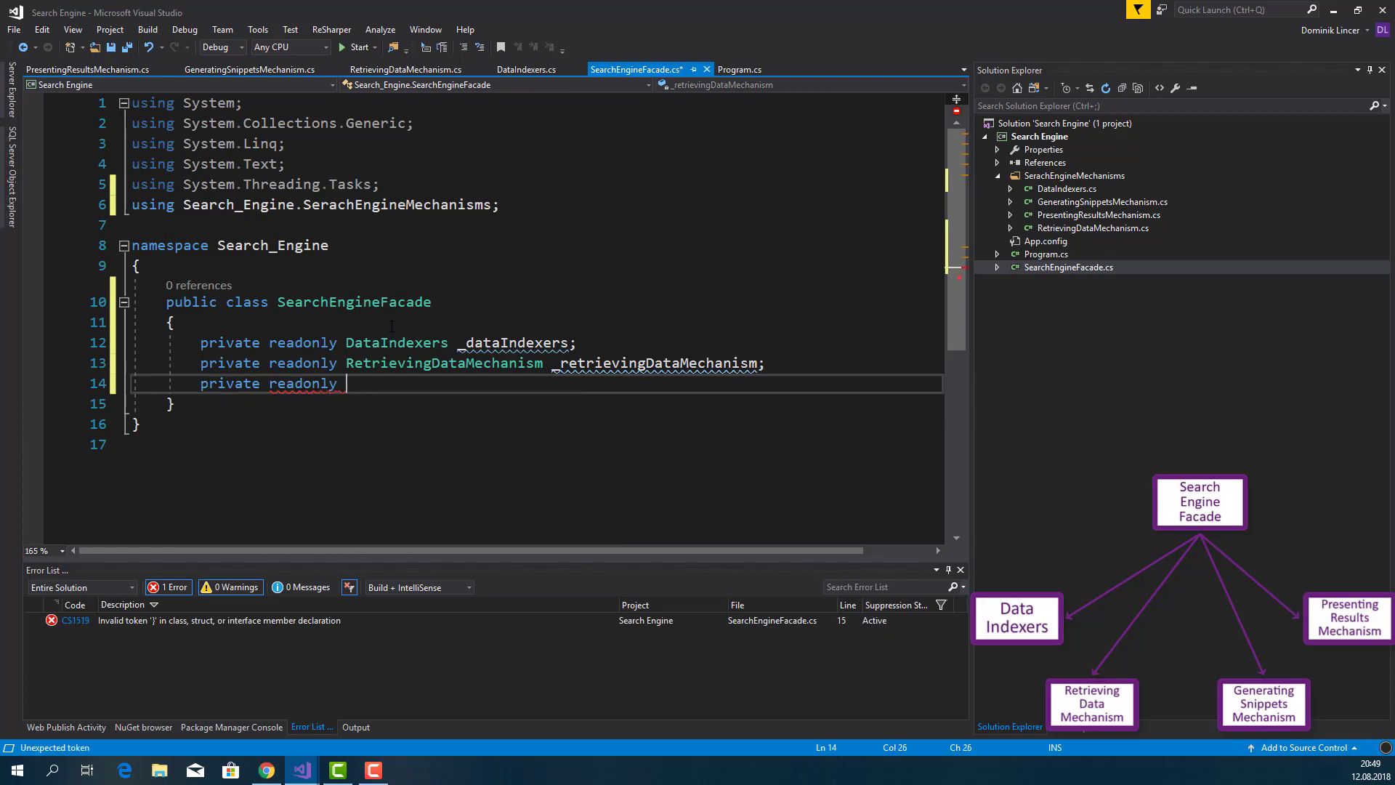
pyautogui.write('GeneratingSnippetsMechanism')
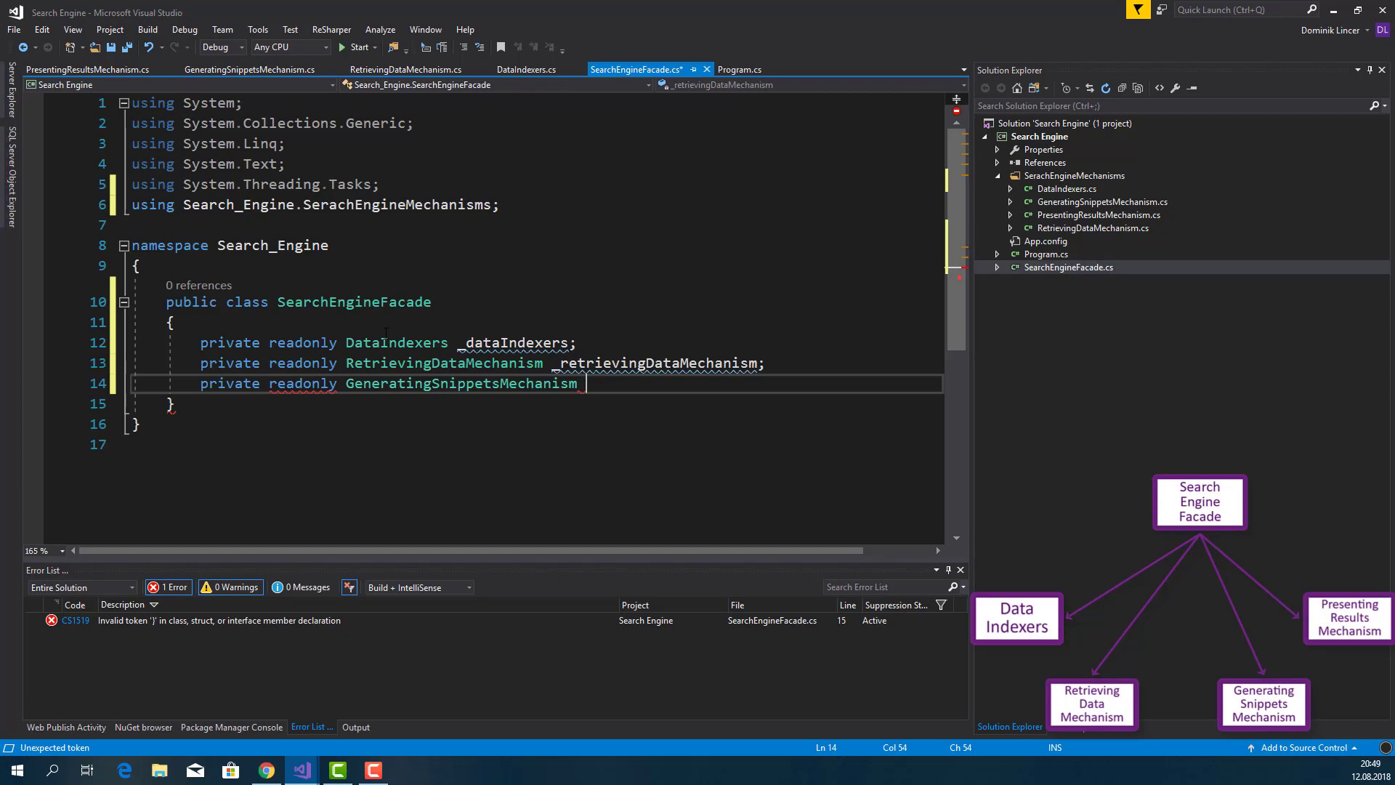
pyautogui.write('_generatingSnippetsMechanism')
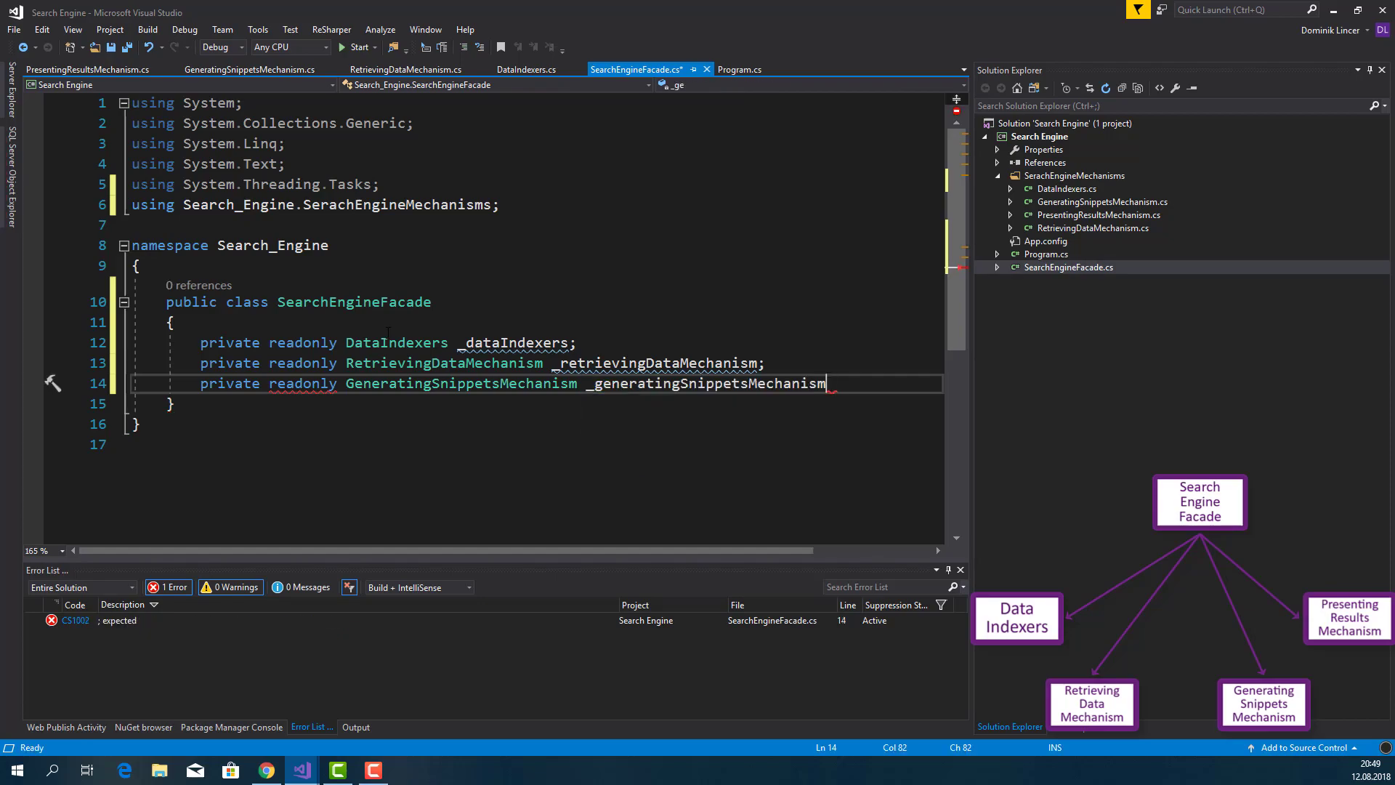
pyautogui.write(';')
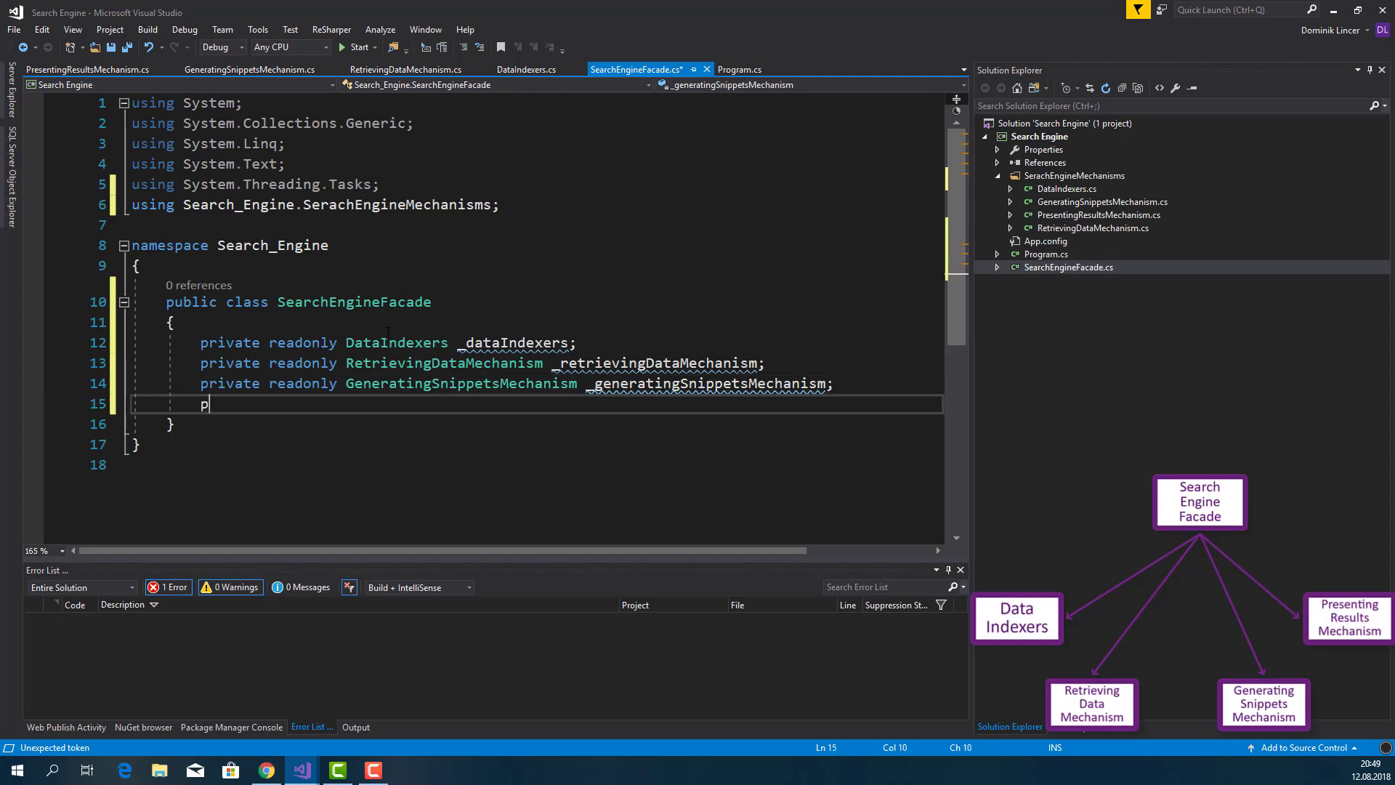
pyautogui.write('rivate reado')
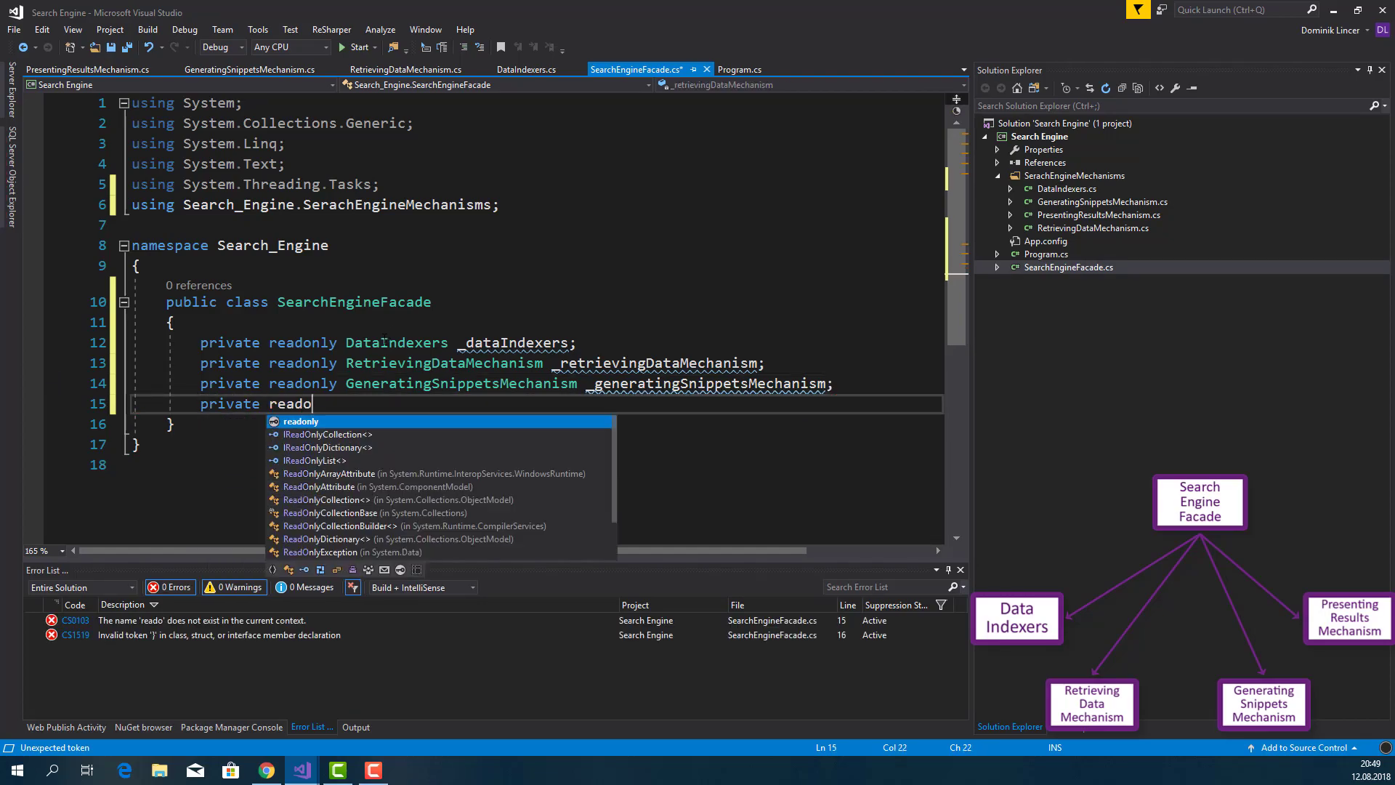
pyautogui.write('nly PresentingResultsMechanism')
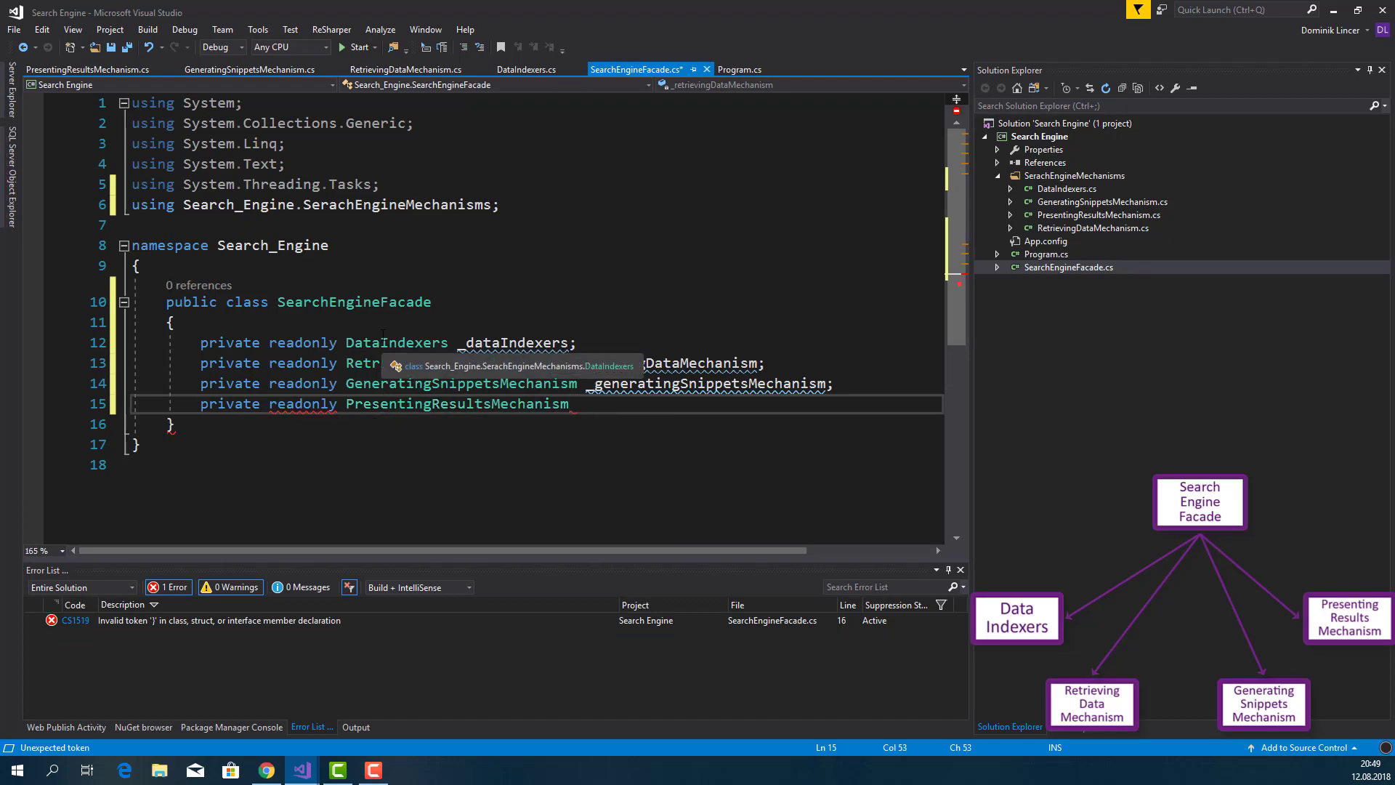
pyautogui.write('_presentingResultsMechanism;')
pyautogui.write('ctor')
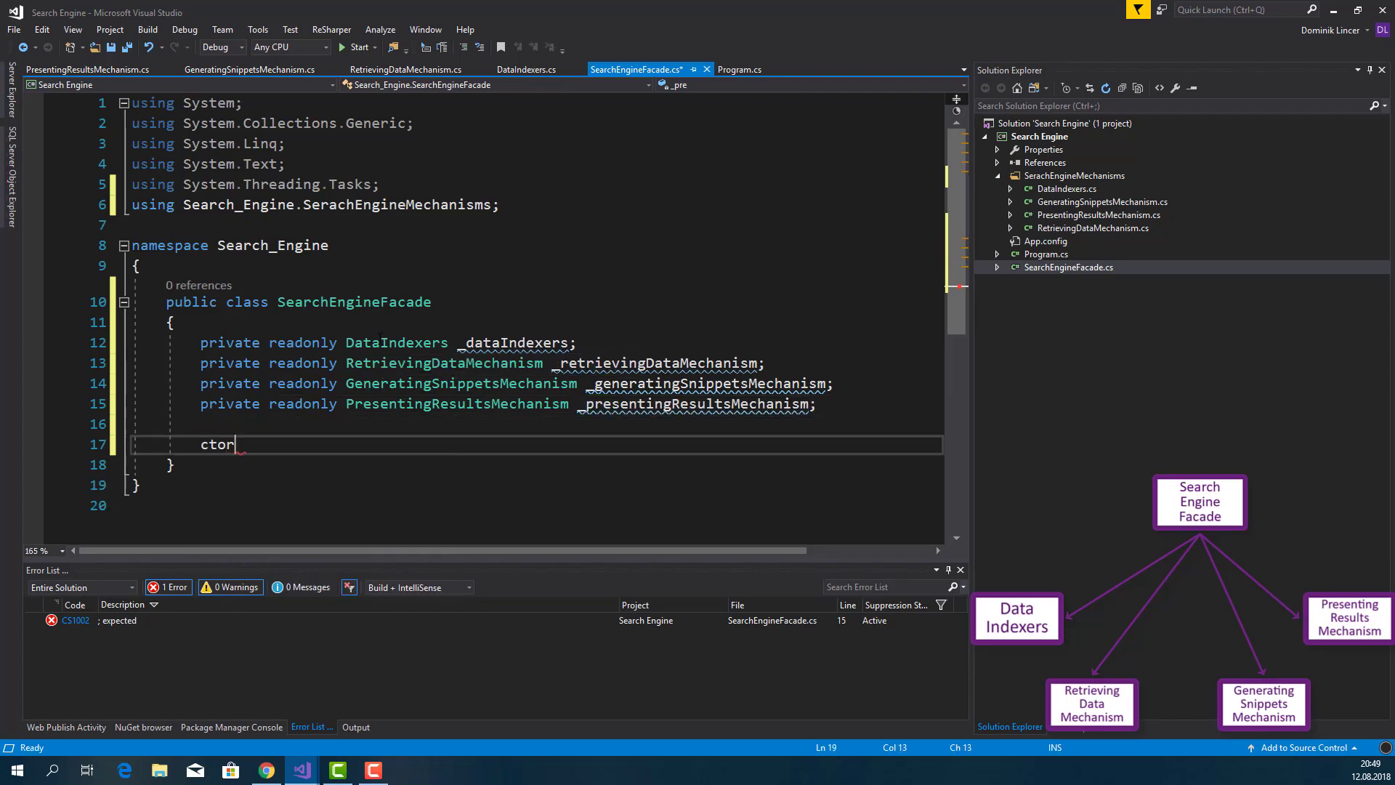
# In the constructor, assign new instances to _dataIndexers, _retrievingDataMechanism, _generatingSnippetsMechanism and _presentingResultsMechanism
pyautogui.press('Tab')
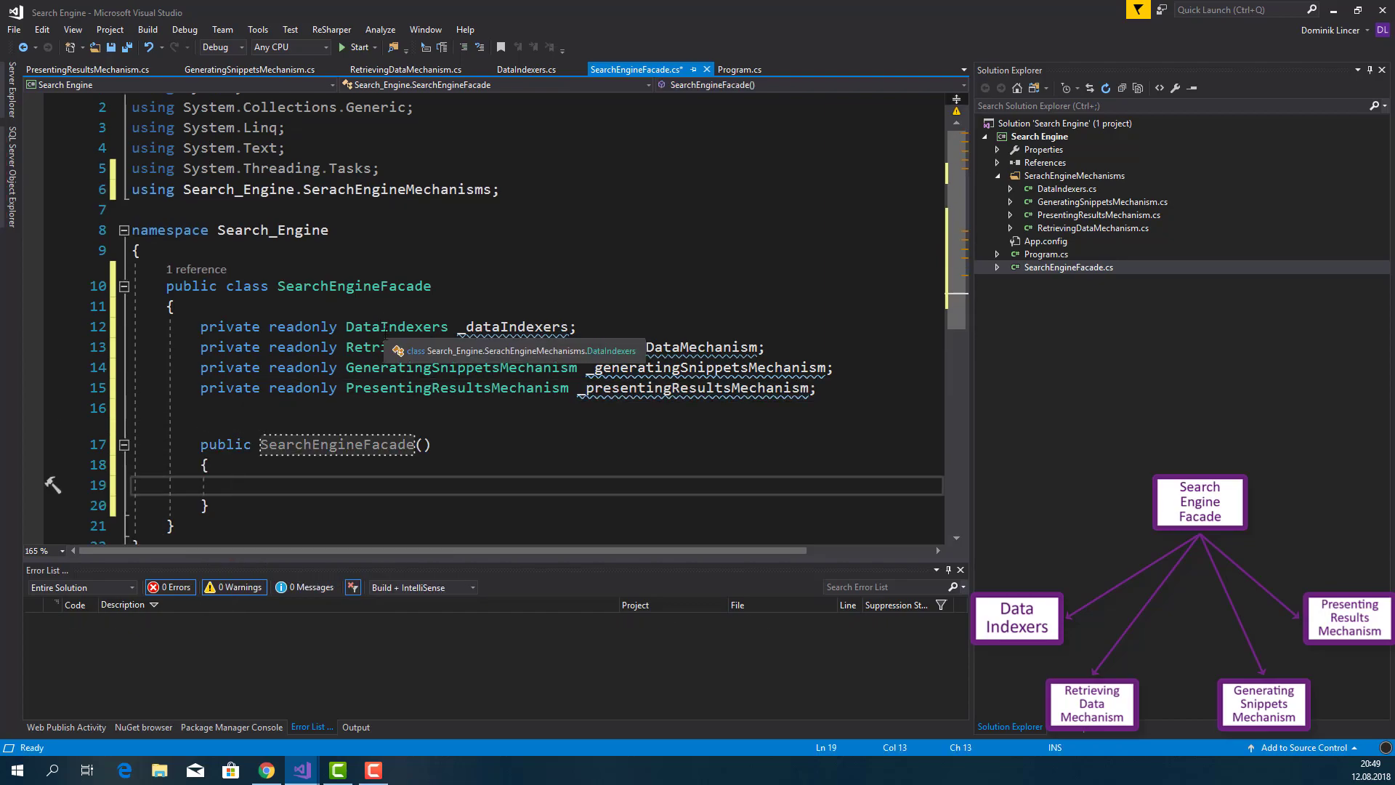
pyautogui.write('_dataIndexers =')
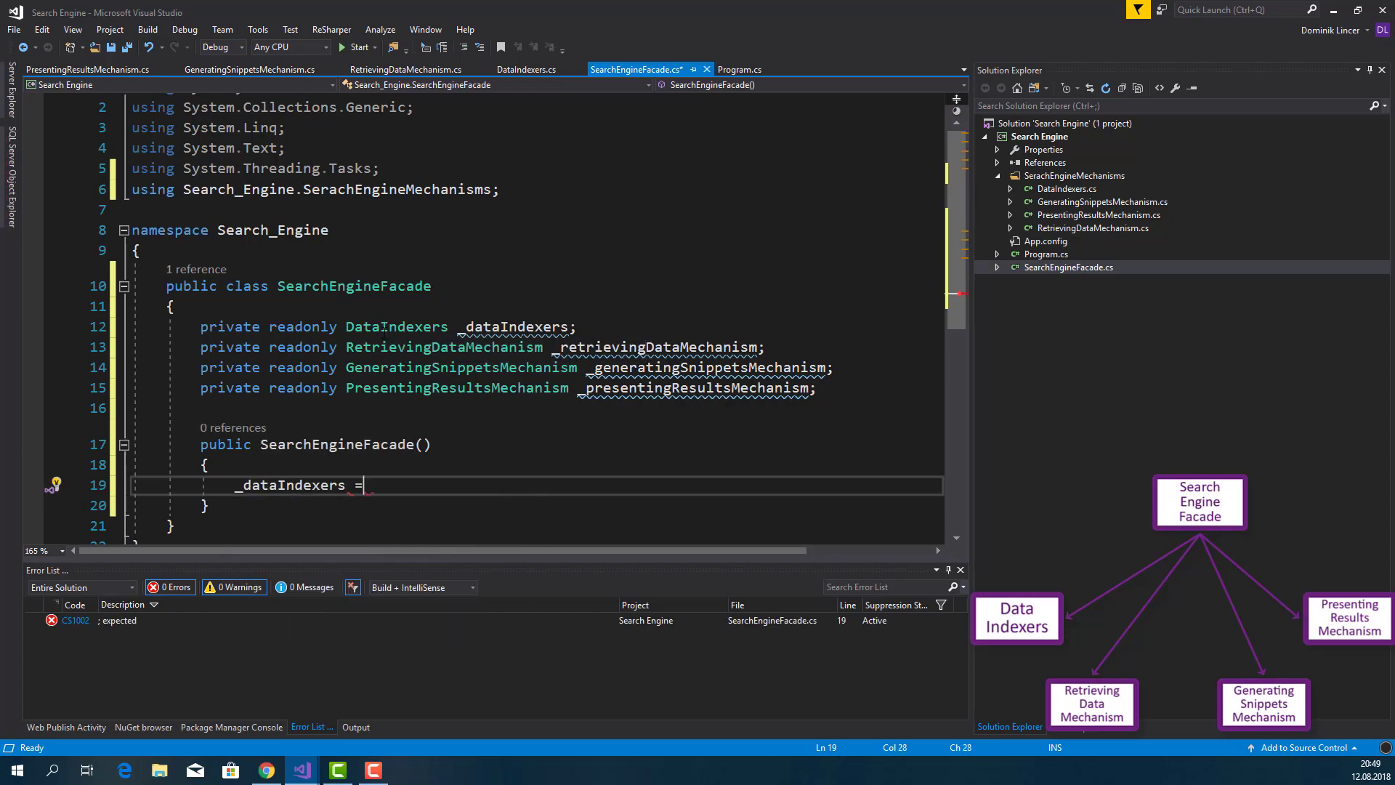
pyautogui.write('new DataIndexers();')
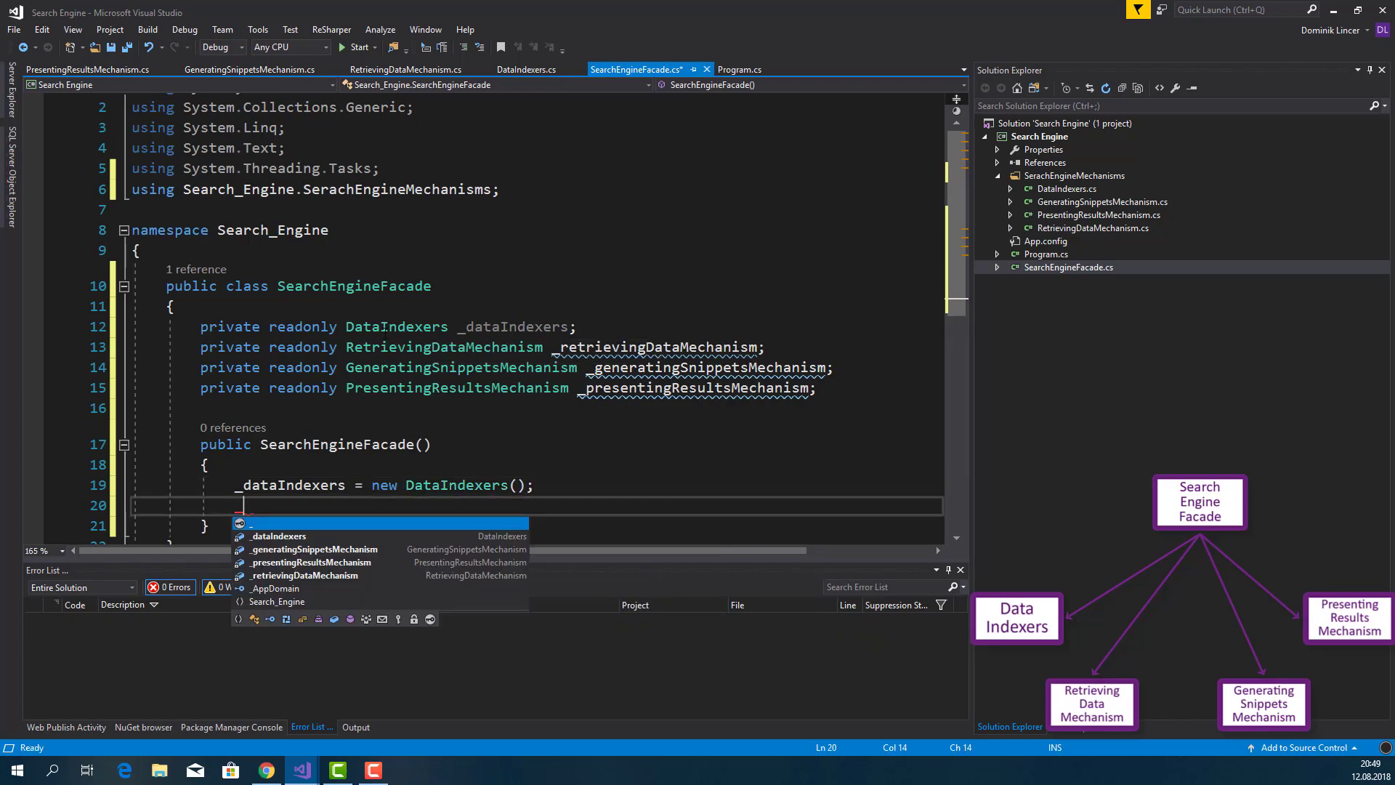
pyautogui.write('_re')
pyautogui.write('_generatingSnippetsMechanism')
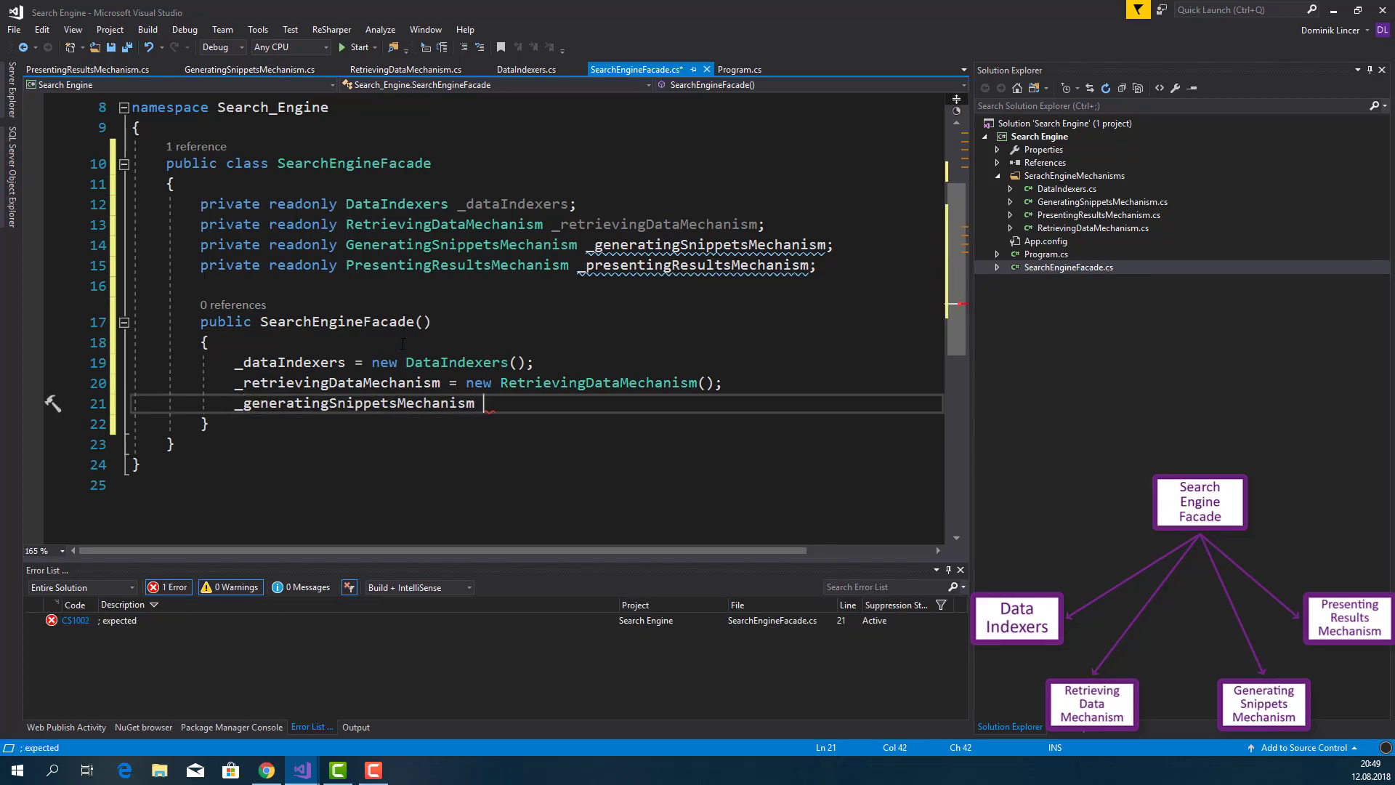
pyautogui.write('= new GeneratingSnippetsMechanism();')
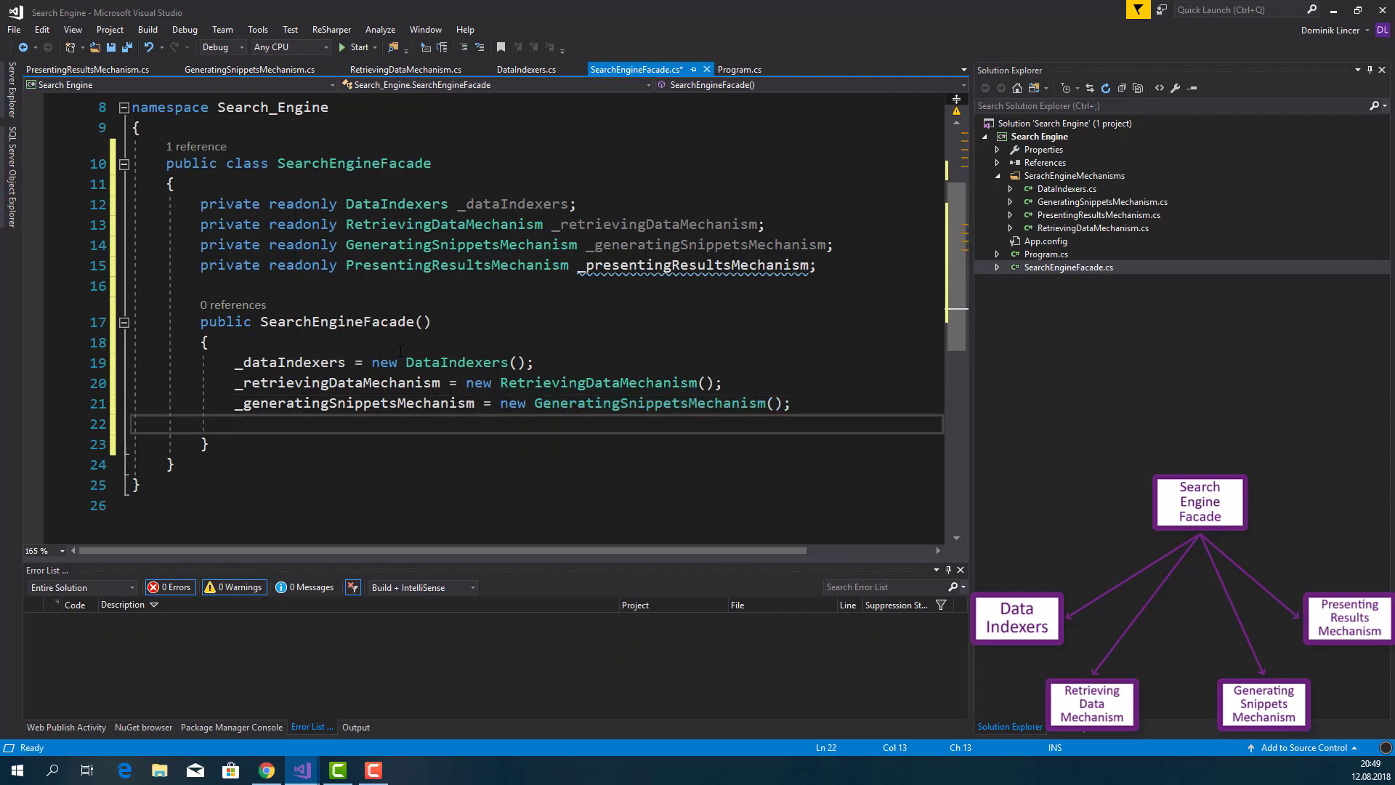
pyautogui.write('_presentingResultsMechanism = new PresentingResultsMechanism();')
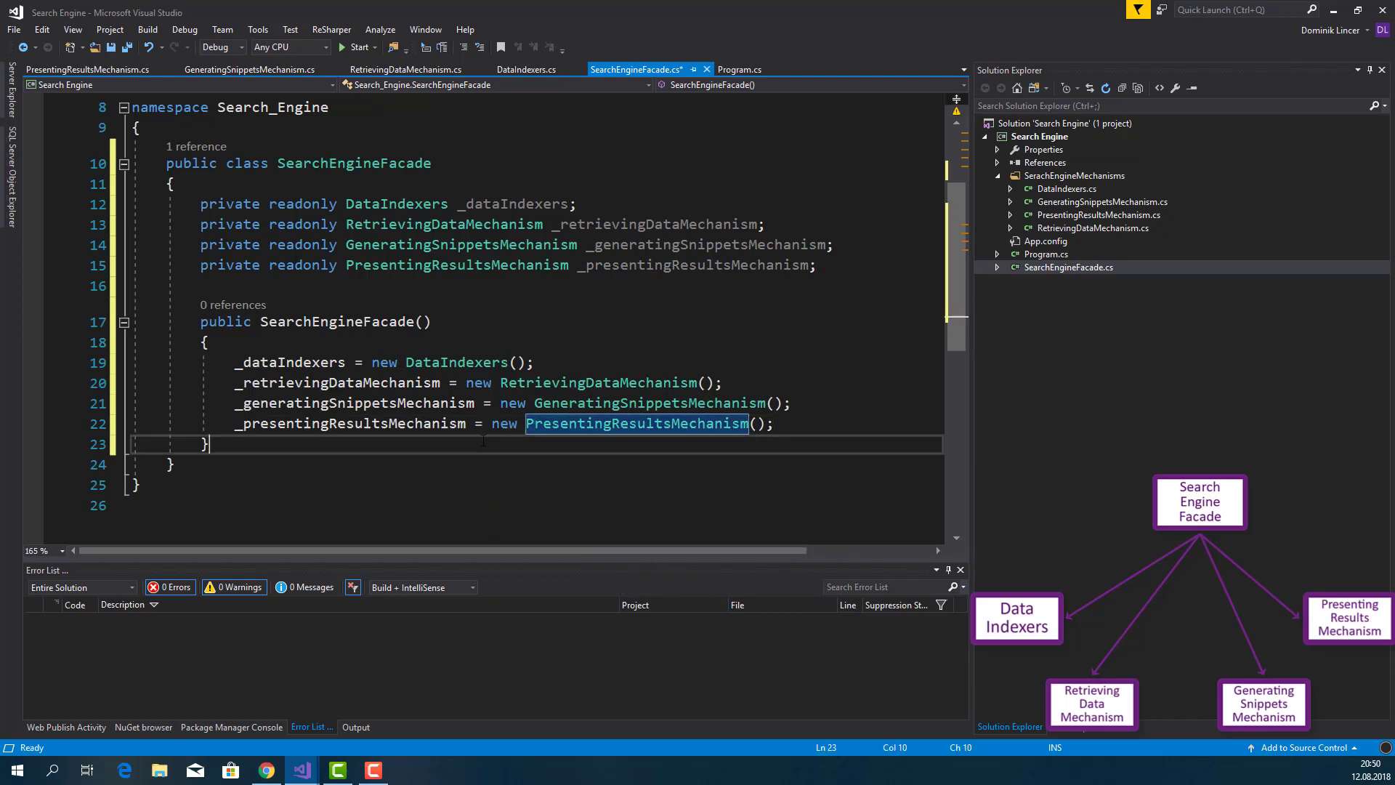
pyautogui.press('enter')
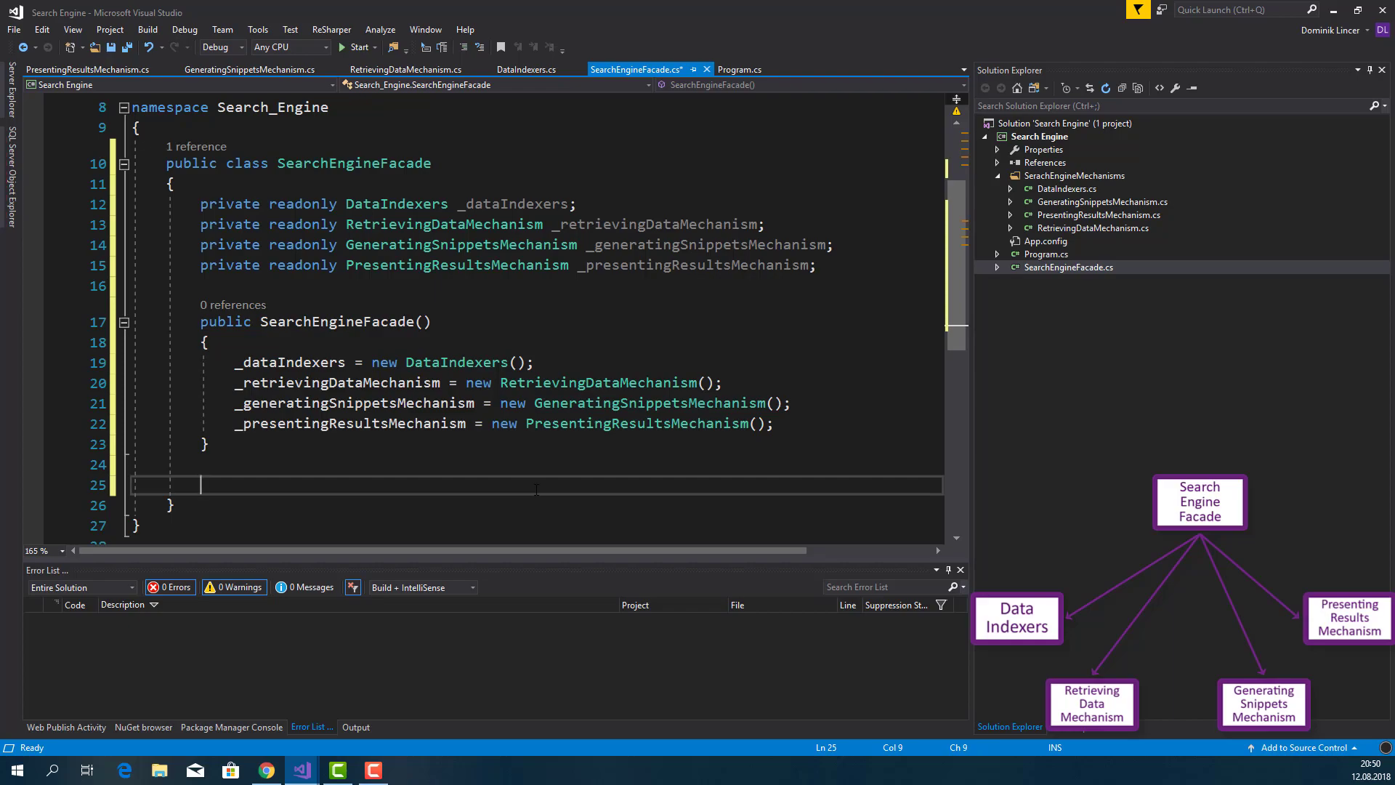
# Declare public string GetSerachingResults(string query) with an empty body below the constructor
pyautogui.write('public string GetS')
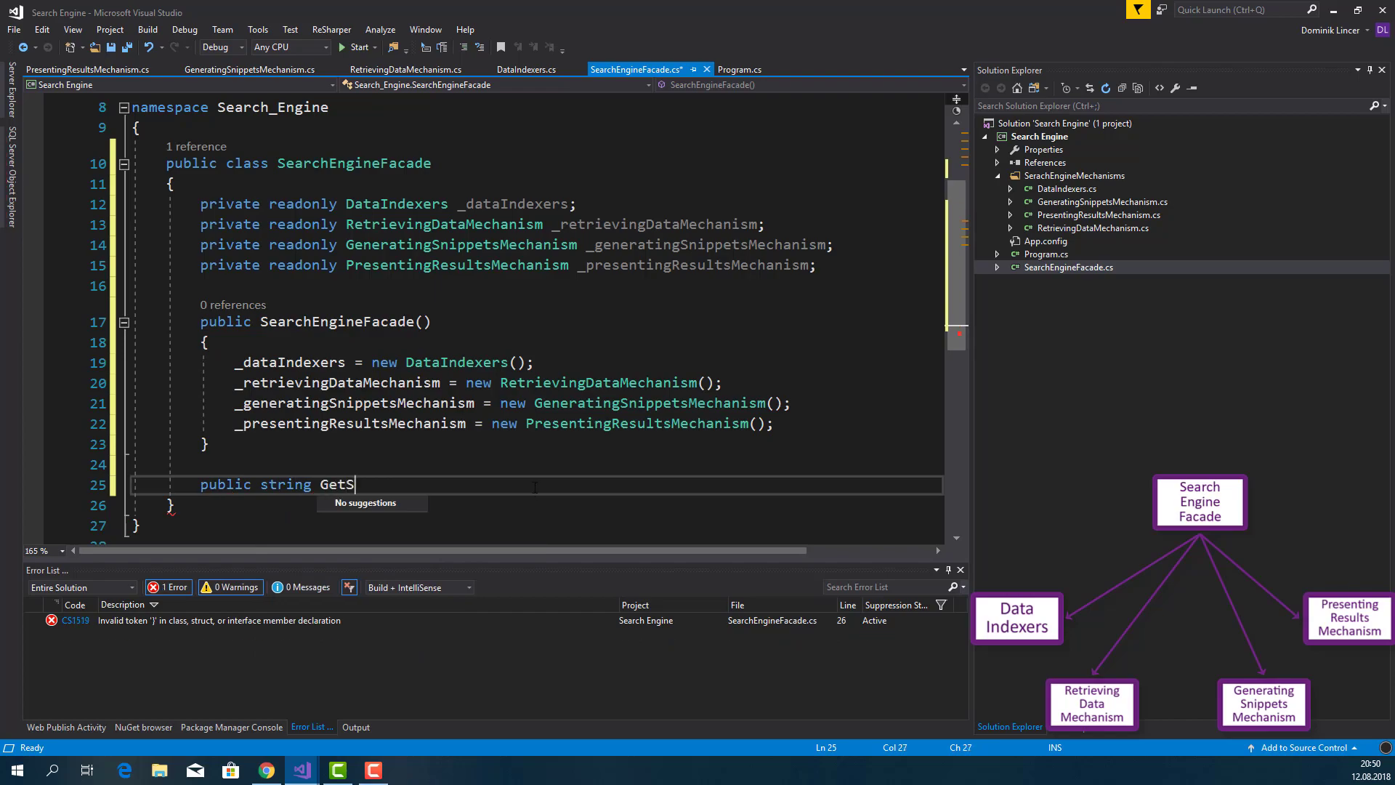
pyautogui.write('erach')
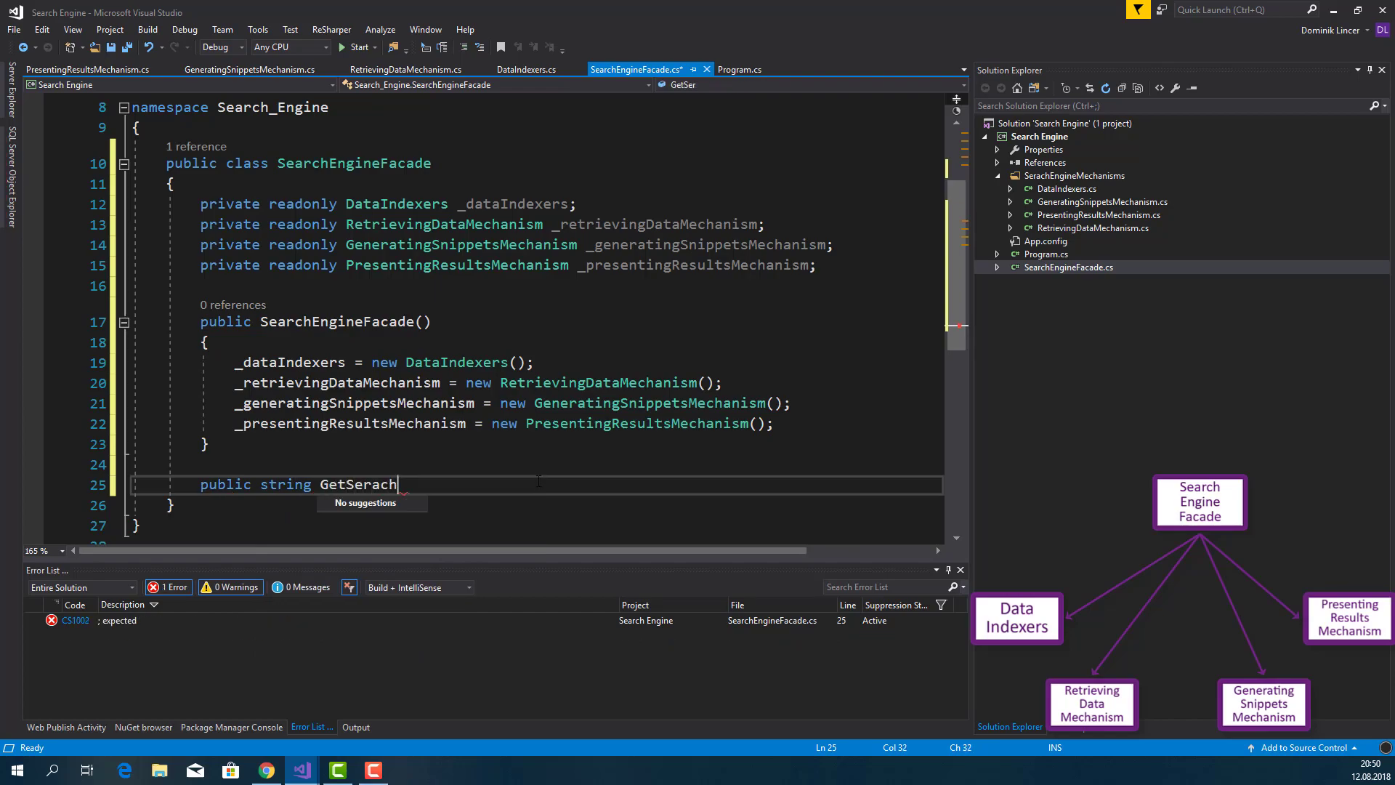
pyautogui.write('ingRes')
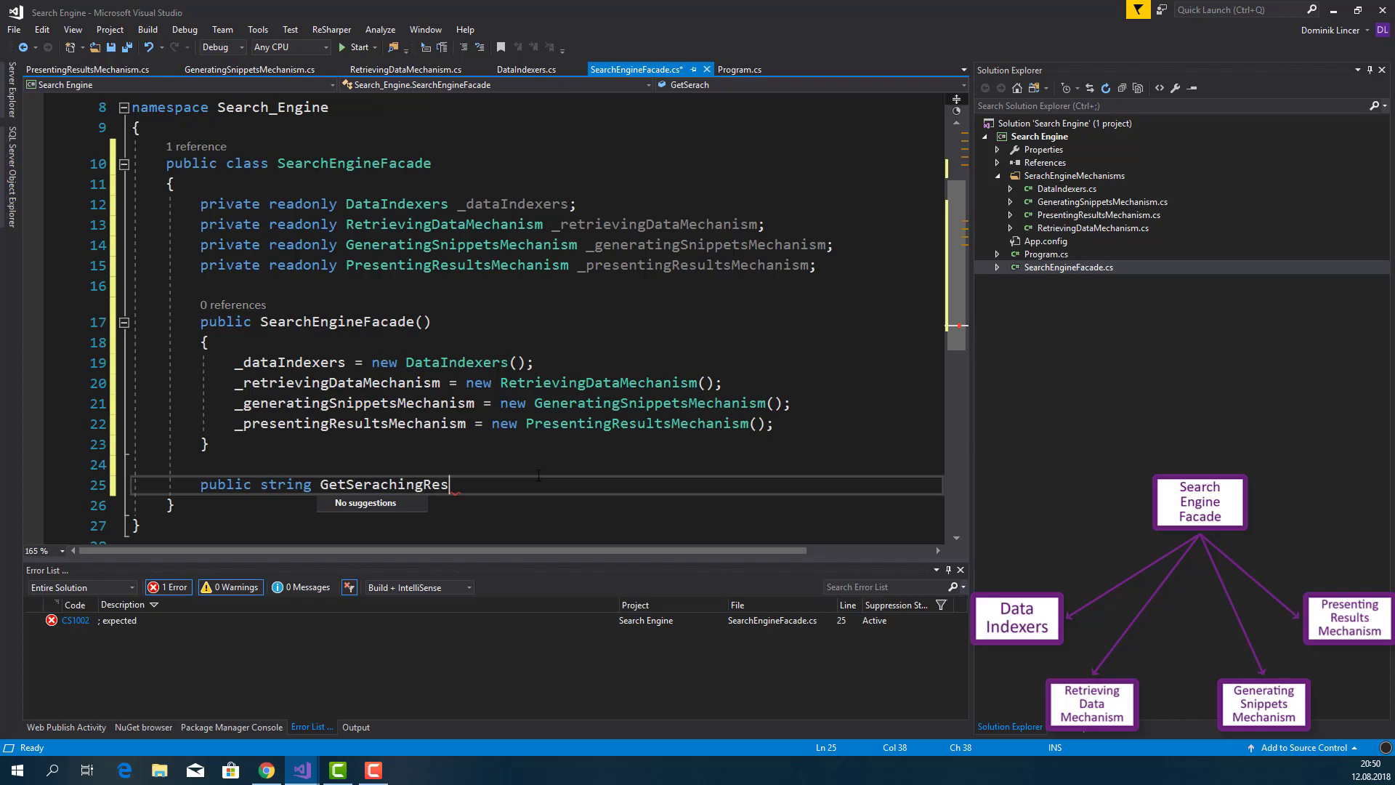
pyautogui.write('o')
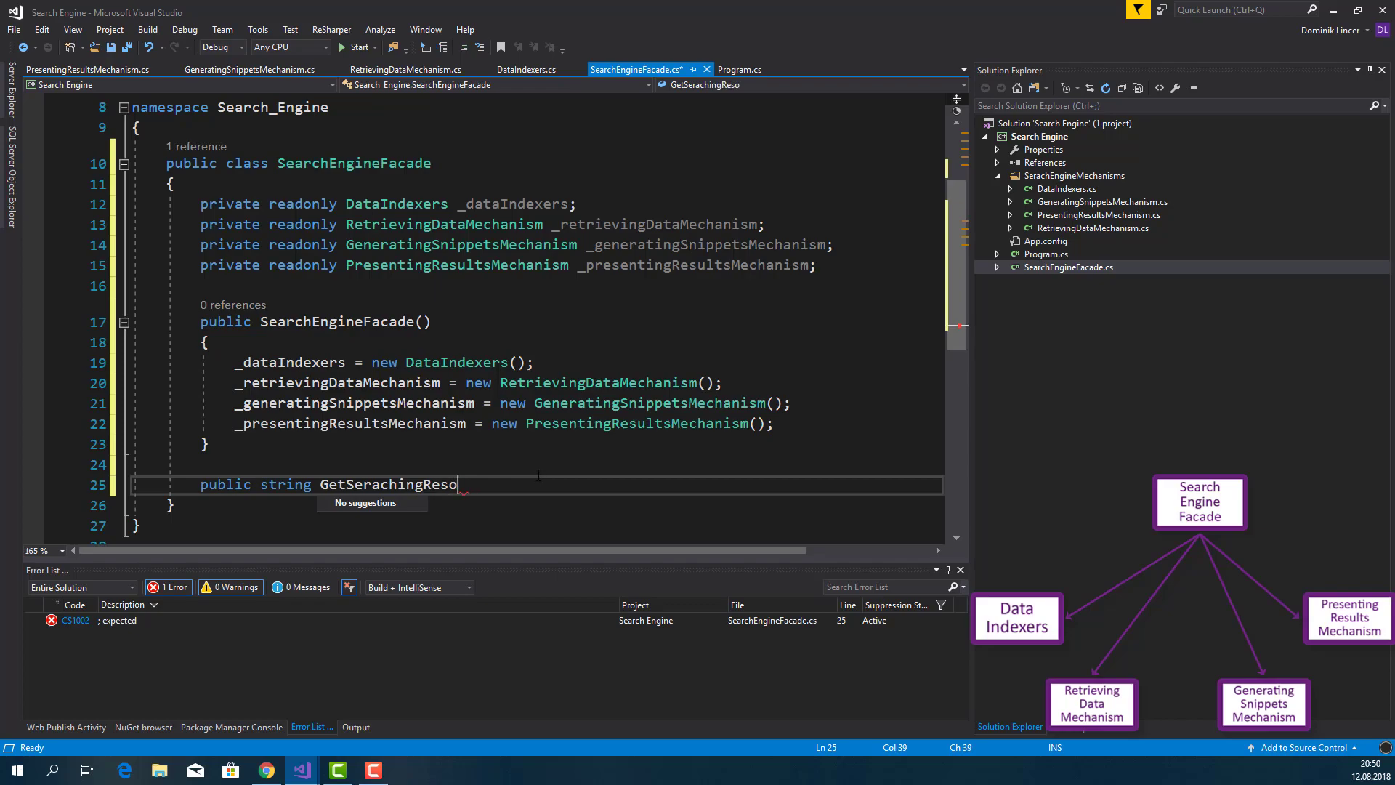
pyautogui.write('ults()')
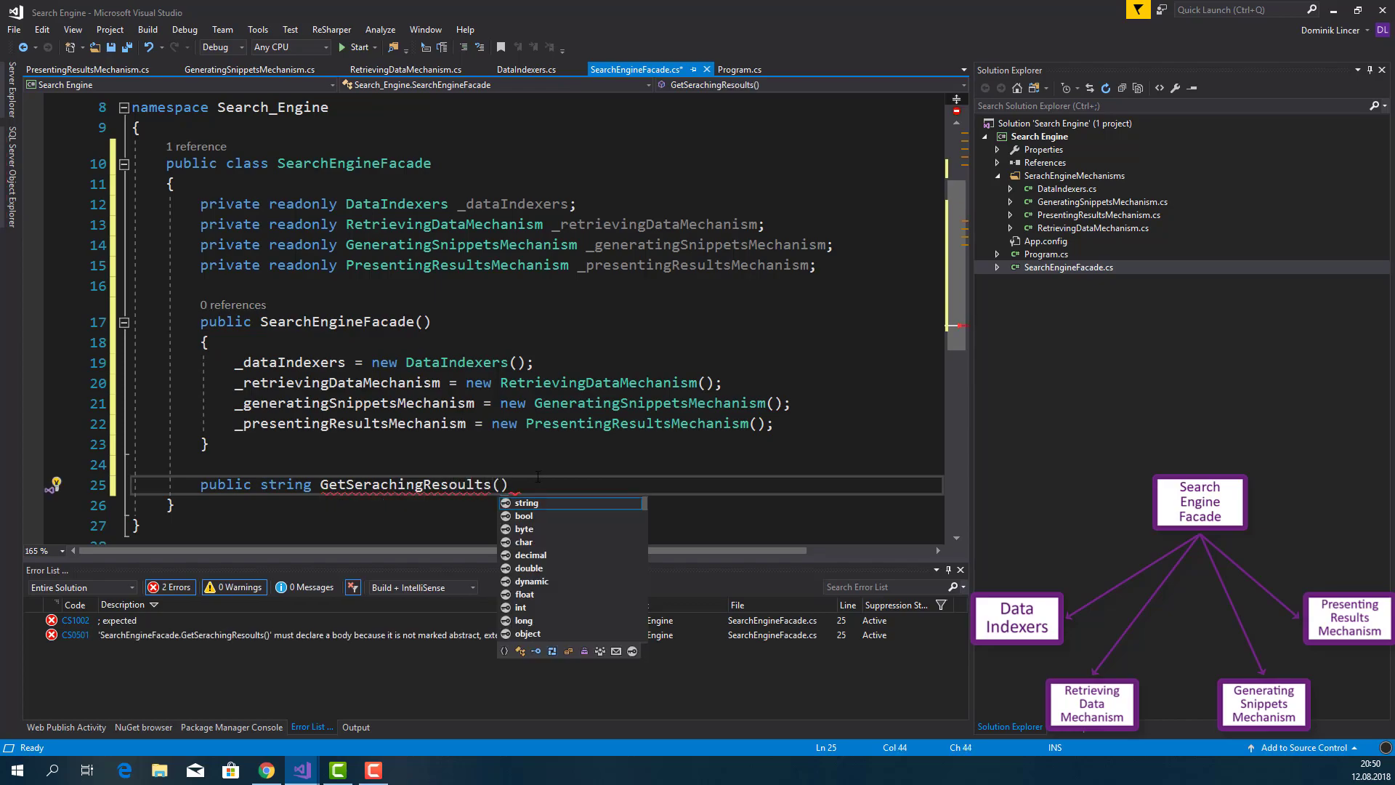
pyautogui.scroll(3)
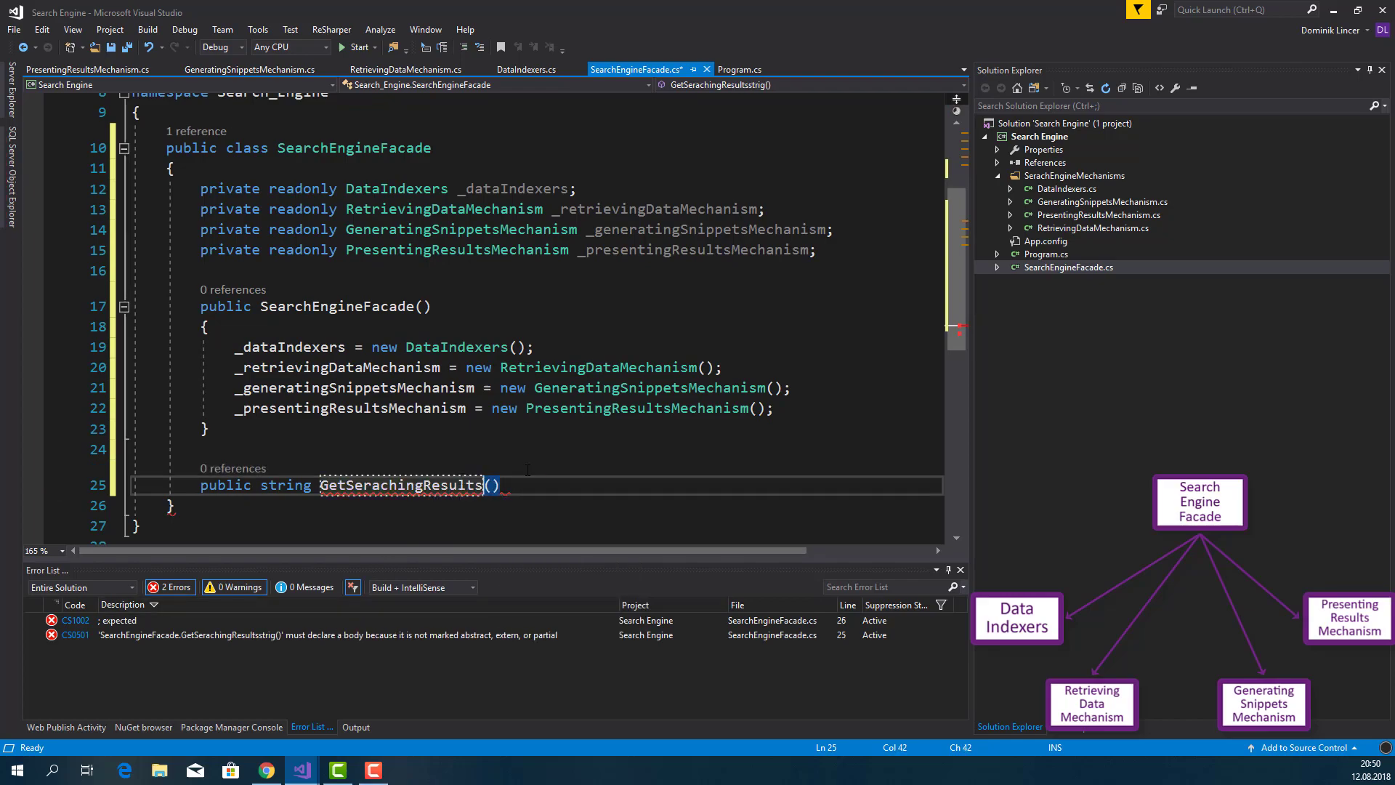
pyautogui.write('string query')
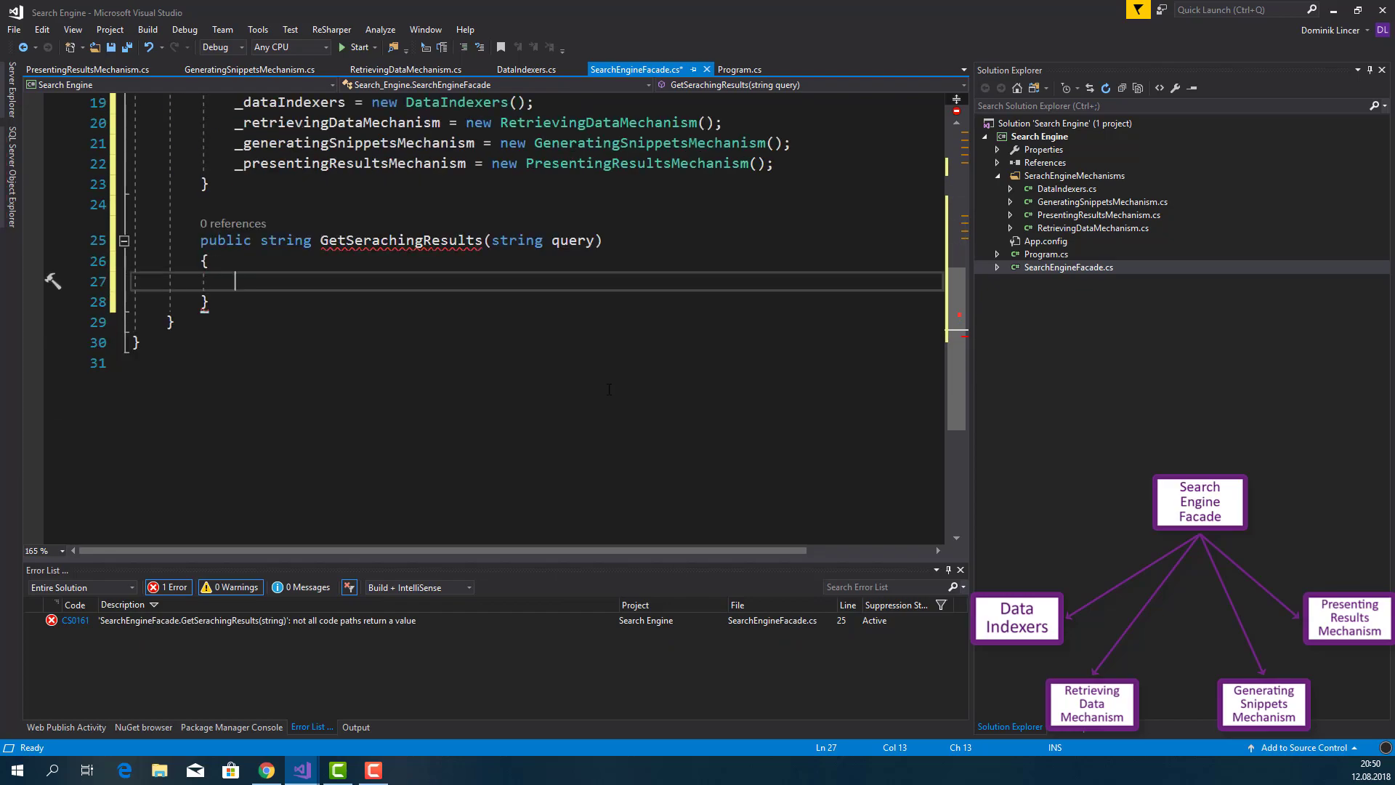
# Store indexes from GetIndexesOfStoredData(query), then call _retrievingDataMechanism.GetData(indexes)
pyautogui.write('var indexes = _dataIndexers')
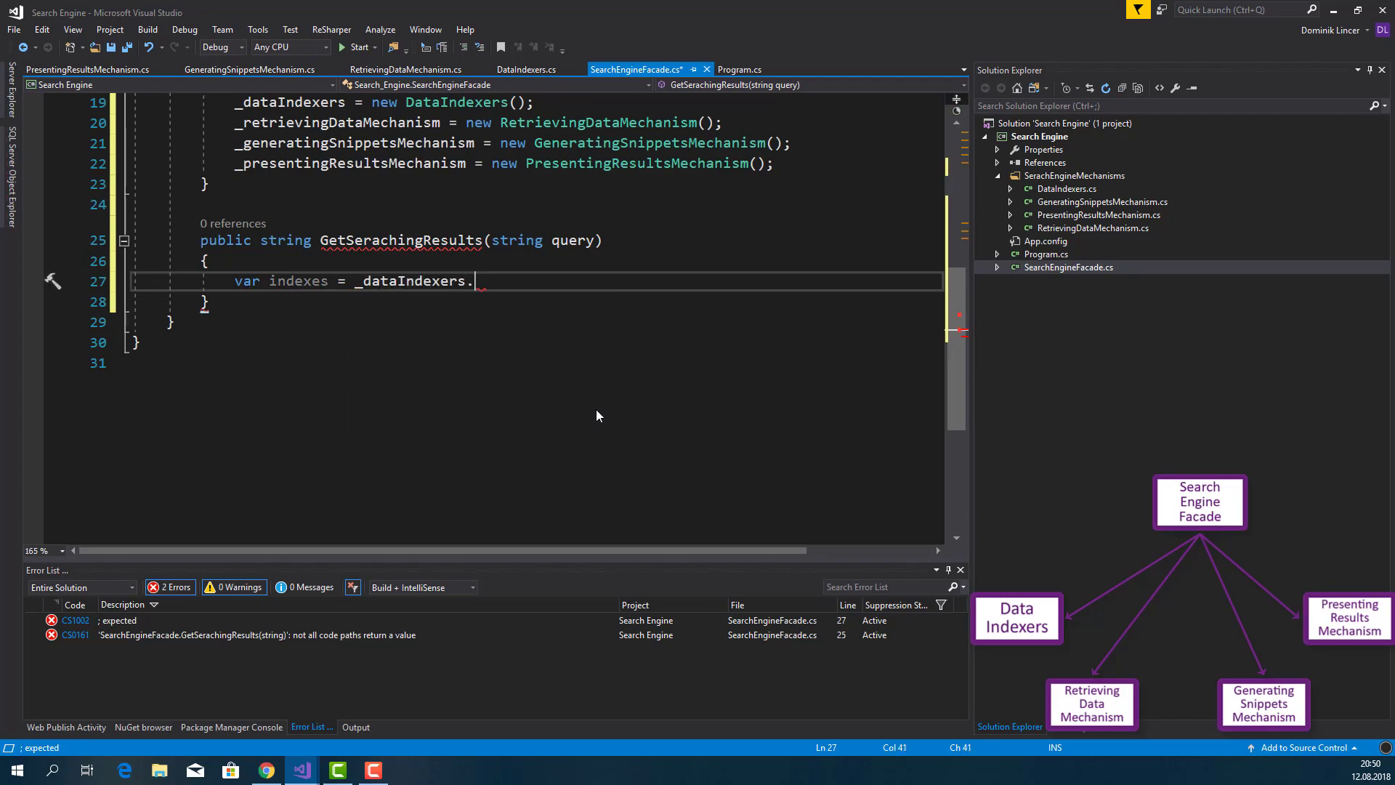
pyautogui.write('.')
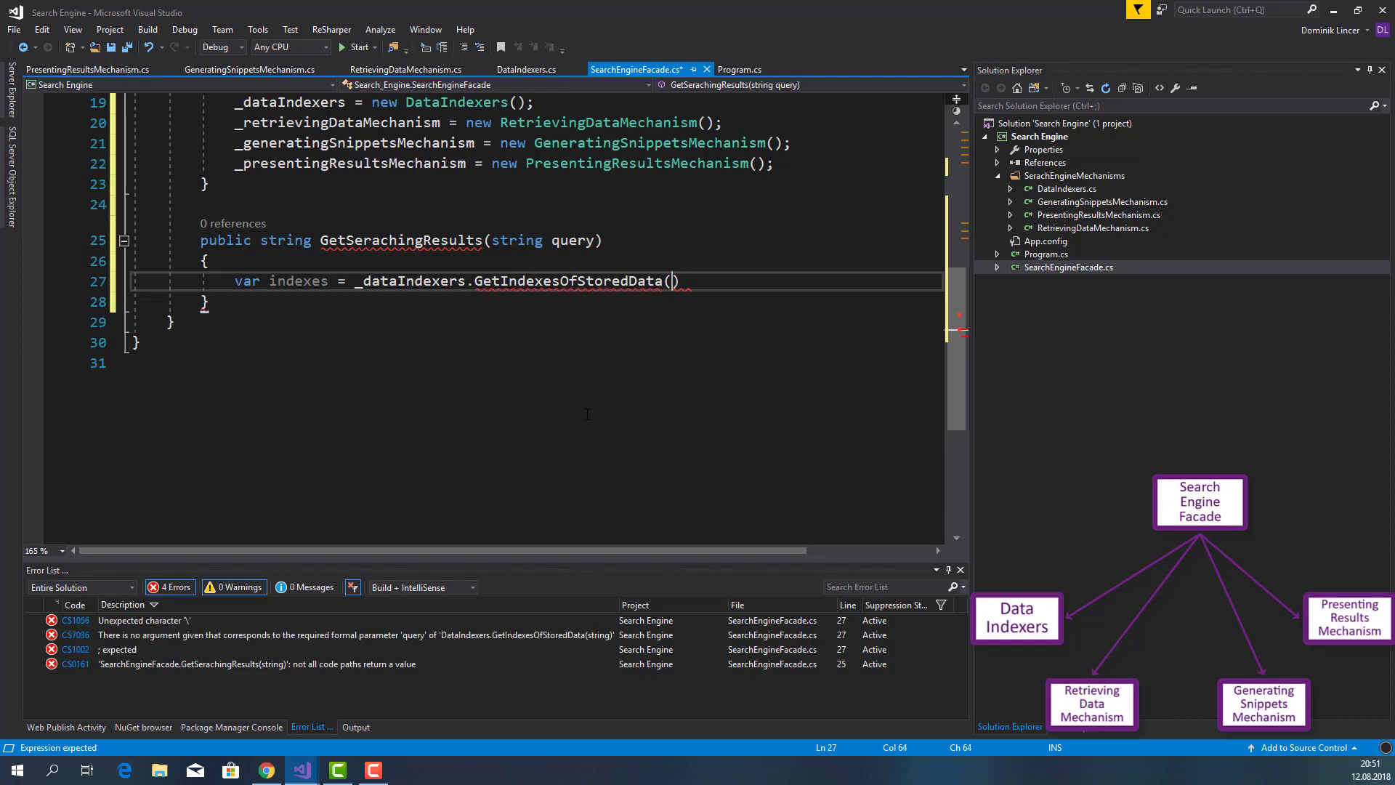
pyautogui.write(';')
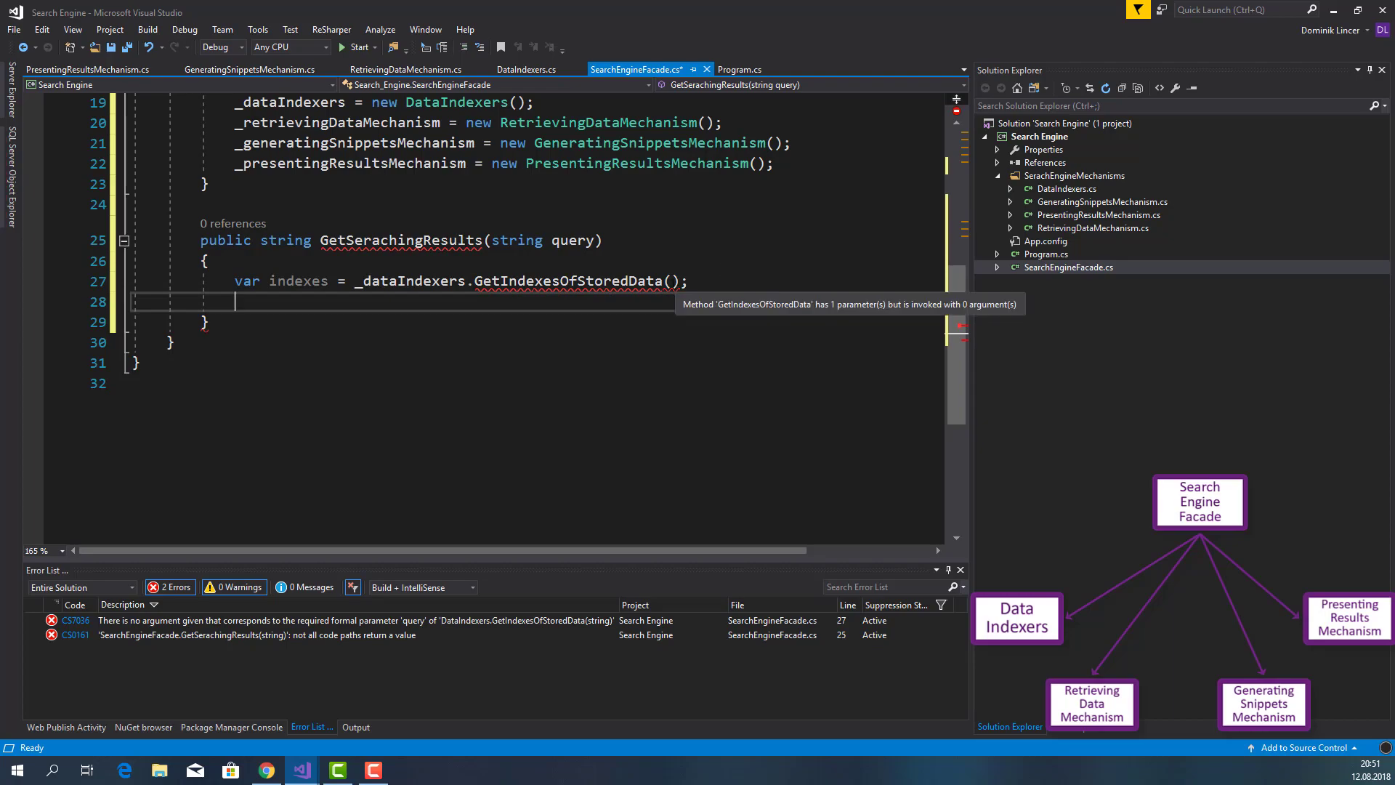
pyautogui.write('query')
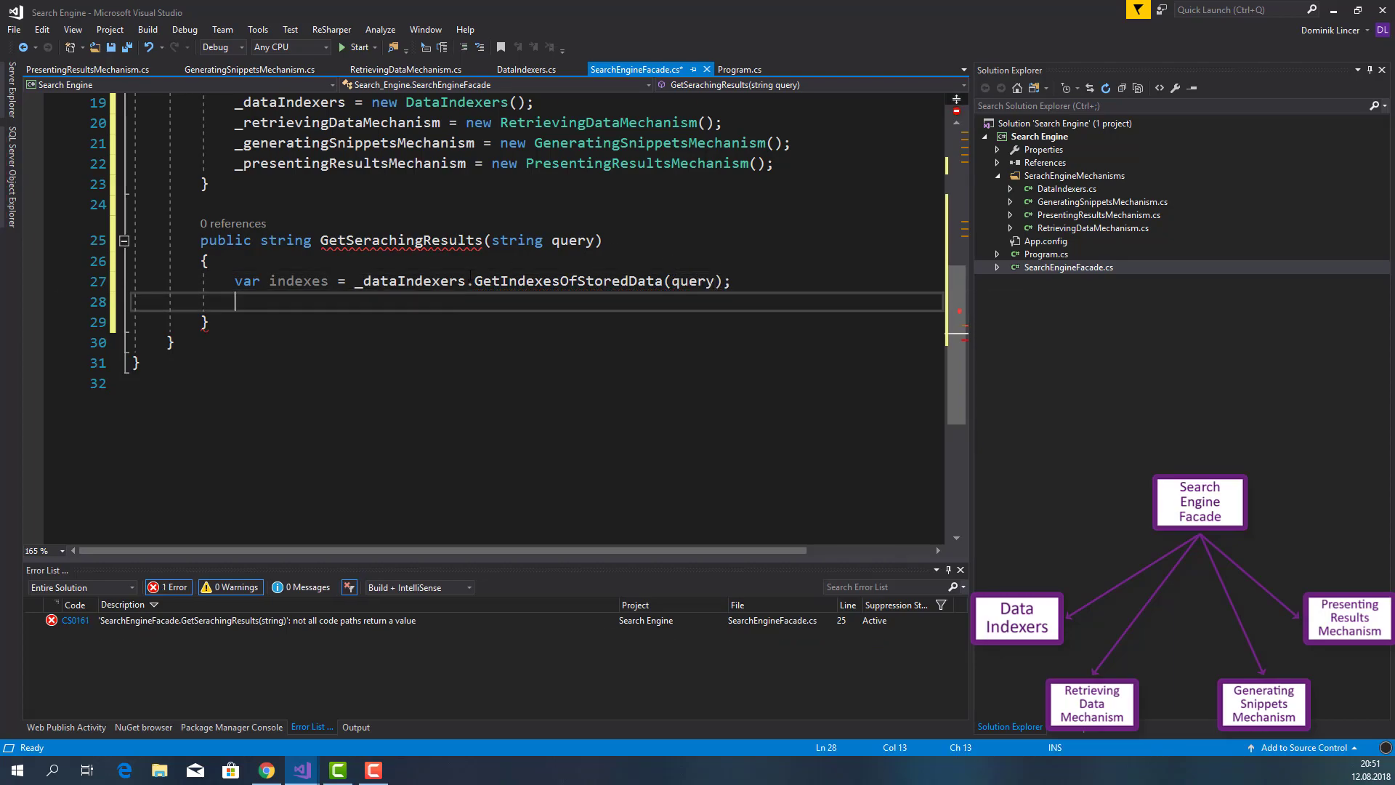
pyautogui.write('_retrievingDataMechanism')
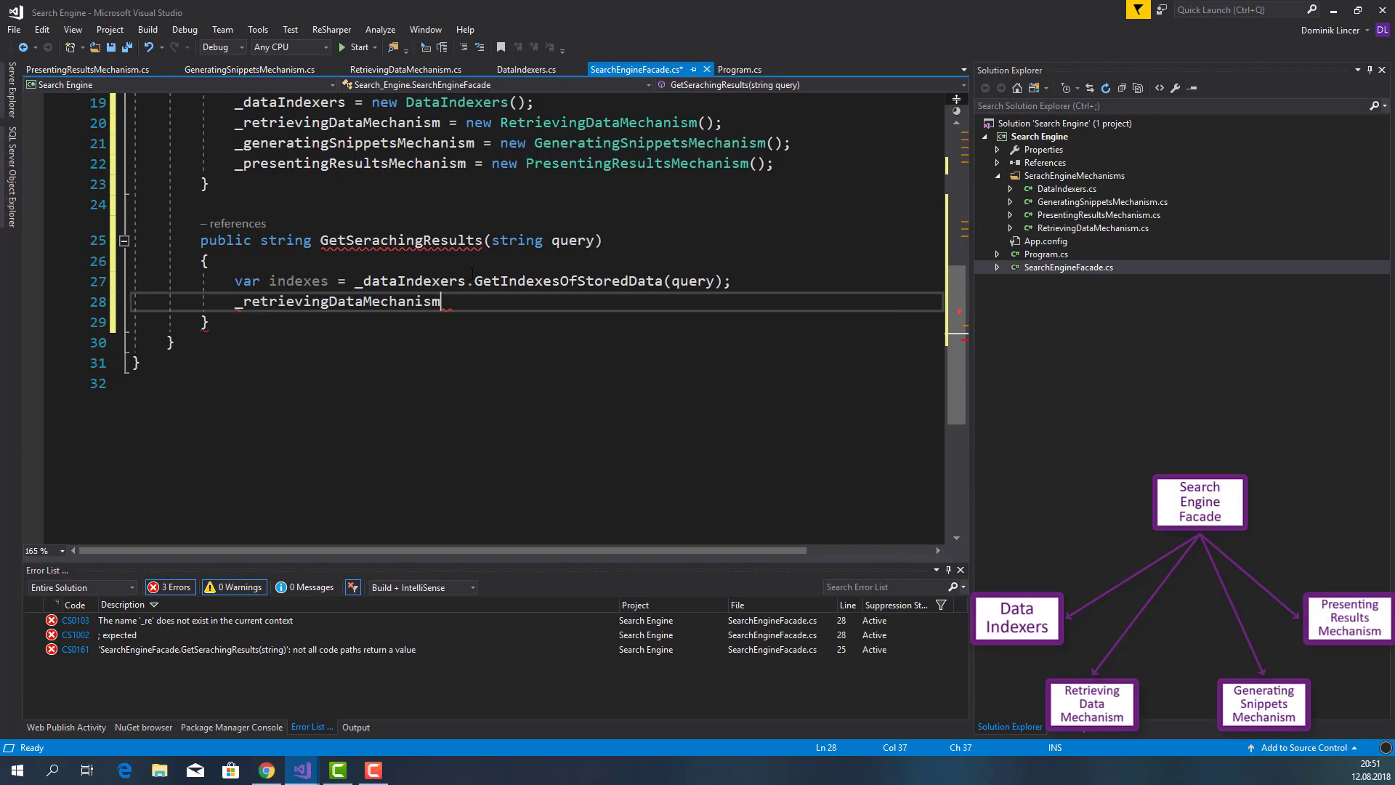
pyautogui.write('.GetData();')
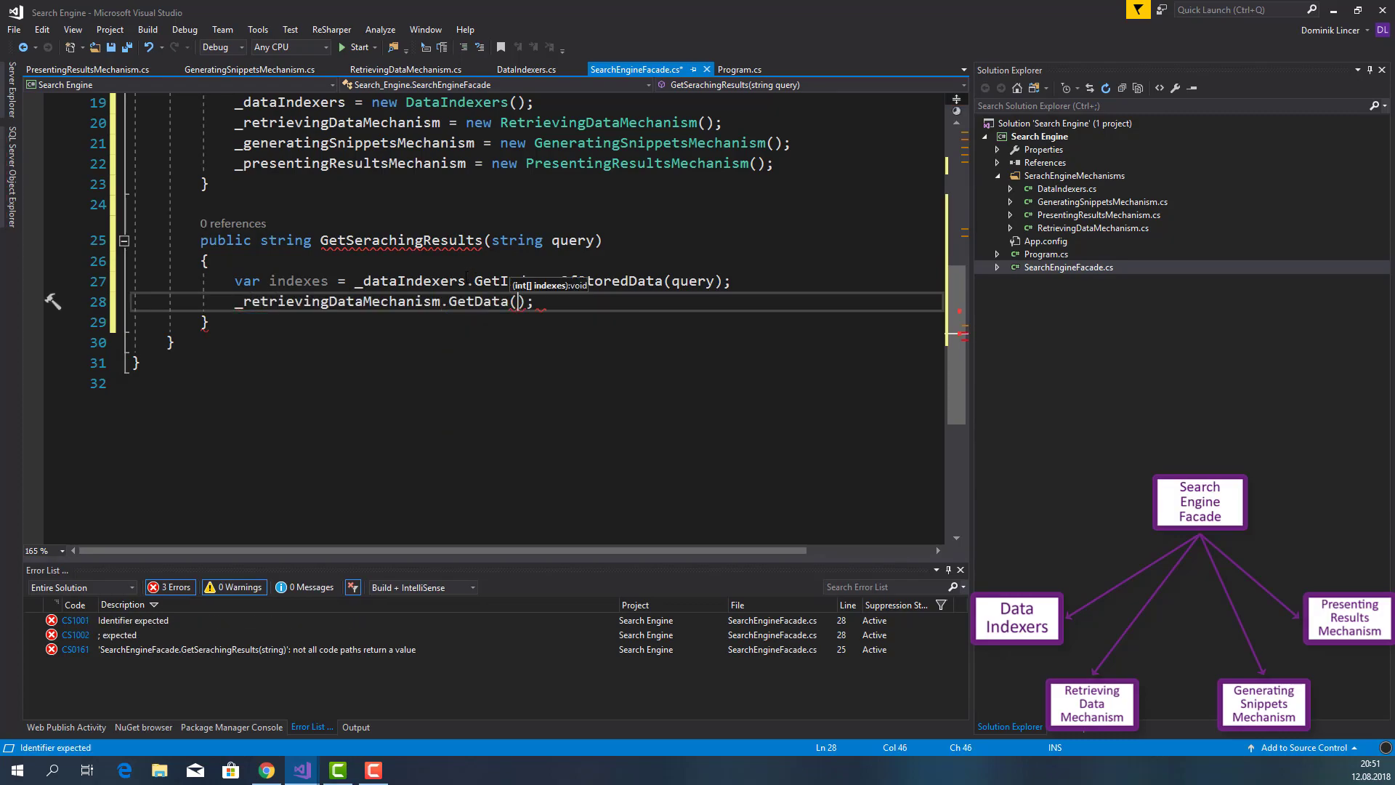
# Add the GenerateSnippets() and PresentResults() mechanism calls
pyautogui.write('indexes')
pyautogui.write('_generatingSnippetsMechanism')
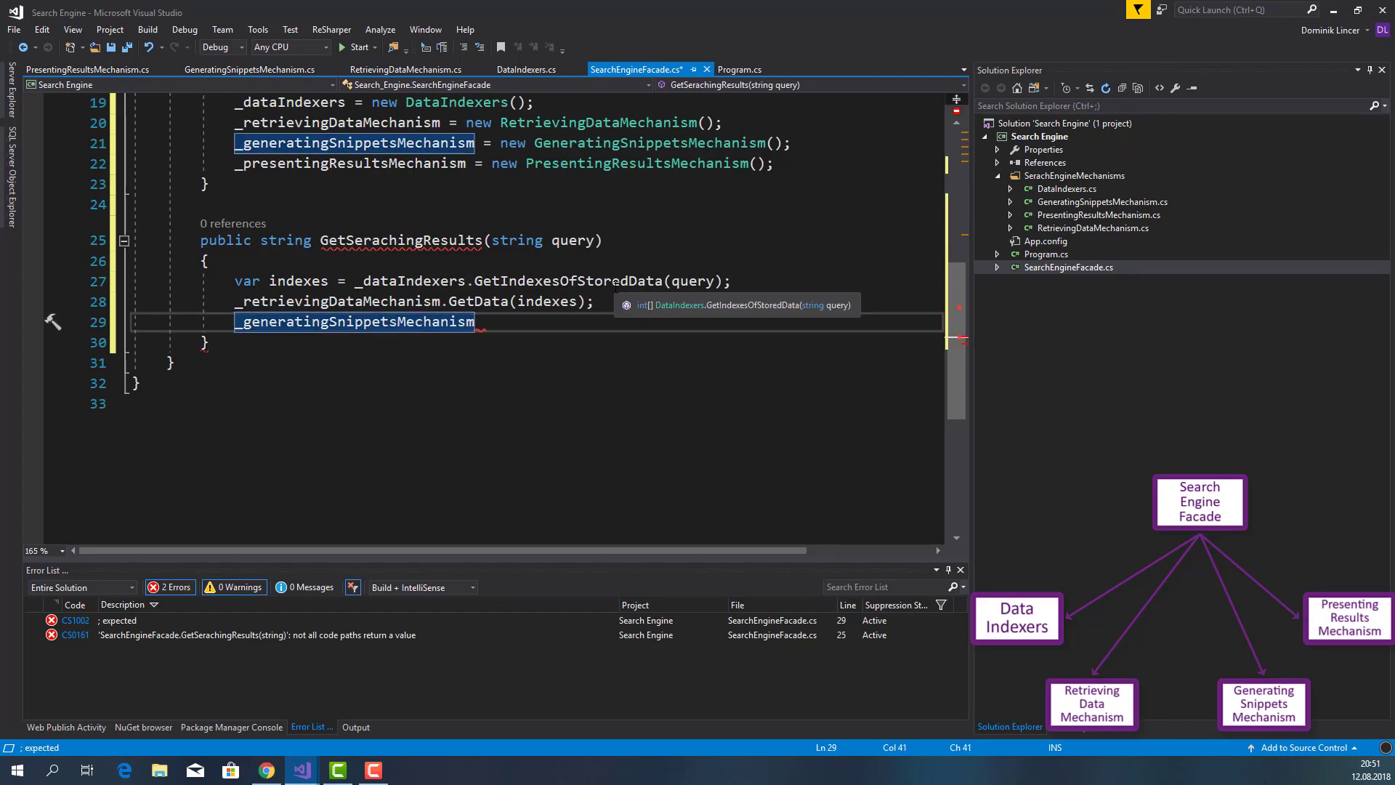
pyautogui.write('.GenerateSnippets();')
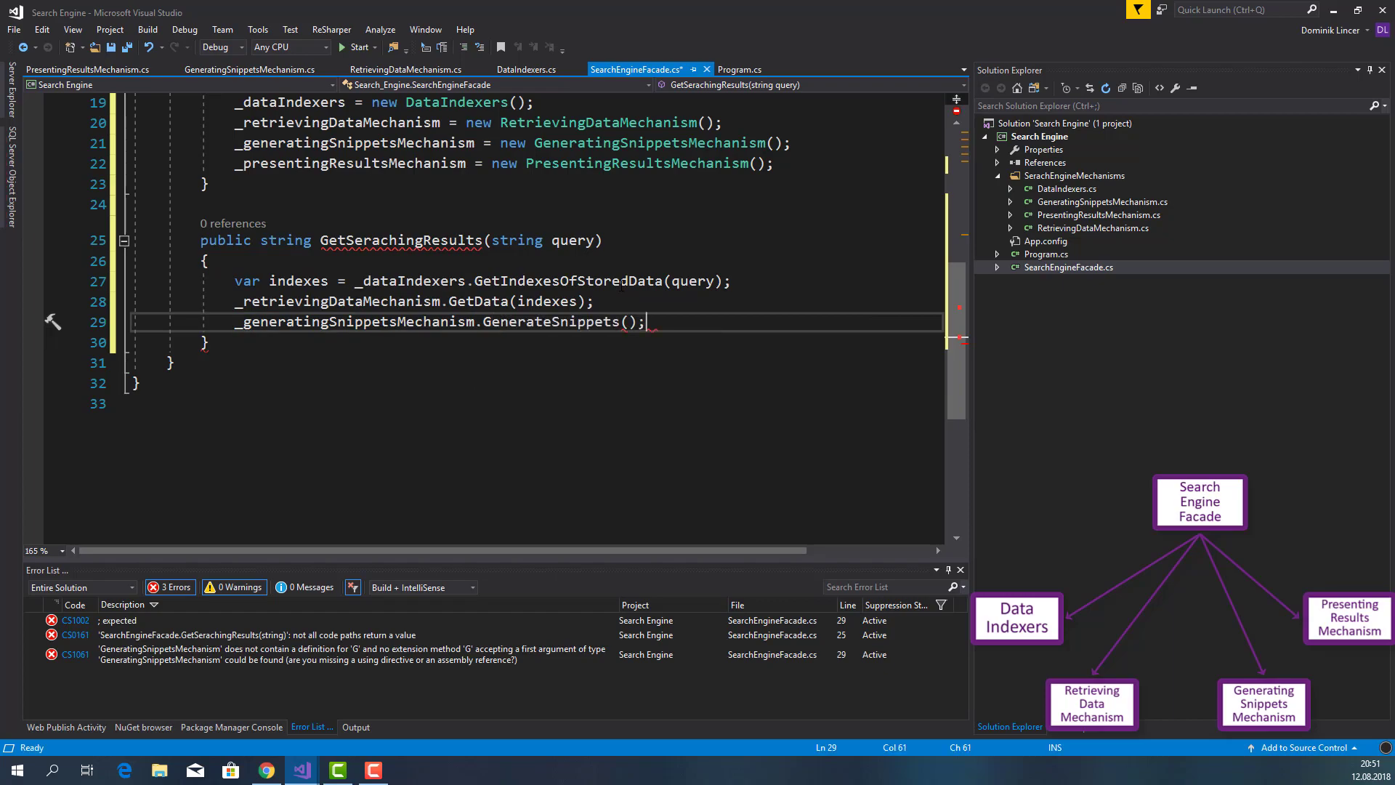
pyautogui.press('enter')
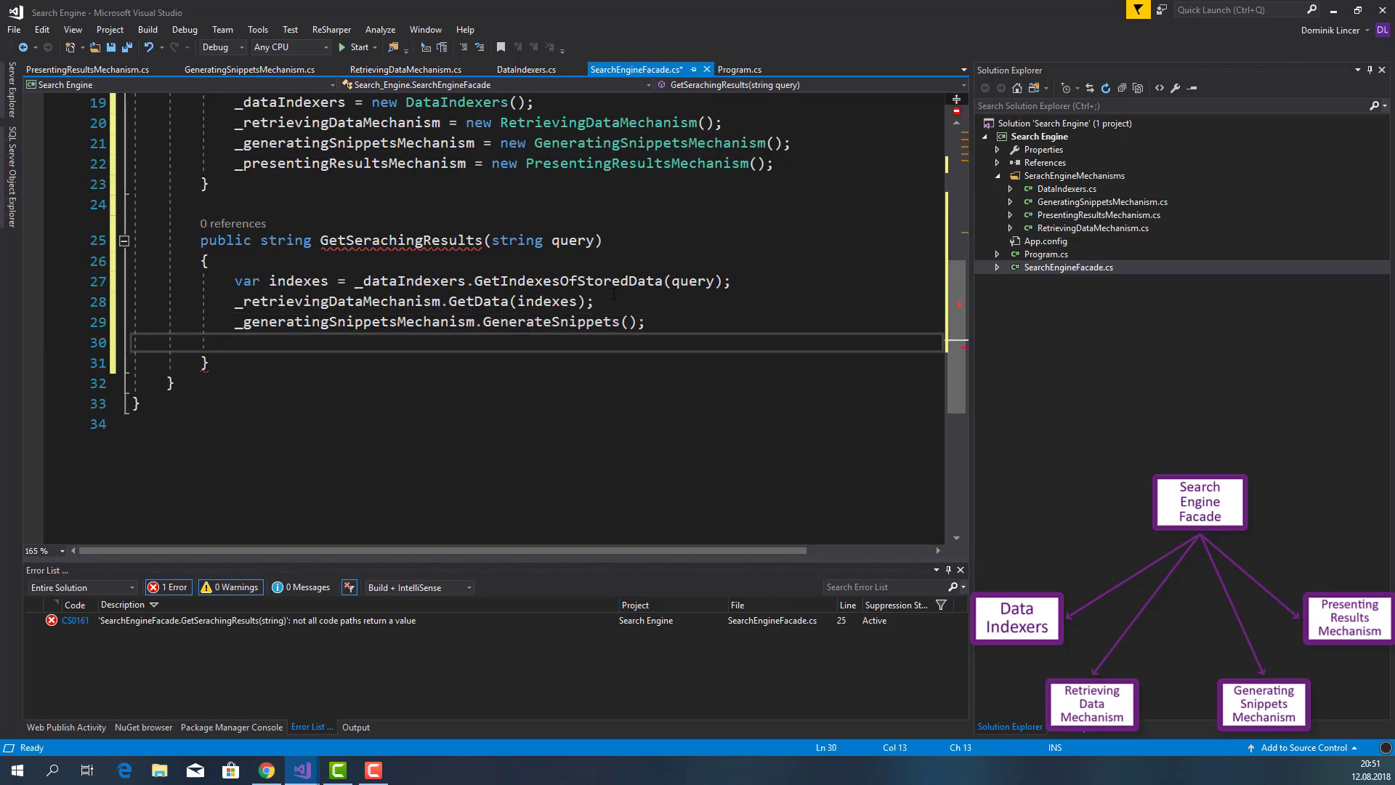
pyautogui.write('_presentingResultsMechanism.PresentResults();')
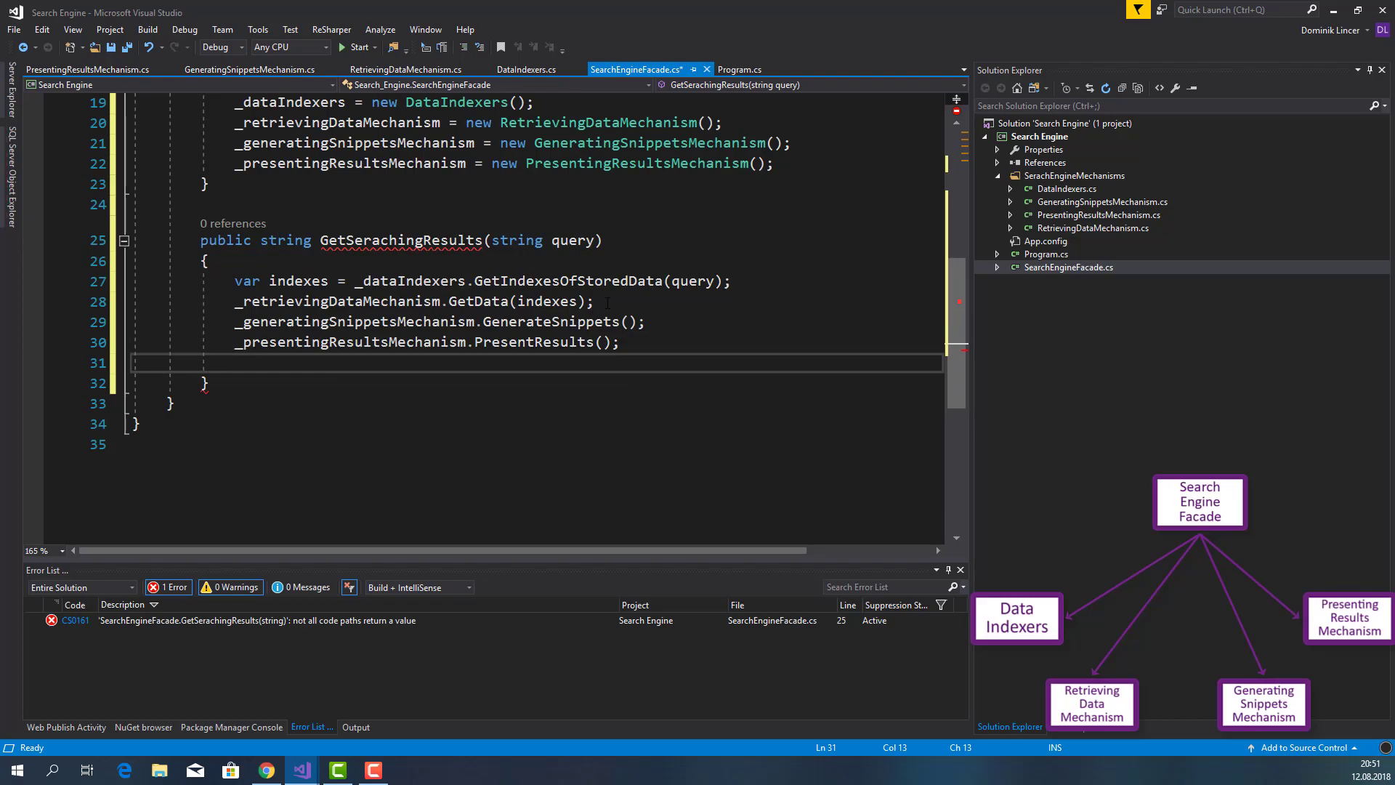
pyautogui.scroll(3)
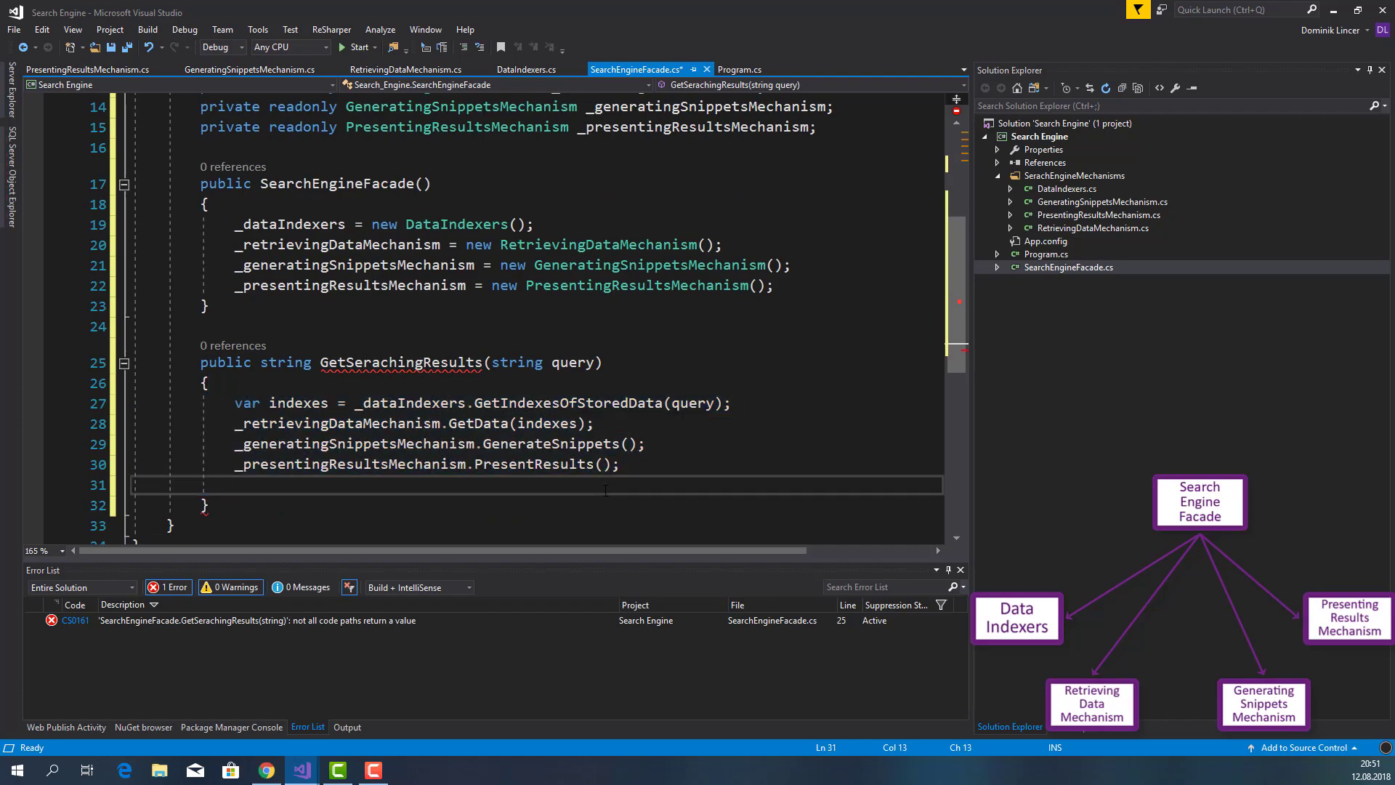
# Return an interpolated searching-results string containing {query} followed by an ellipsis
pyautogui.click(235, 485)
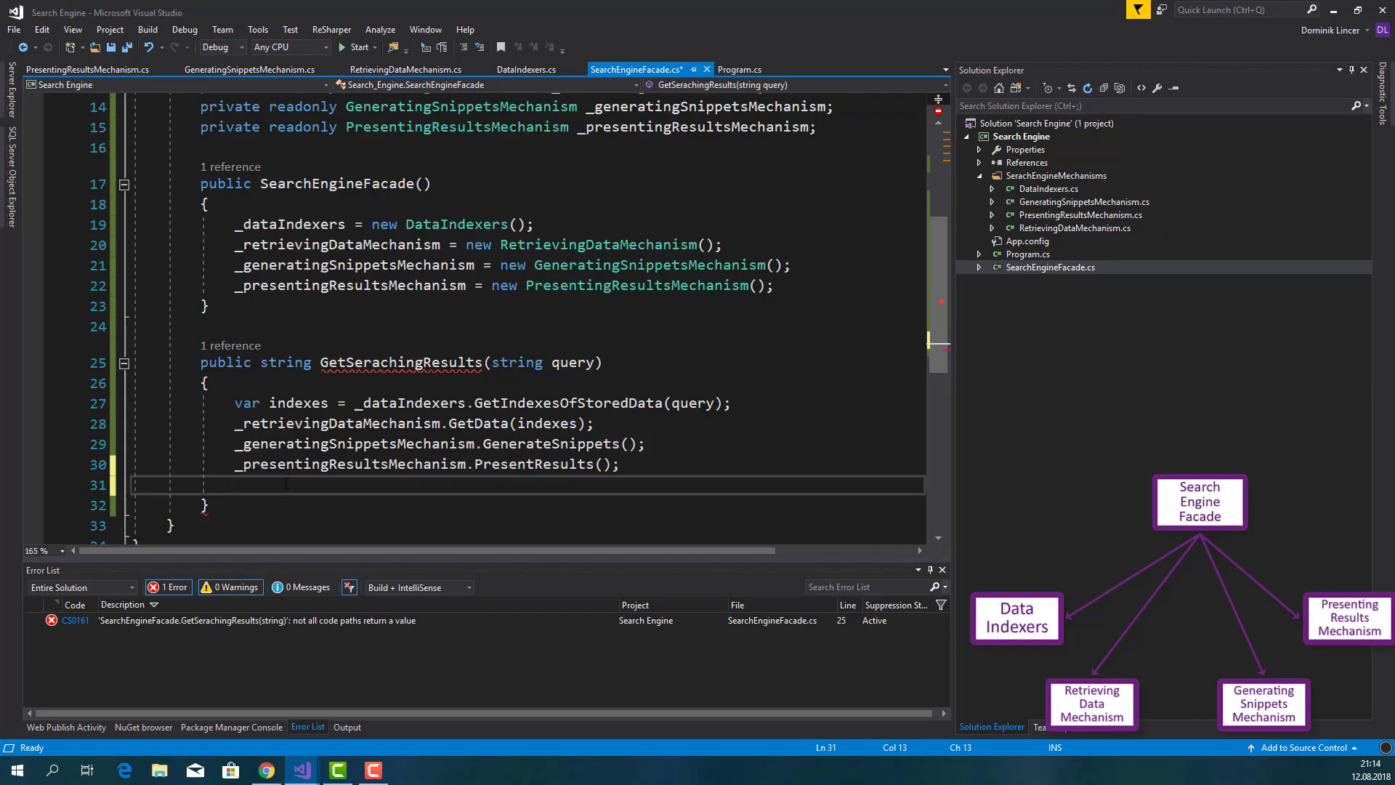
pyautogui.write('return')
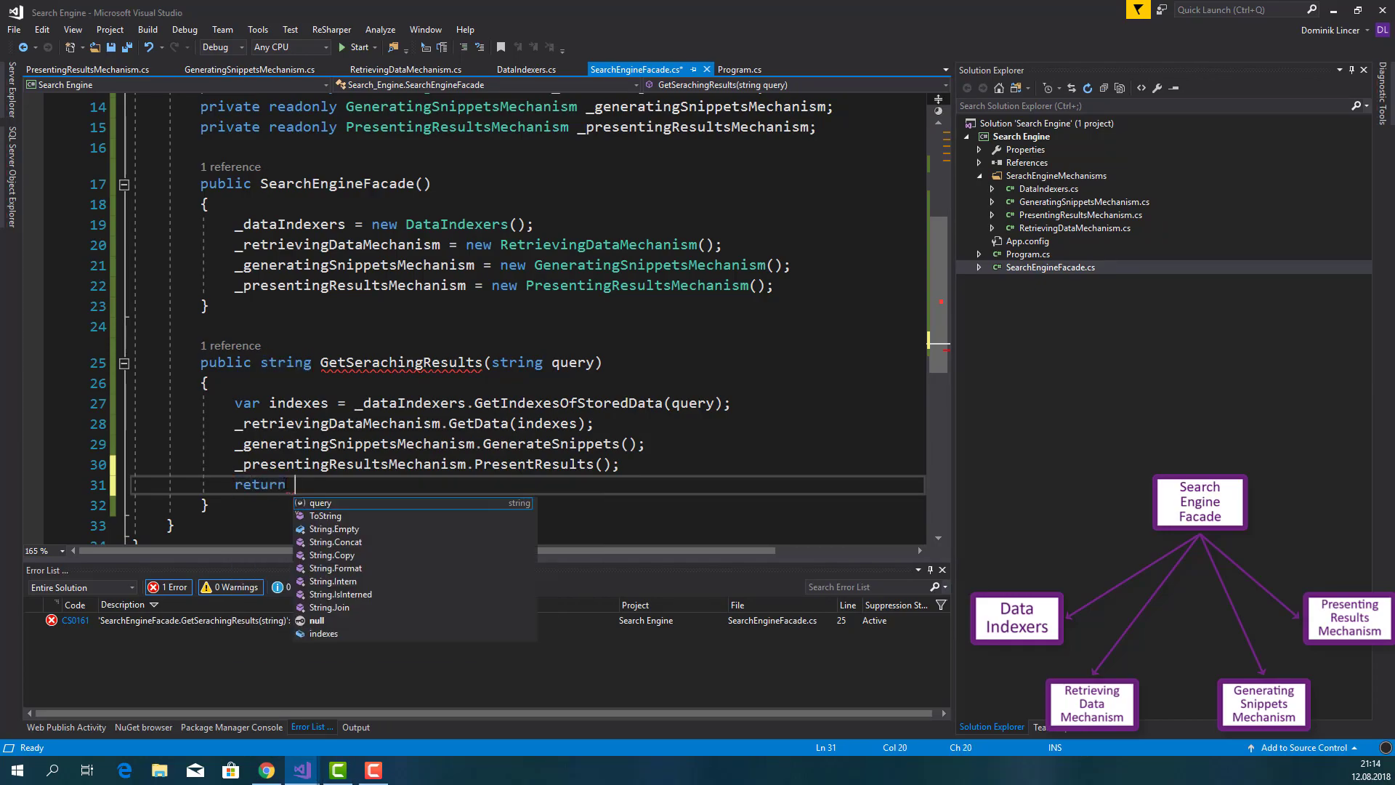
pyautogui.write('$"')
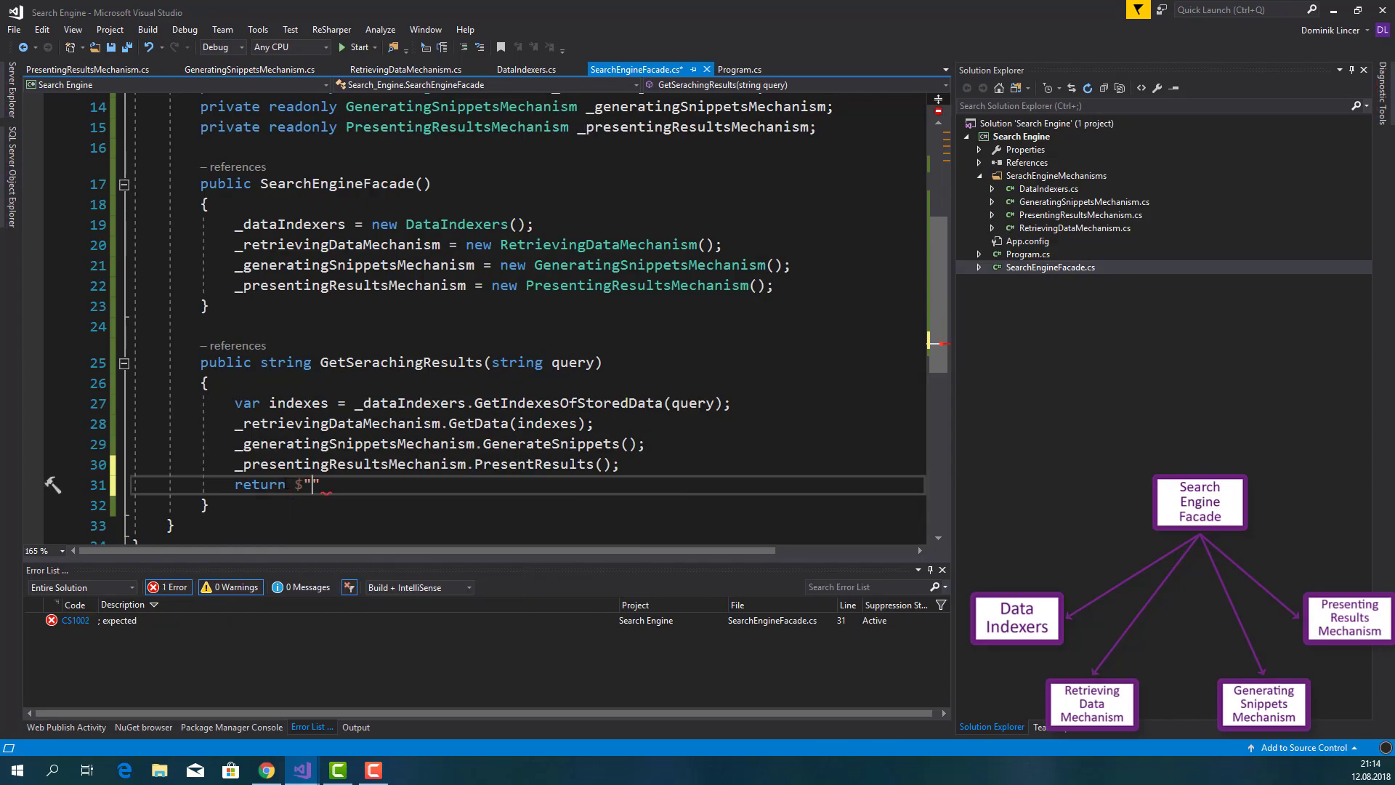
pyautogui.write('Searching results for que')
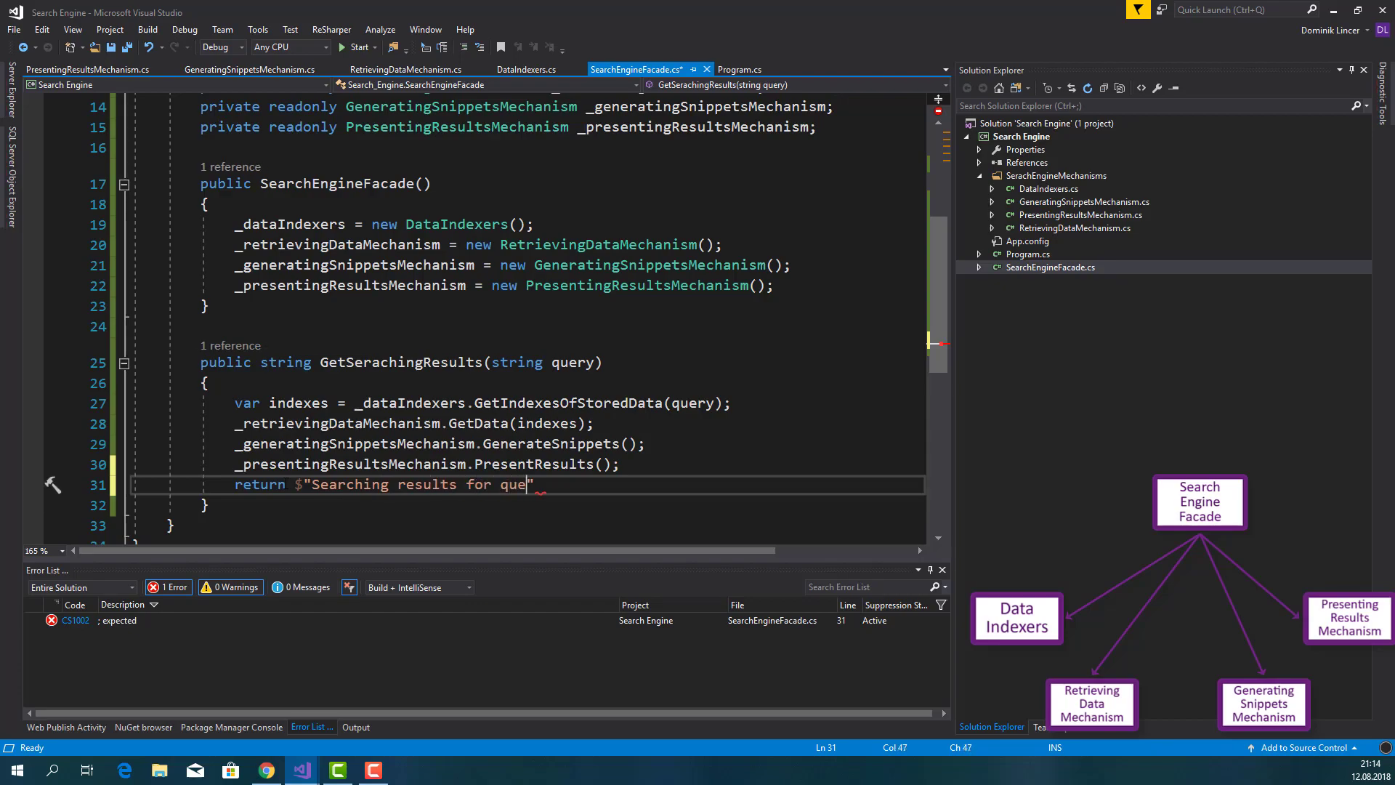
pyautogui.write('ry')
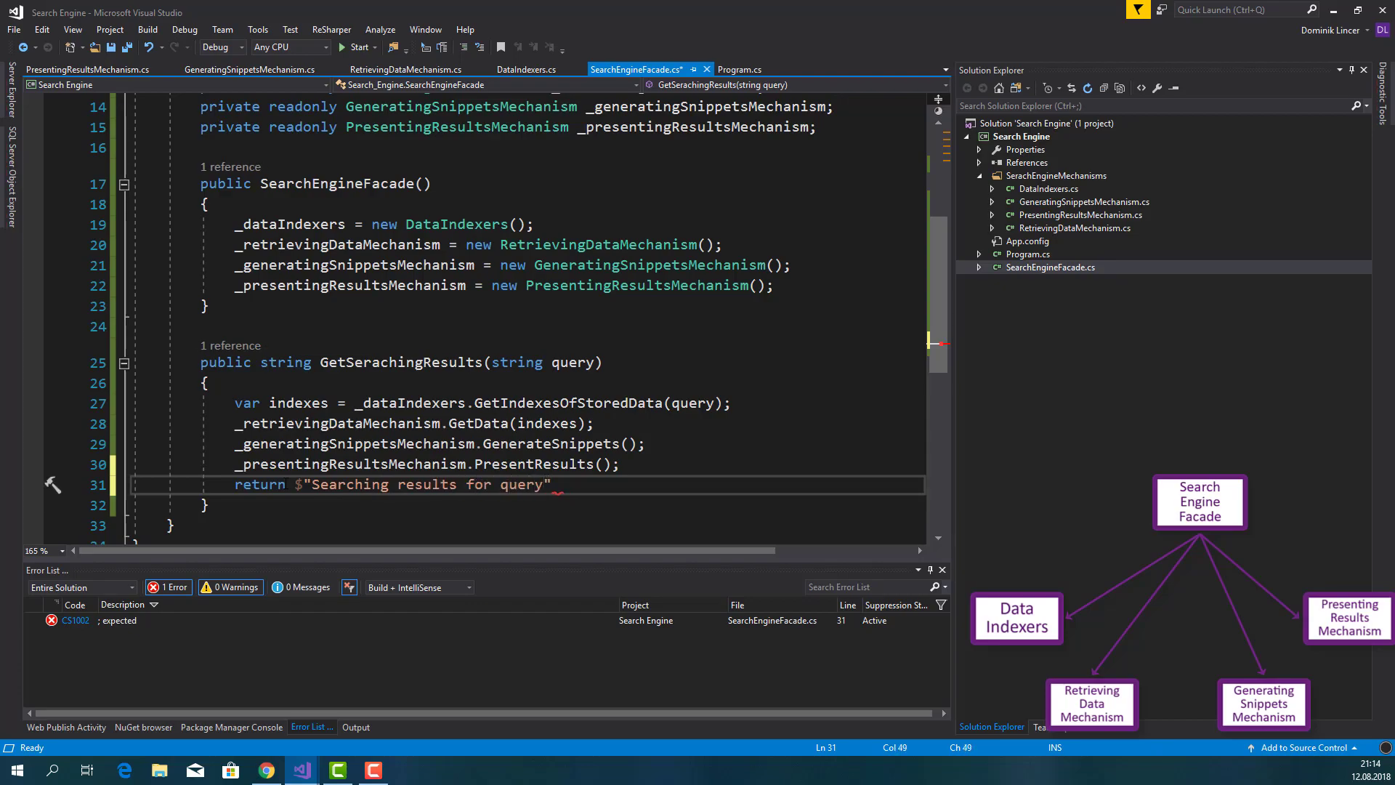
pyautogui.write(': {}')
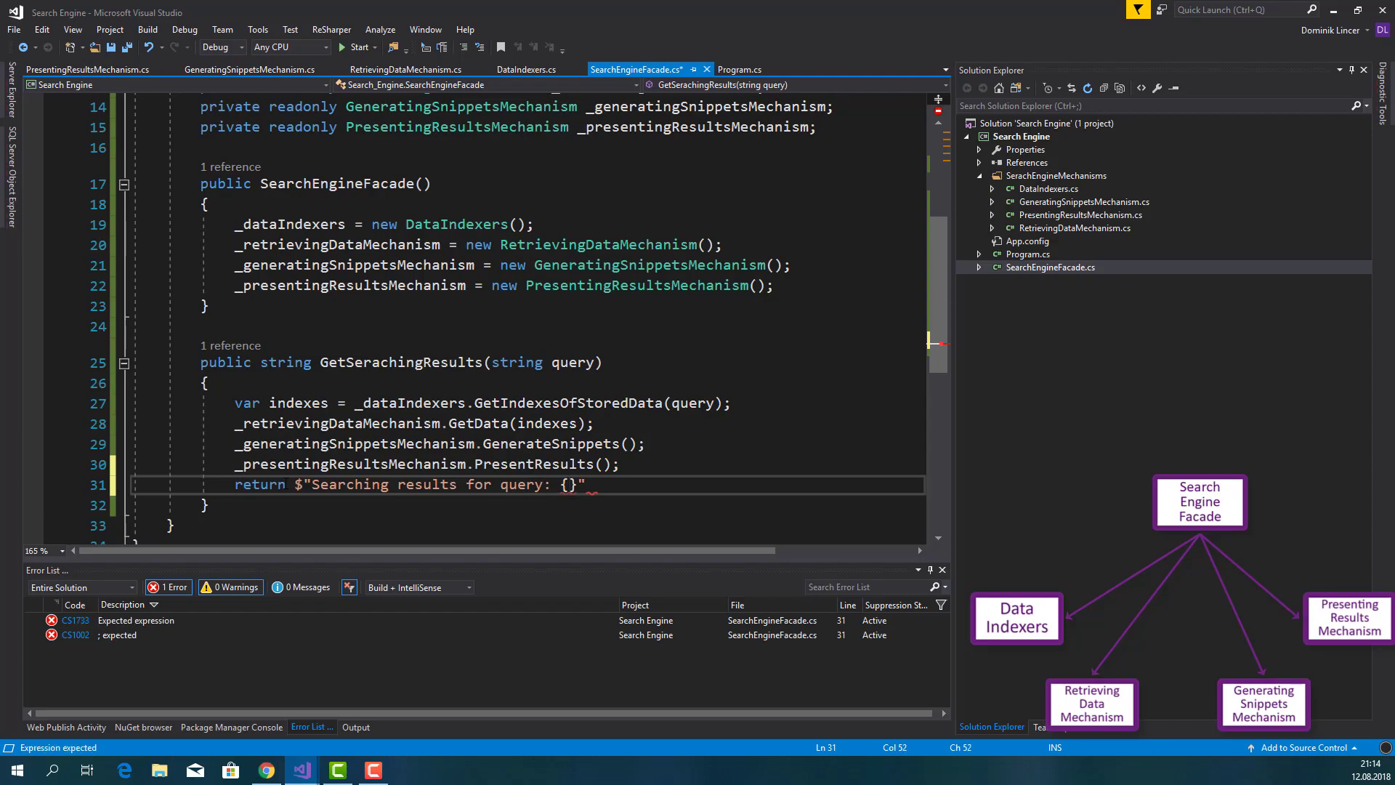
pyautogui.write('query')
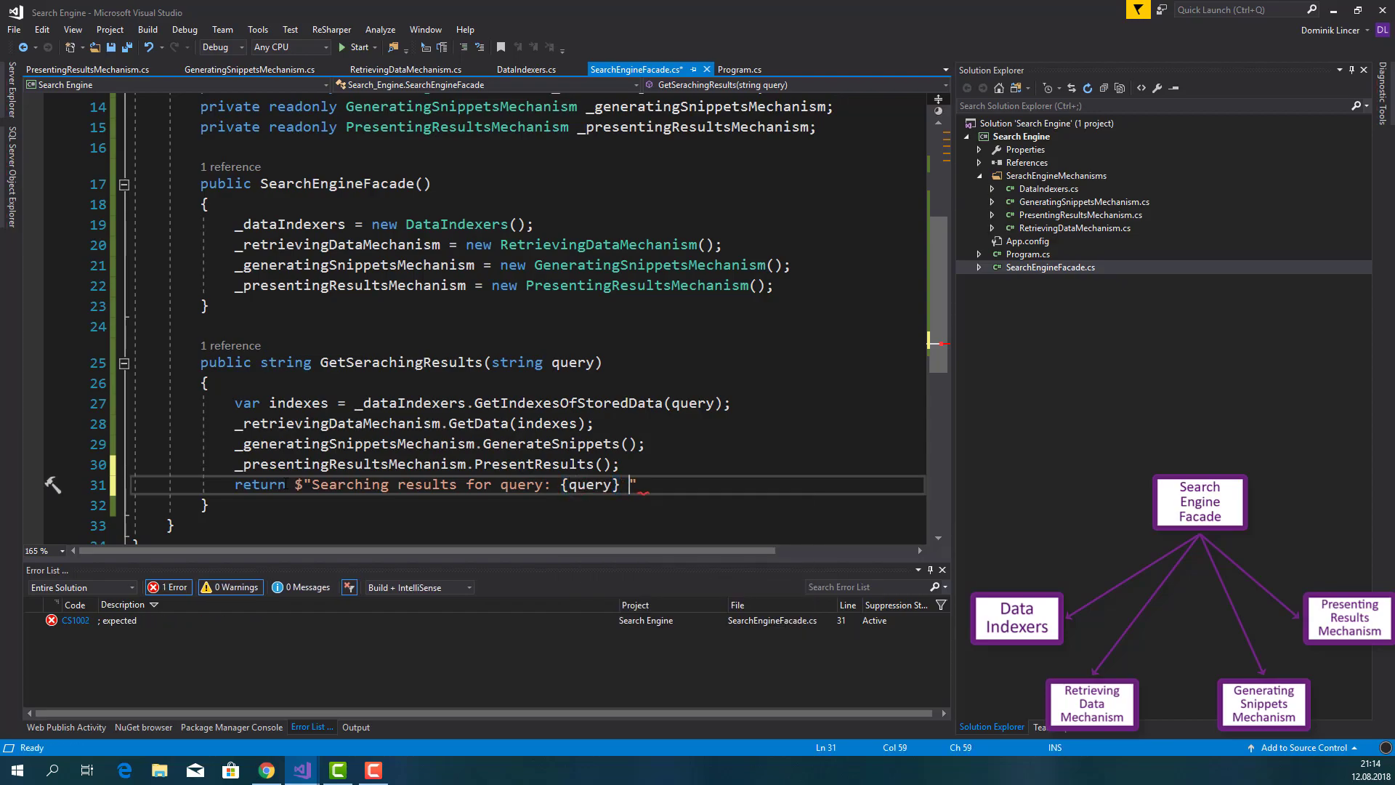
pyautogui.write(':')
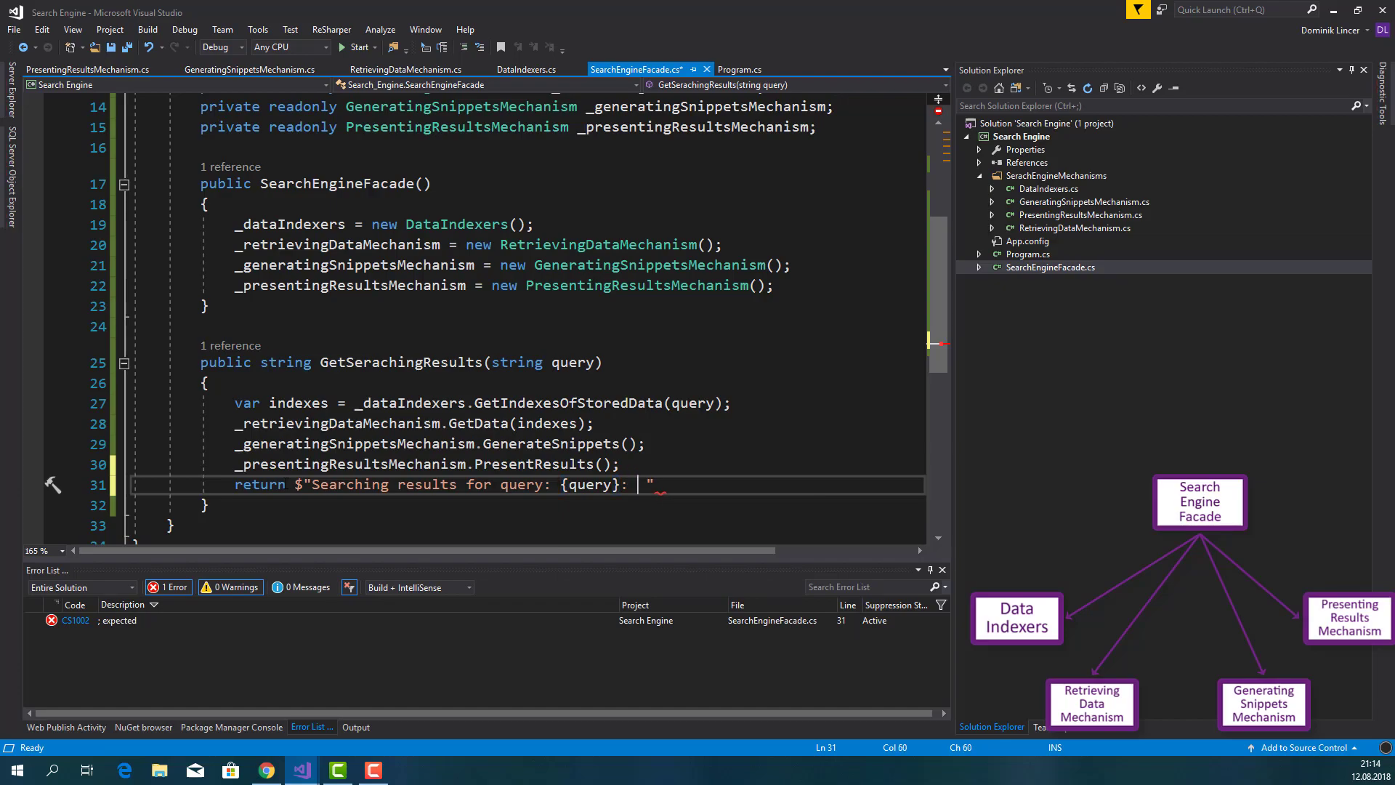
pyautogui.write('...";')
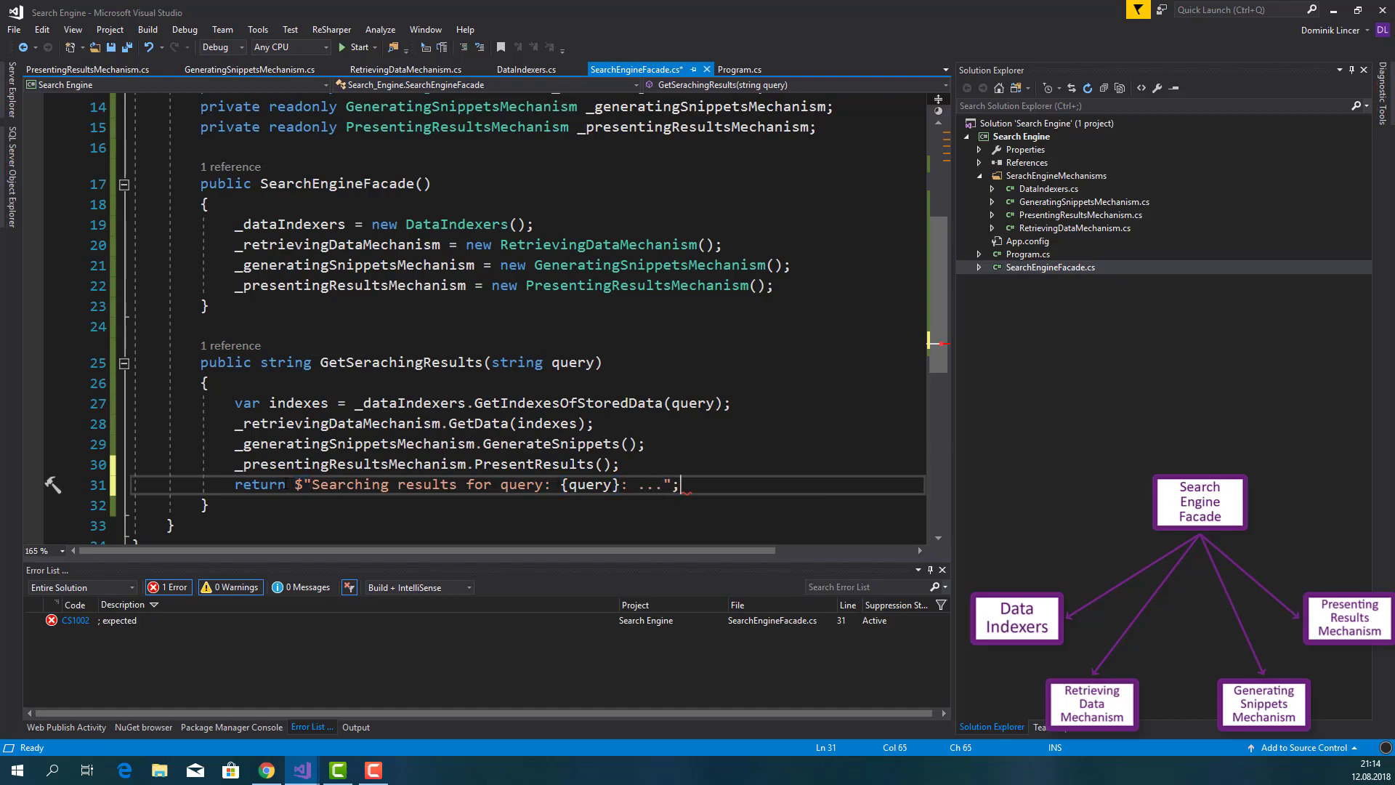
# Save SearchEngineFacade.cs and switch to Program.cs
pyautogui.press('ctrl+s')
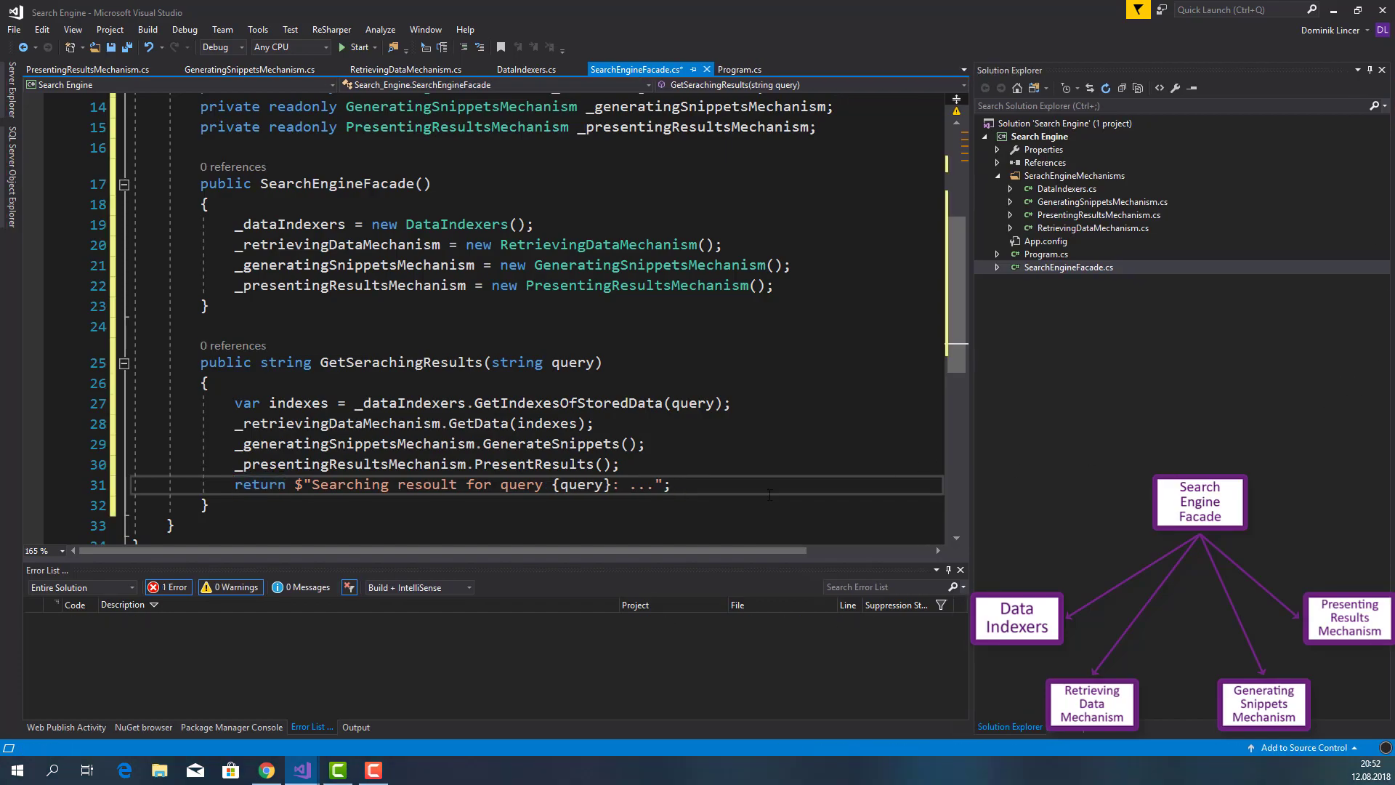
pyautogui.press('ctrl+s')
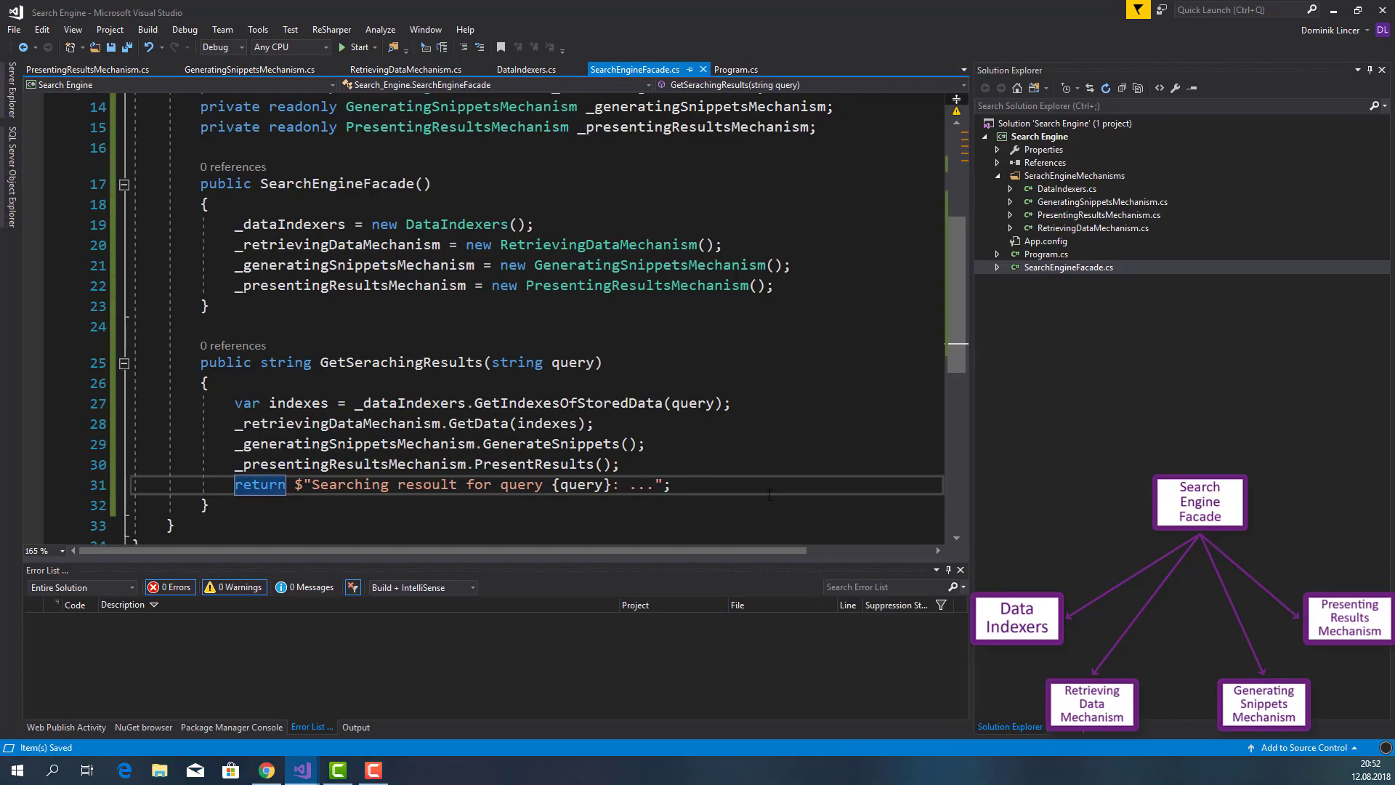
pyautogui.click(736, 68)
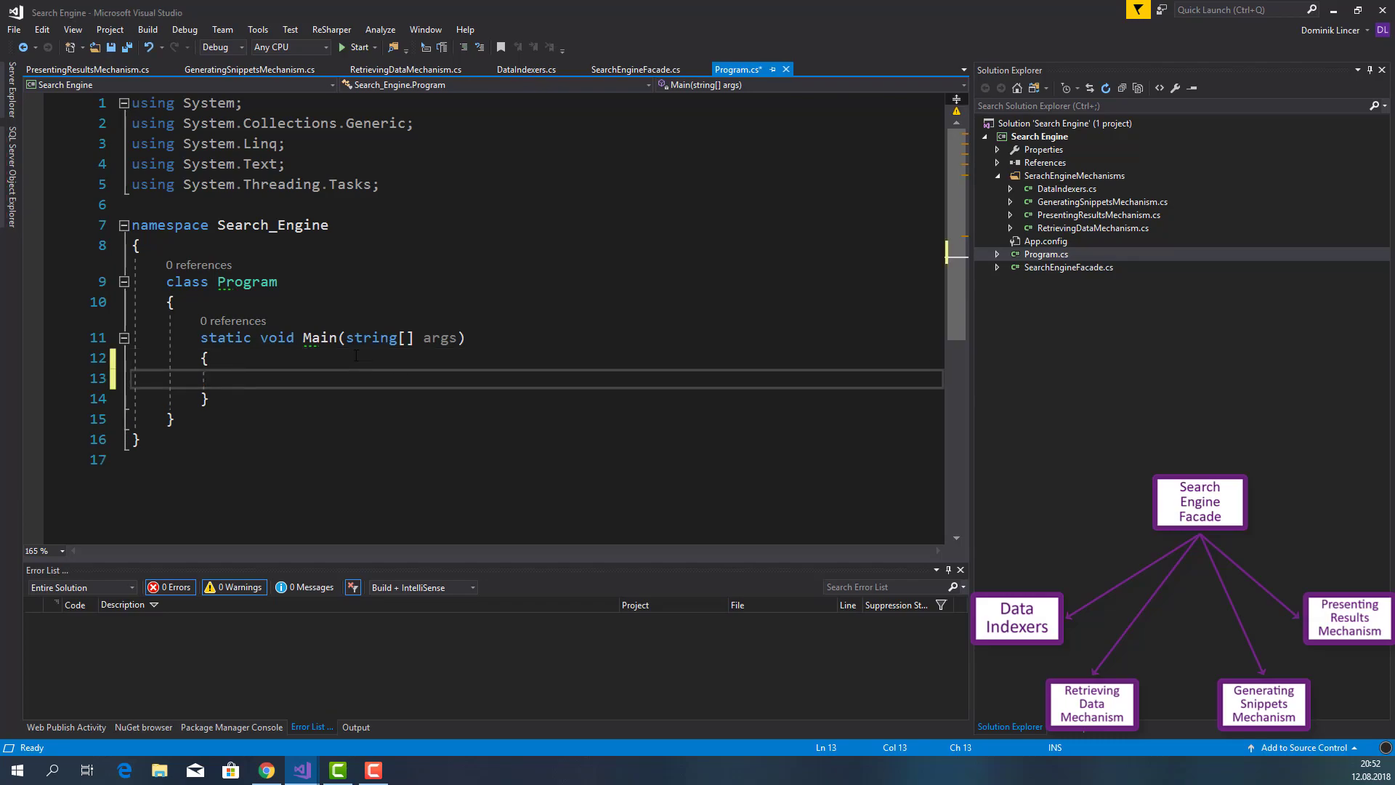
# Create a SearchEngineFacade and store its GetSerachingResults("My query") result in a variable
pyautogui.write('var se')
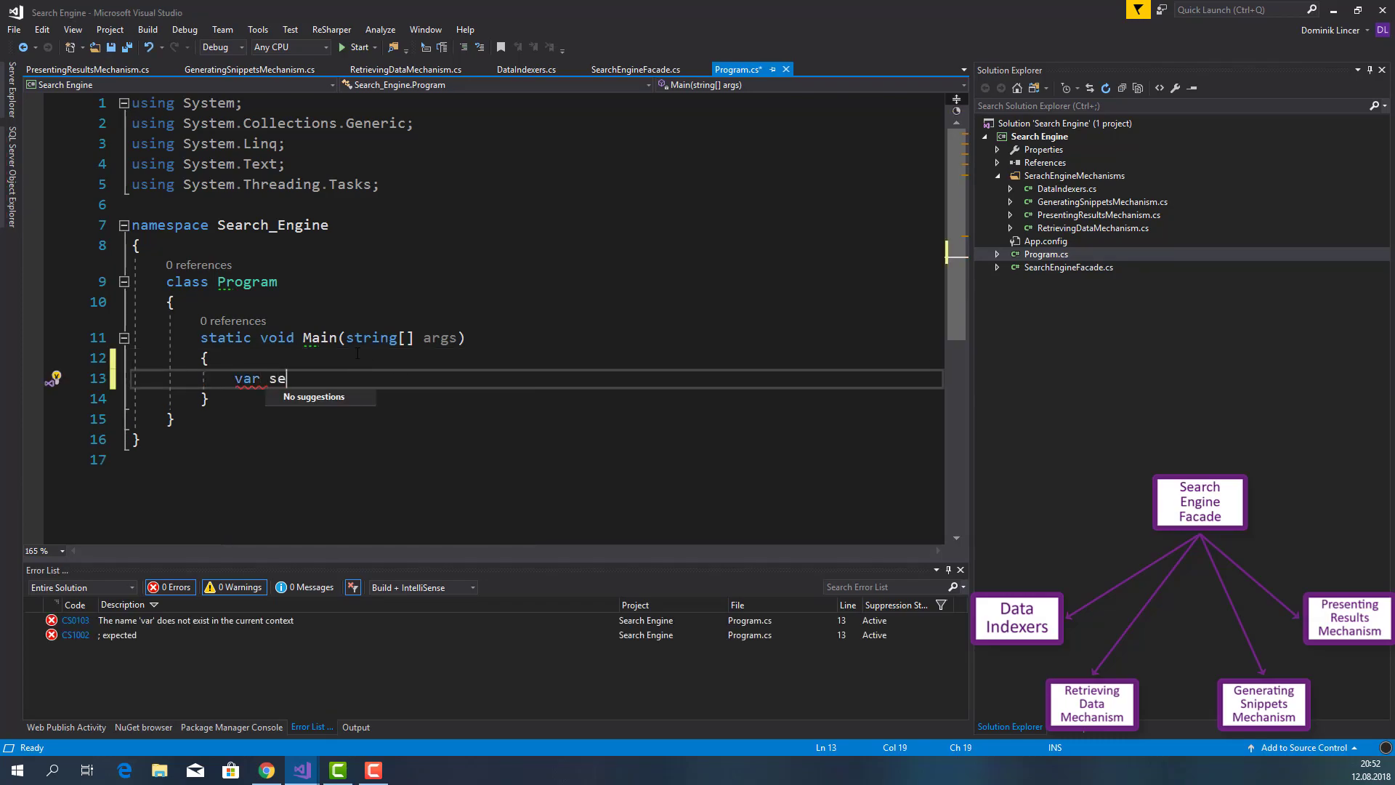
pyautogui.write('ar')
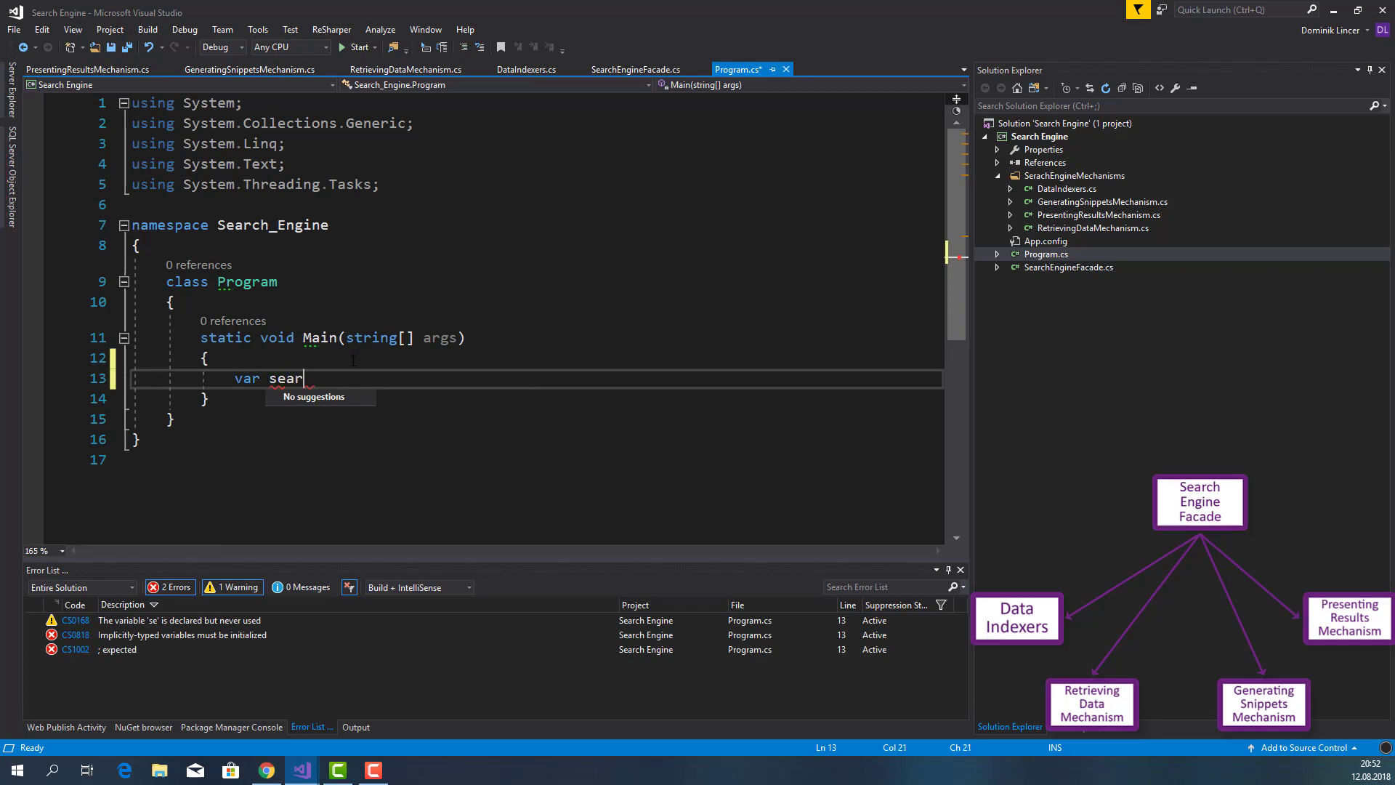
pyautogui.write('ching')
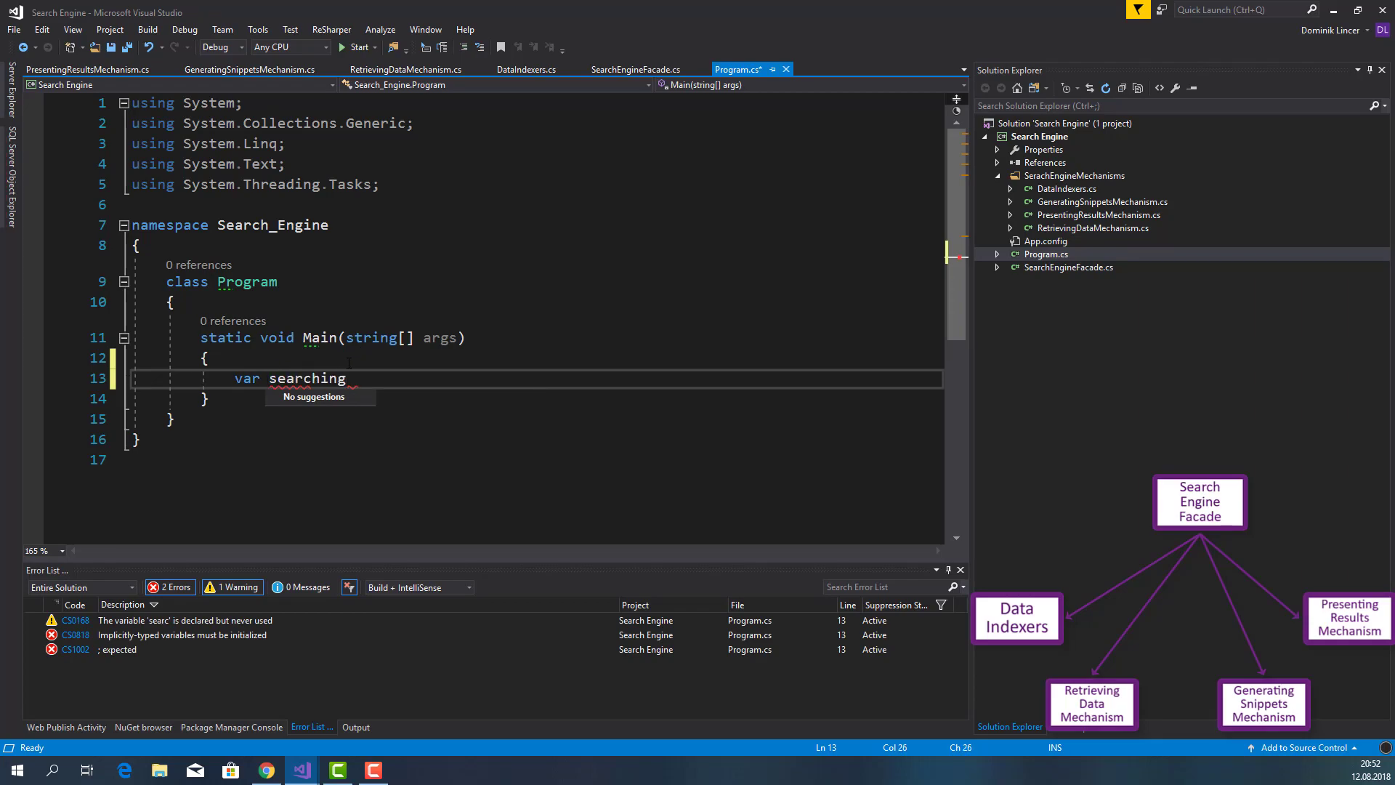
pyautogui.write('EngineFacade = new')
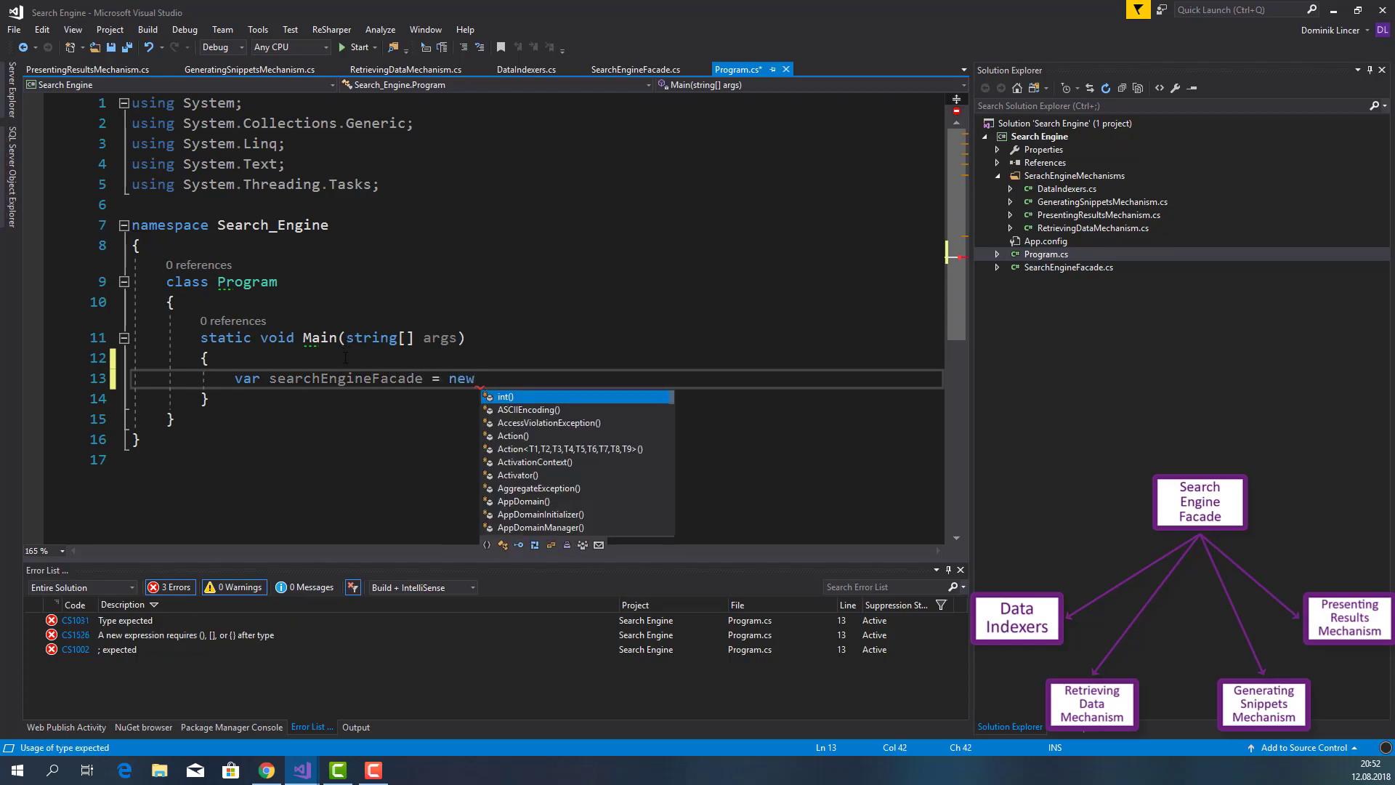
pyautogui.write('SearchEngineFacade();')
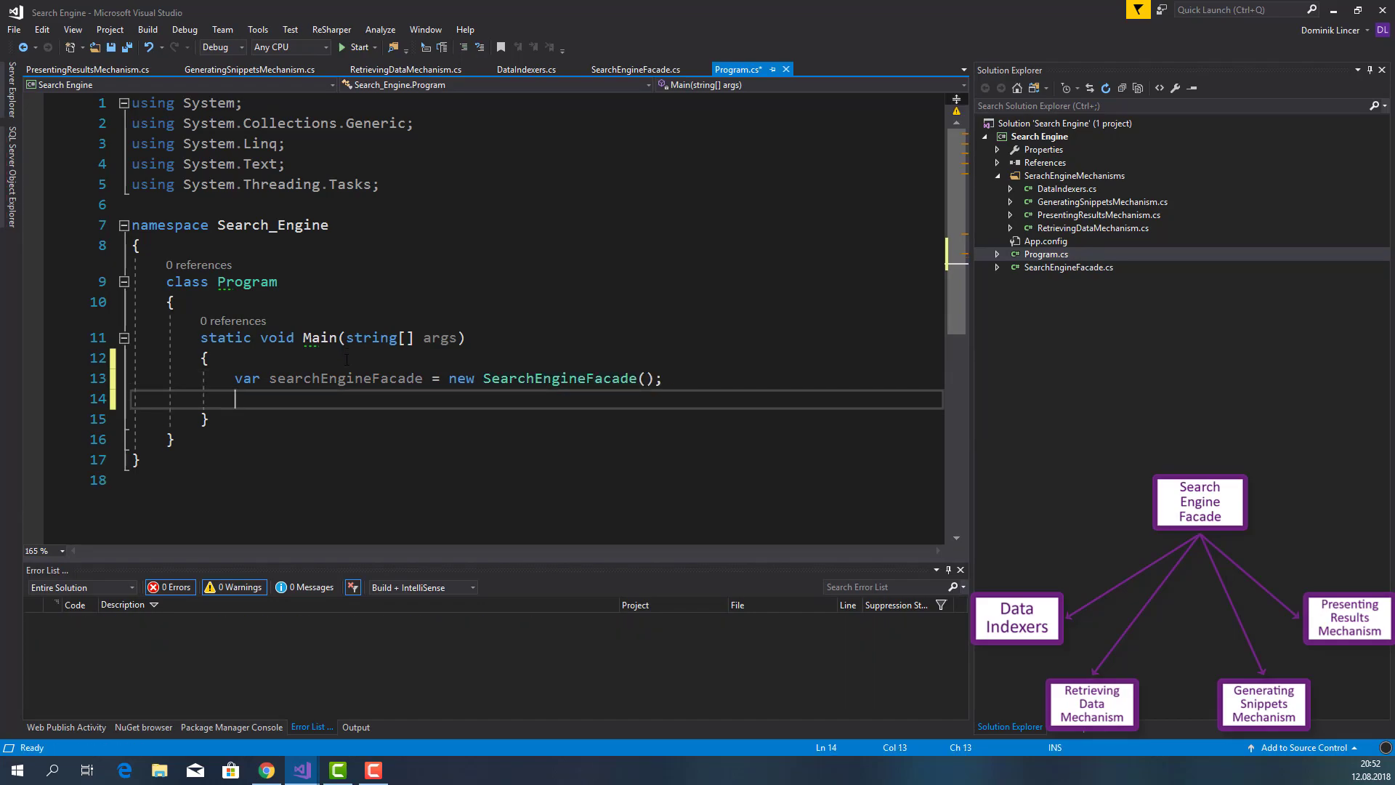
pyautogui.write('var')
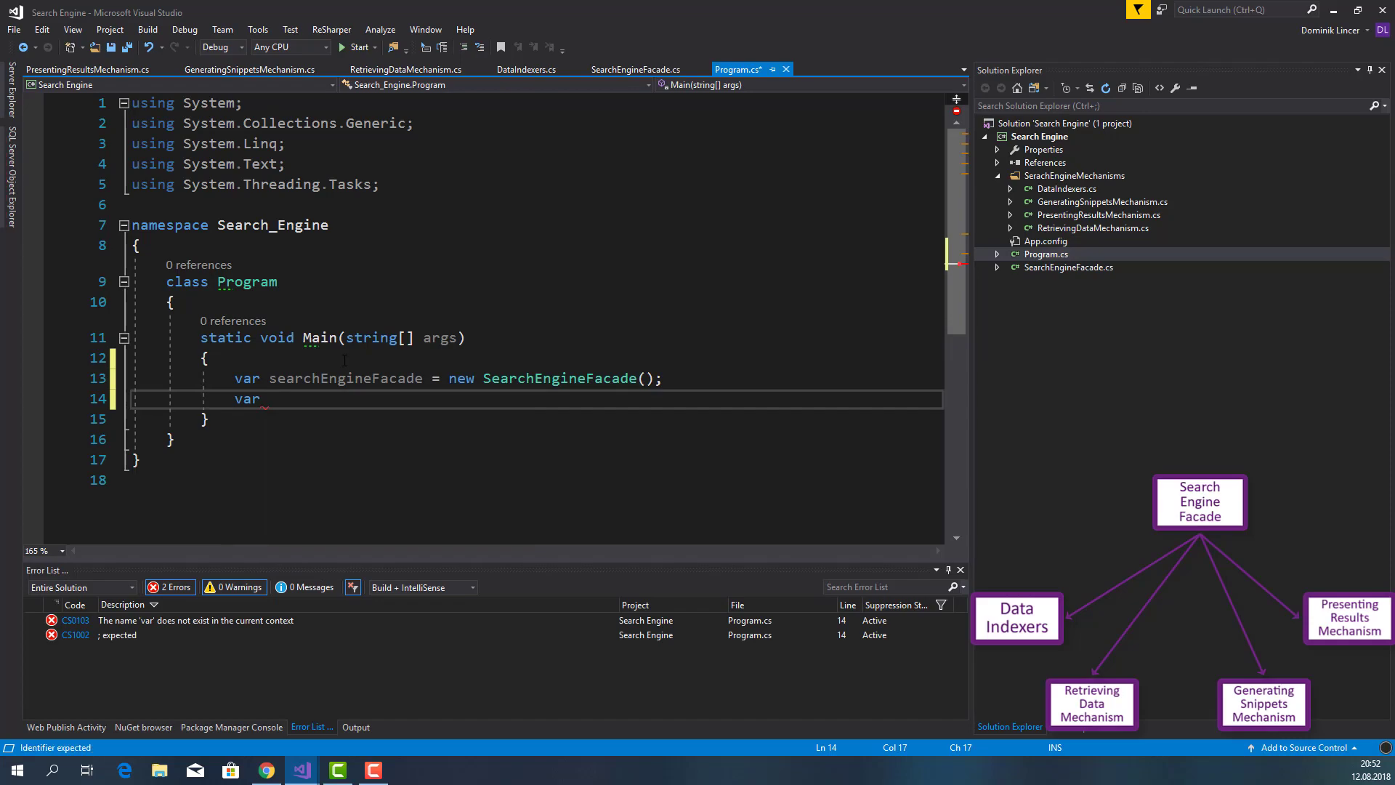
pyautogui.write('se')
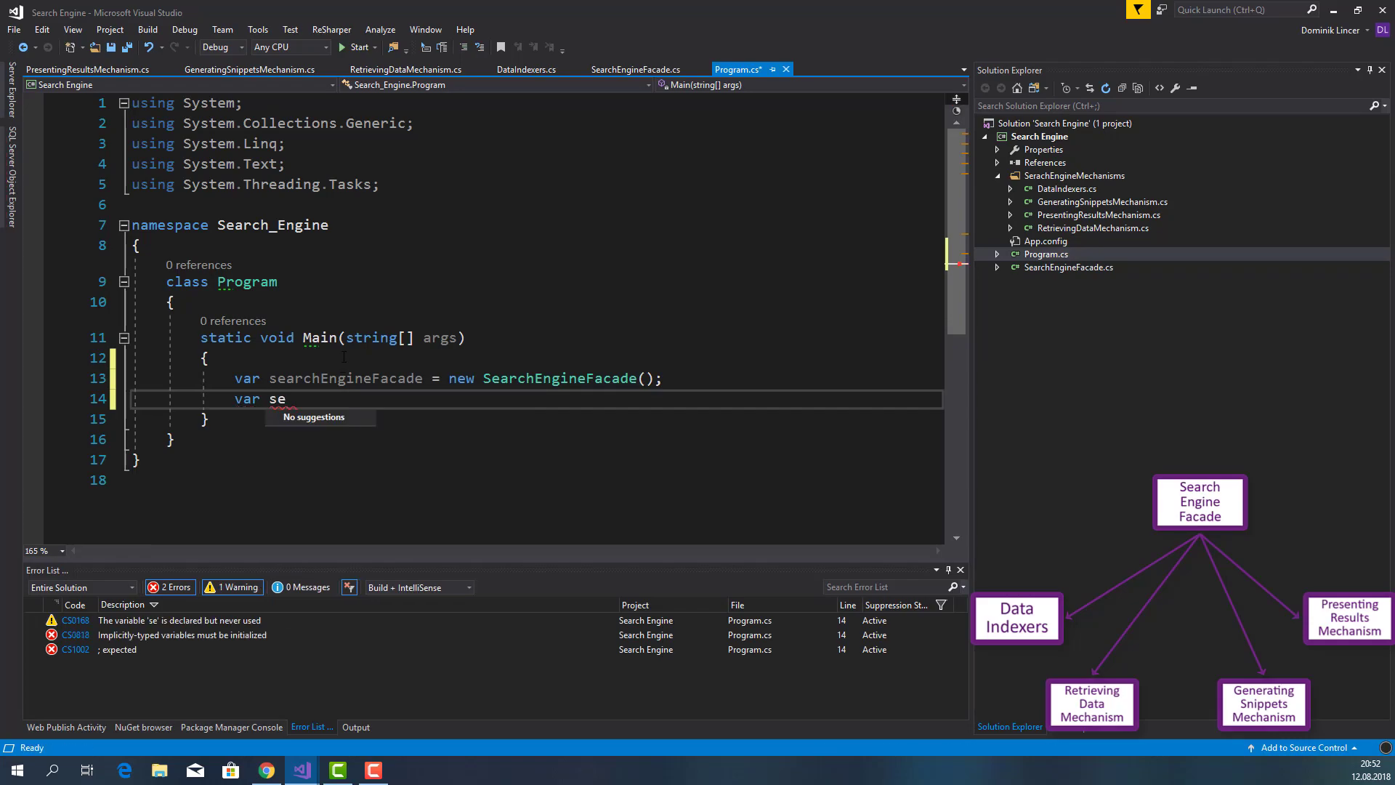
pyautogui.write('archingResults =')
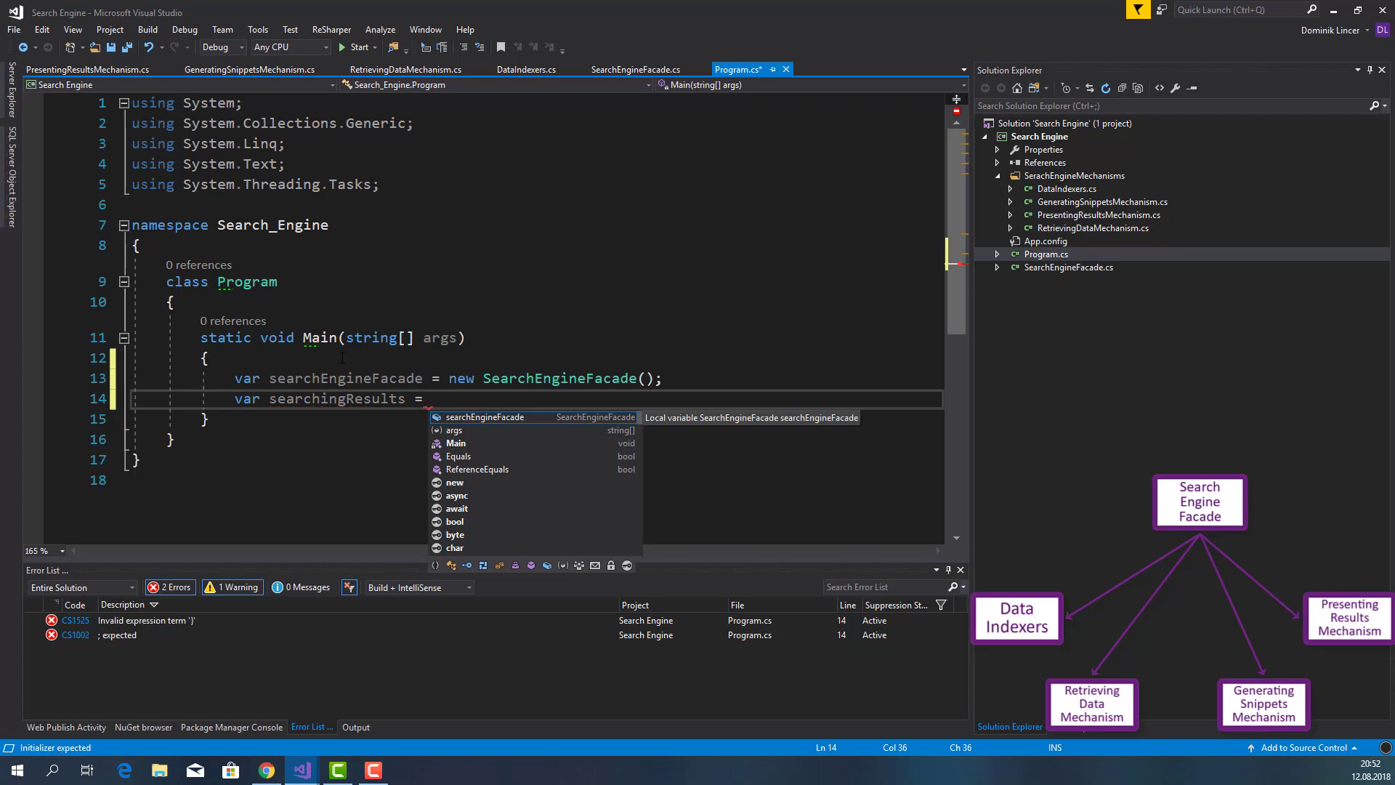
pyautogui.write('searchEngineFacade.GetSerachingResults(')
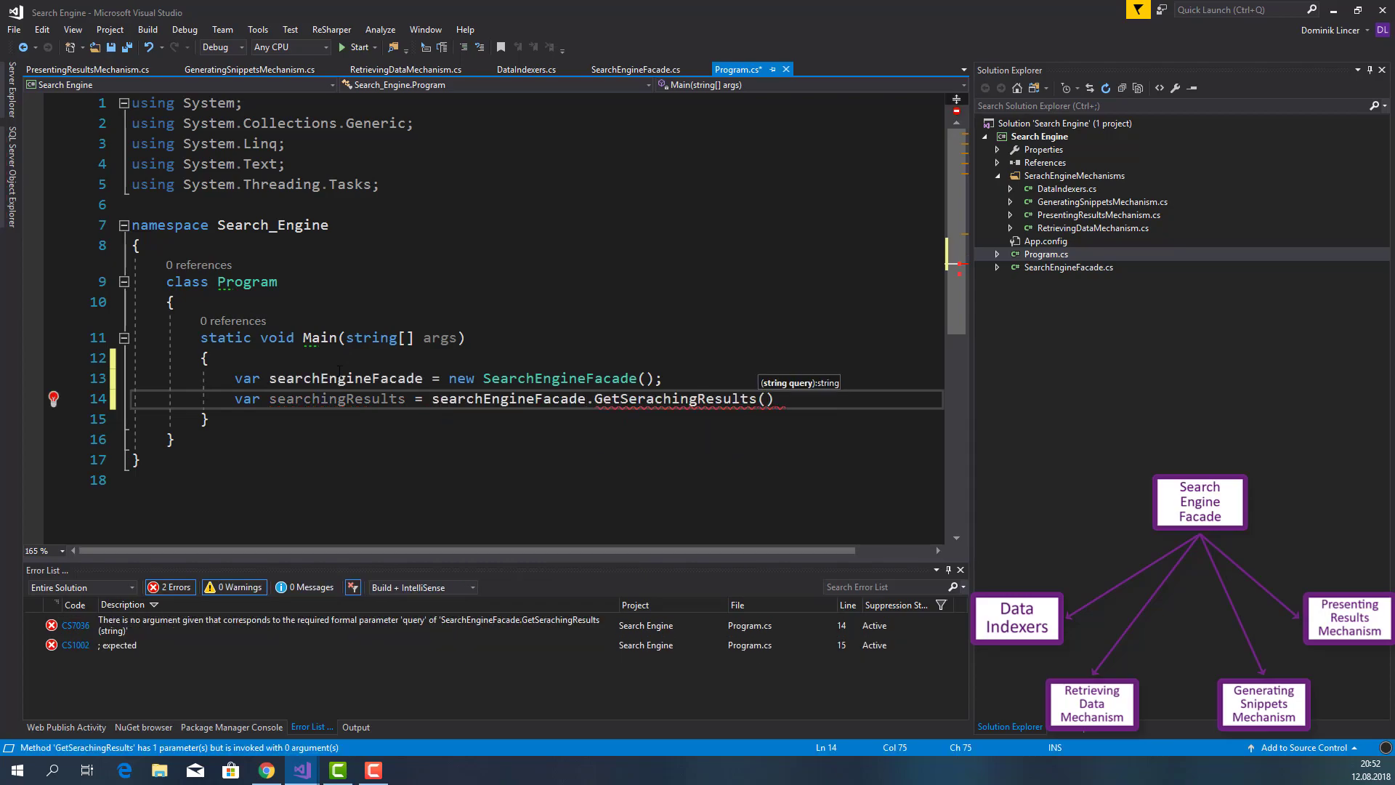
pyautogui.write('""')
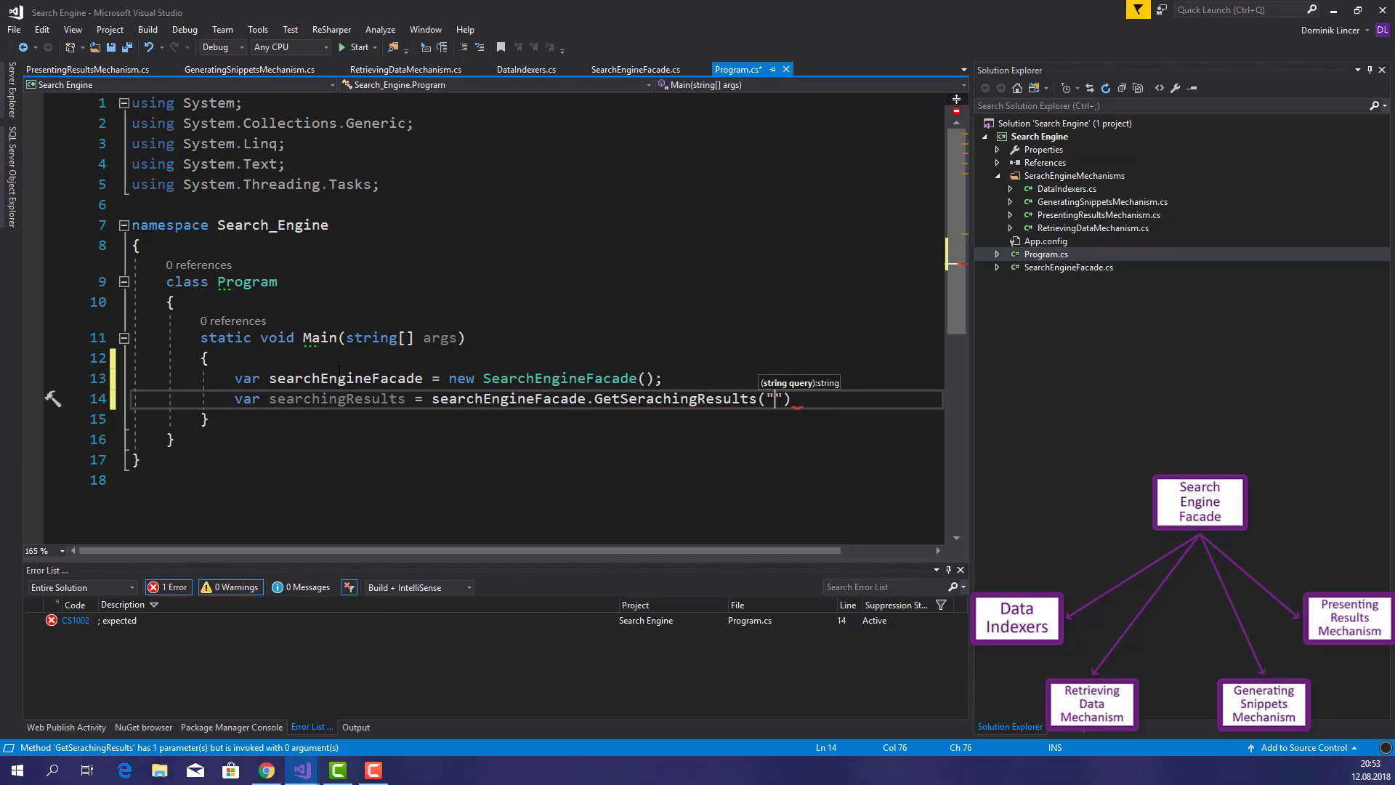
pyautogui.write('My query')
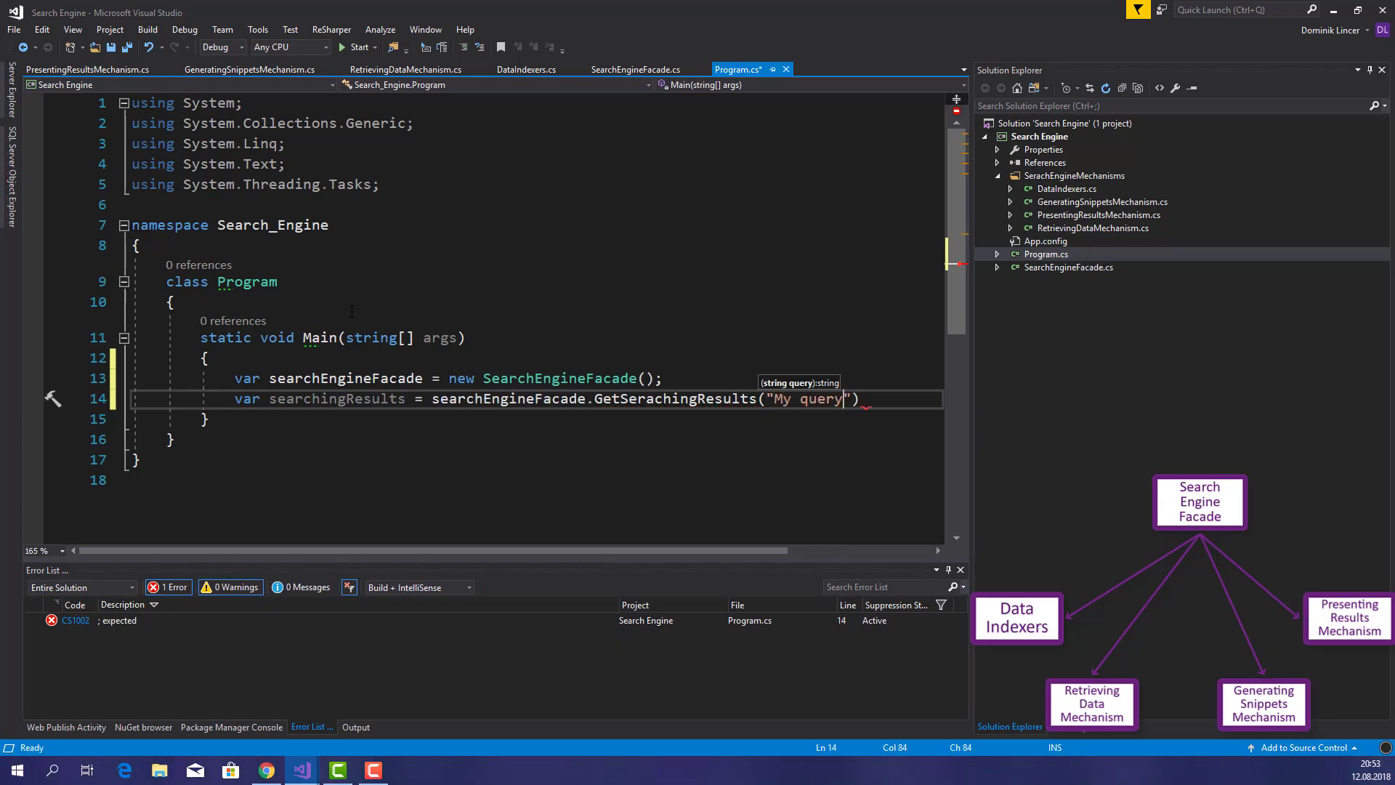
pyautogui.write(';')
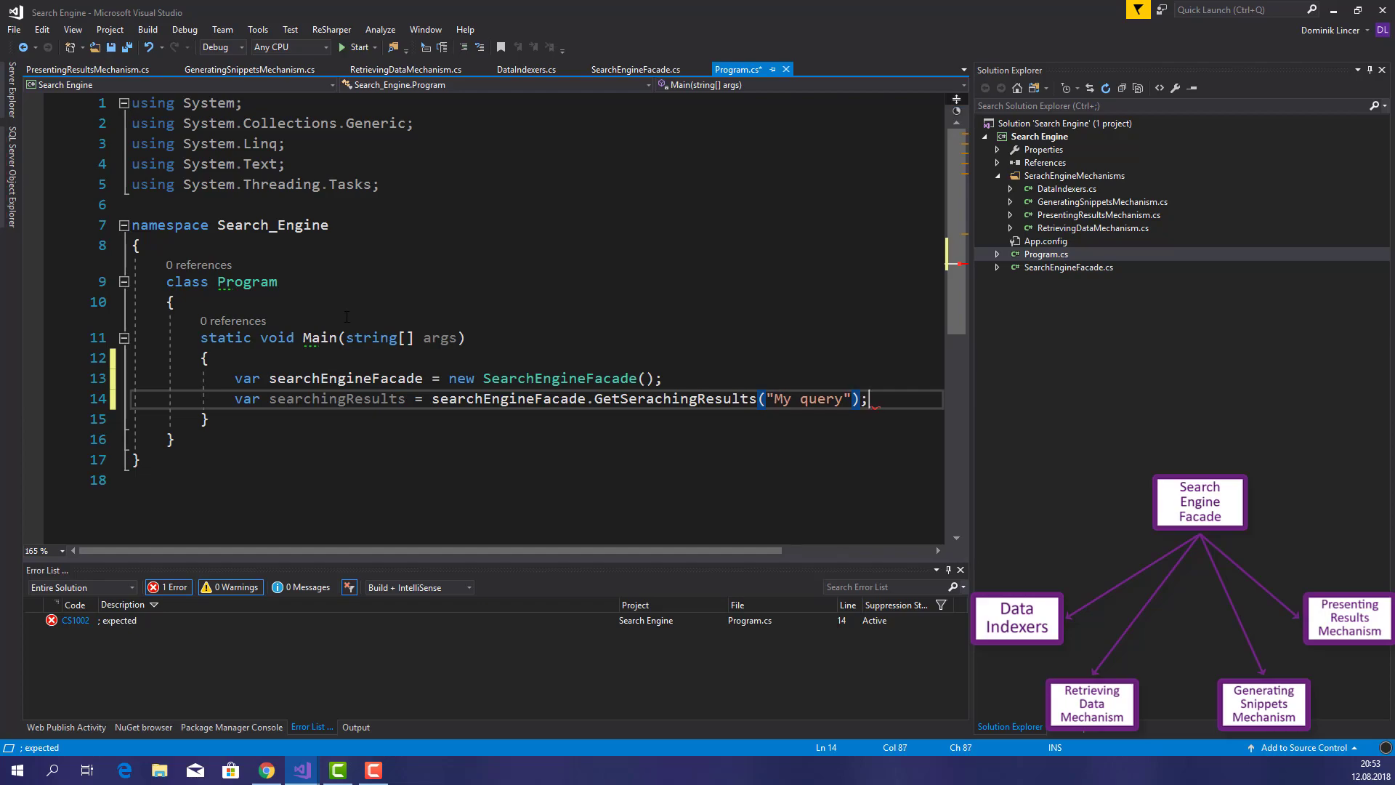
# Print the results with Console.WriteLine, wait via Console.ReadKey, and start the build
pyautogui.write('Con')
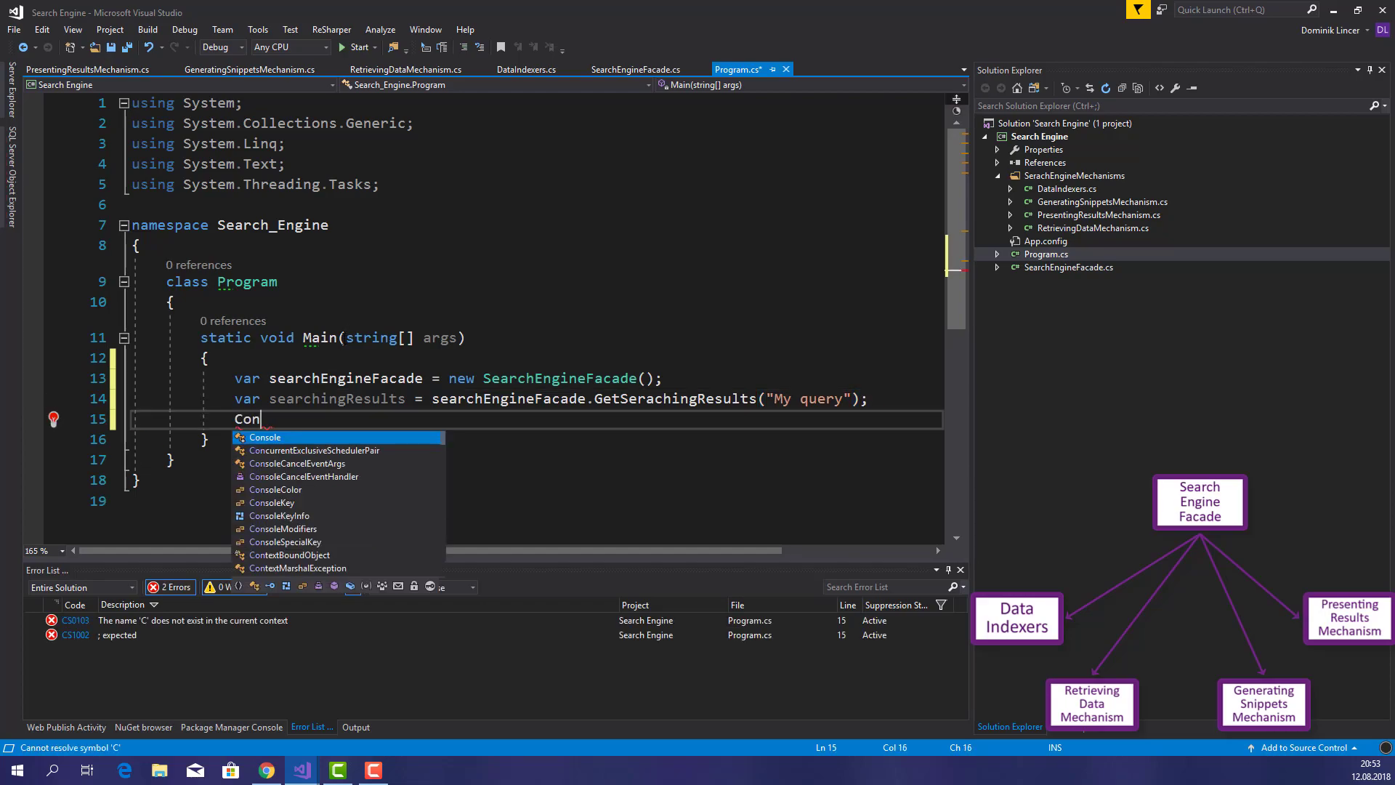
pyautogui.write('sol')
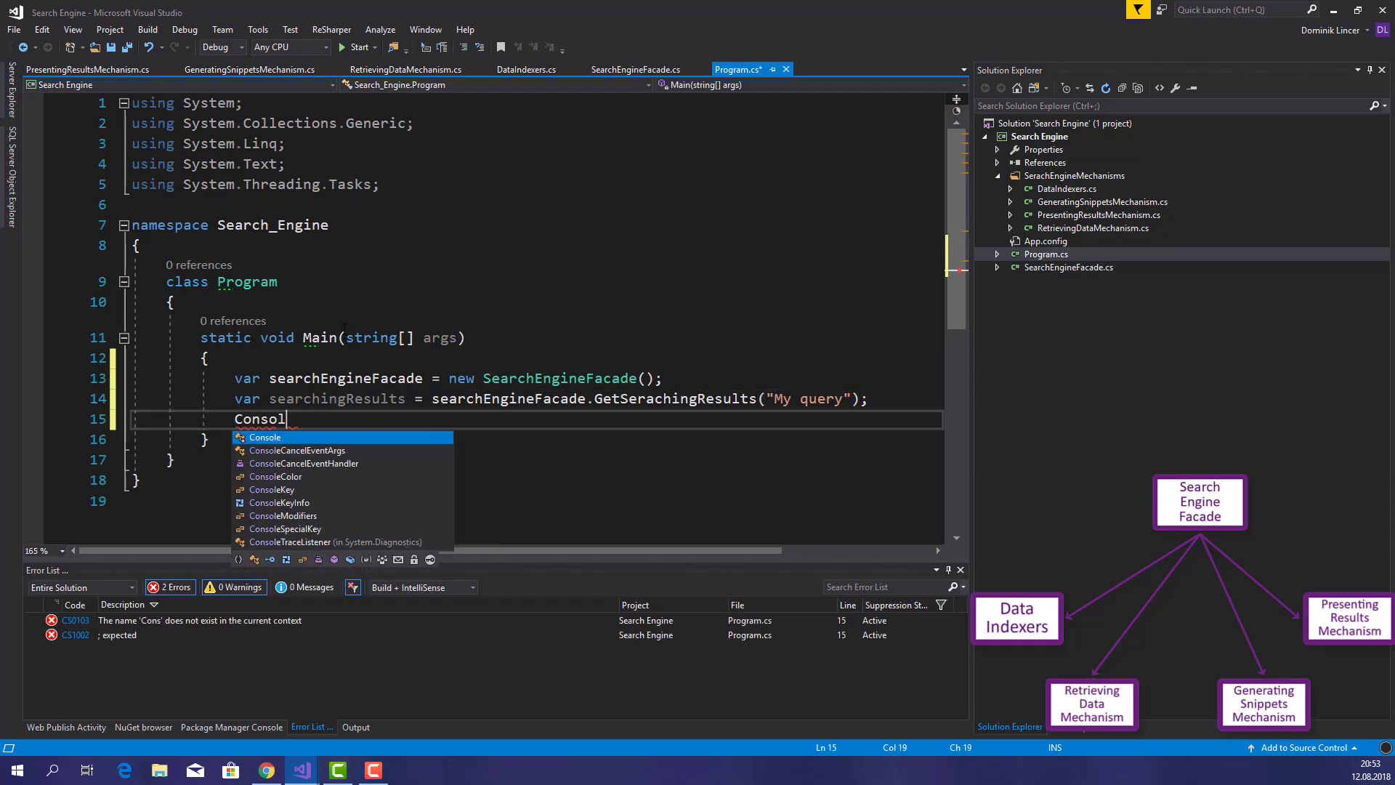
pyautogui.write('e.WriteLine(searchingResults);')
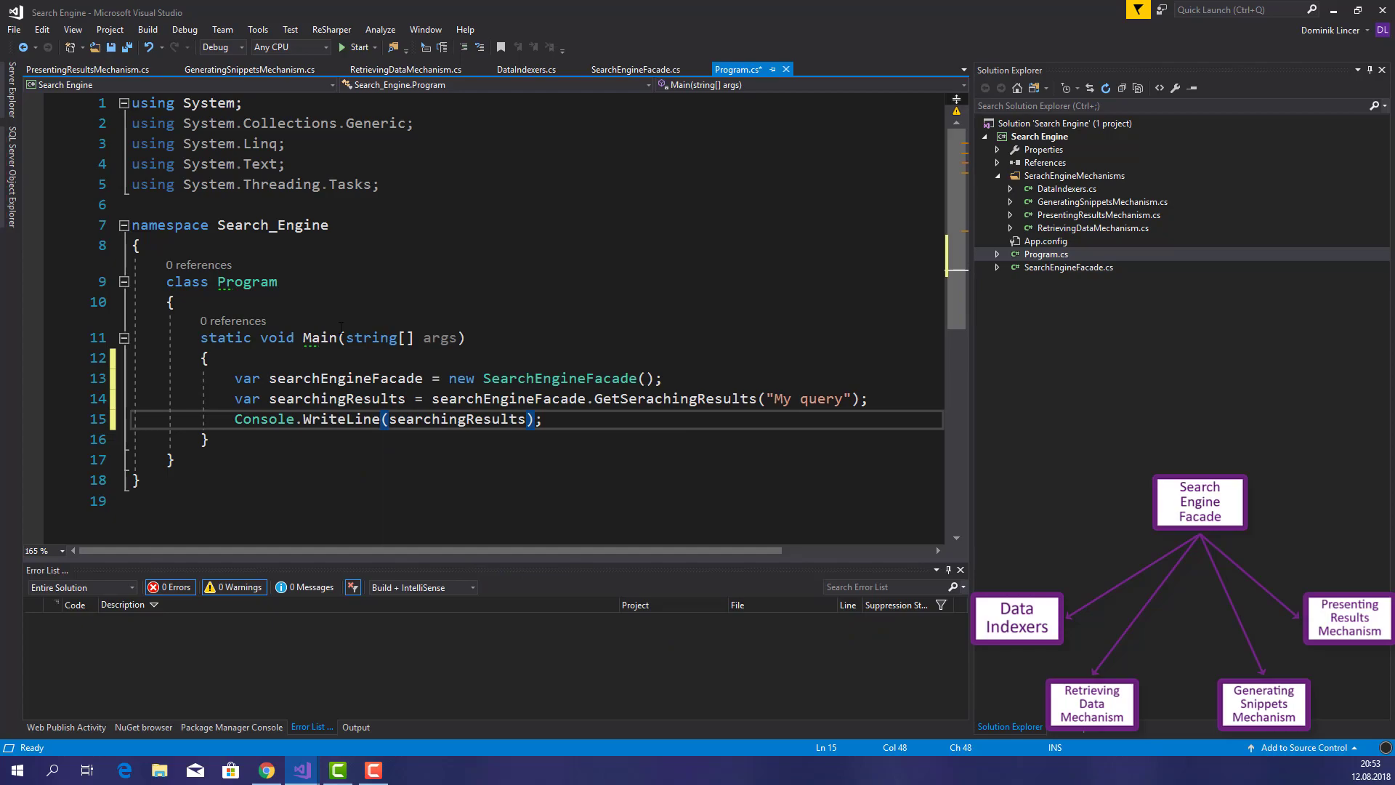
pyautogui.write('Console.ReadKey();')
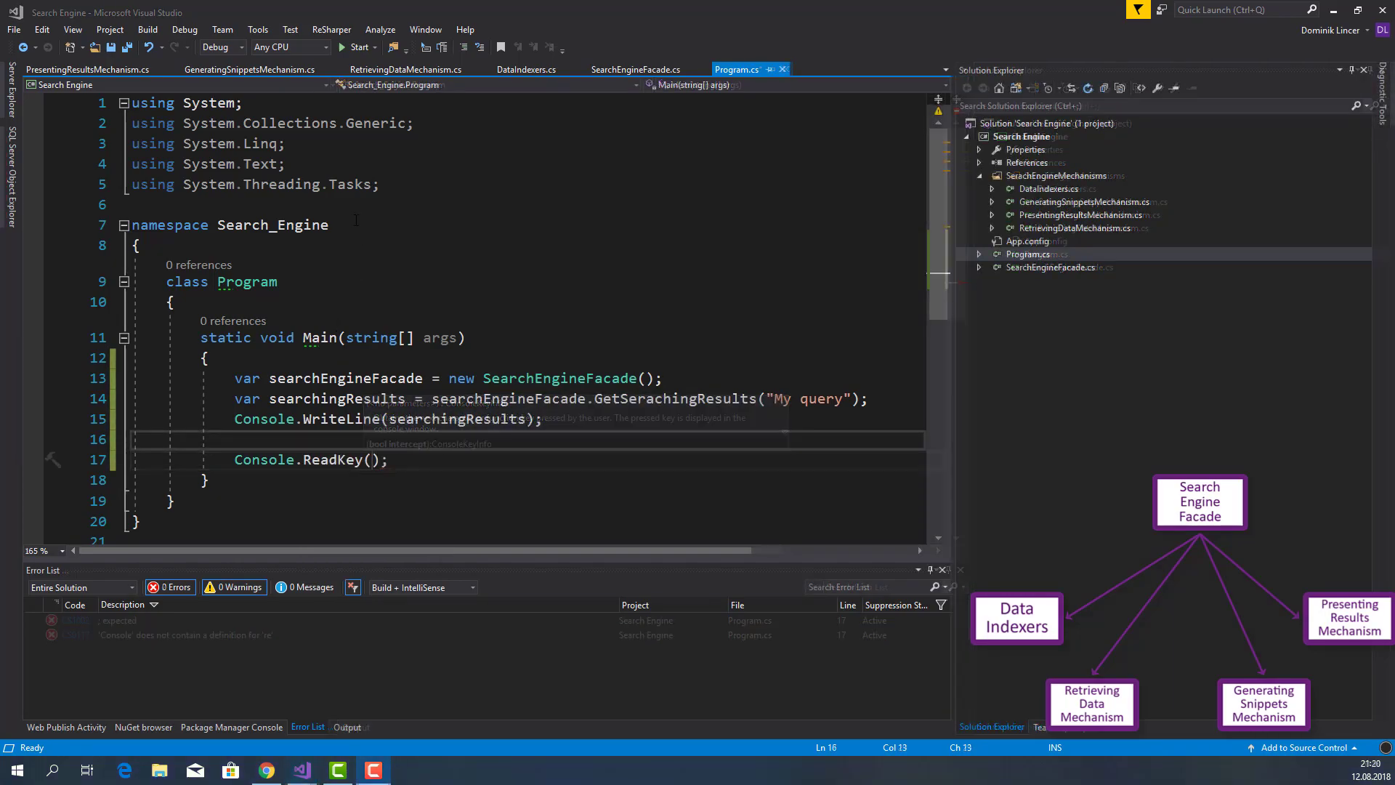
pyautogui.click(357, 47)
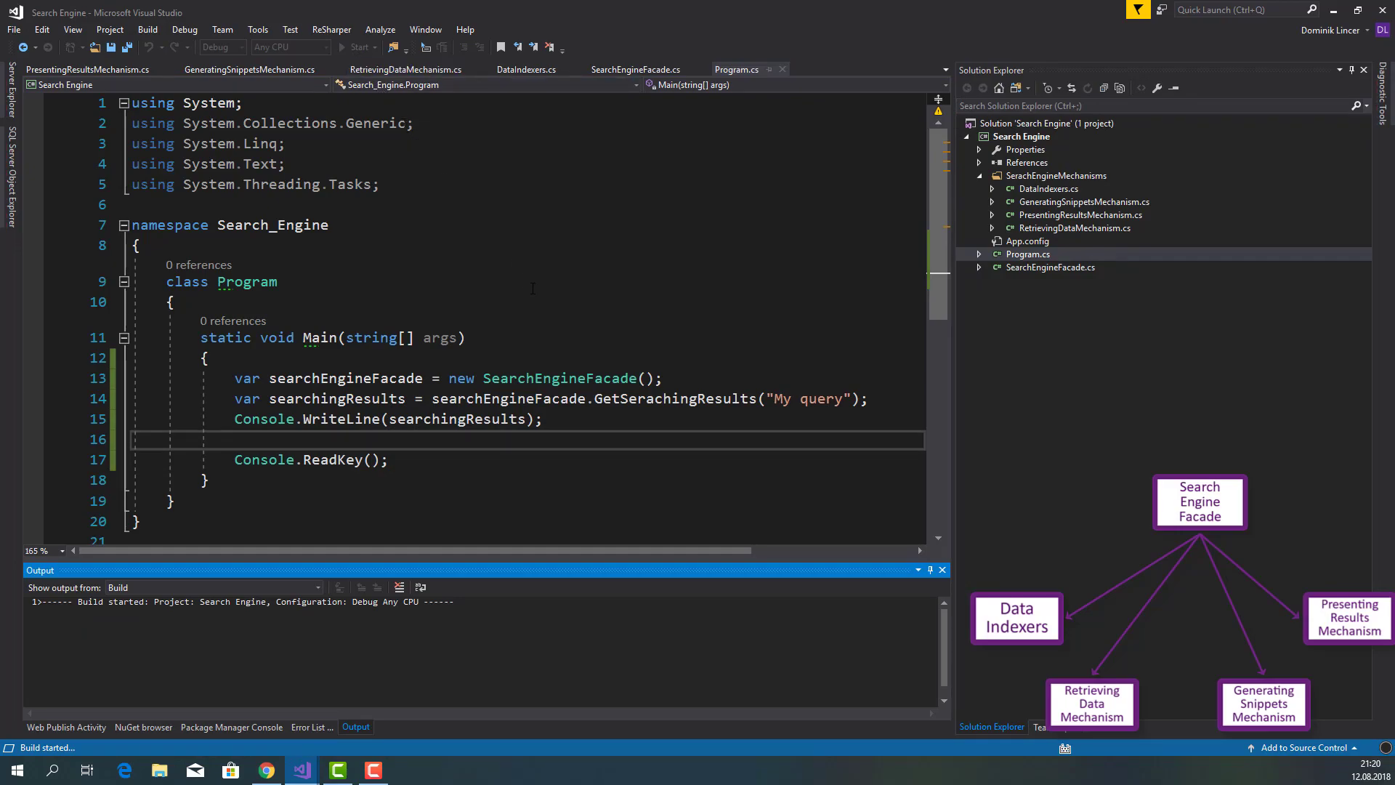
# Start the debug run and bring the Search Engine.exe console window forward
pyautogui.click(354, 47)
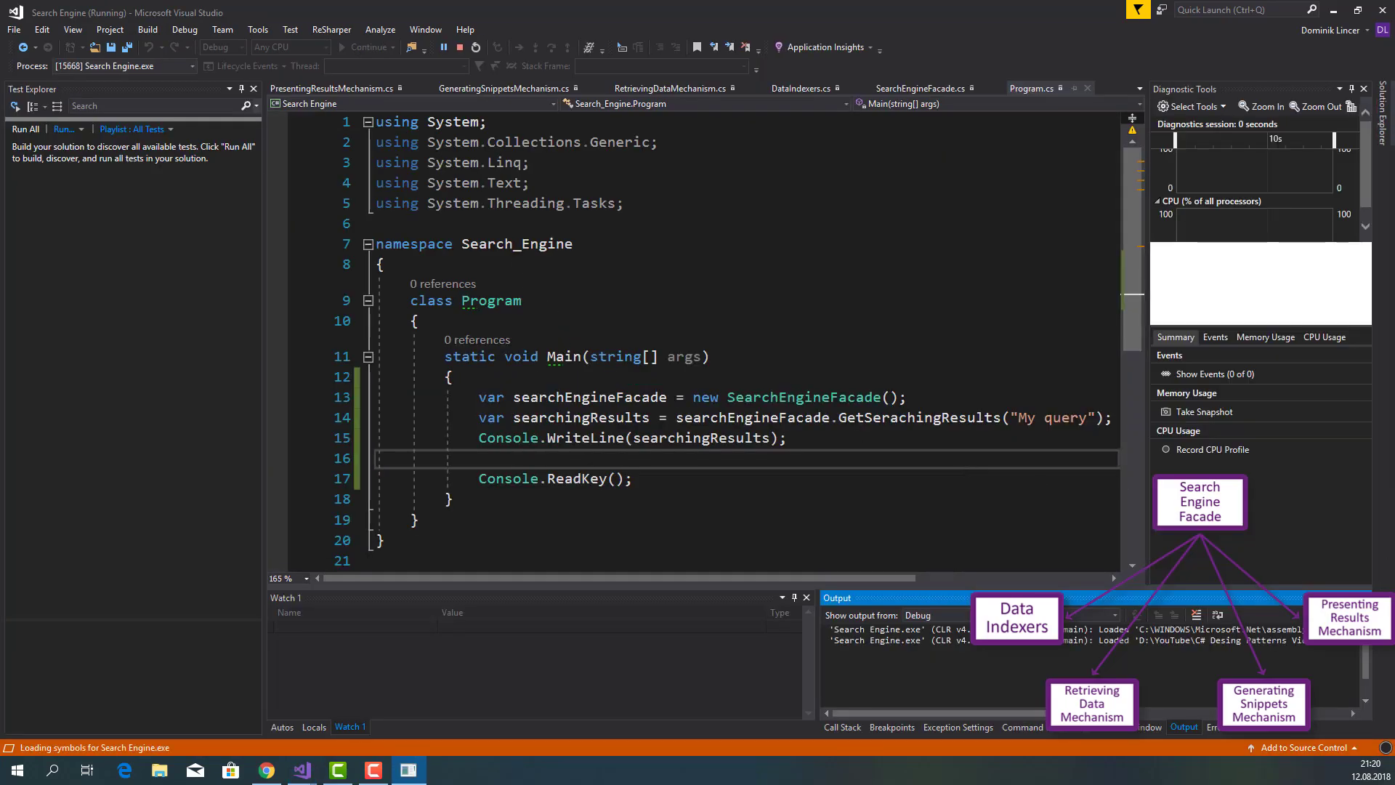
pyautogui.click(365, 47)
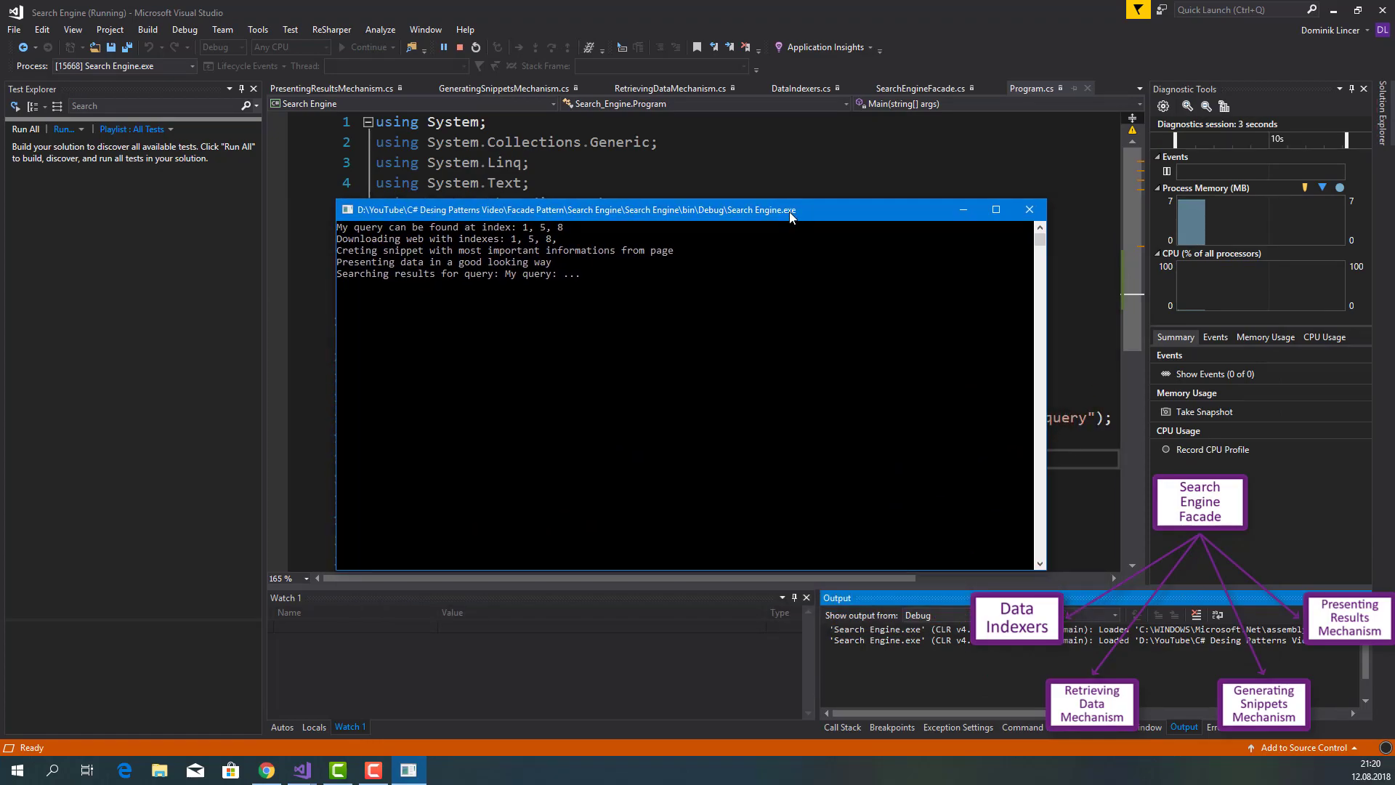